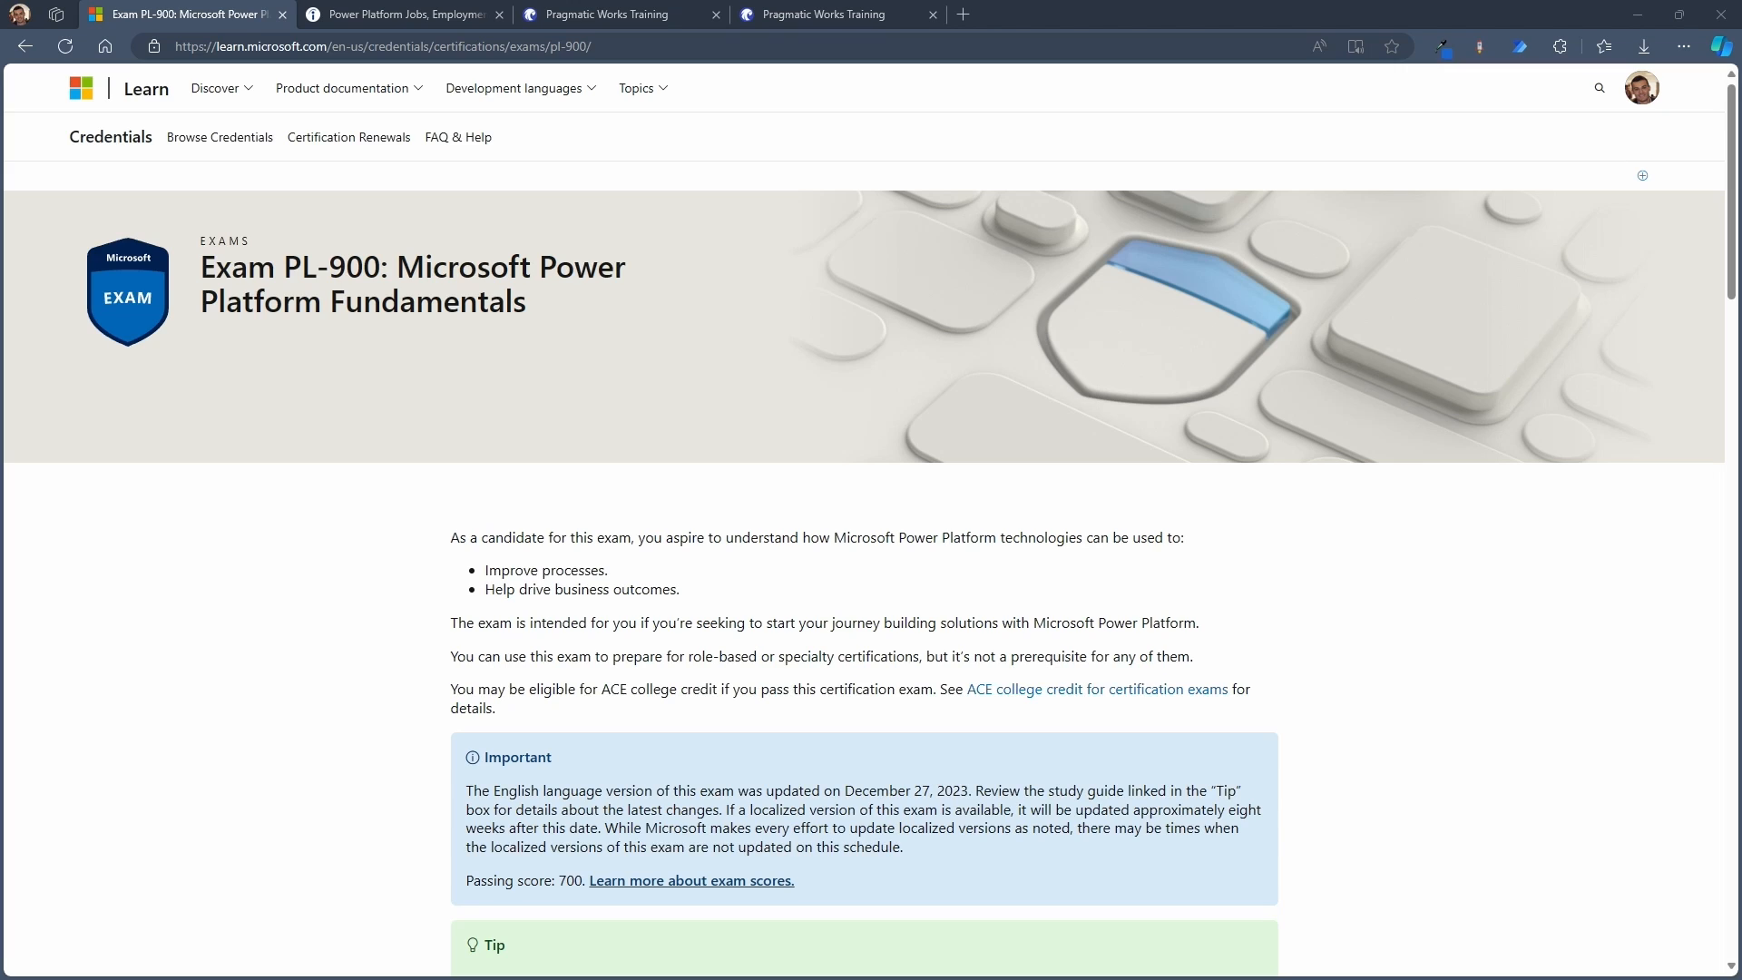
mouse_move(284, 653)
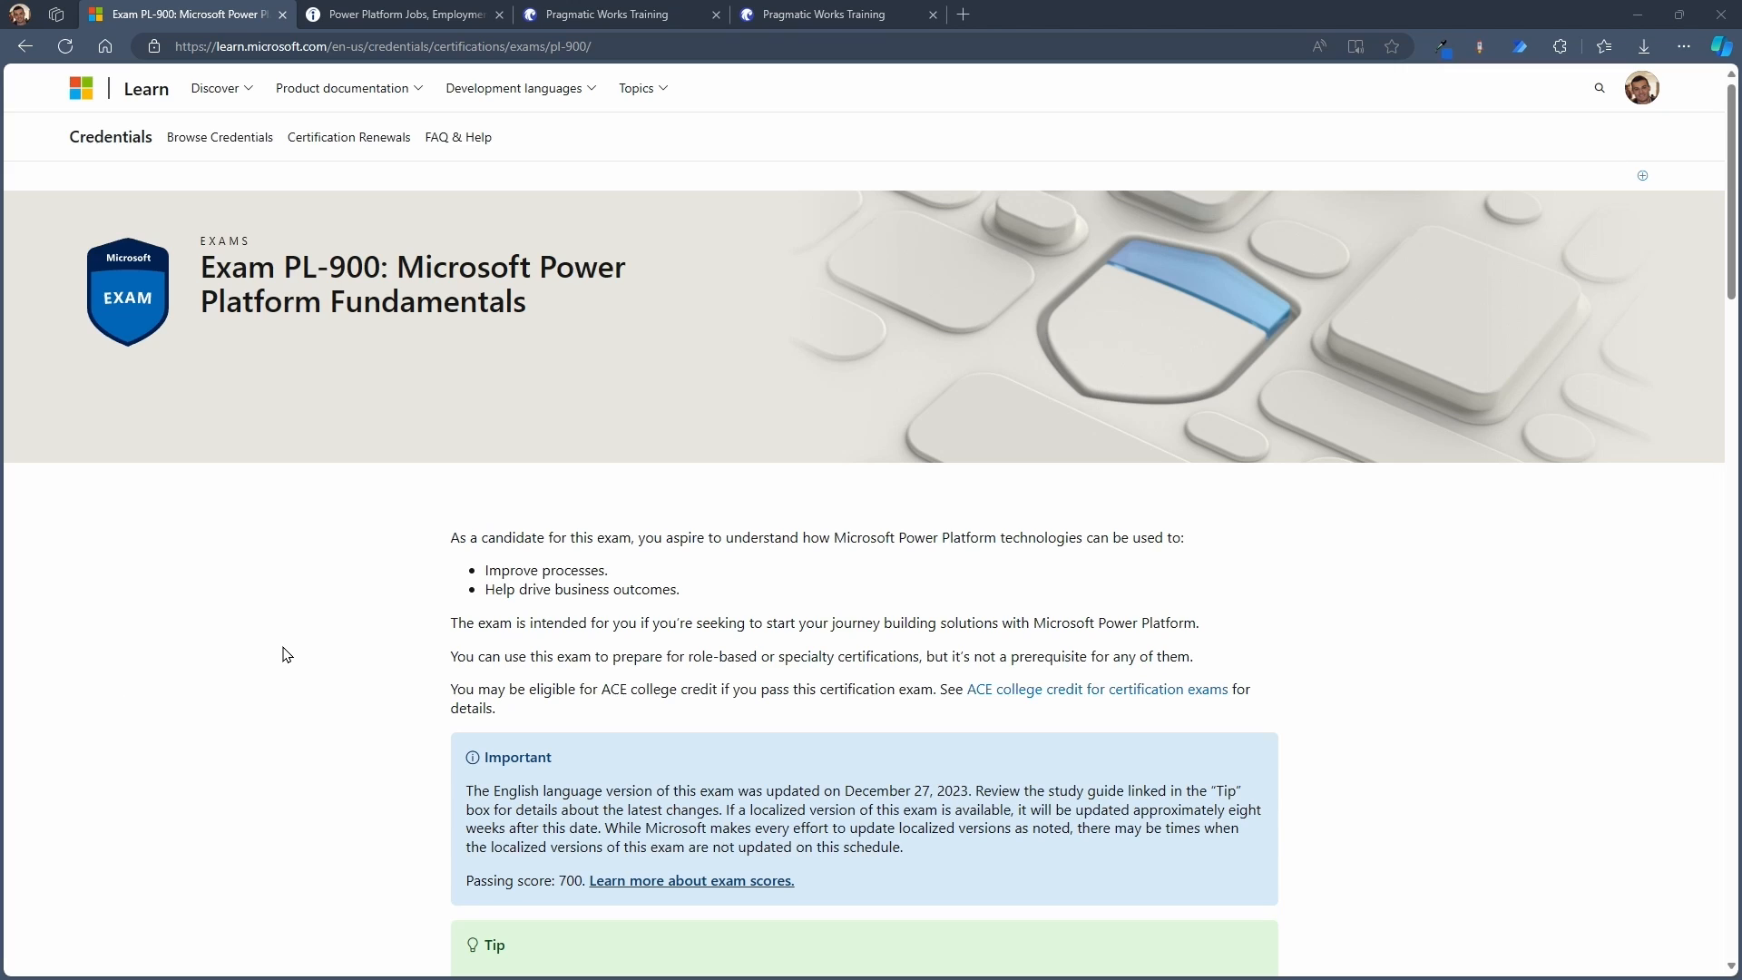
Scroll the Microsoft Learn exam page to find the PL-900 study guide link in the Tip box
scroll(down, 3)
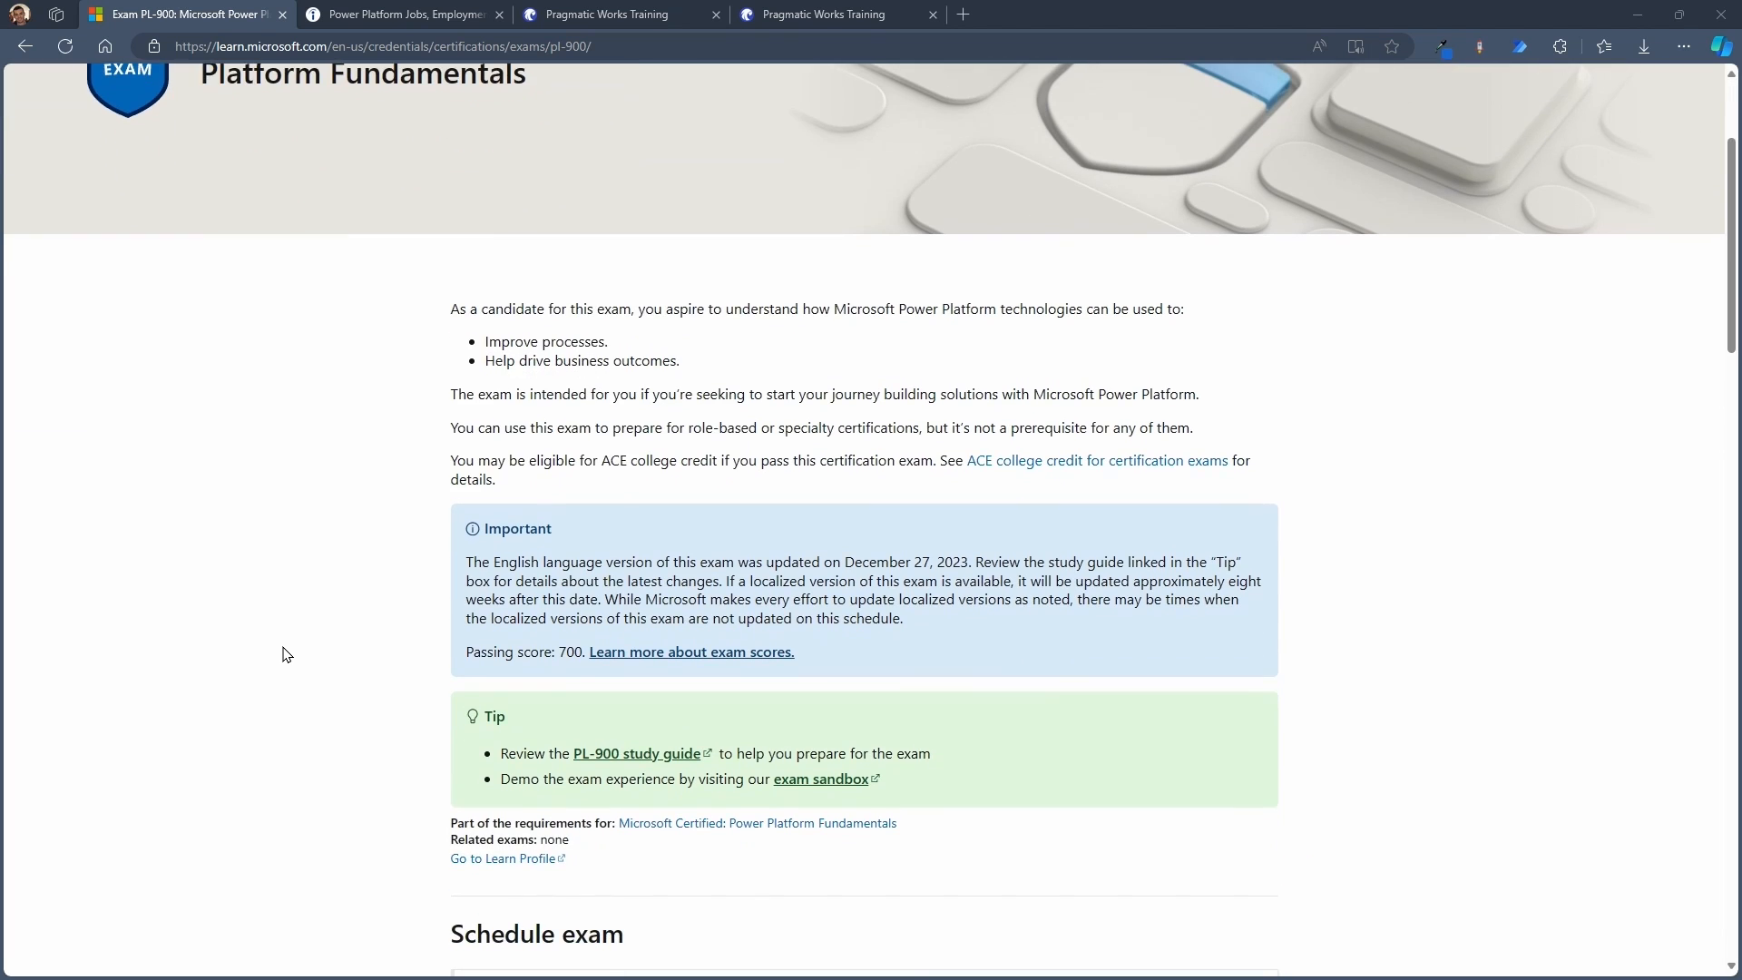
scroll(down, 3)
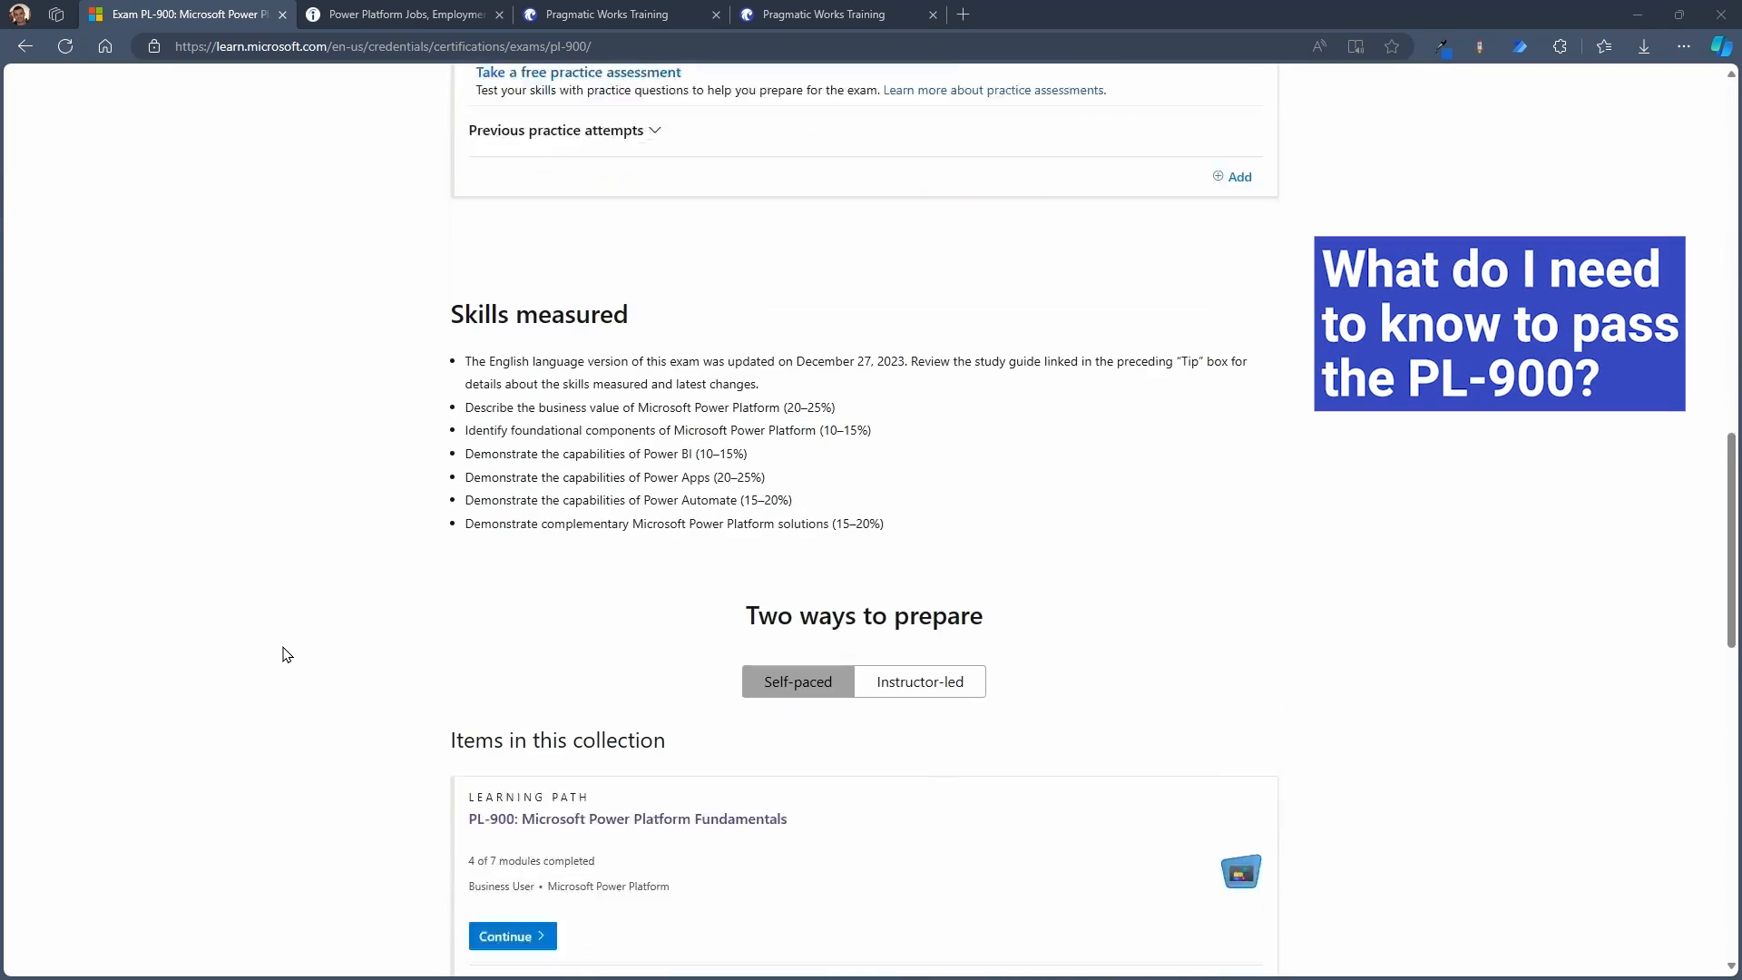
scroll(down, 3)
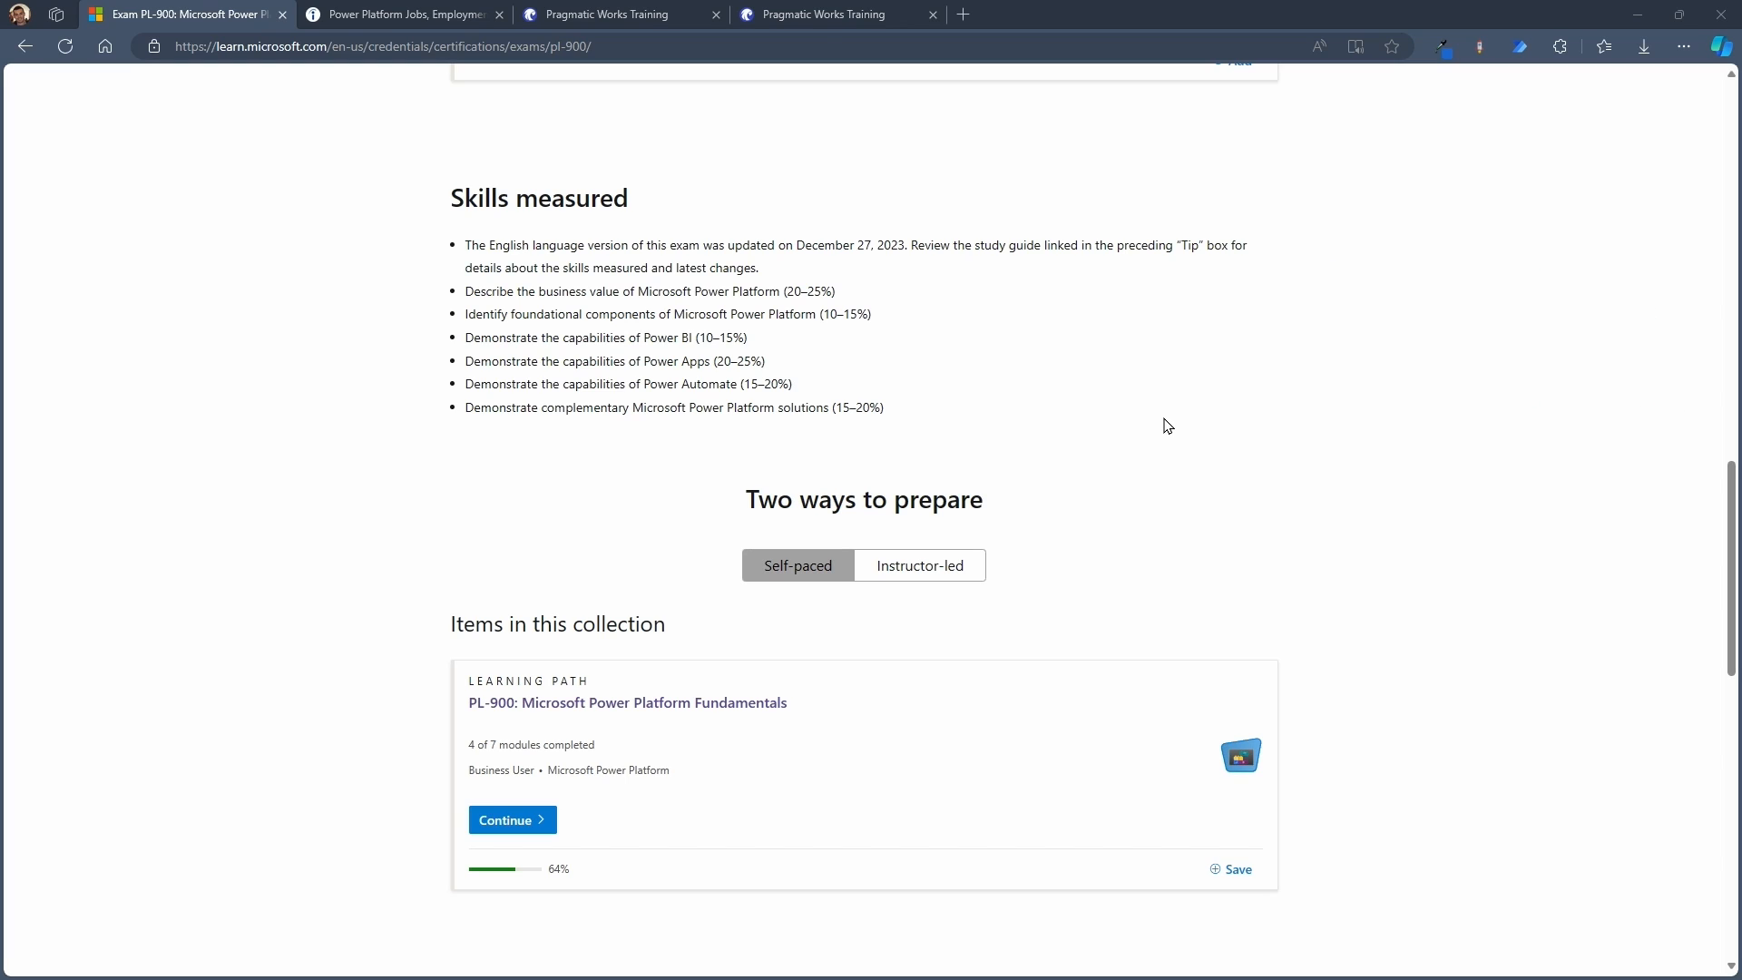
mouse_move(1158, 431)
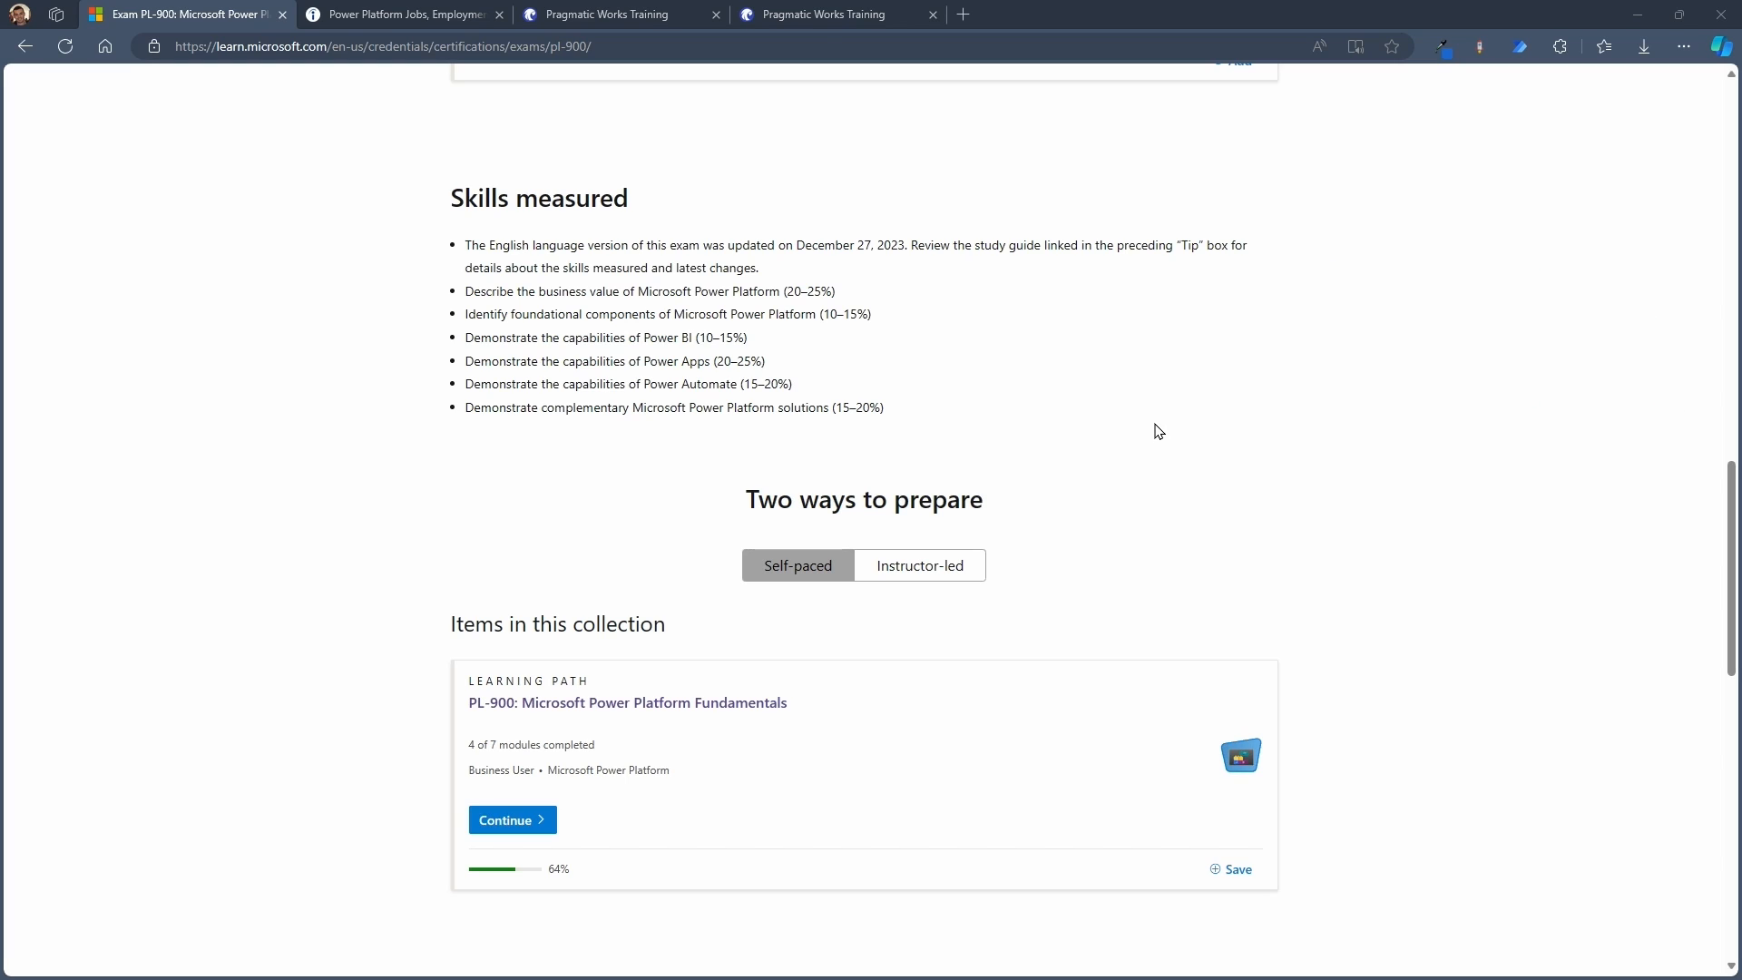
scroll(up, 3)
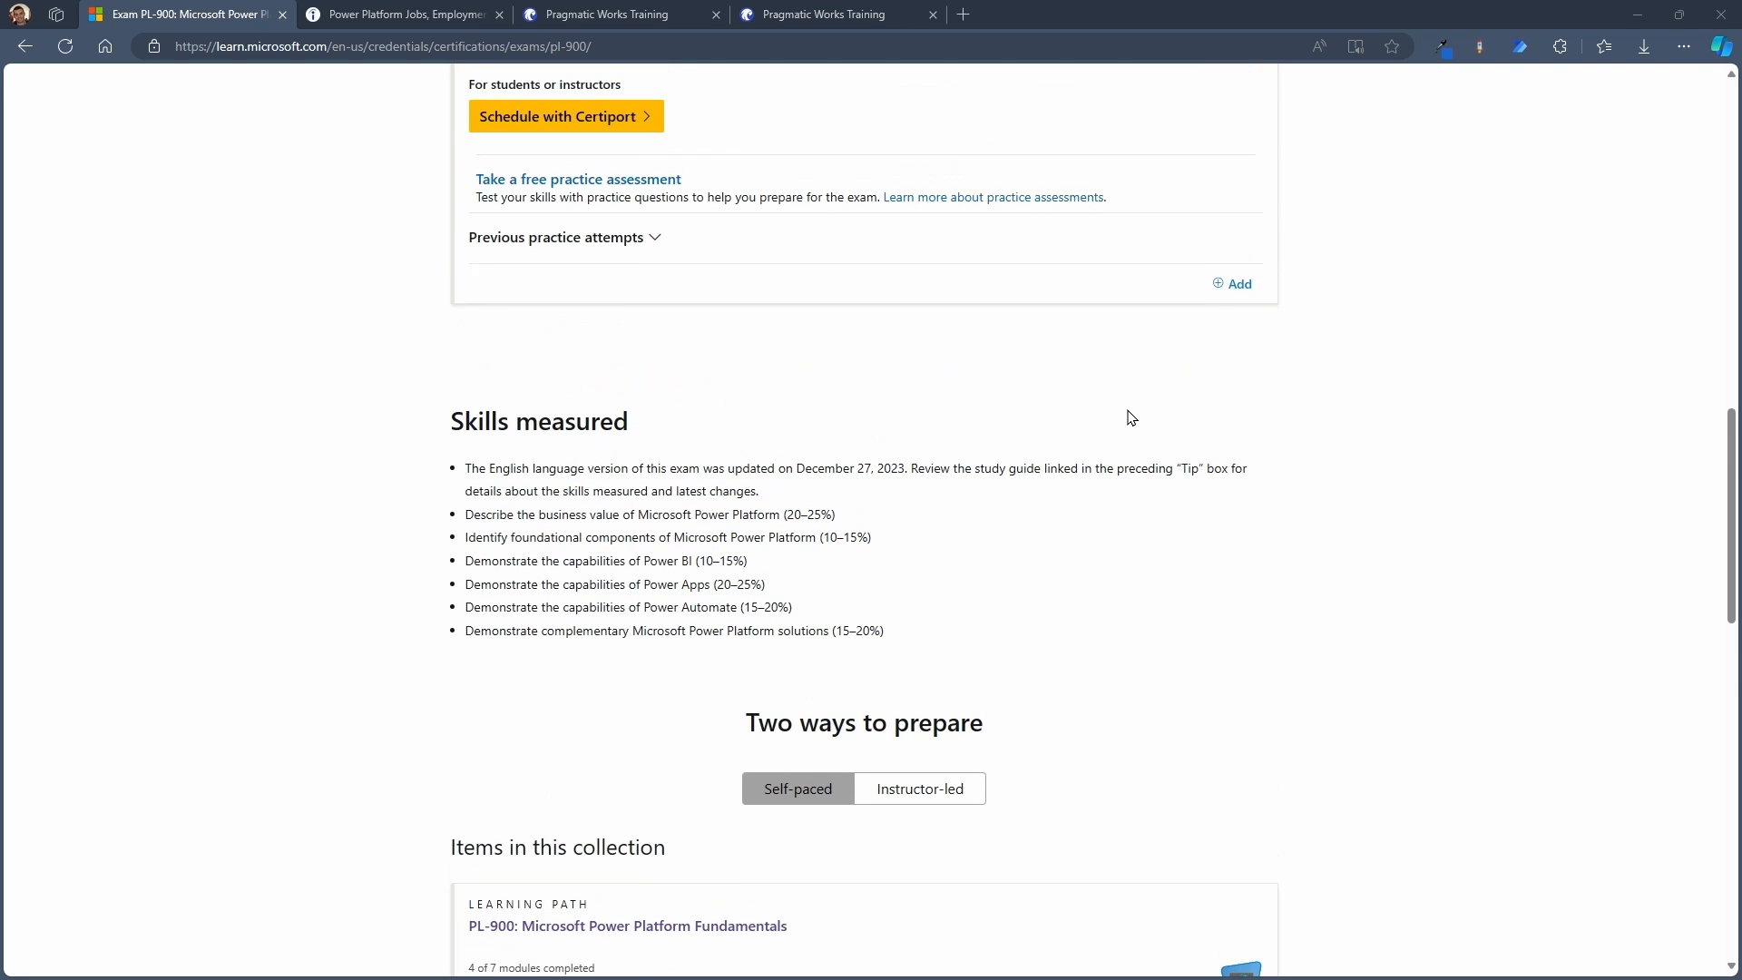
scroll(up, 3)
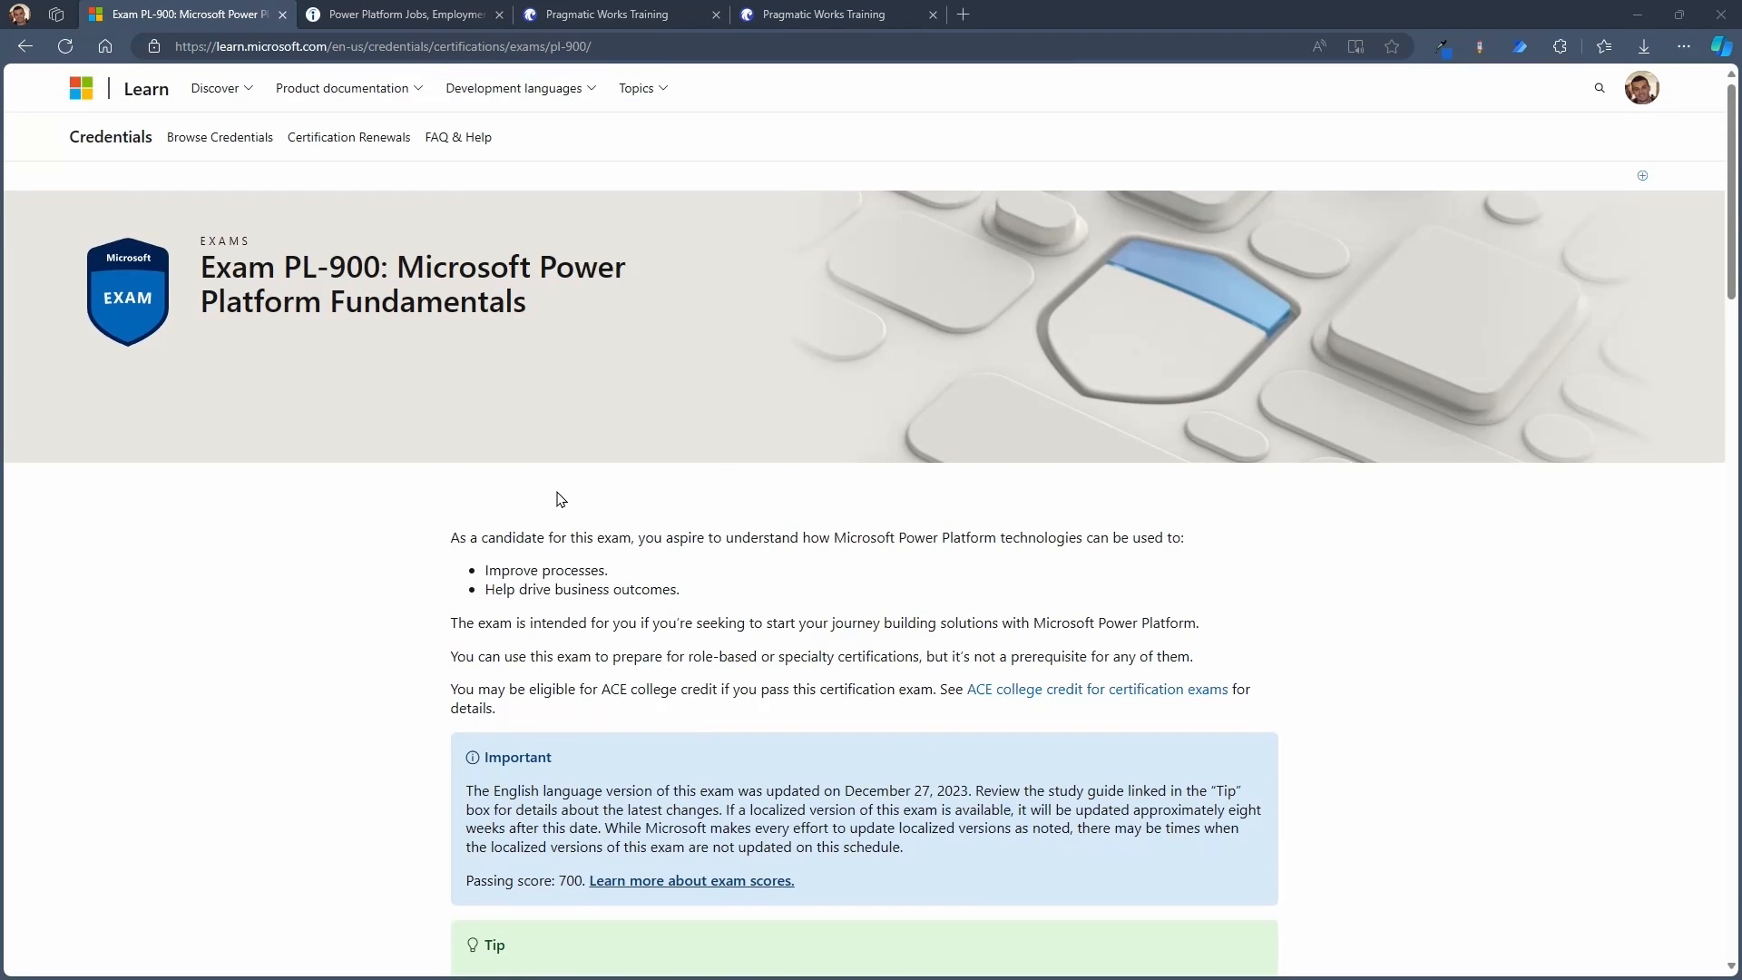
scroll(down, 3)
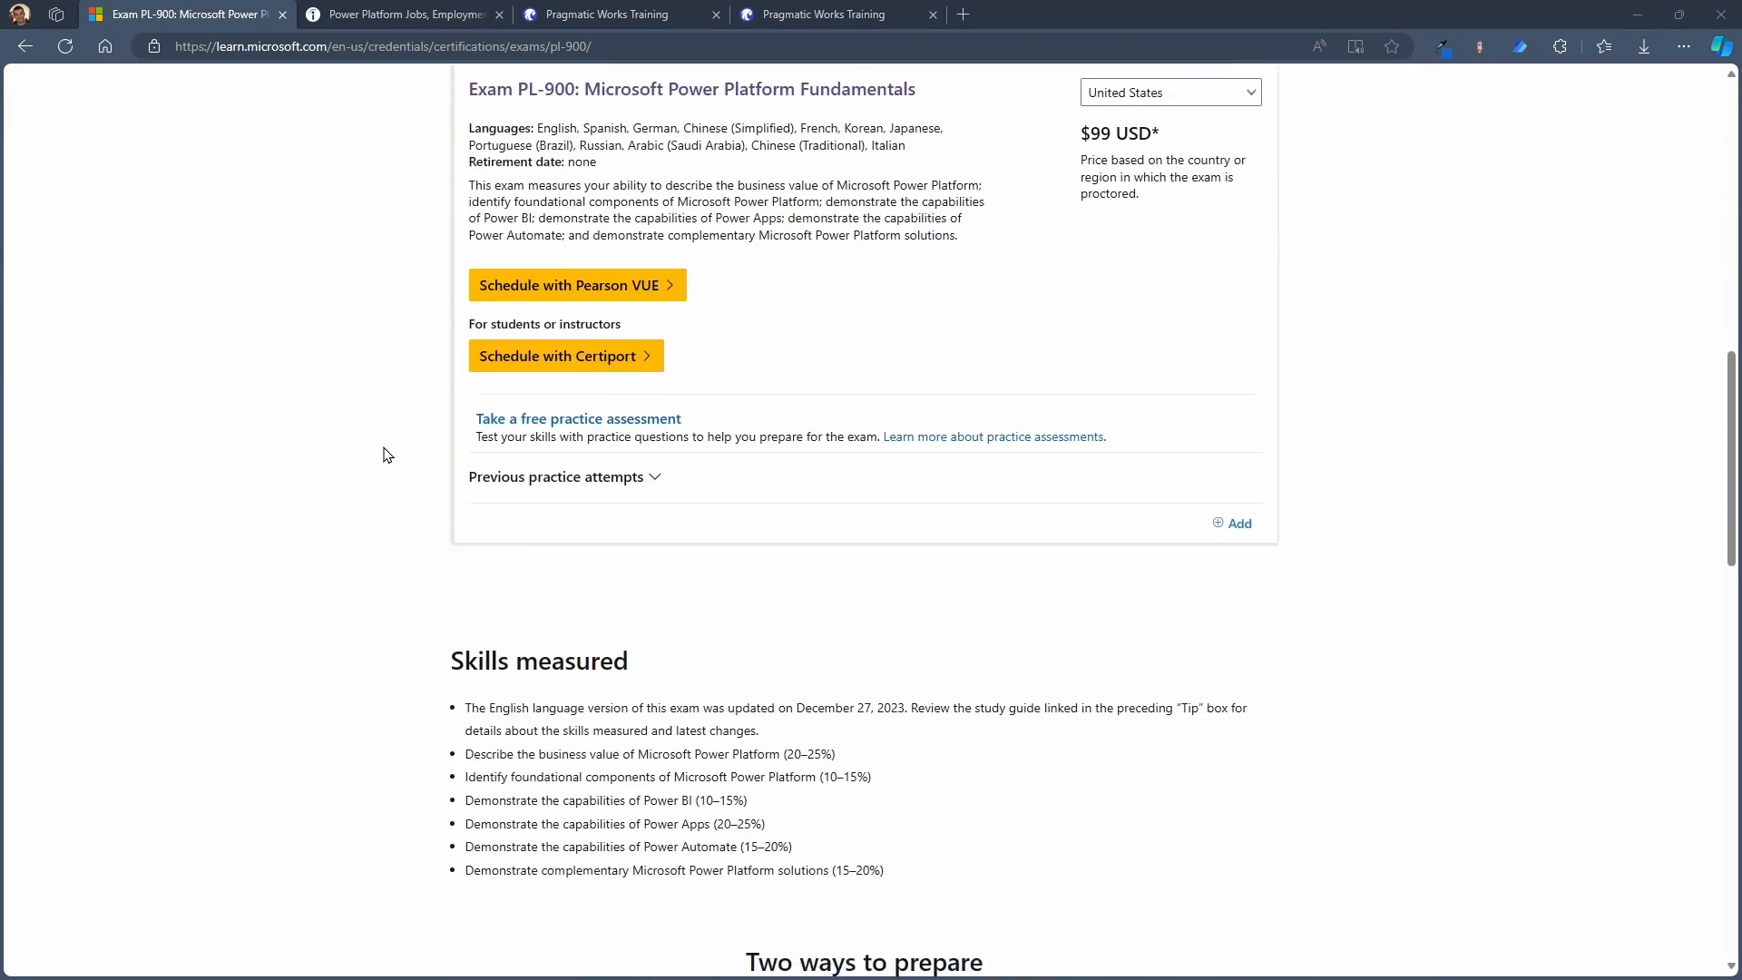
scroll(down, 3)
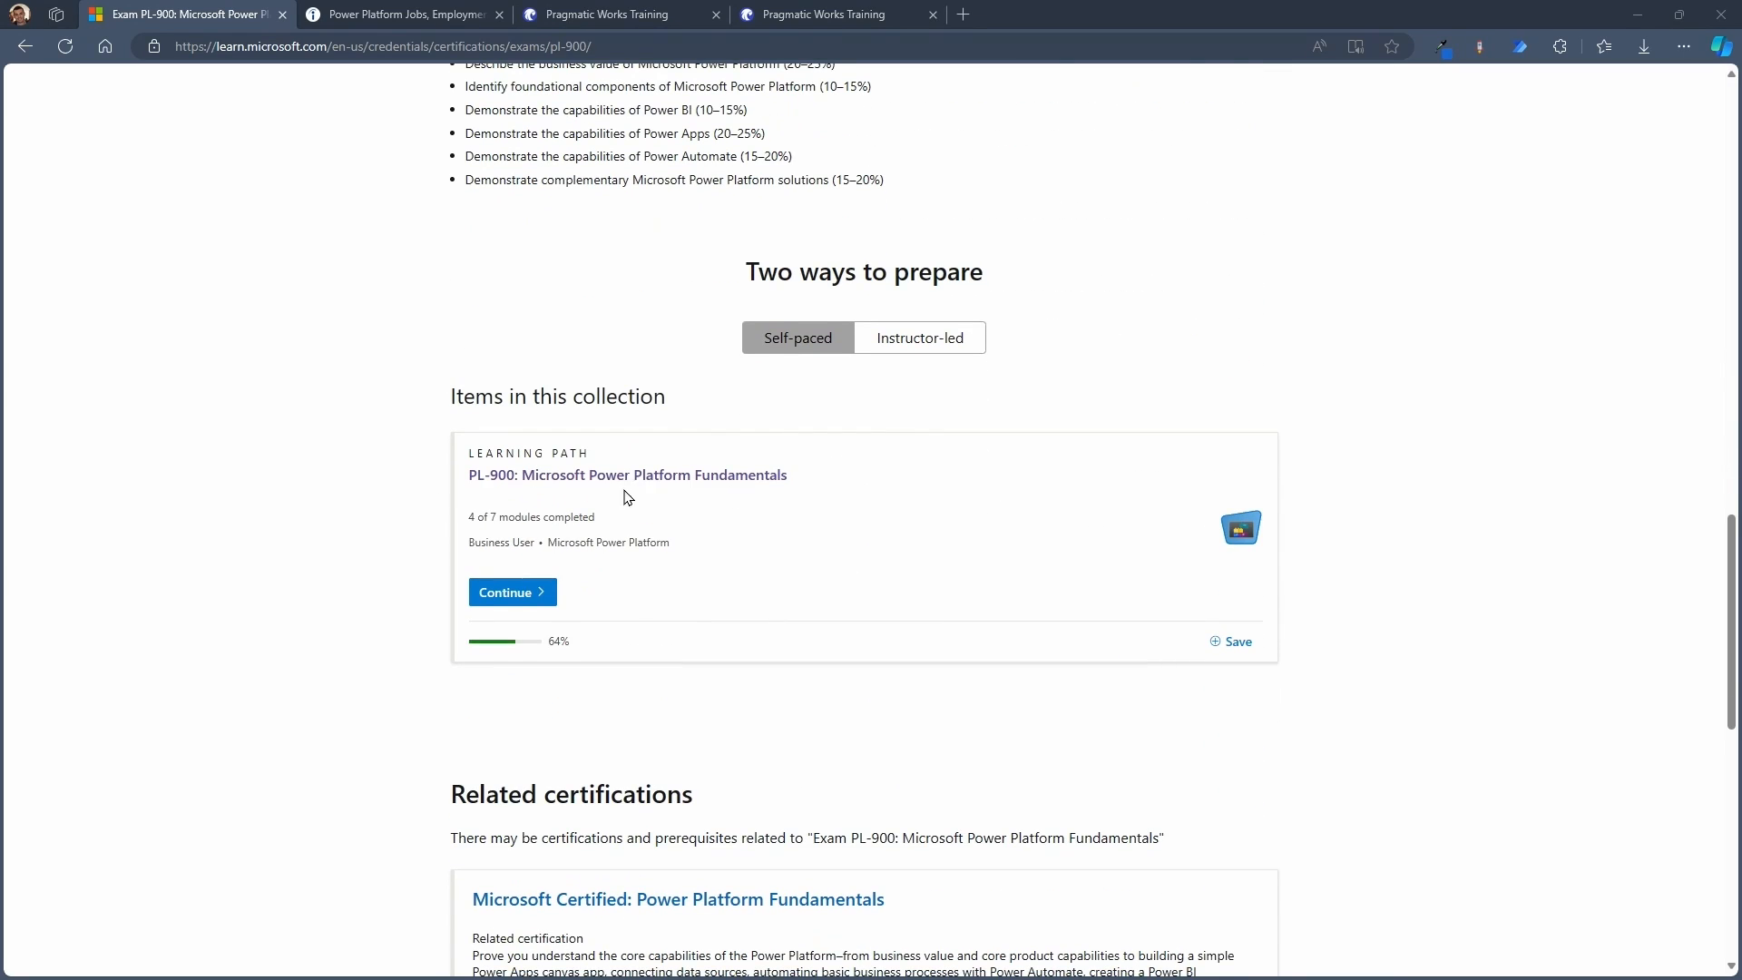
scroll(up, 3)
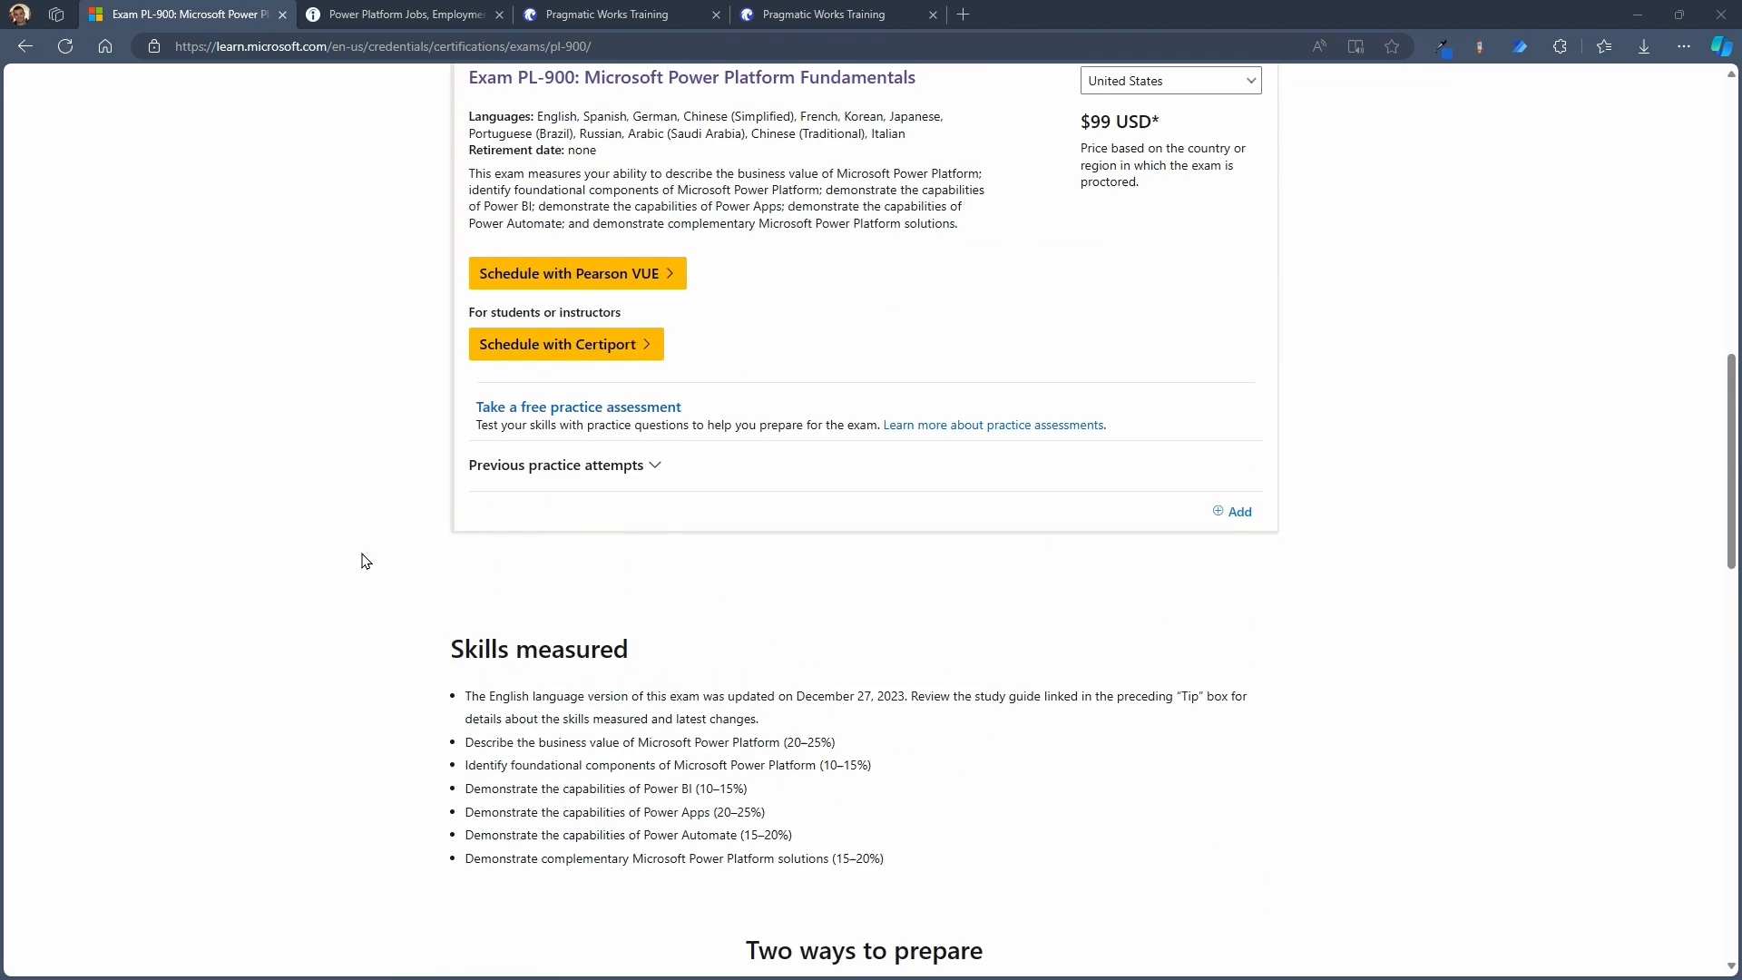
scroll(up, 3)
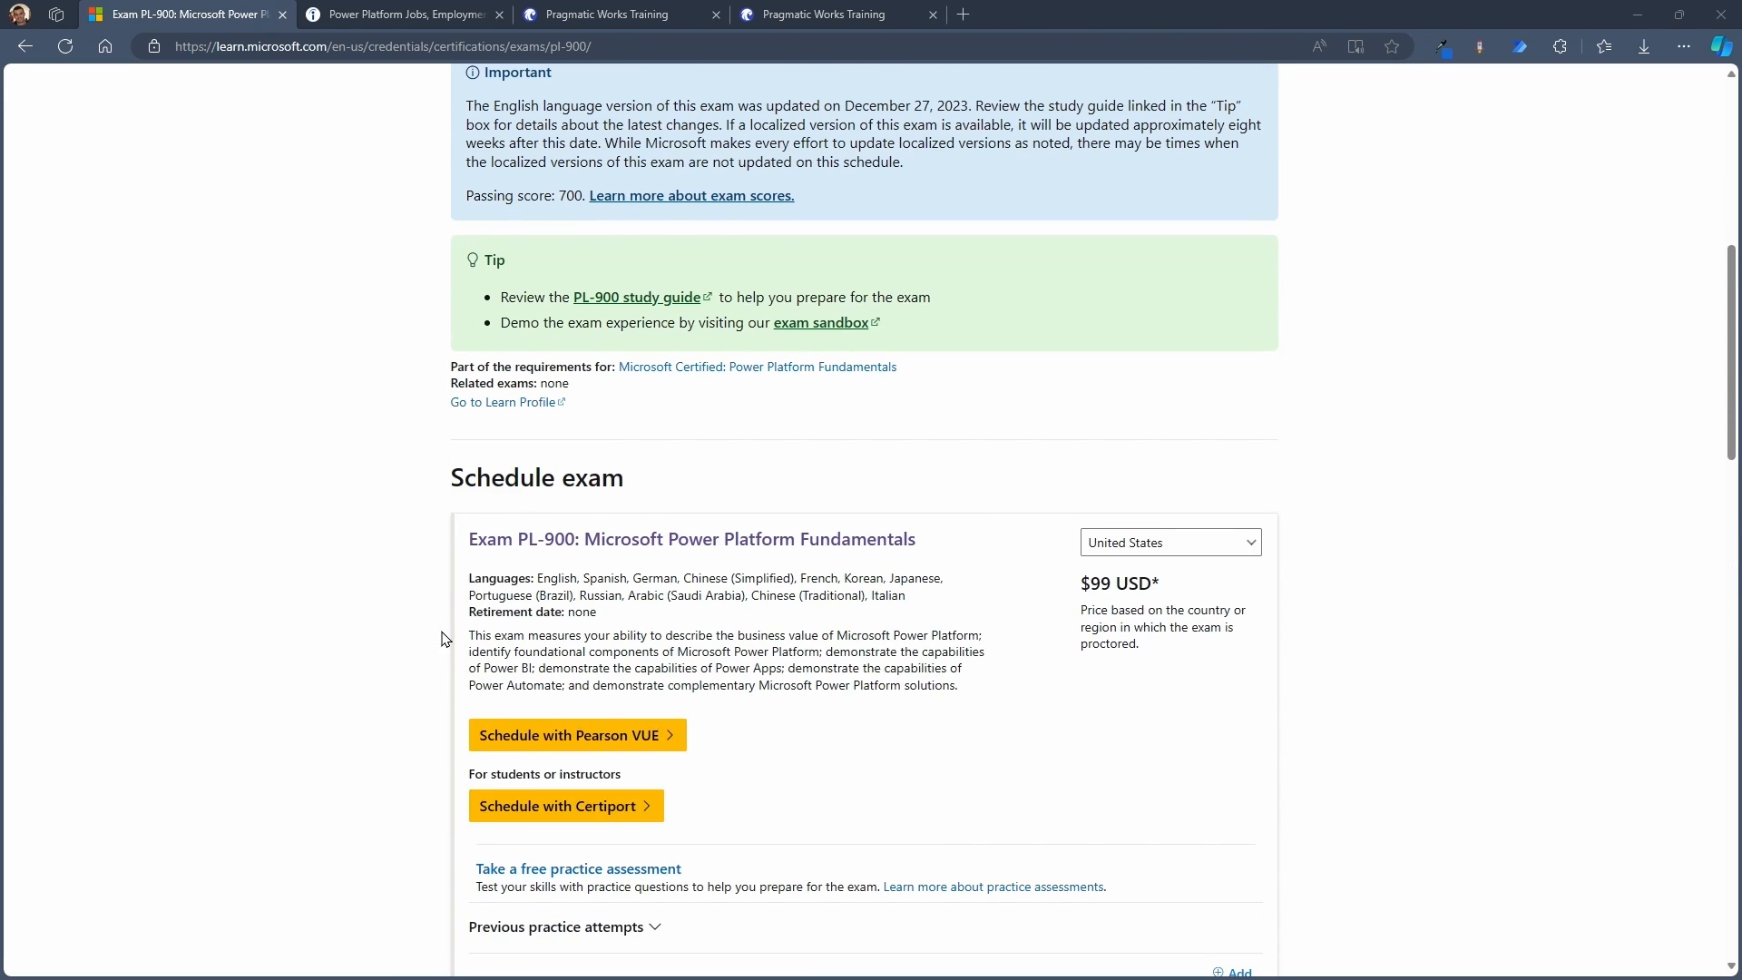
scroll(up, 3)
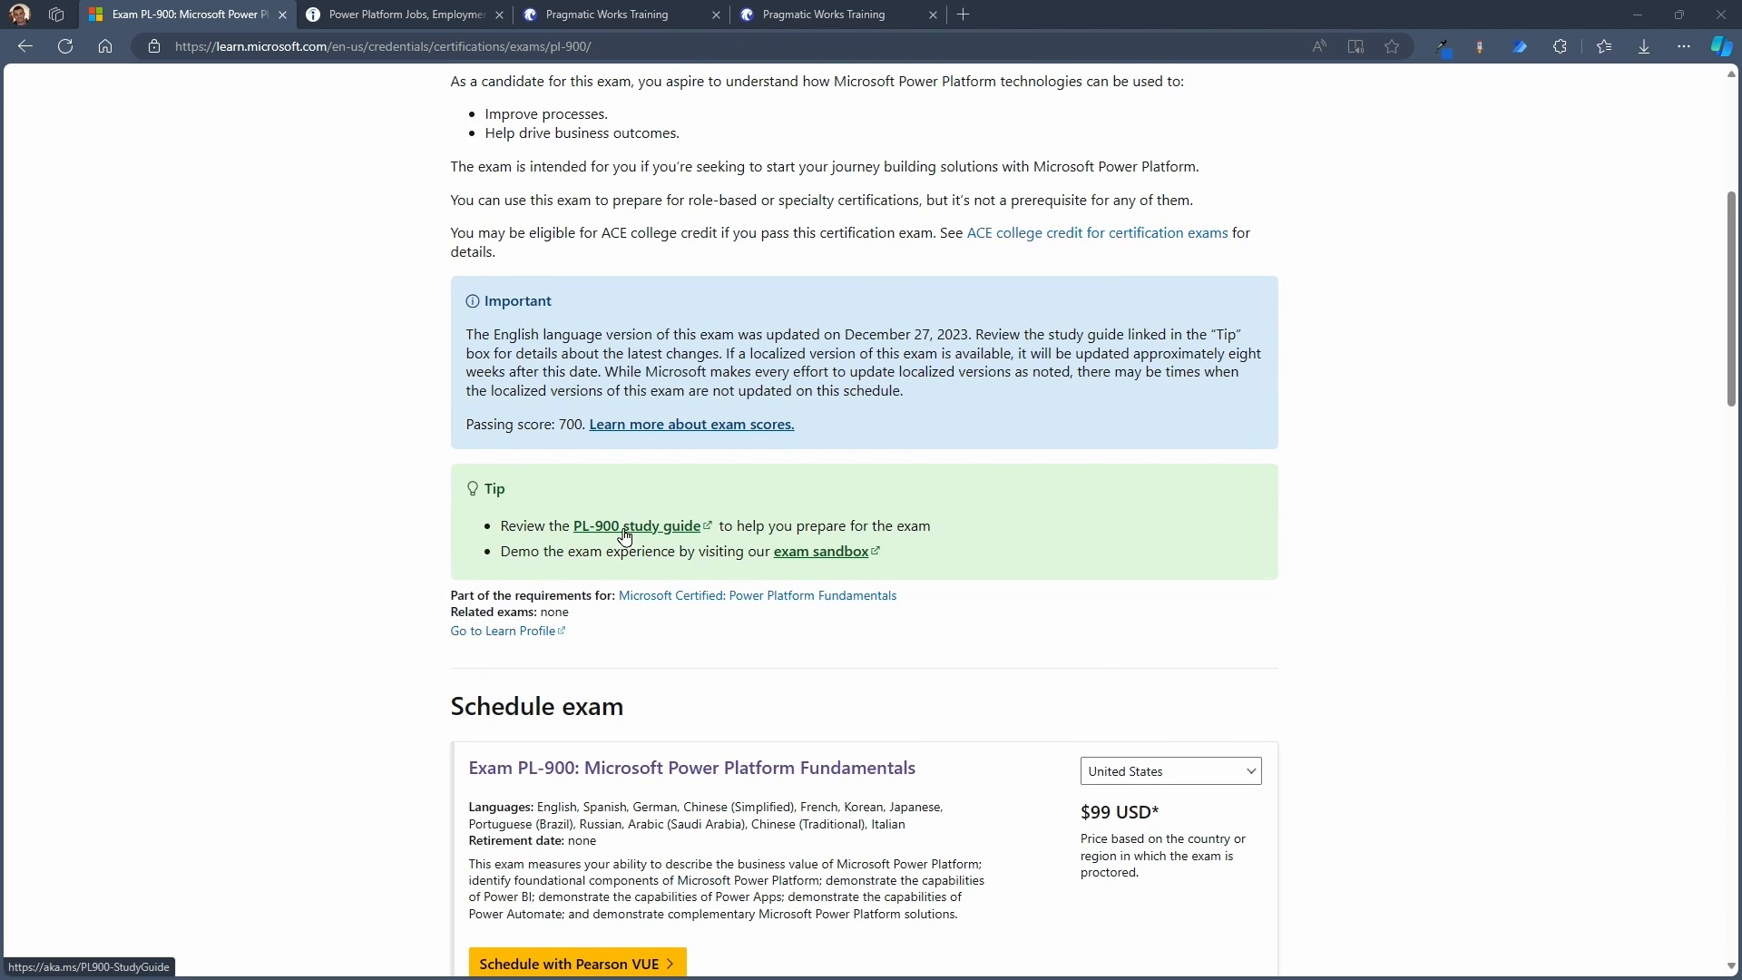
Open the PL-900 study guide and scroll through its Skills at a glance sections
click(639, 526)
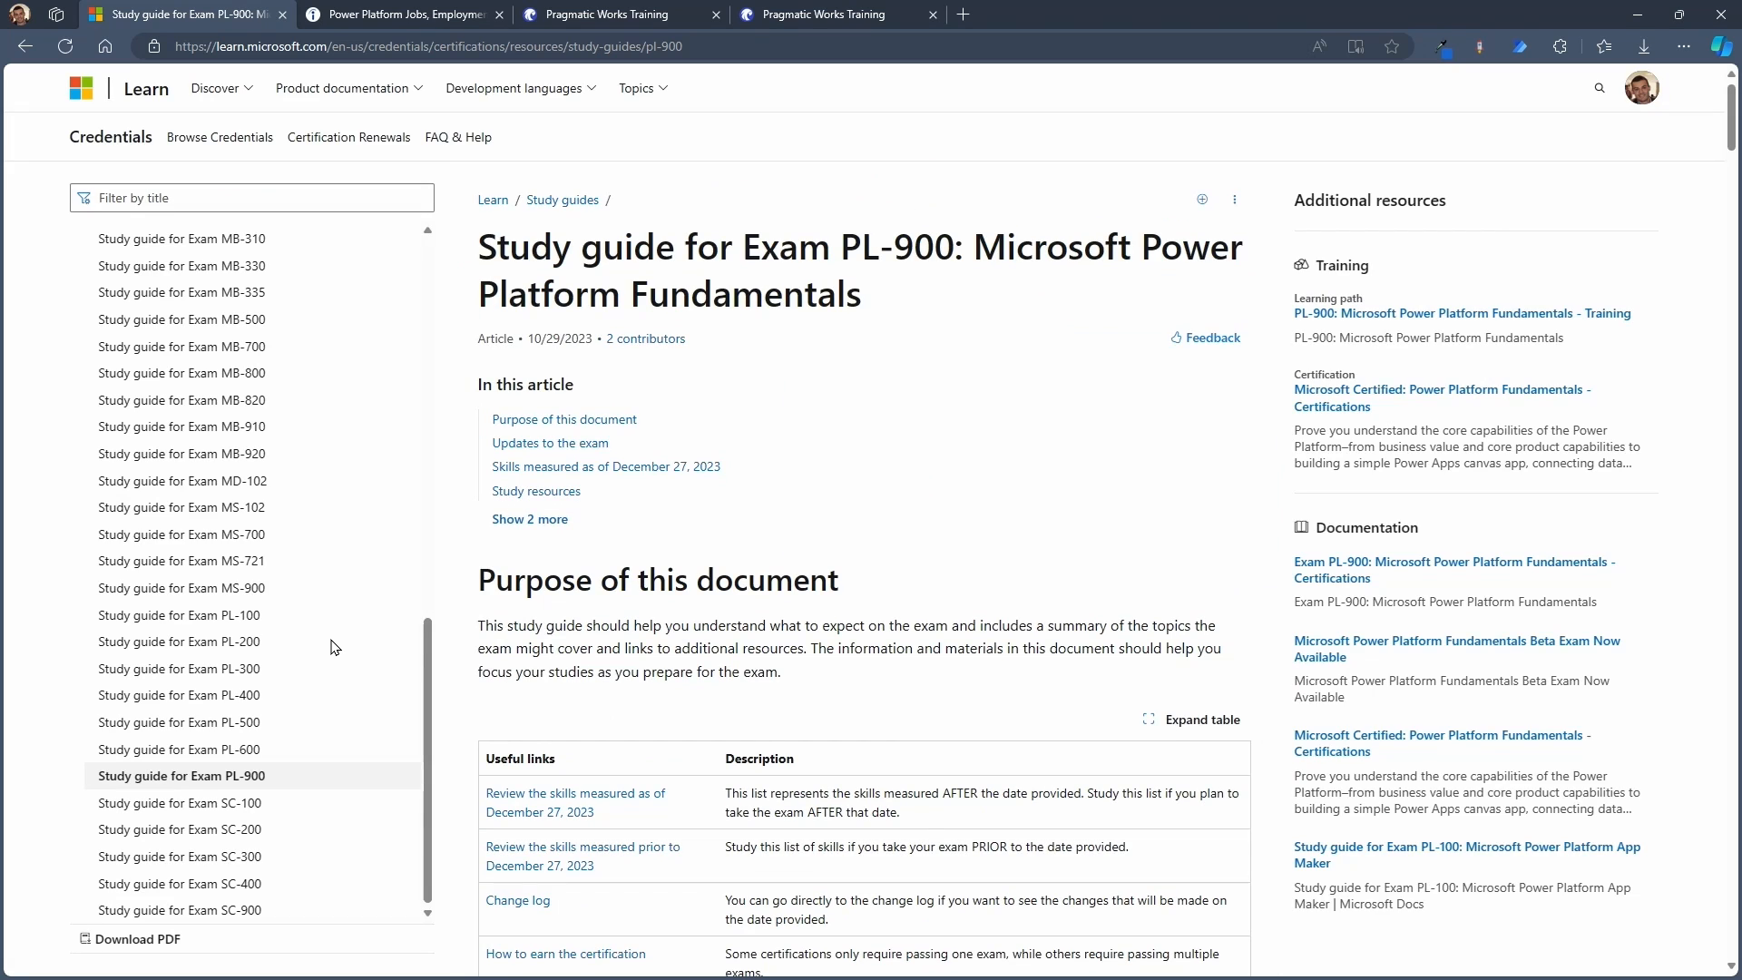
scroll(down, 3)
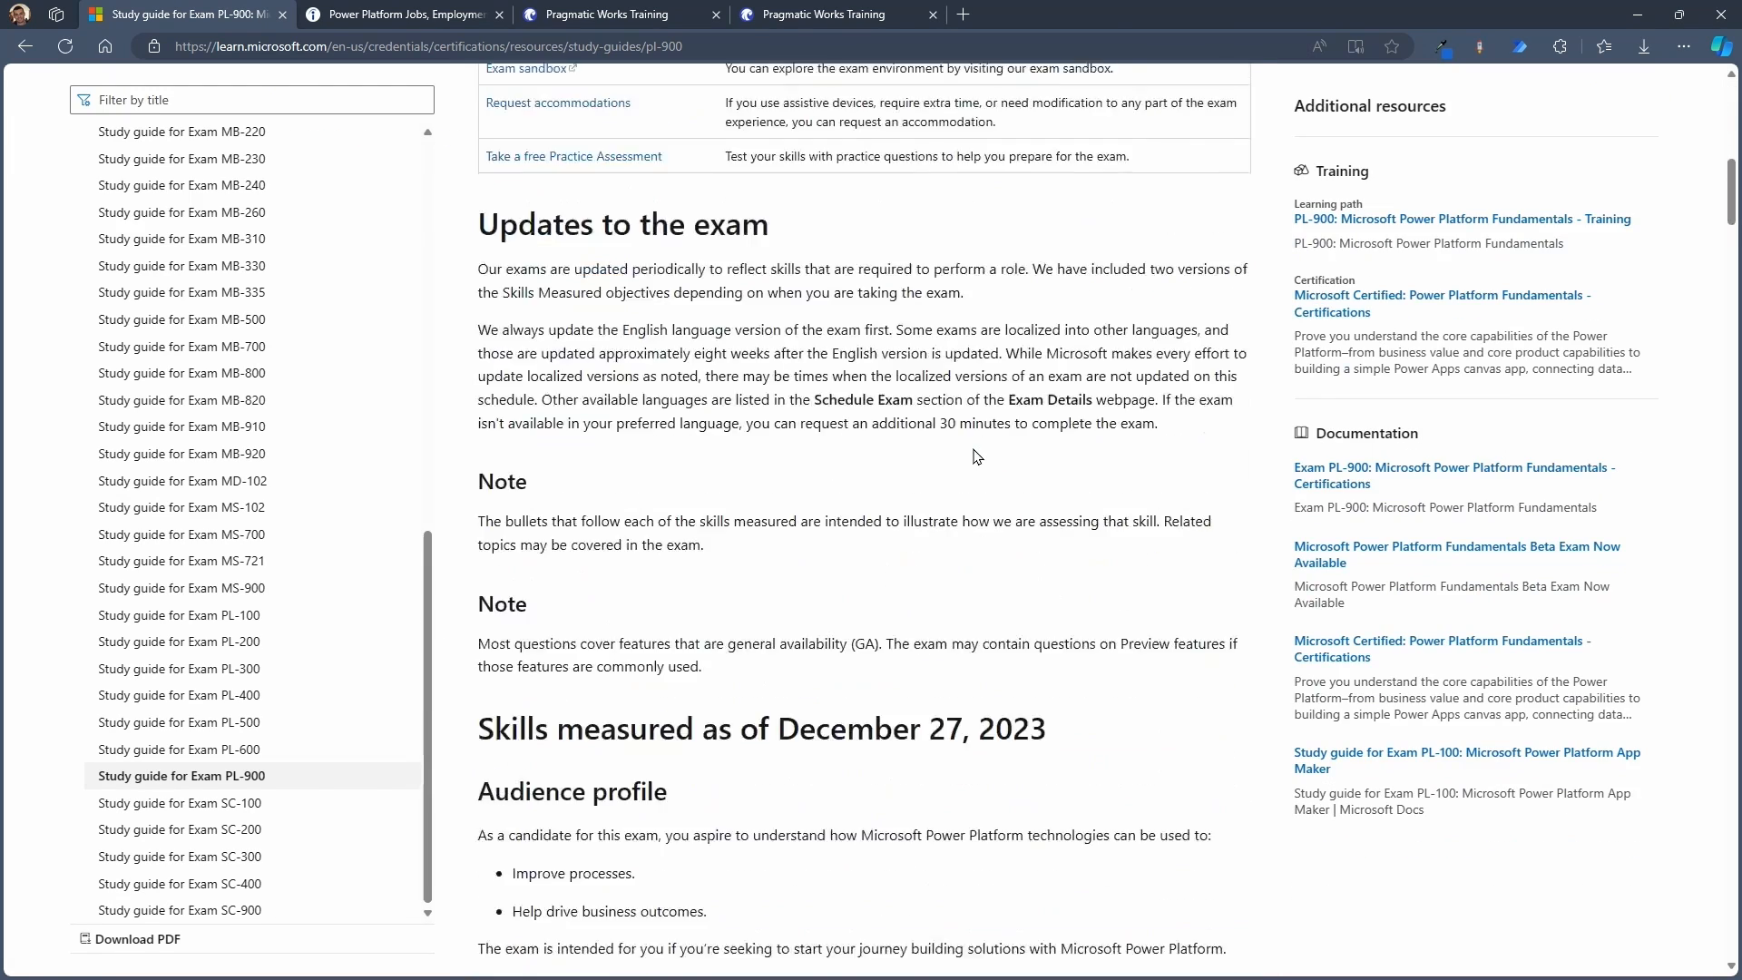
scroll(down, 3)
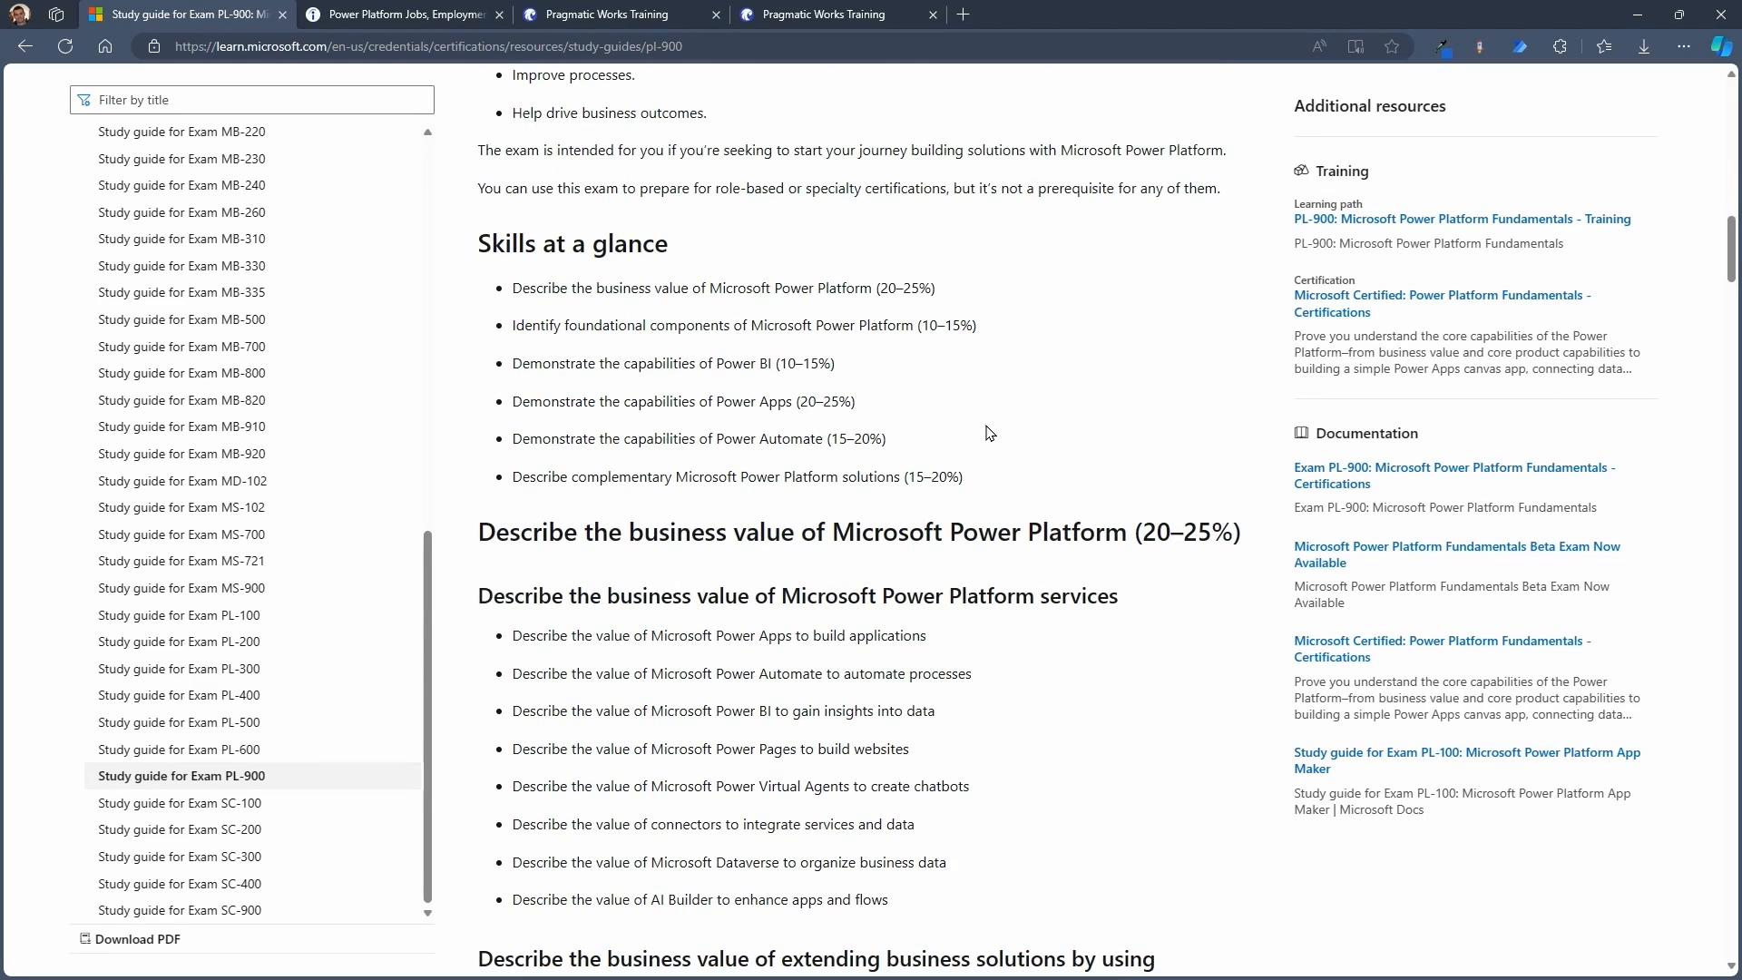
scroll(down, 3)
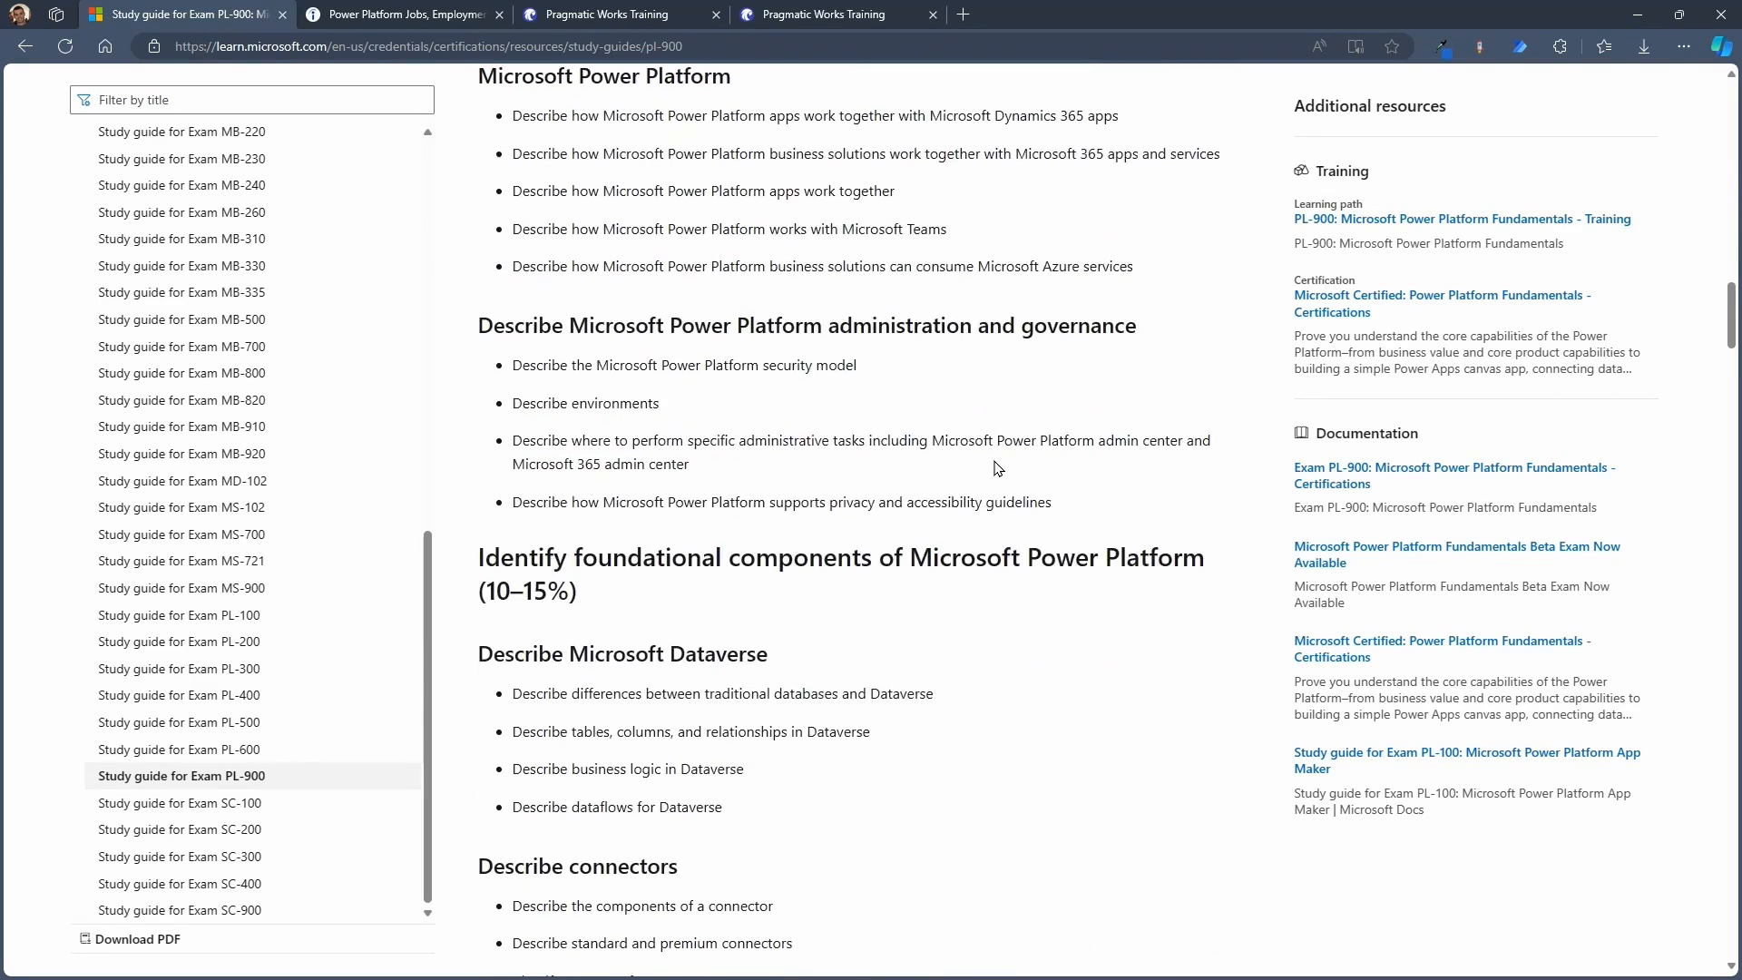
scroll(down, 3)
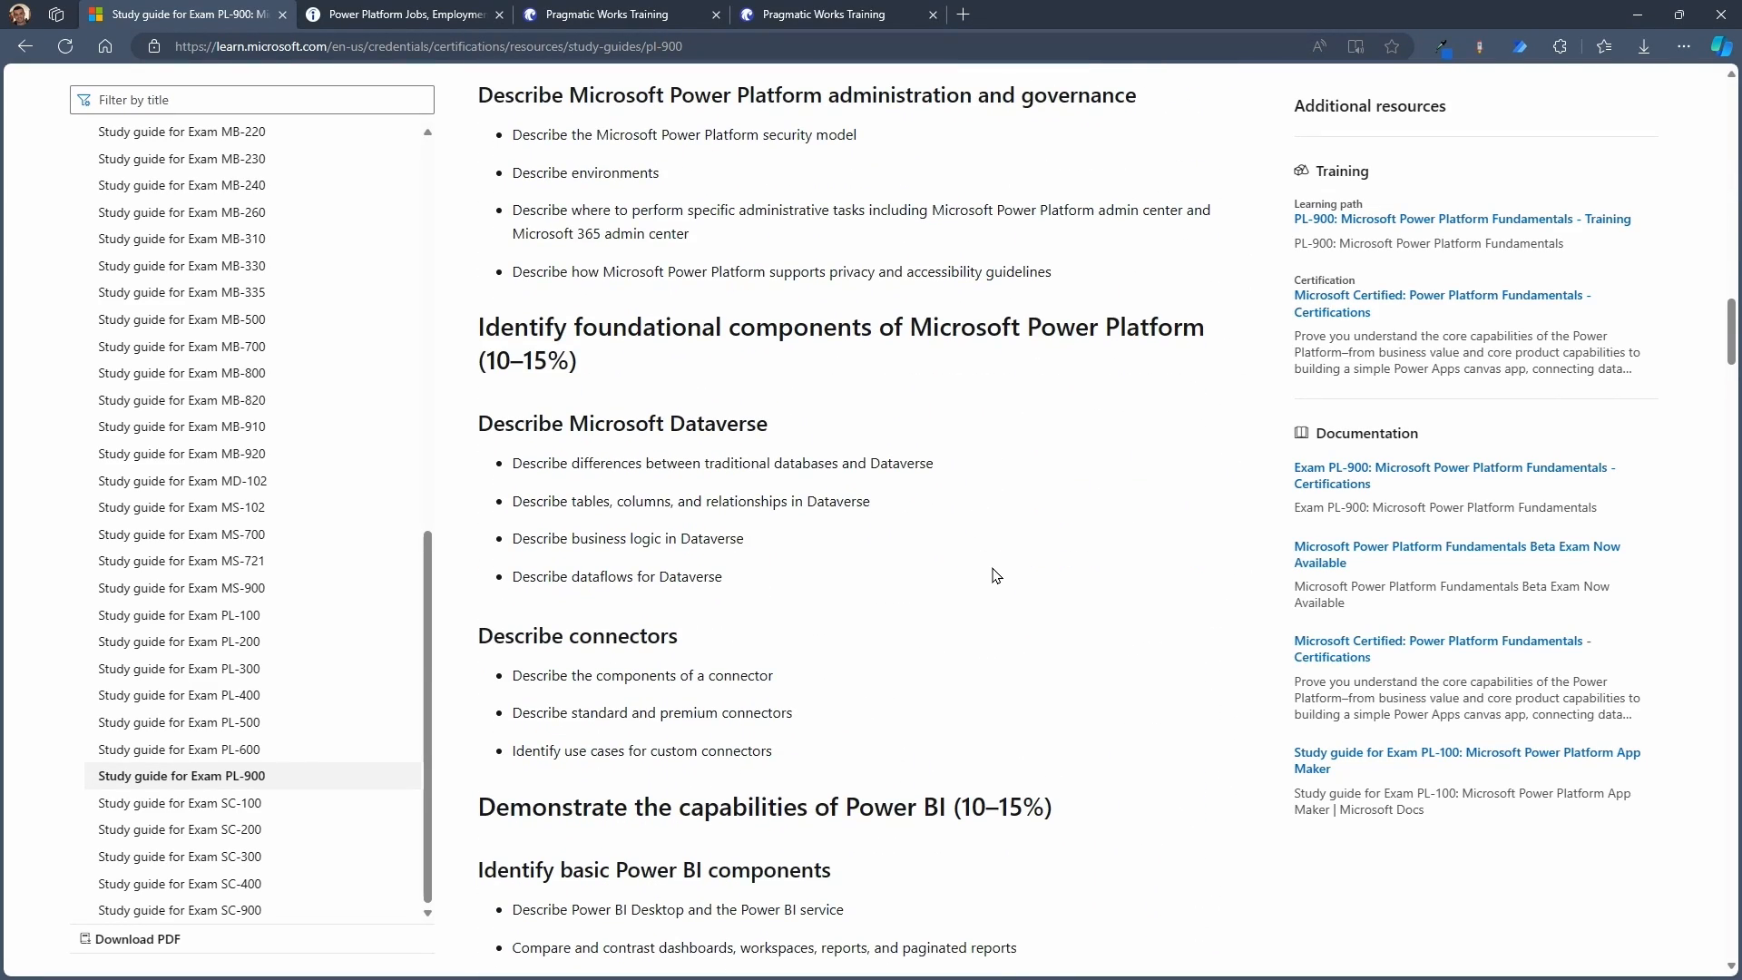
mouse_move(703, 163)
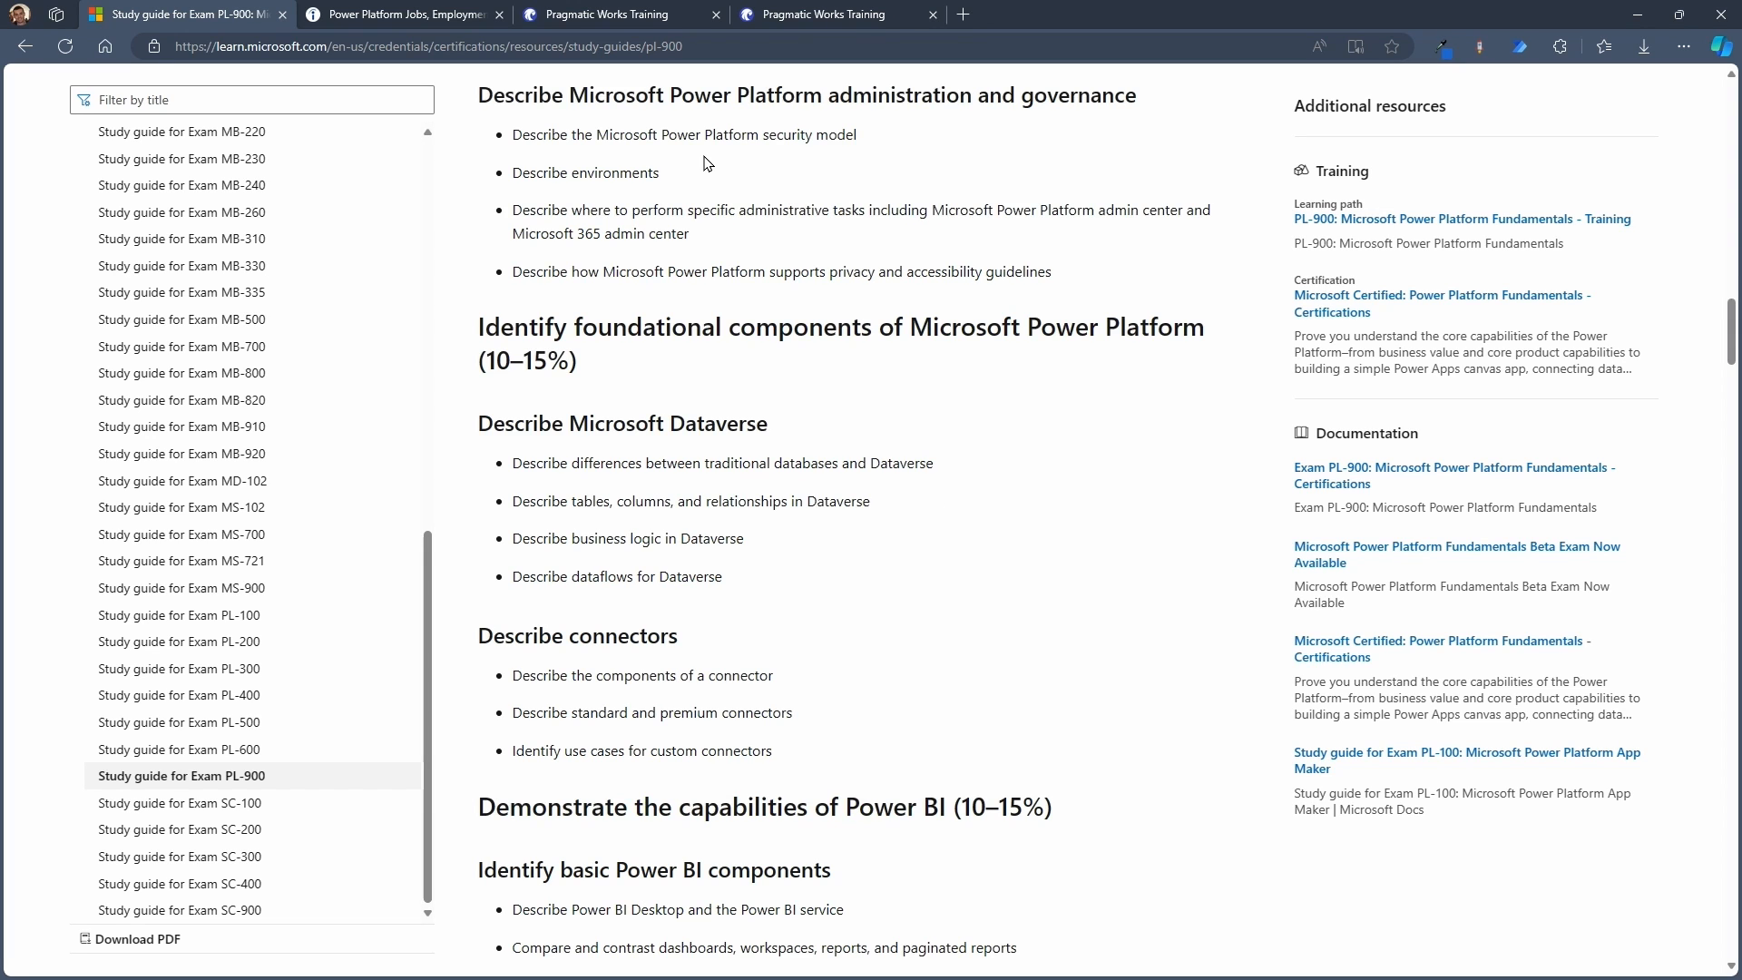
mouse_move(680, 159)
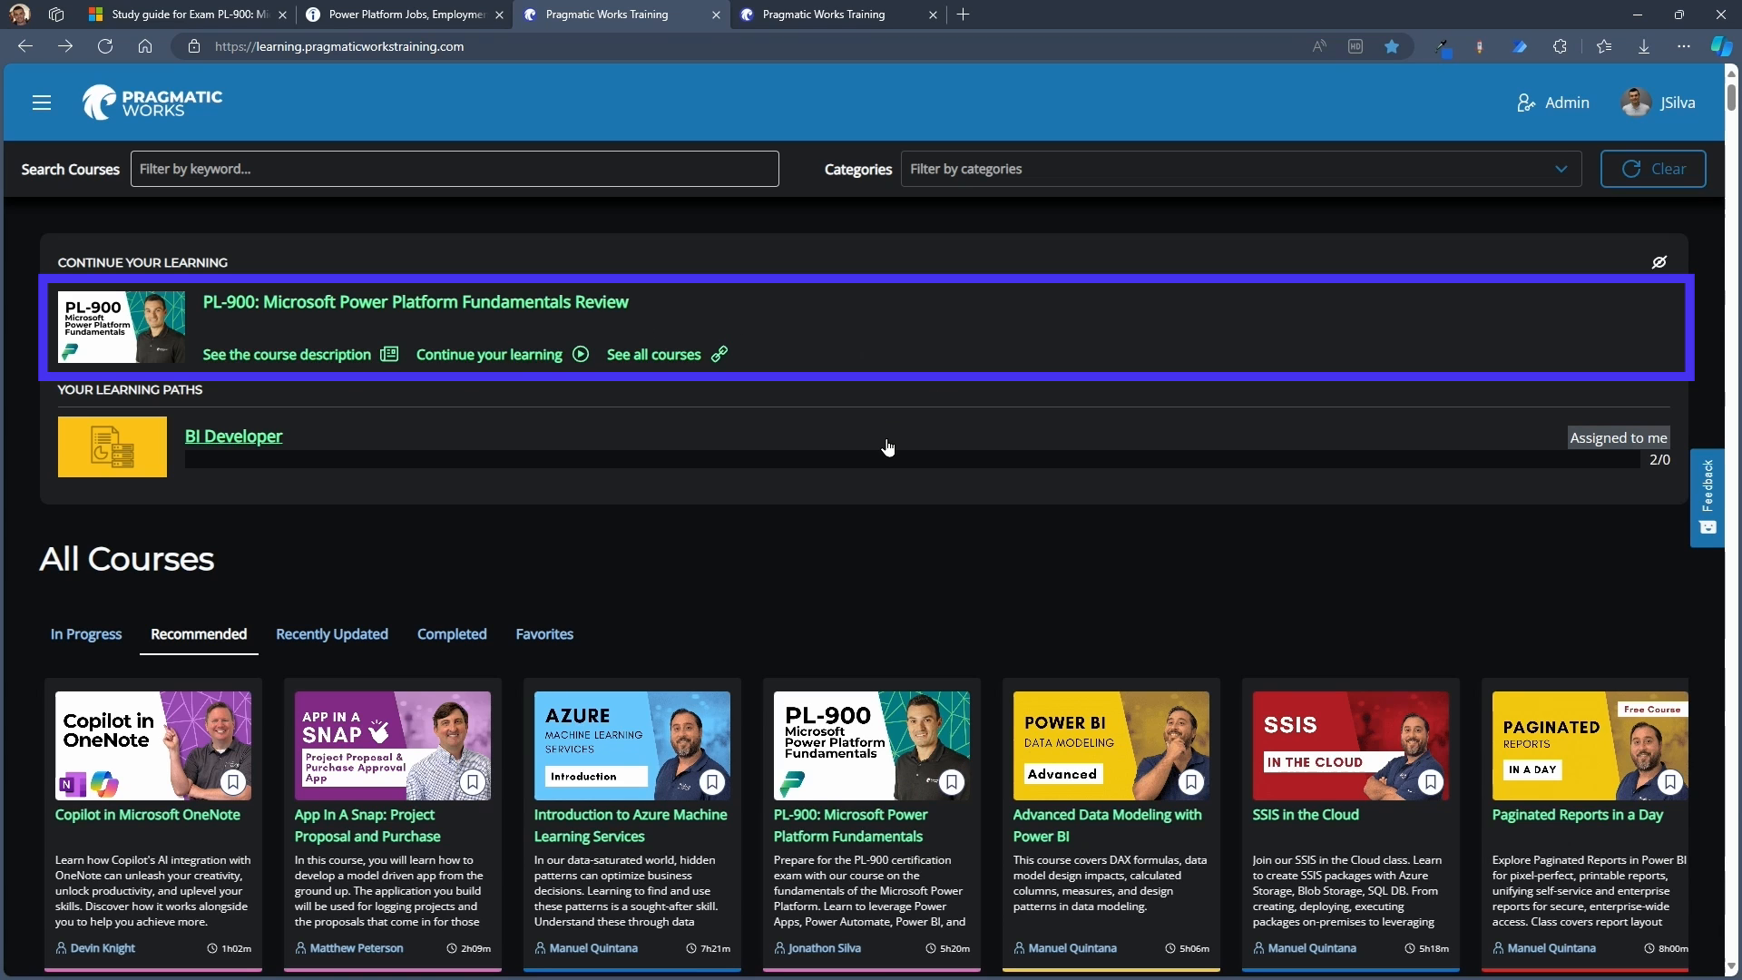
click(414, 302)
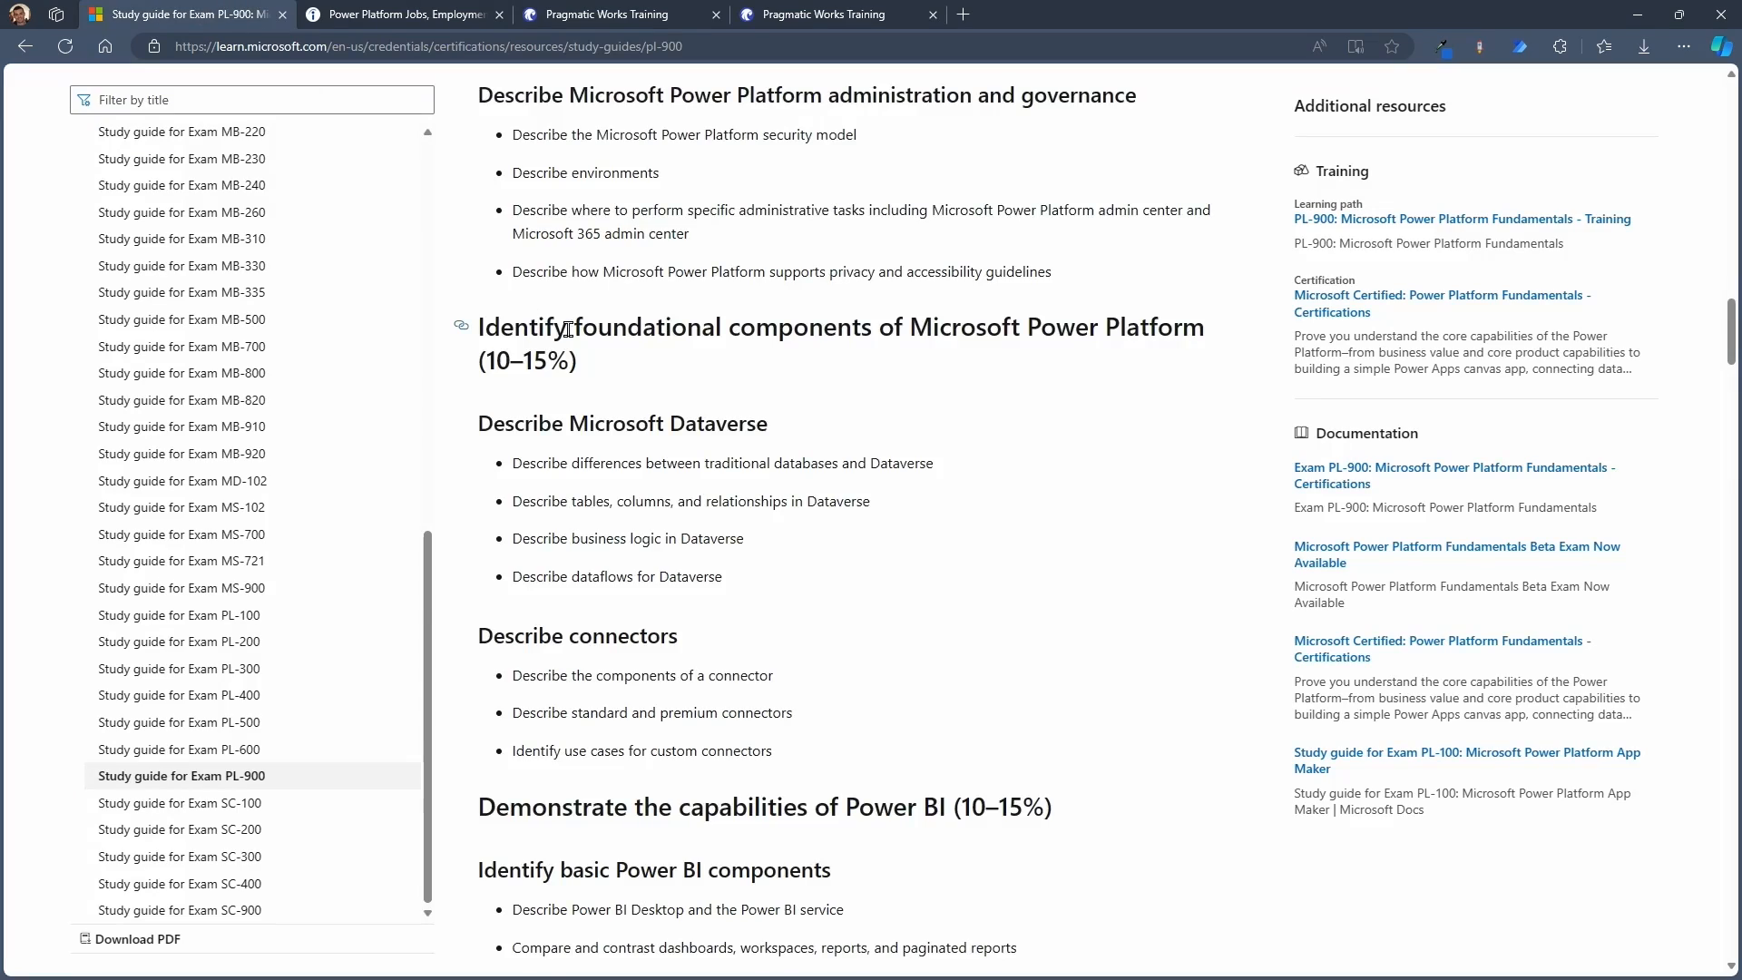
scroll(up, 3)
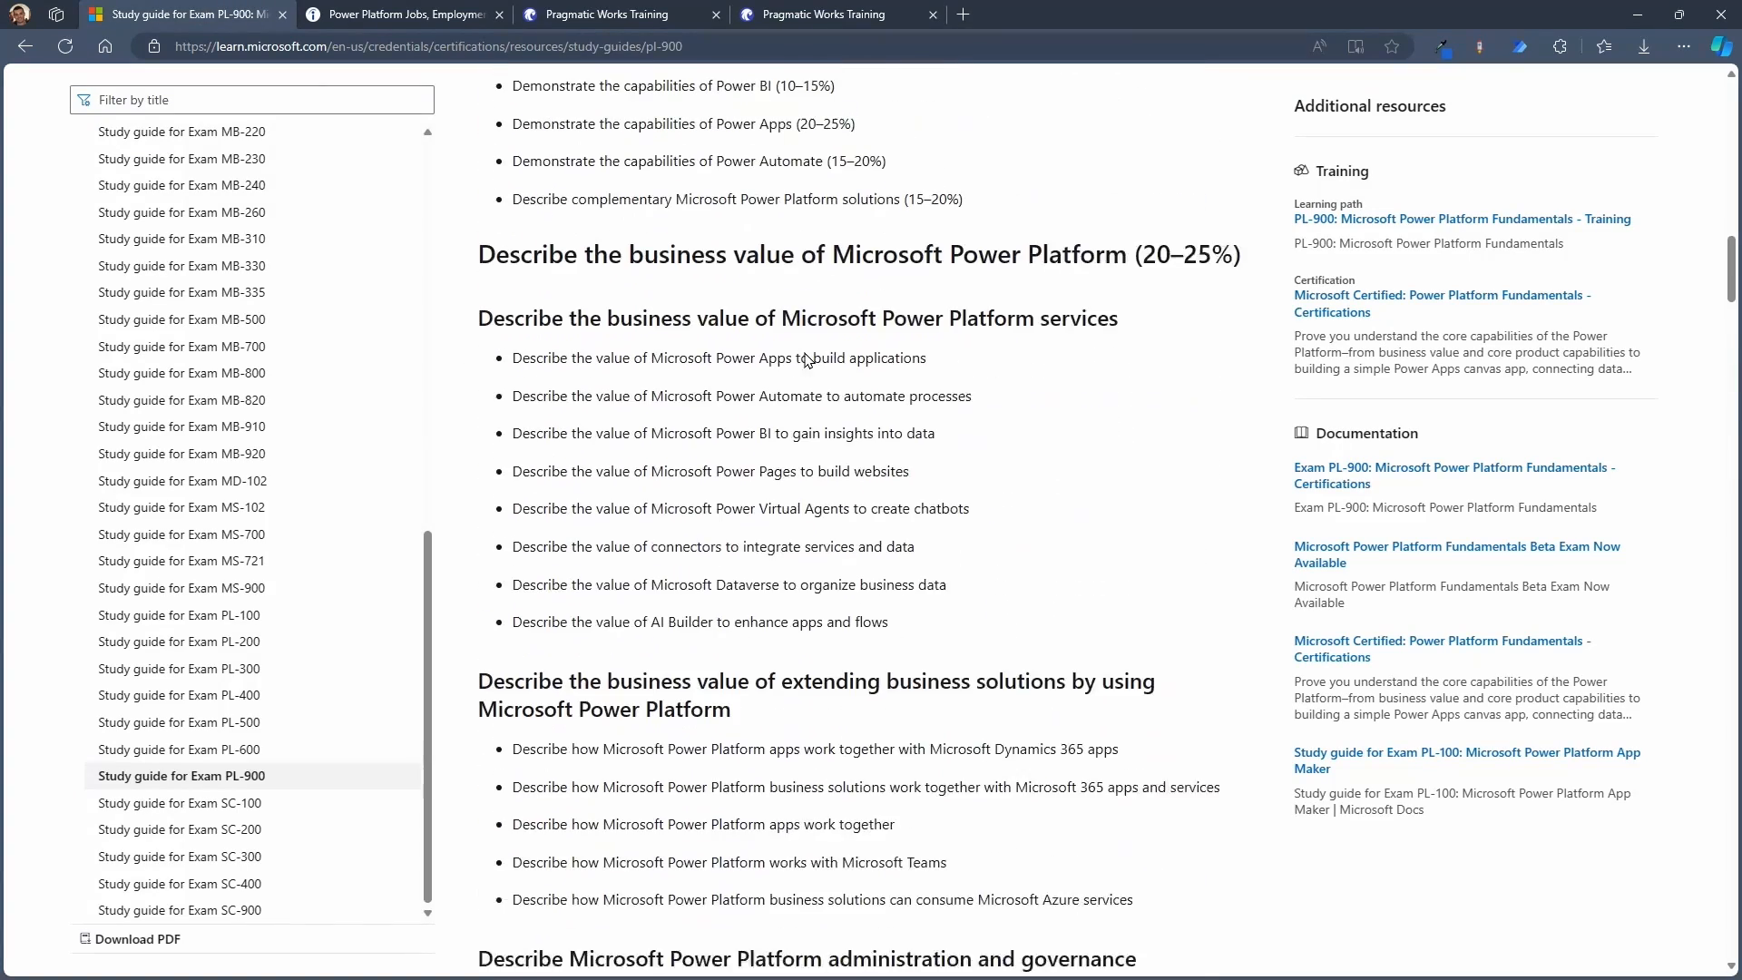
click(606, 14)
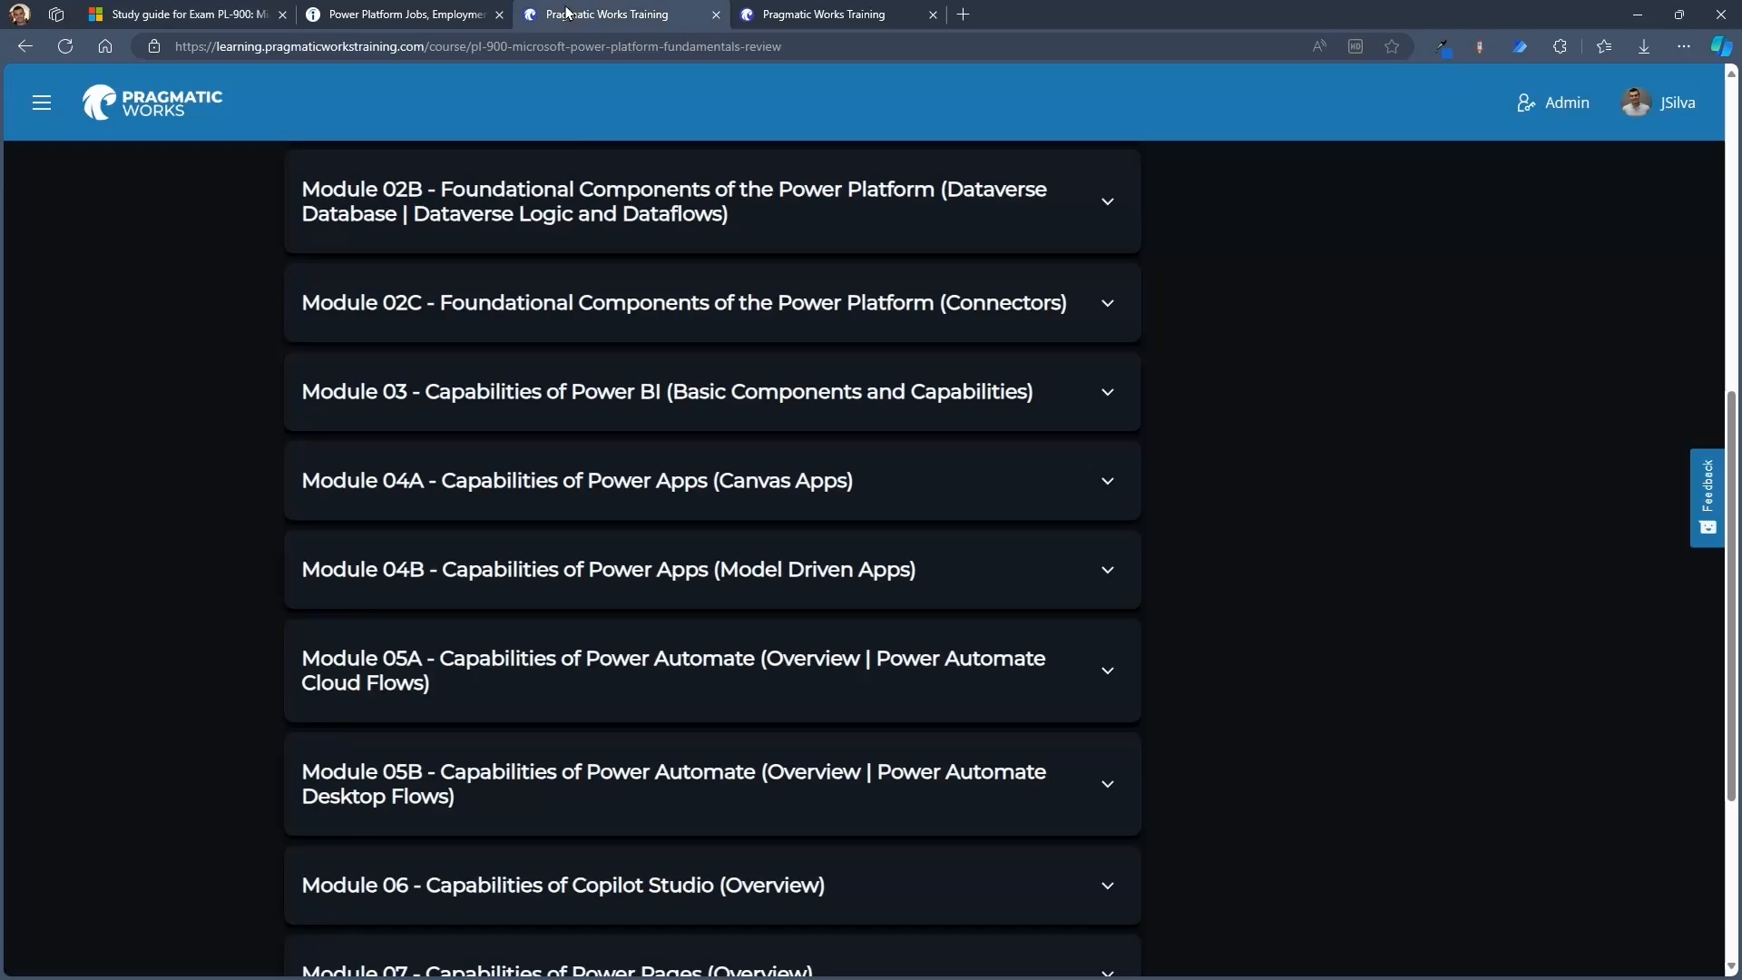
scroll(up, 3)
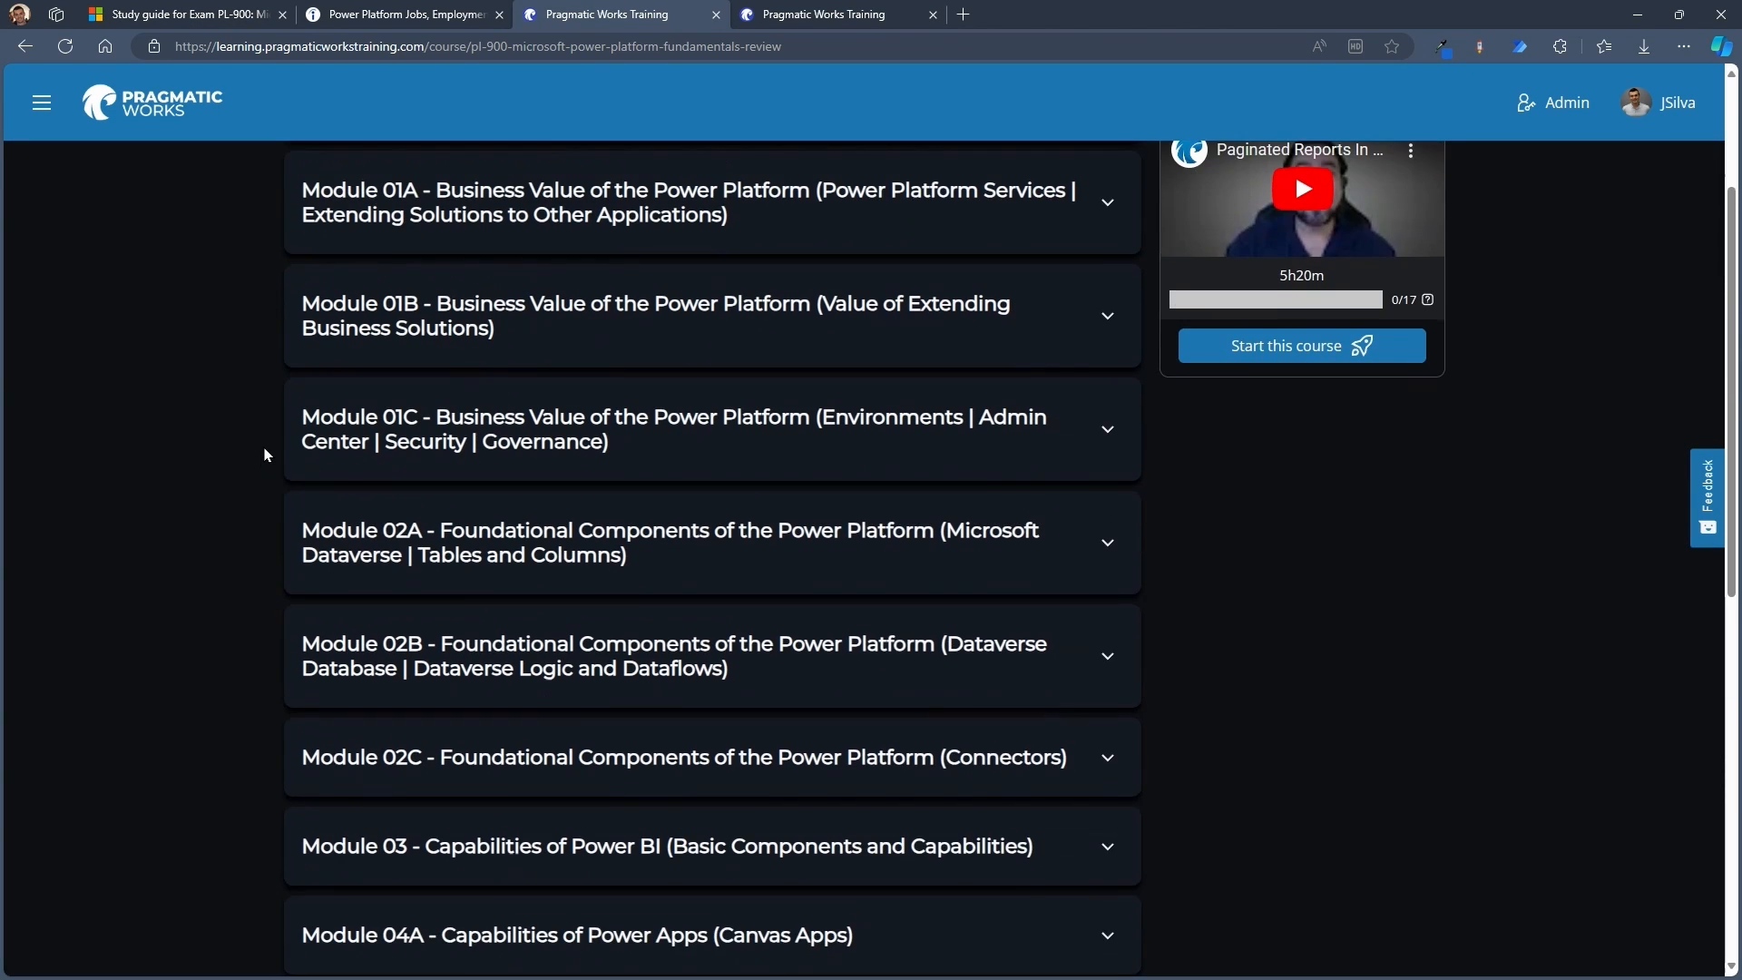
scroll(up, 3)
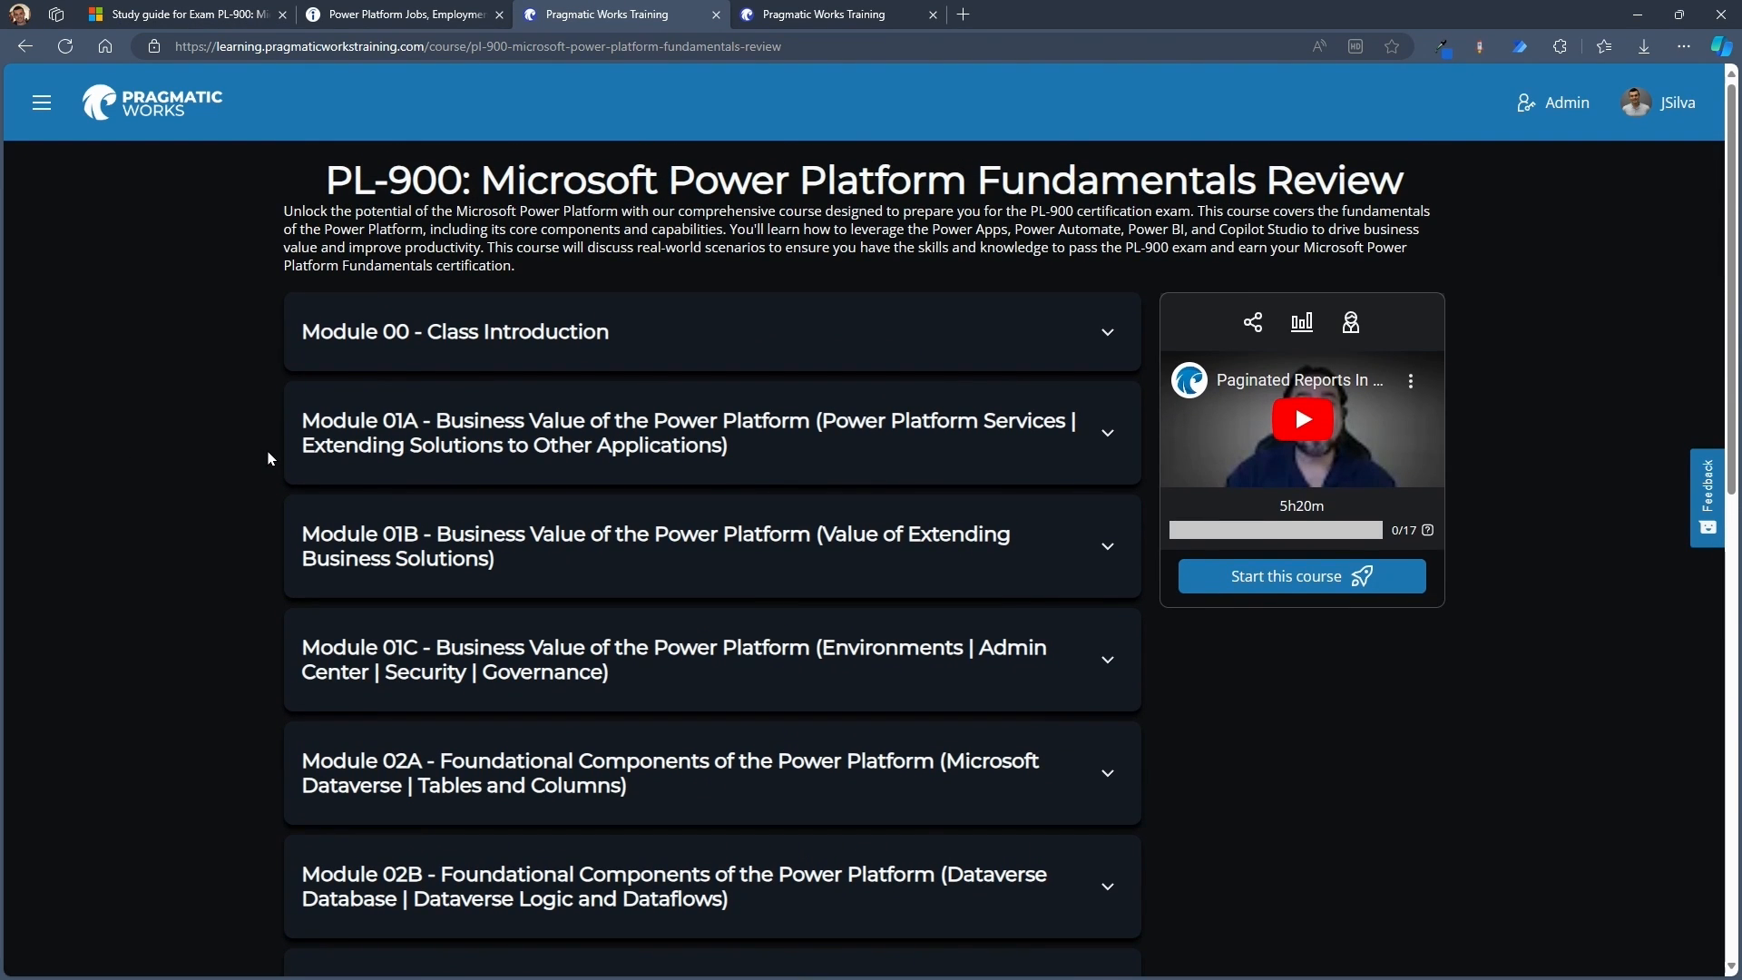
scroll(down, 3)
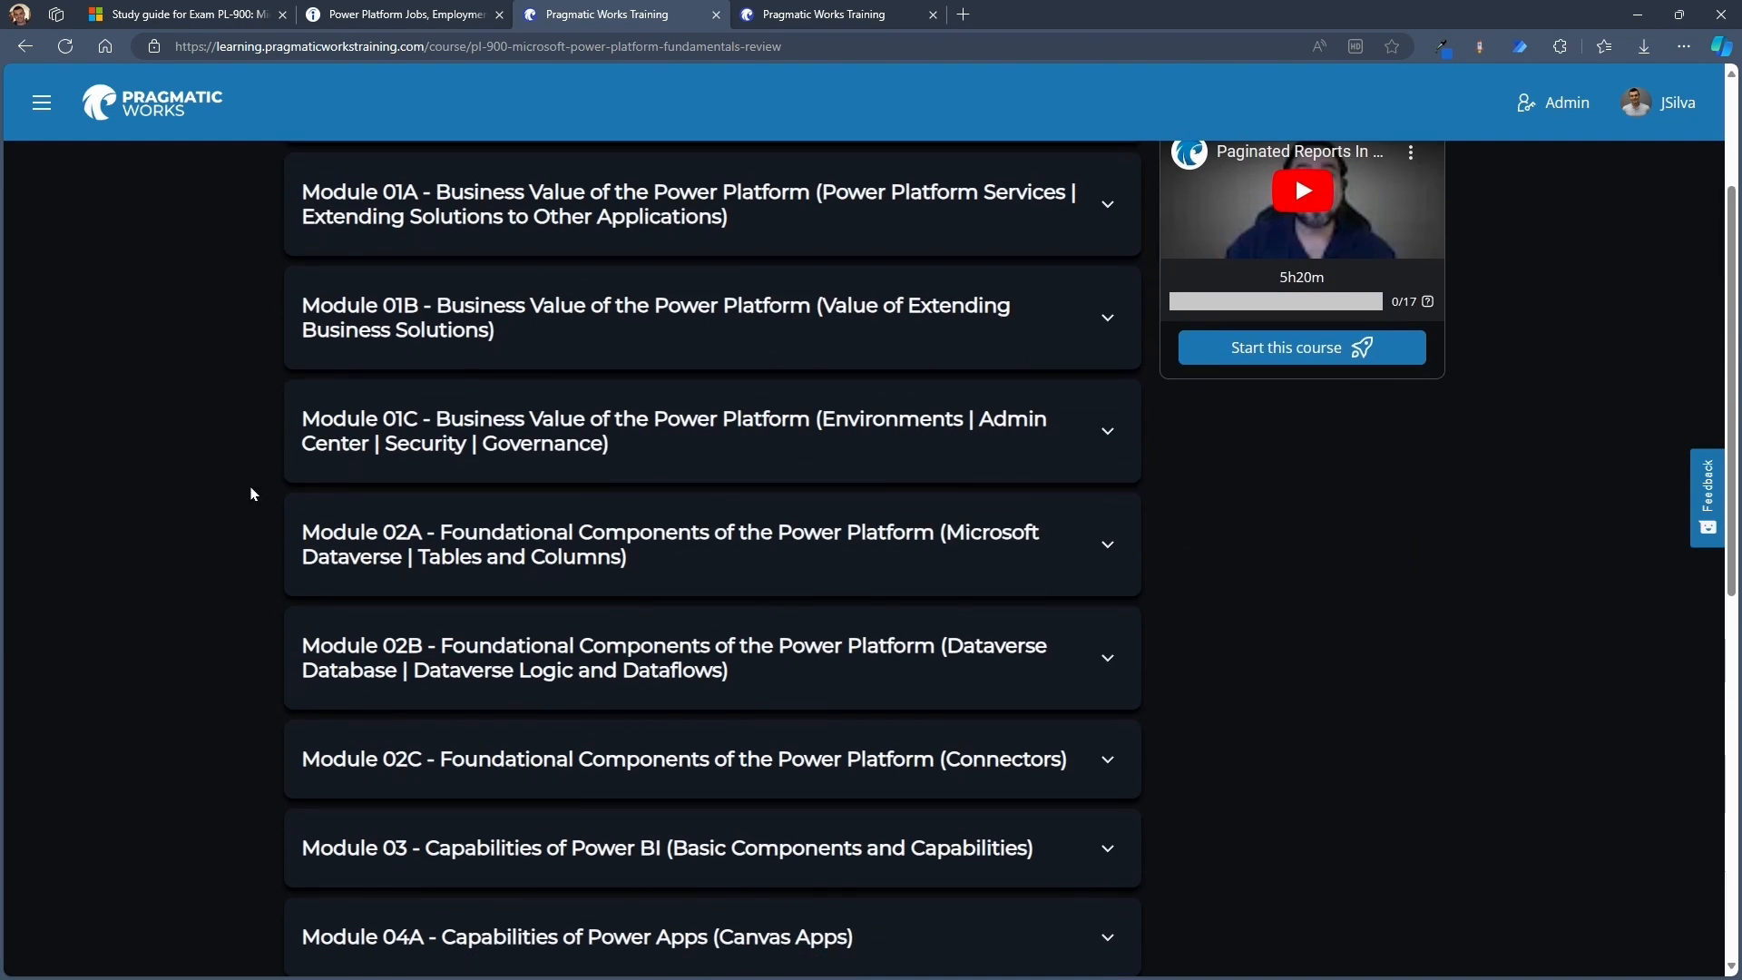
mouse_move(1211, 509)
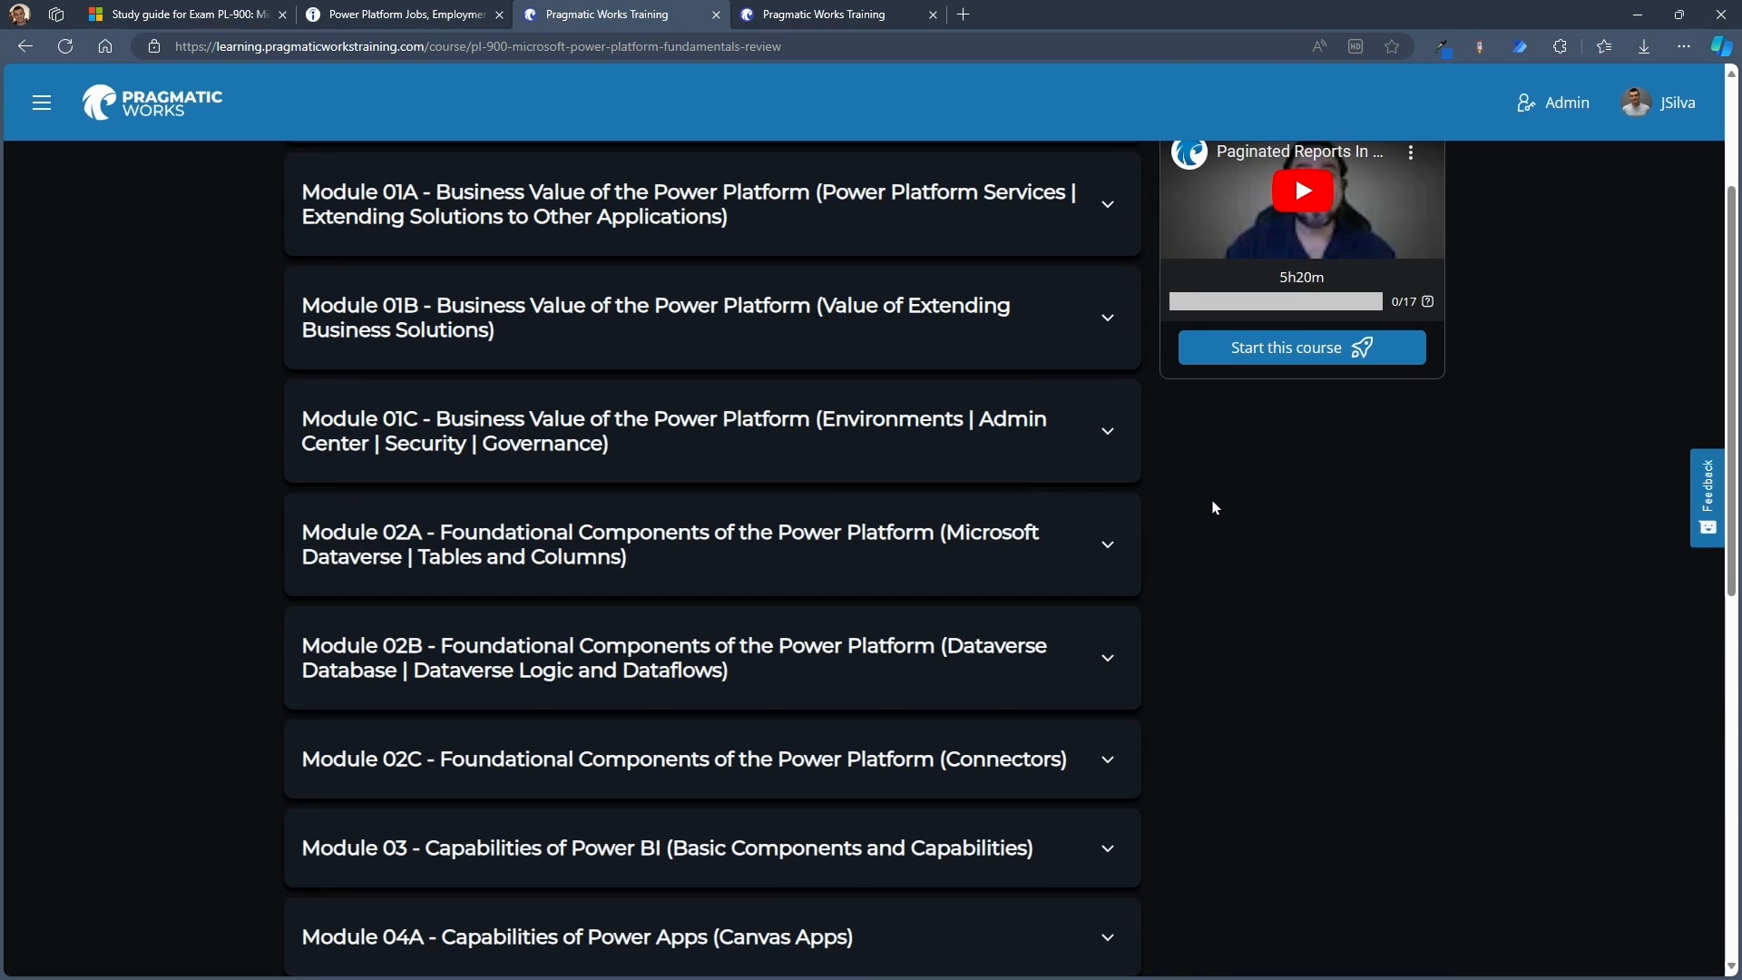
scroll(down, 3)
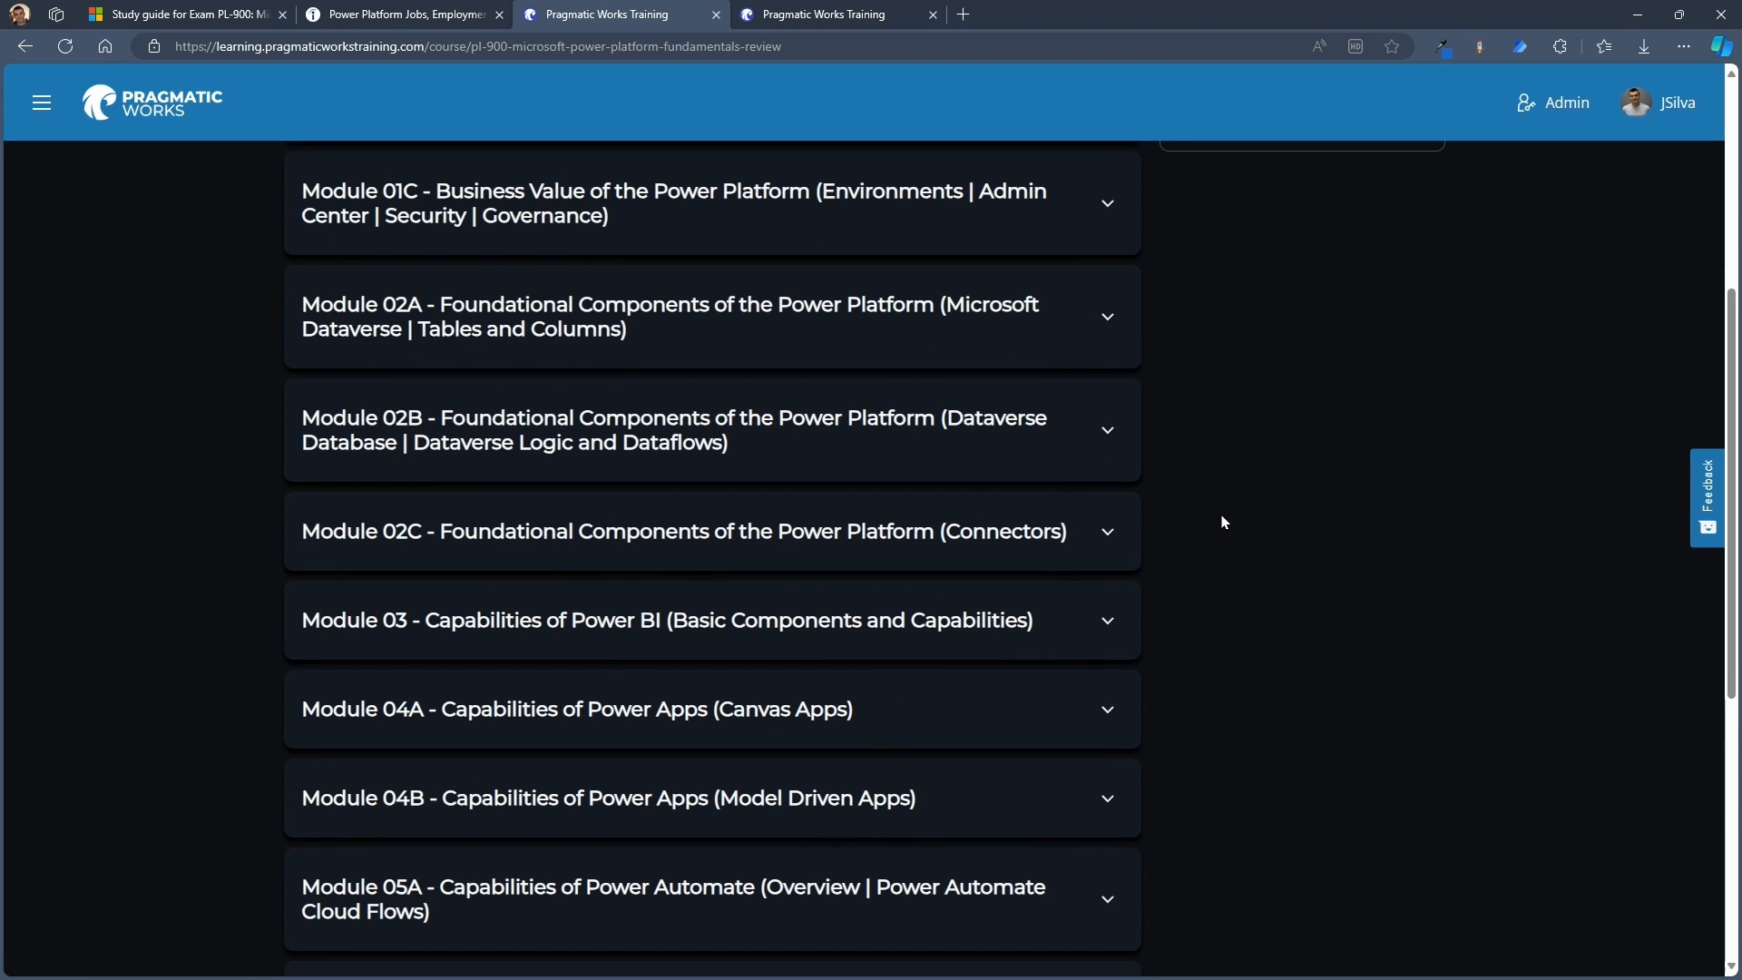
scroll(down, 3)
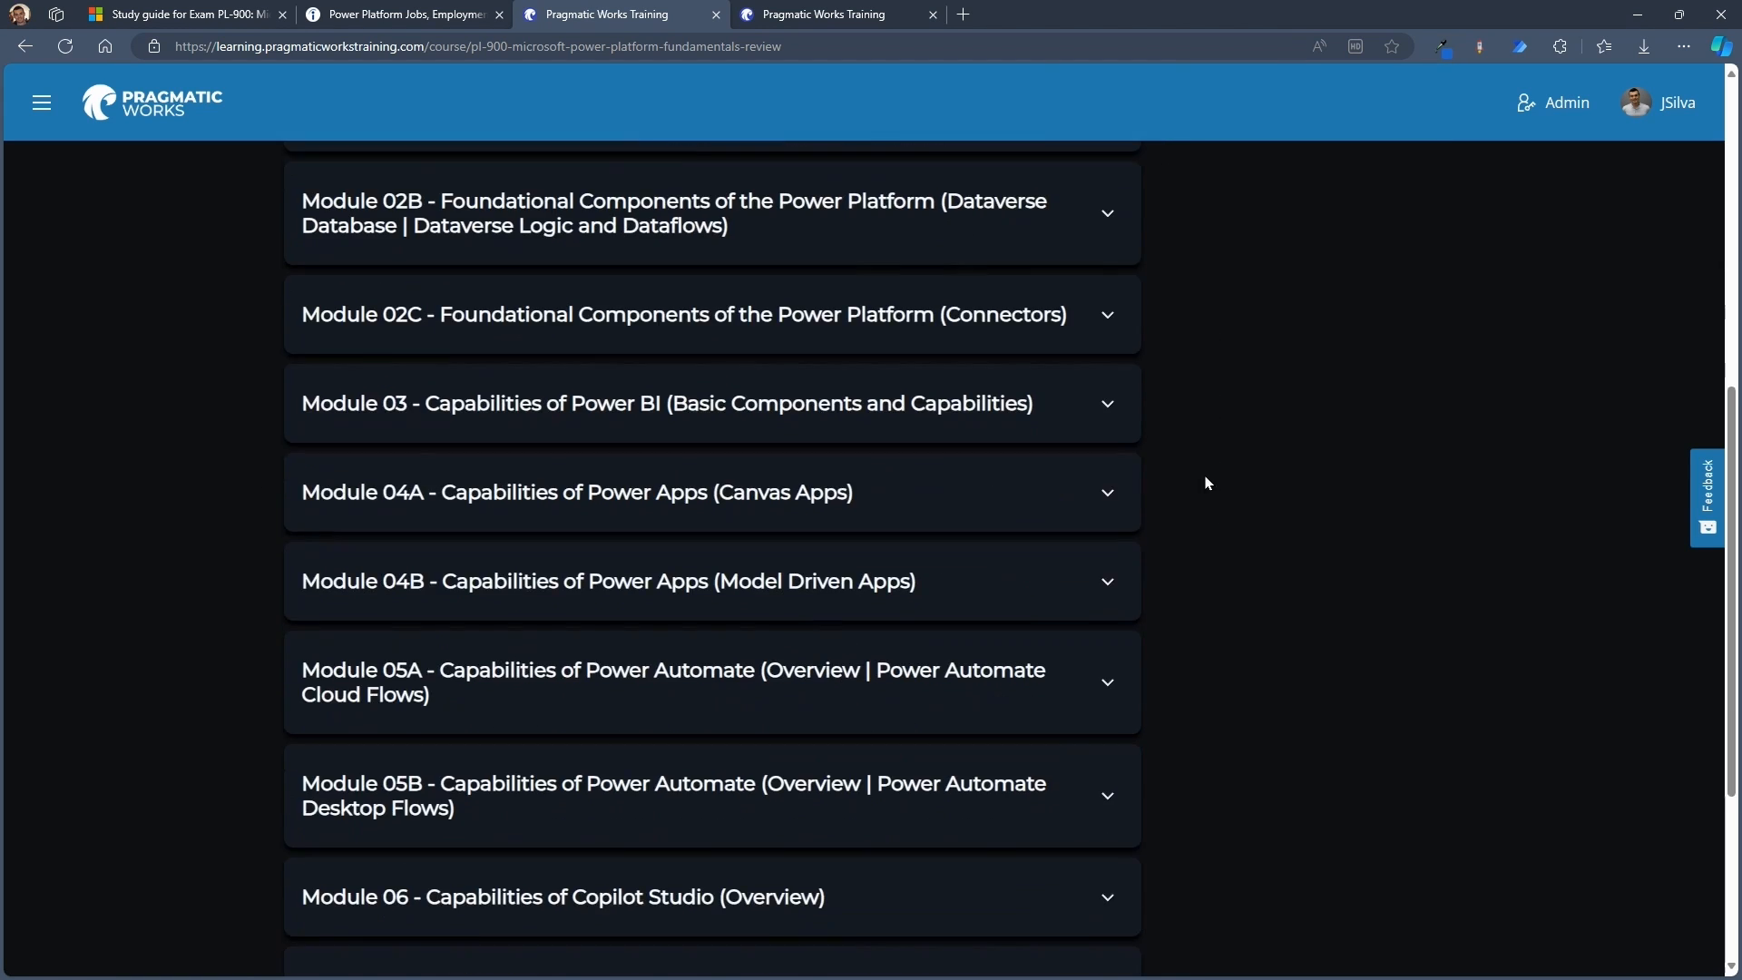
scroll(down, 3)
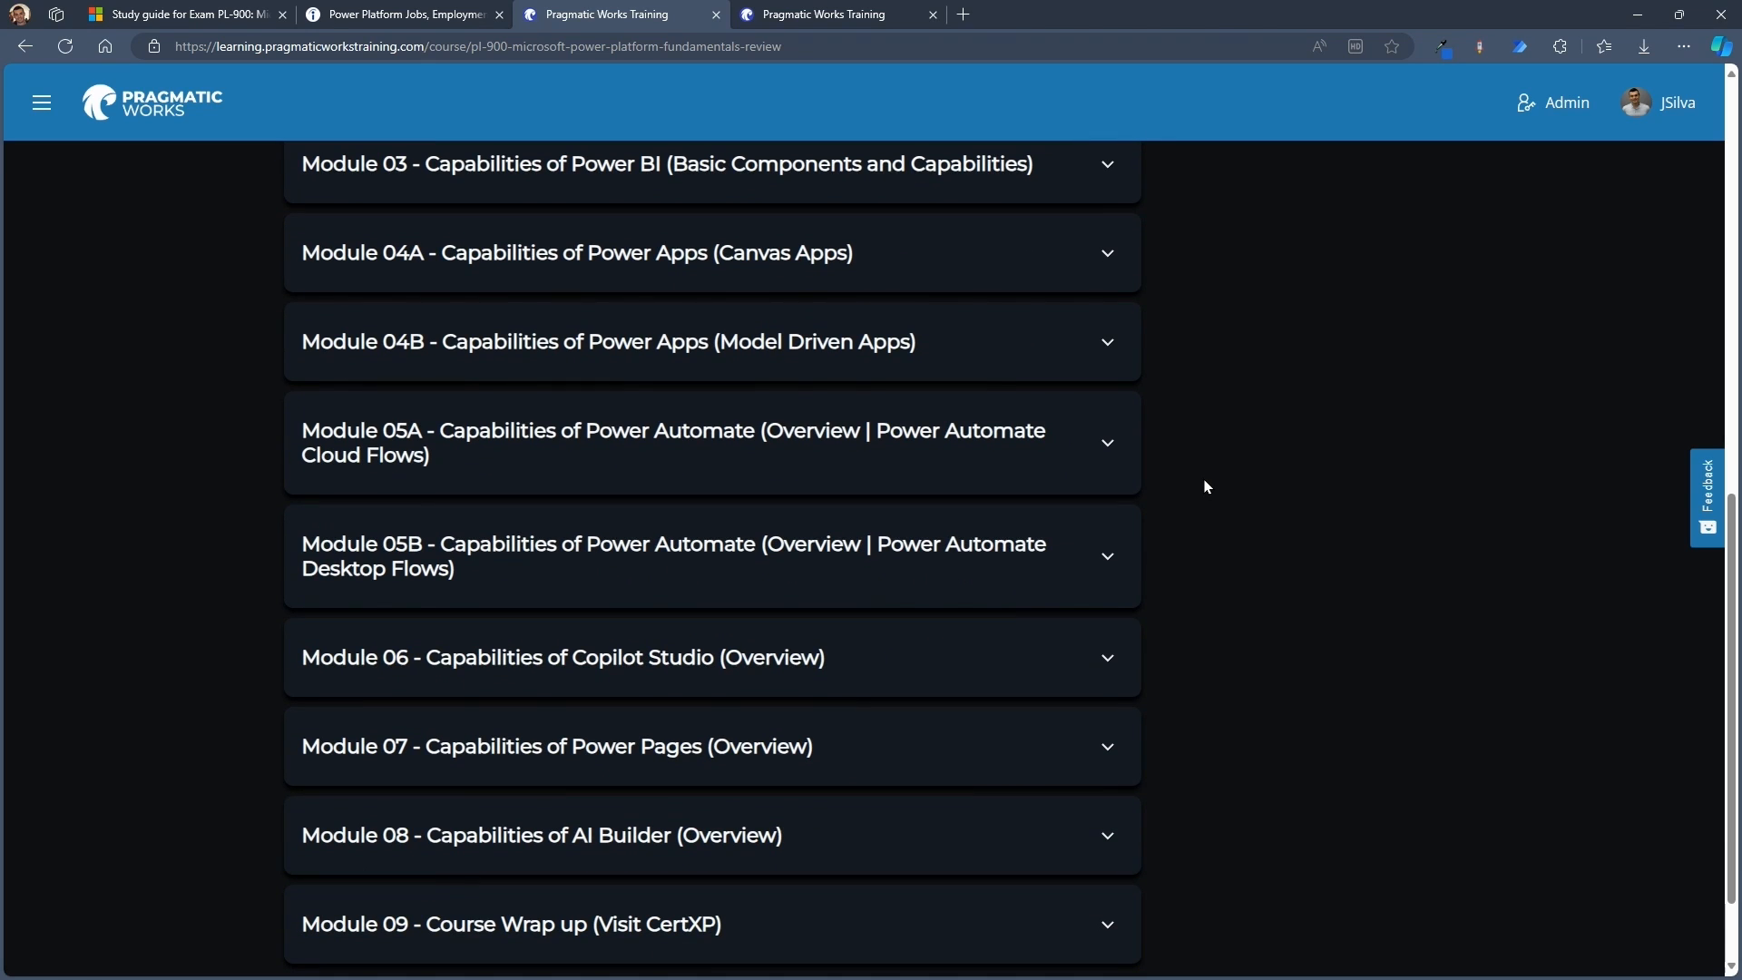
mouse_move(909, 395)
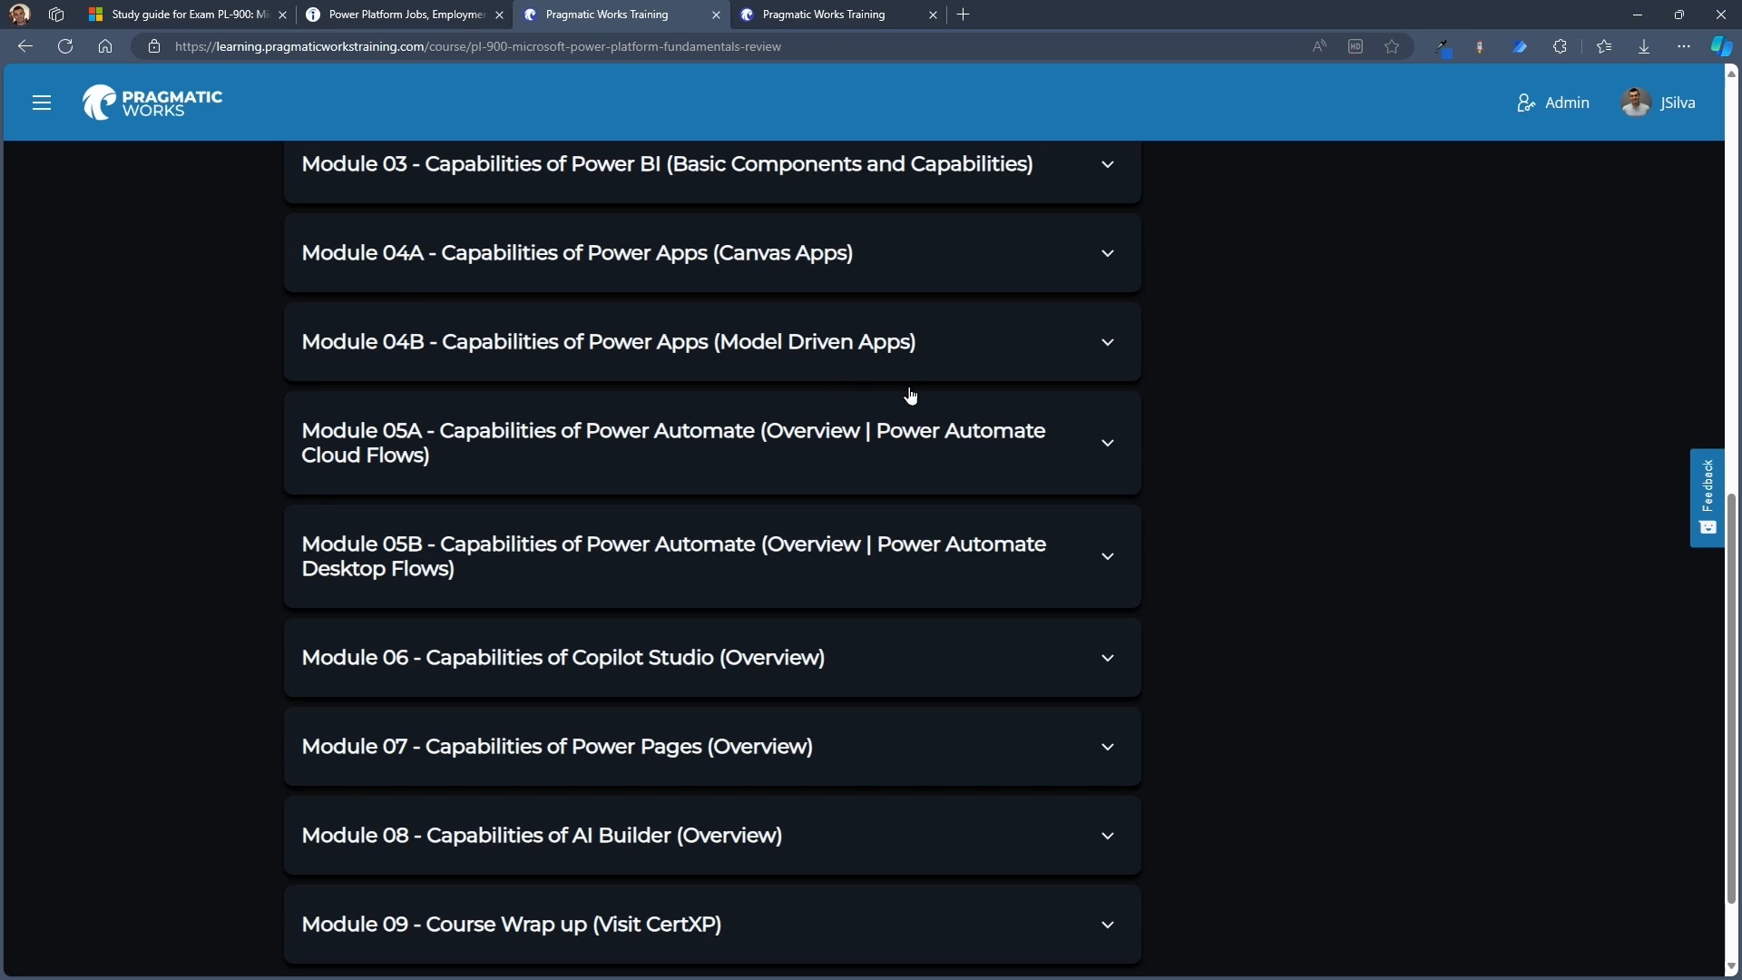
mouse_move(847, 599)
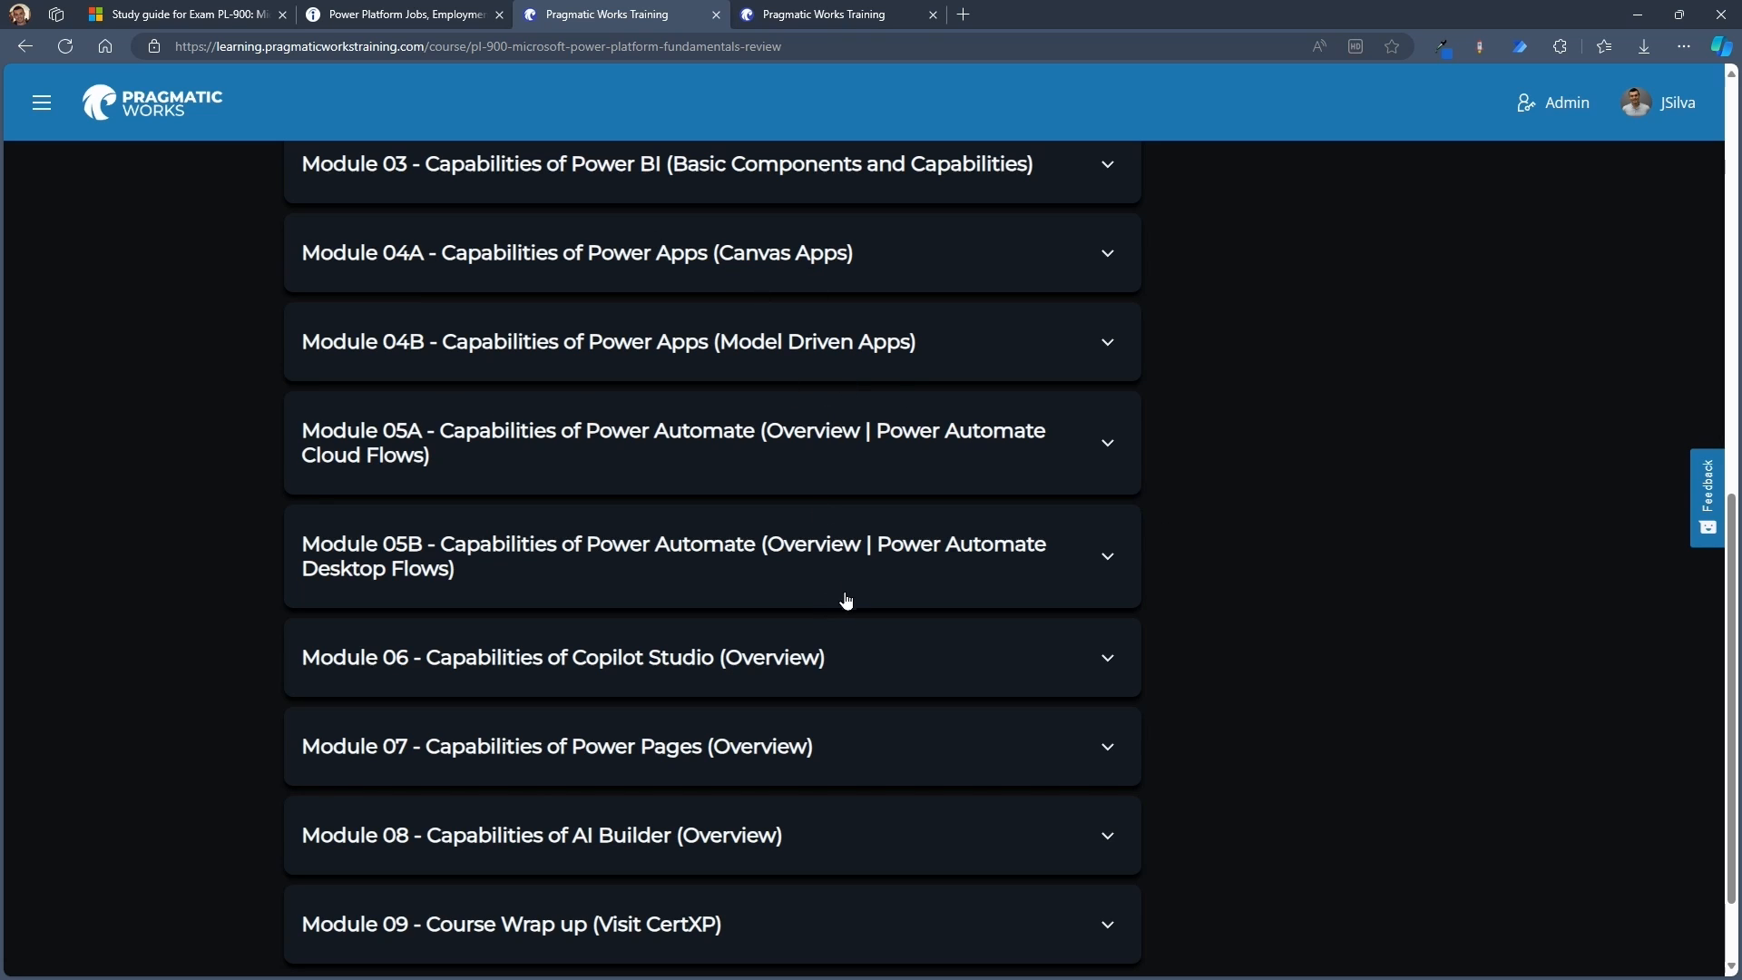
scroll(up, 3)
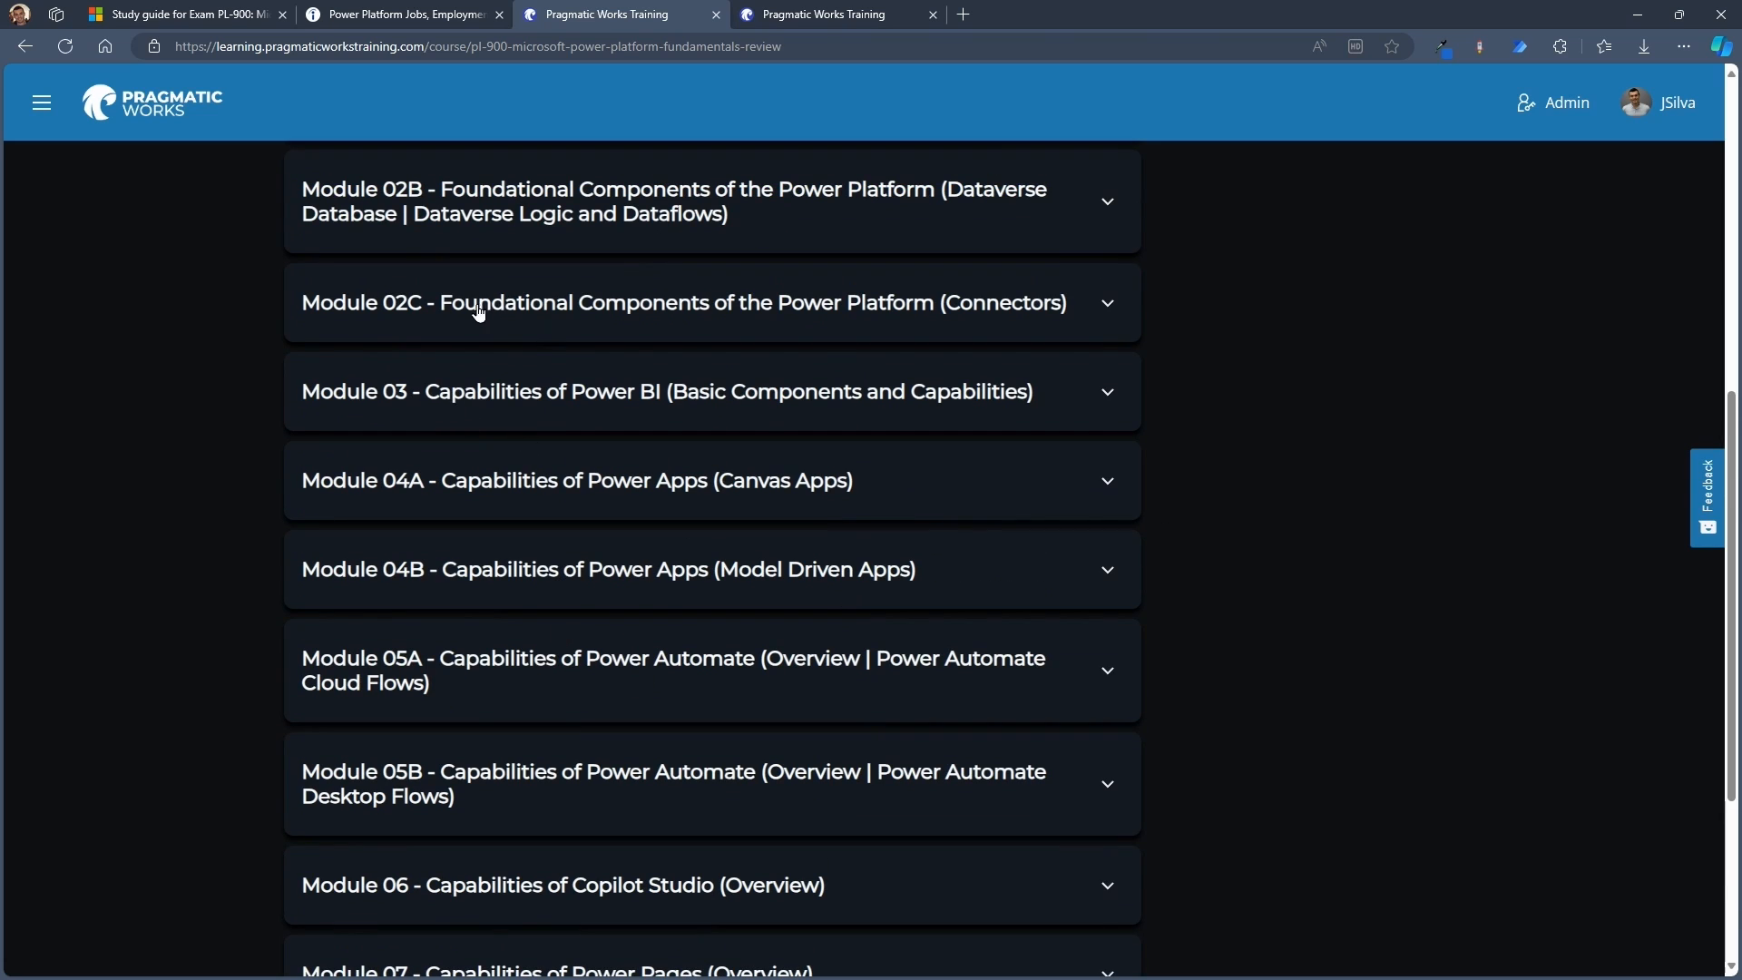
mouse_move(323, 392)
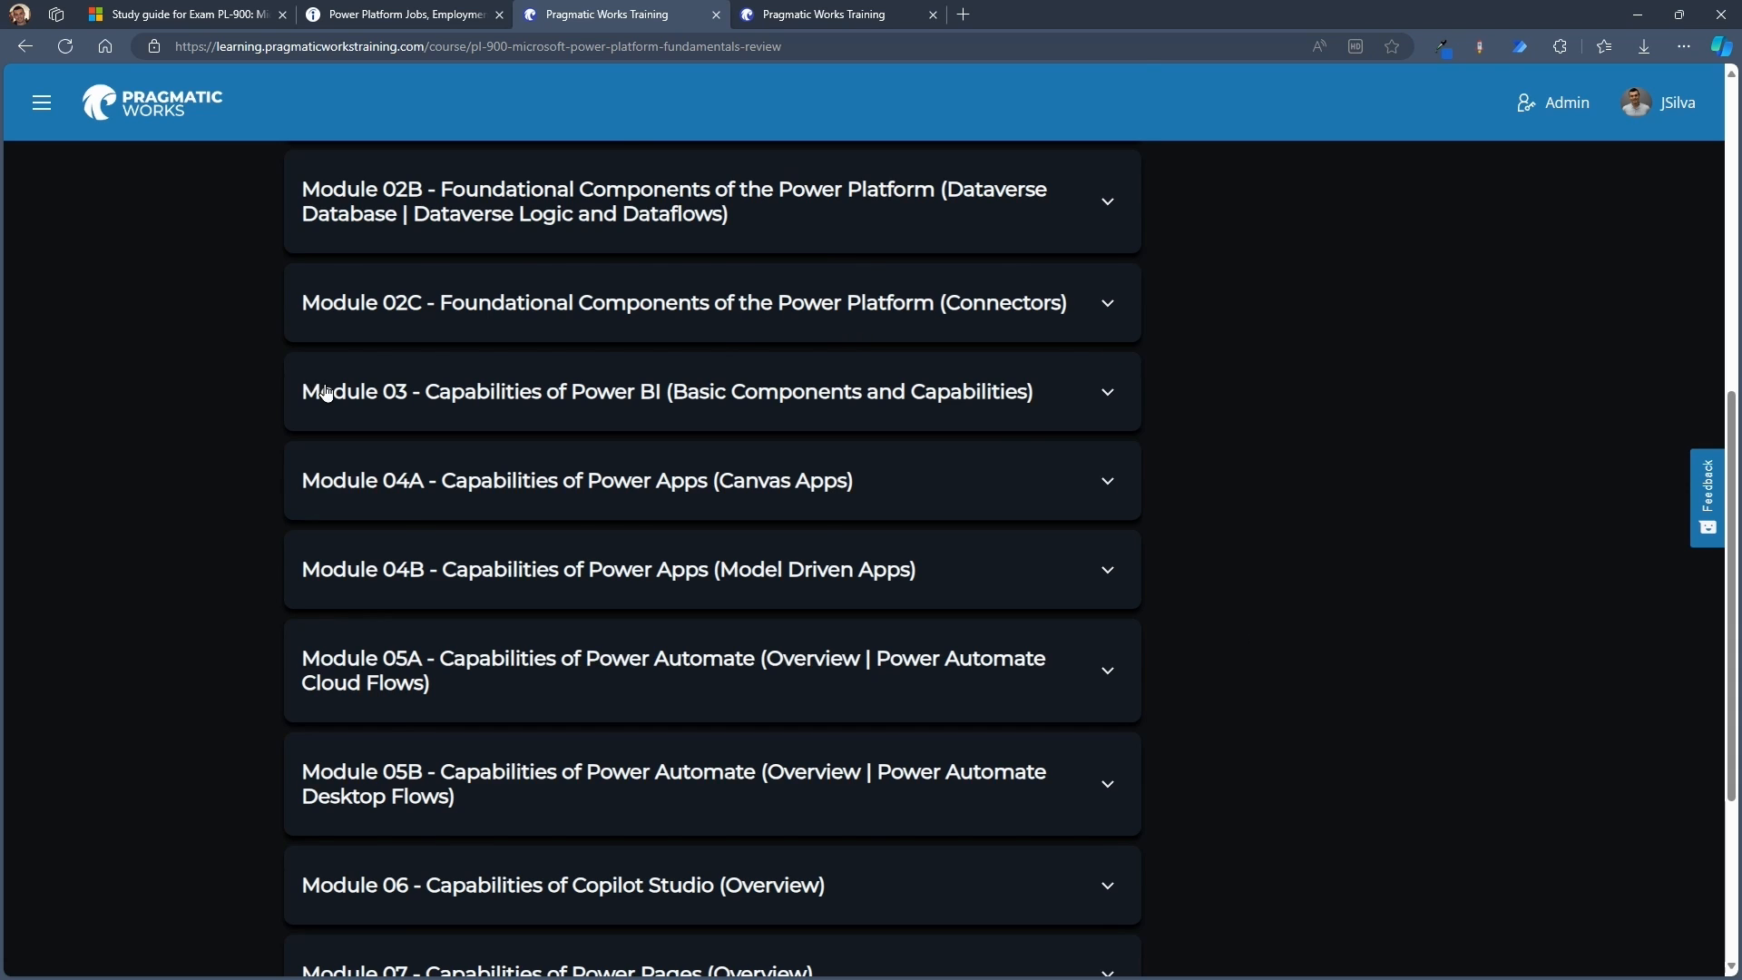
scroll(up, 3)
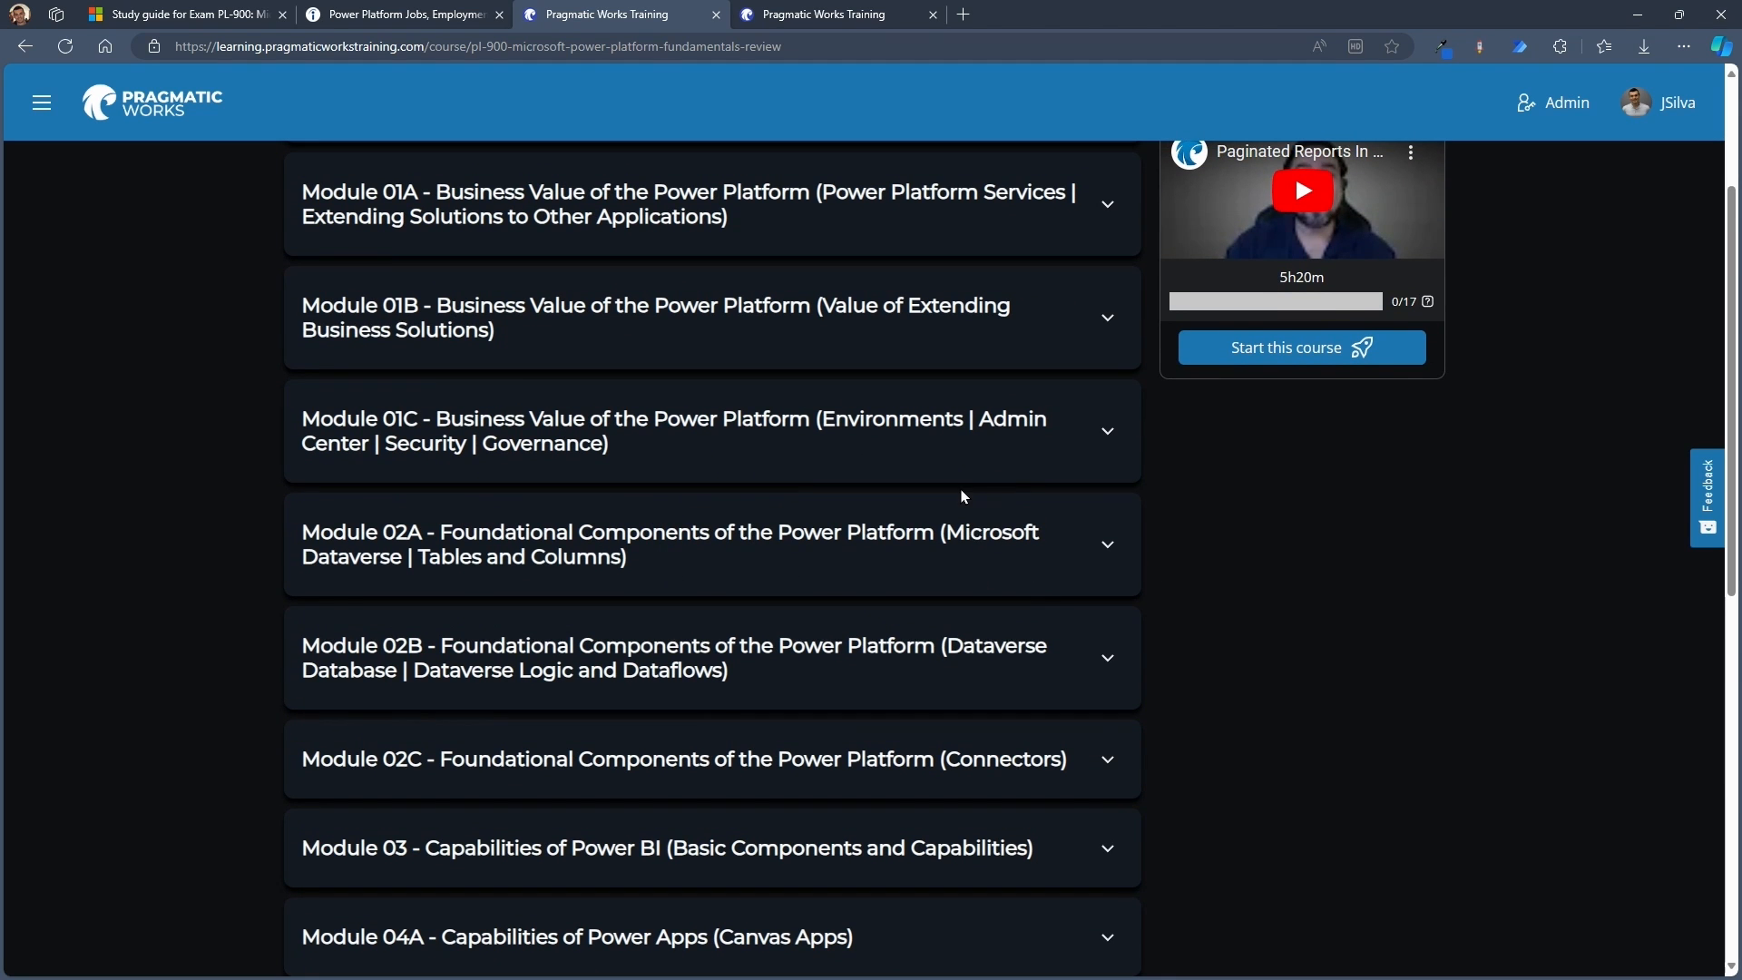
scroll(down, 3)
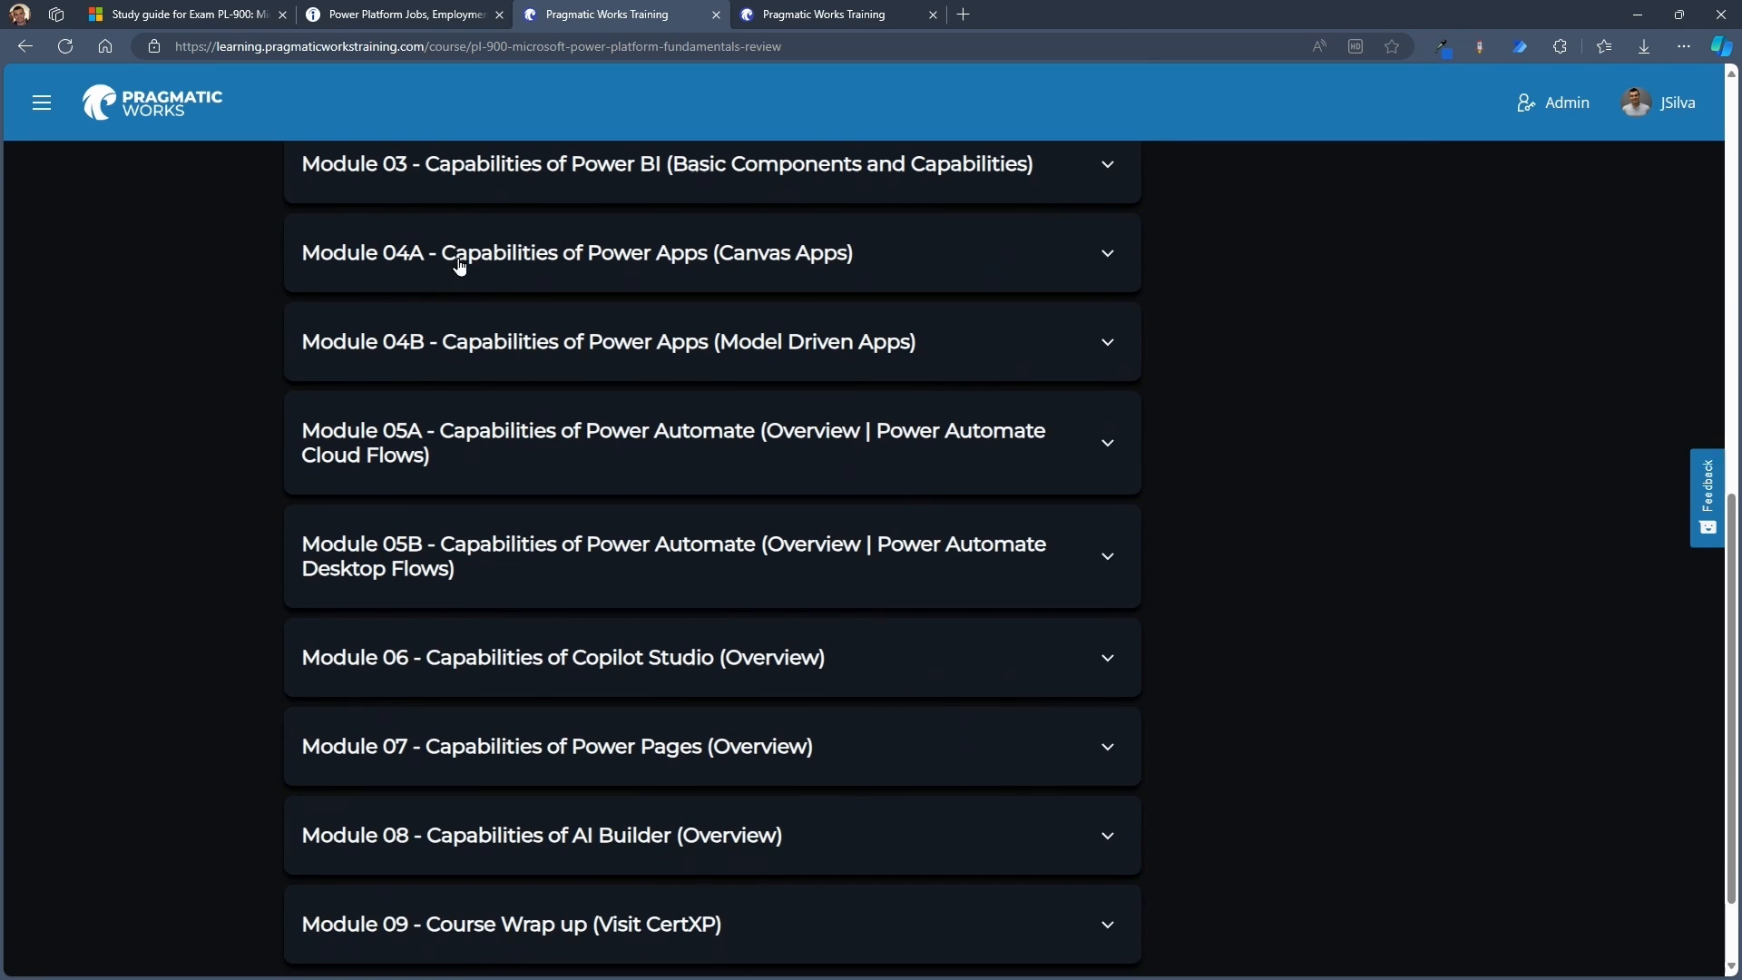
mouse_move(885, 382)
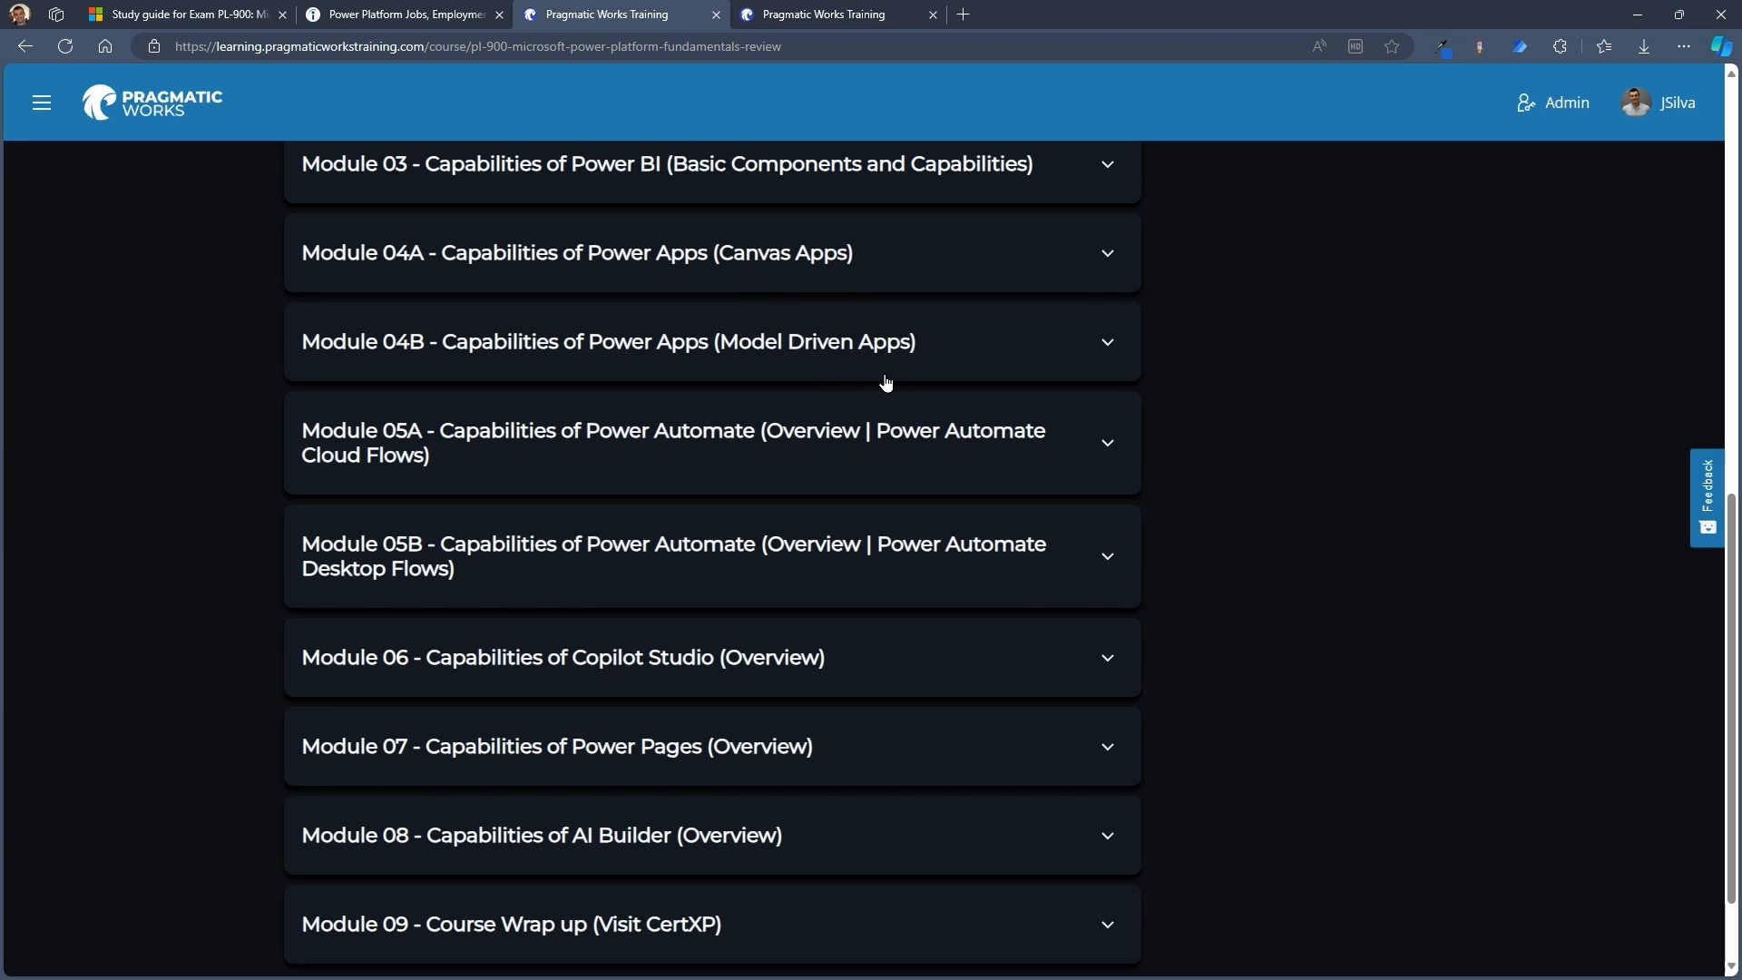
scroll(down, 3)
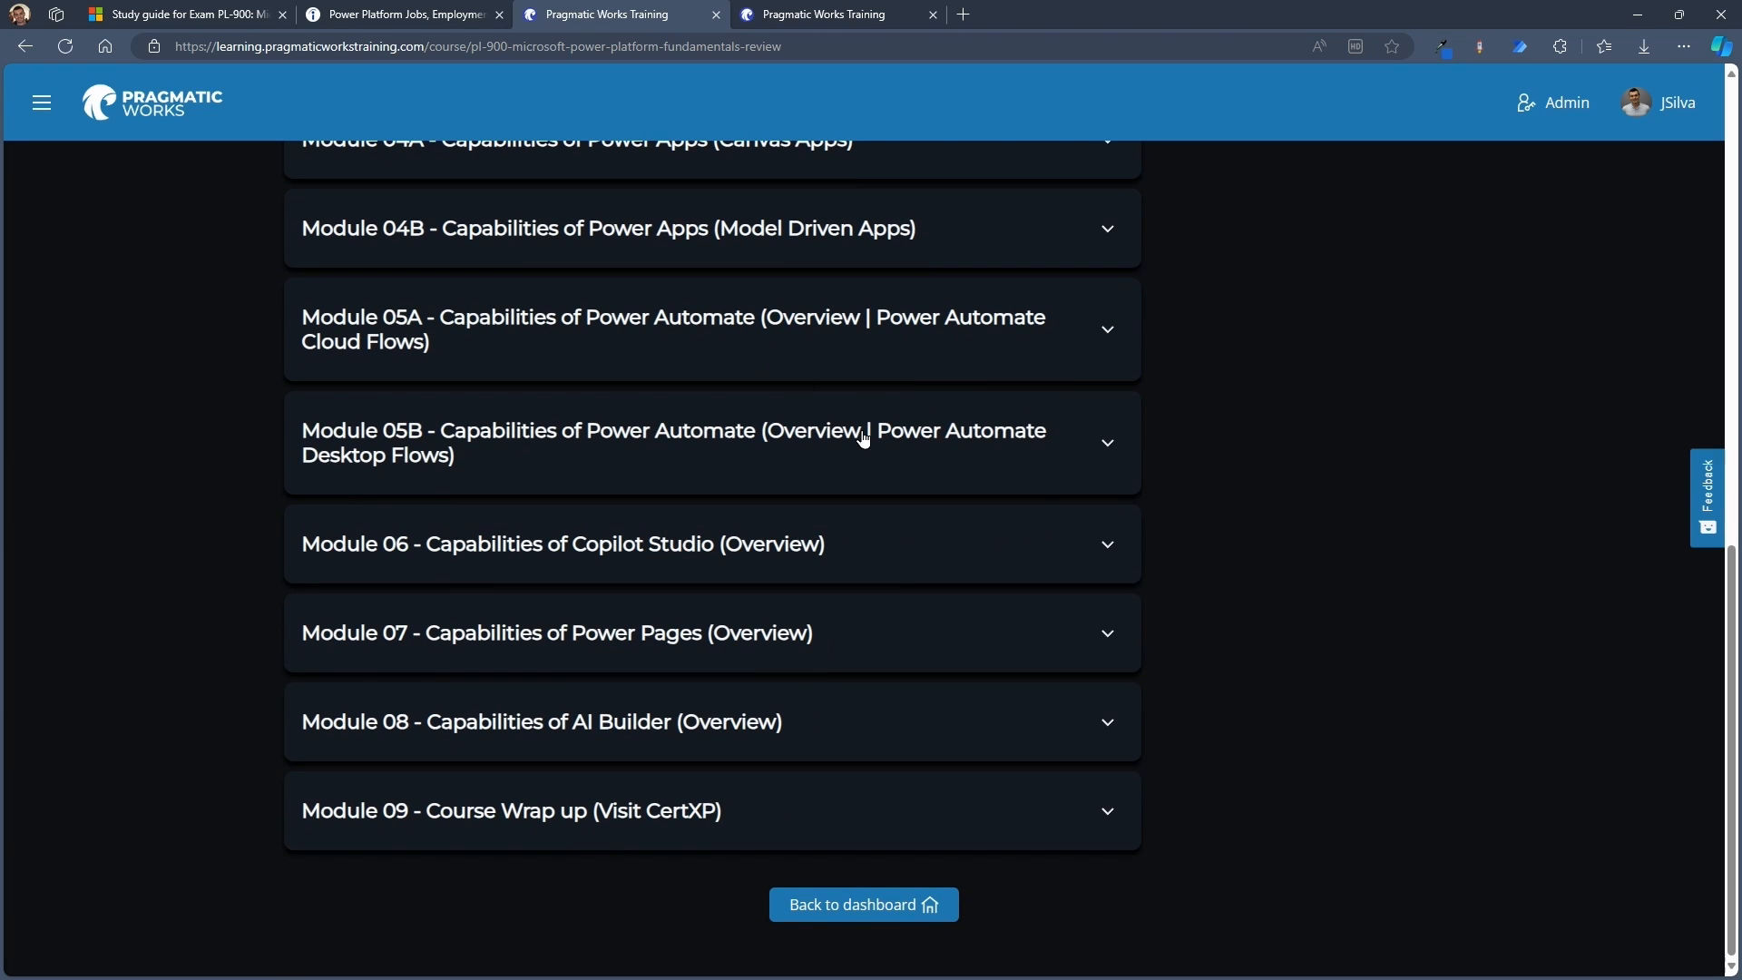
mouse_move(772, 519)
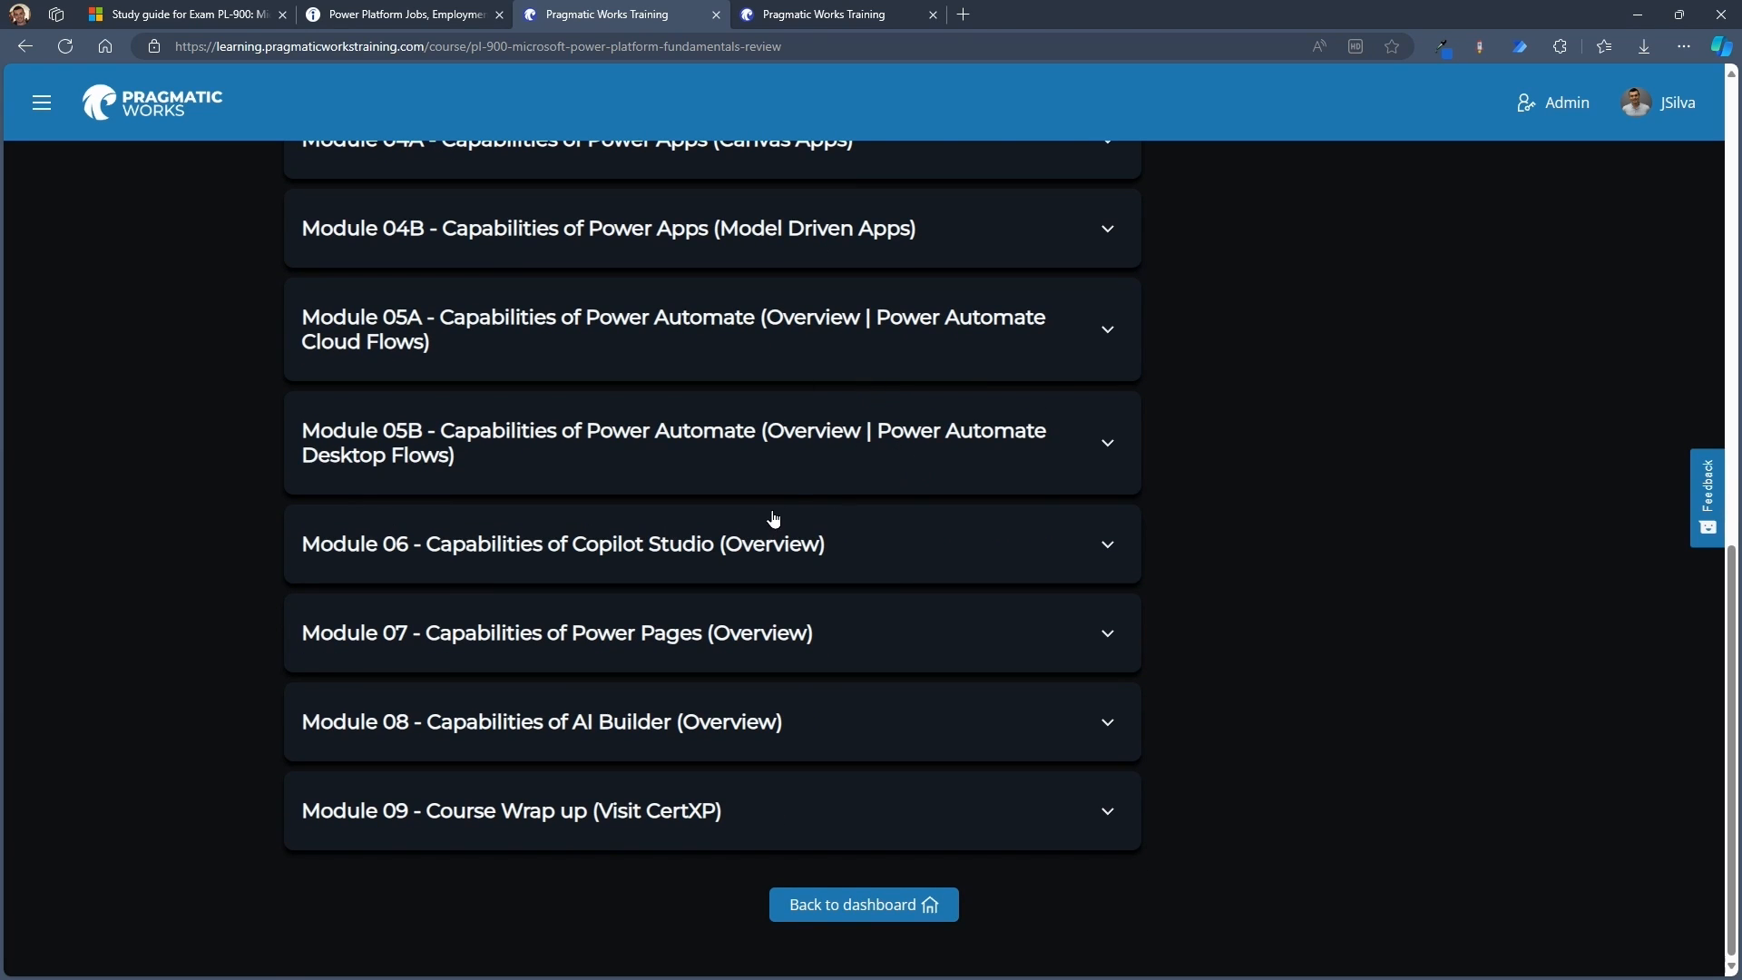
mouse_move(746, 660)
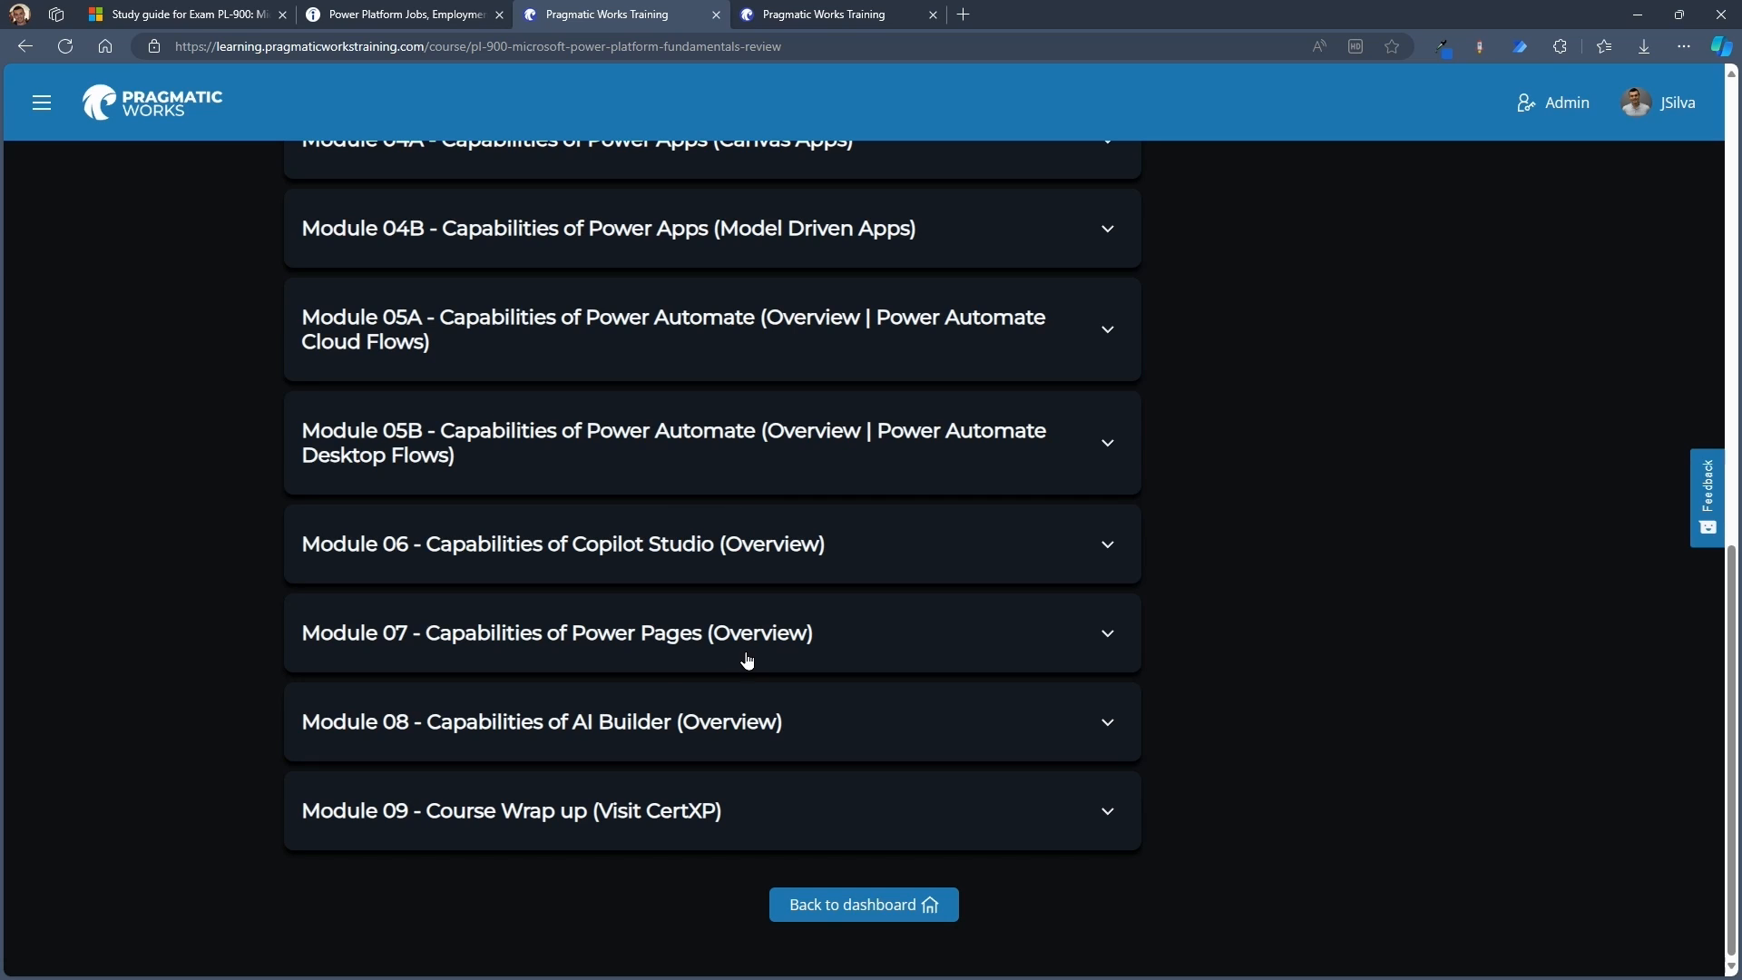
mouse_move(653, 708)
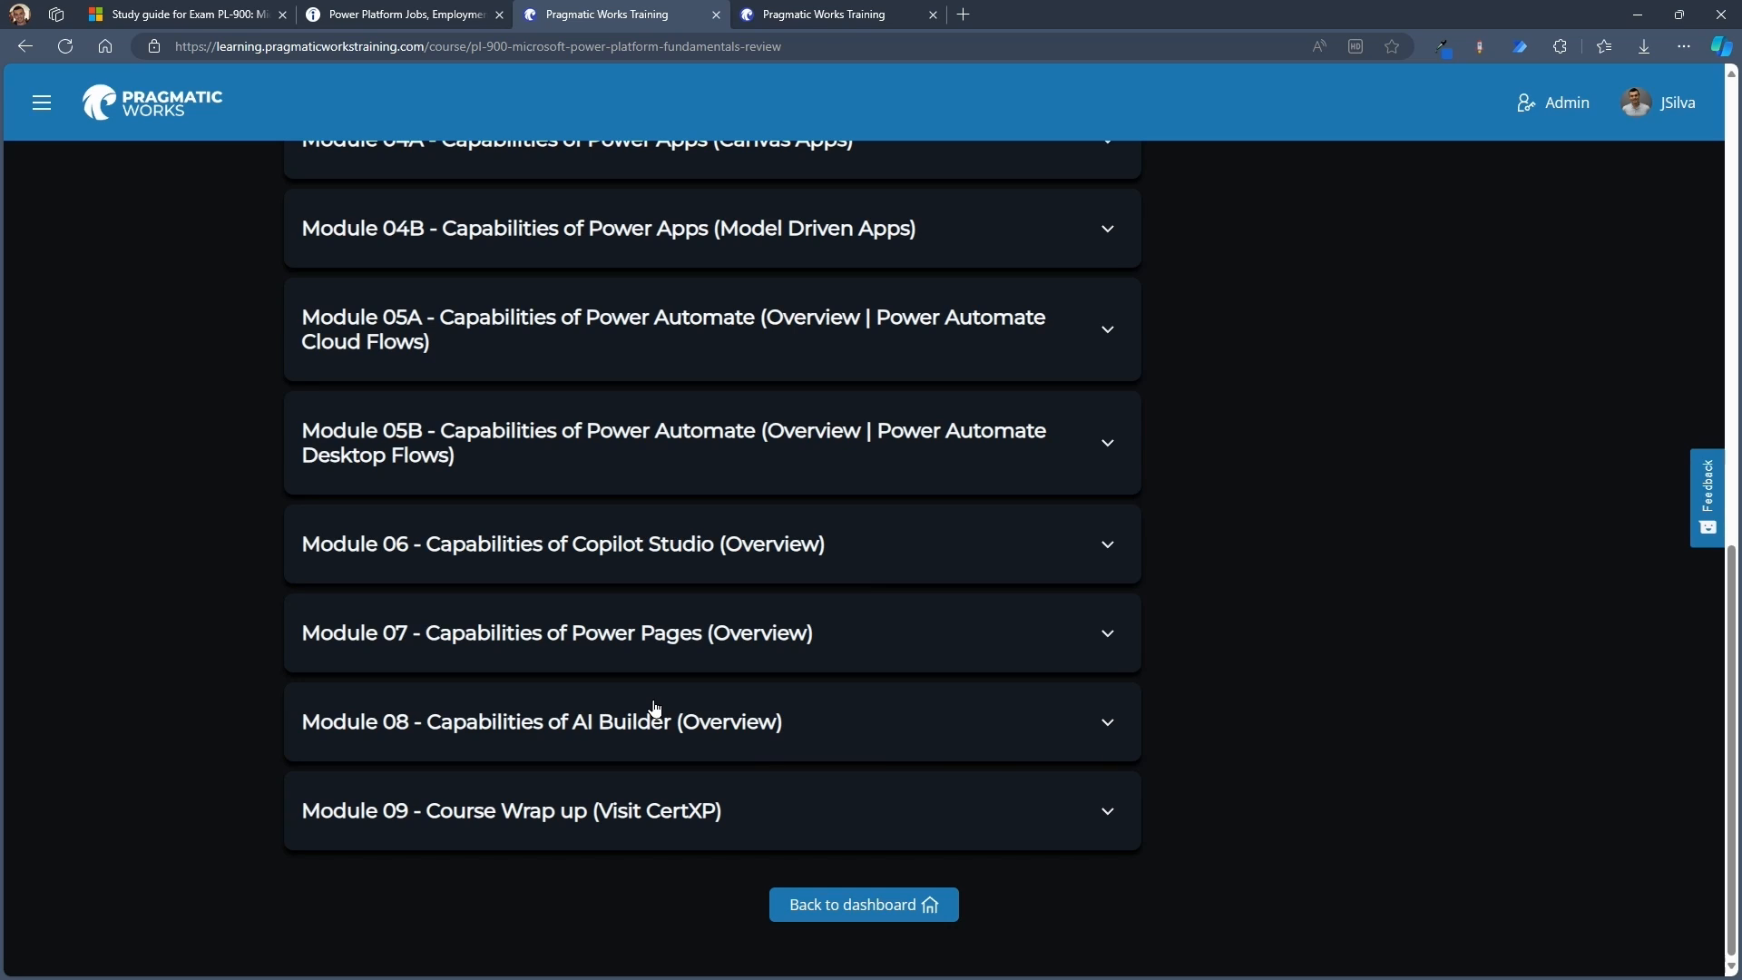
mouse_move(578, 826)
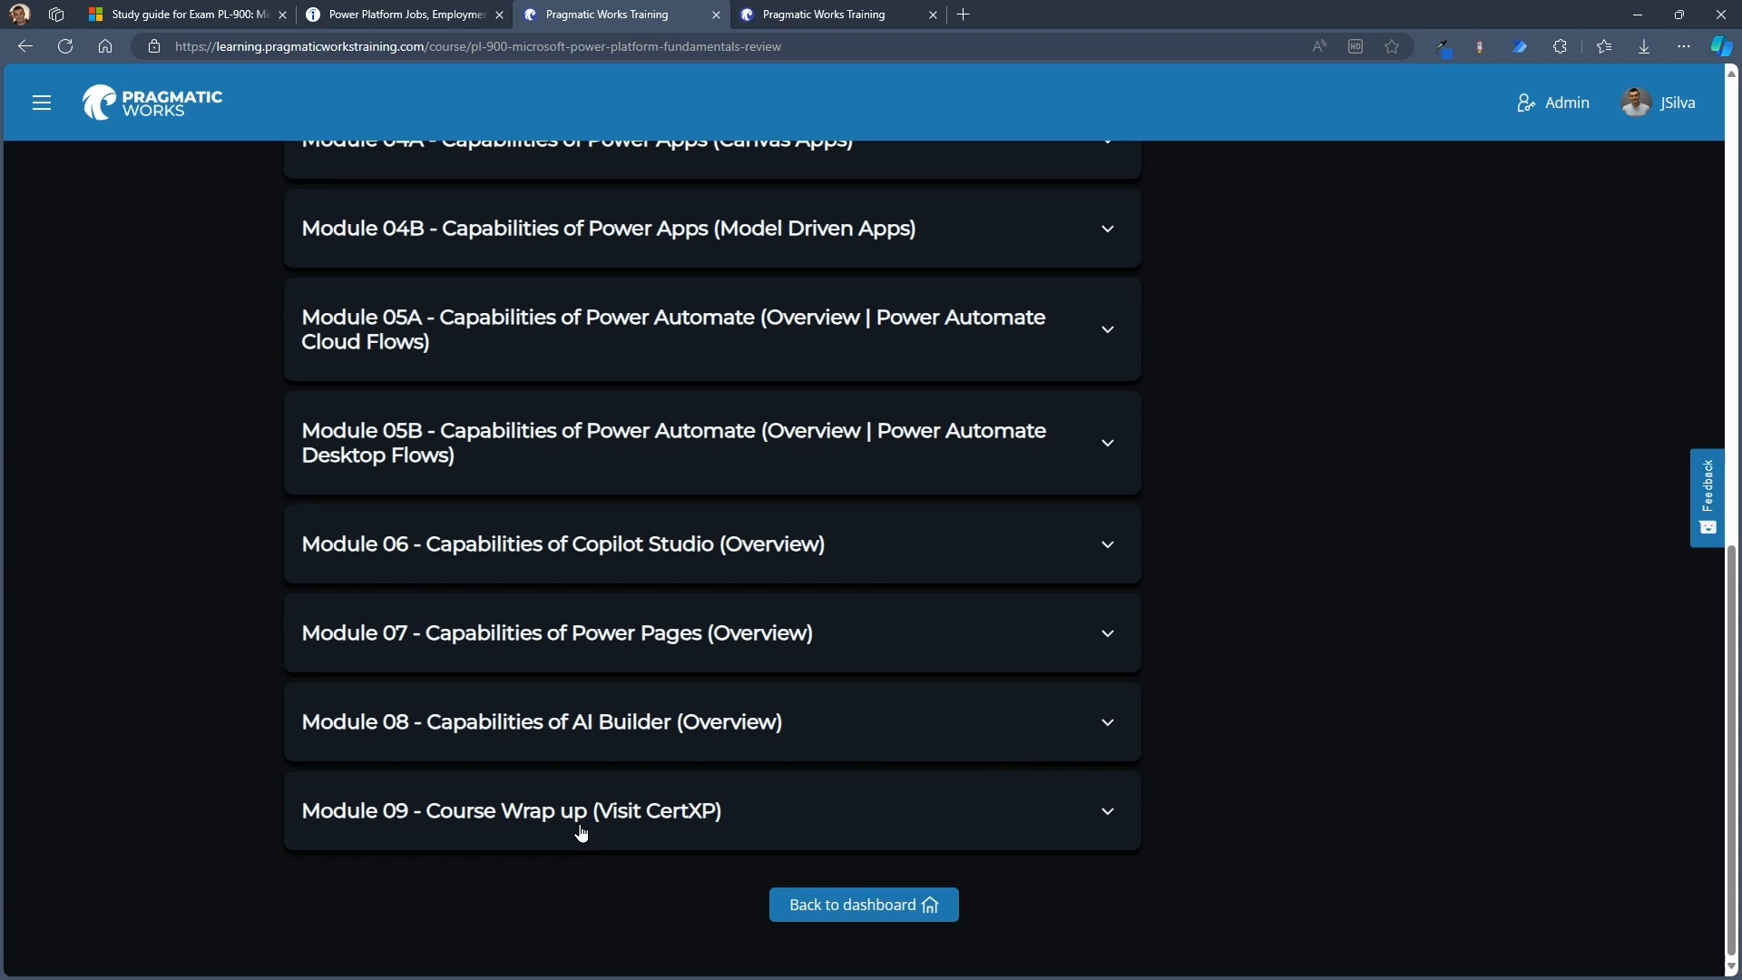
mouse_move(811, 24)
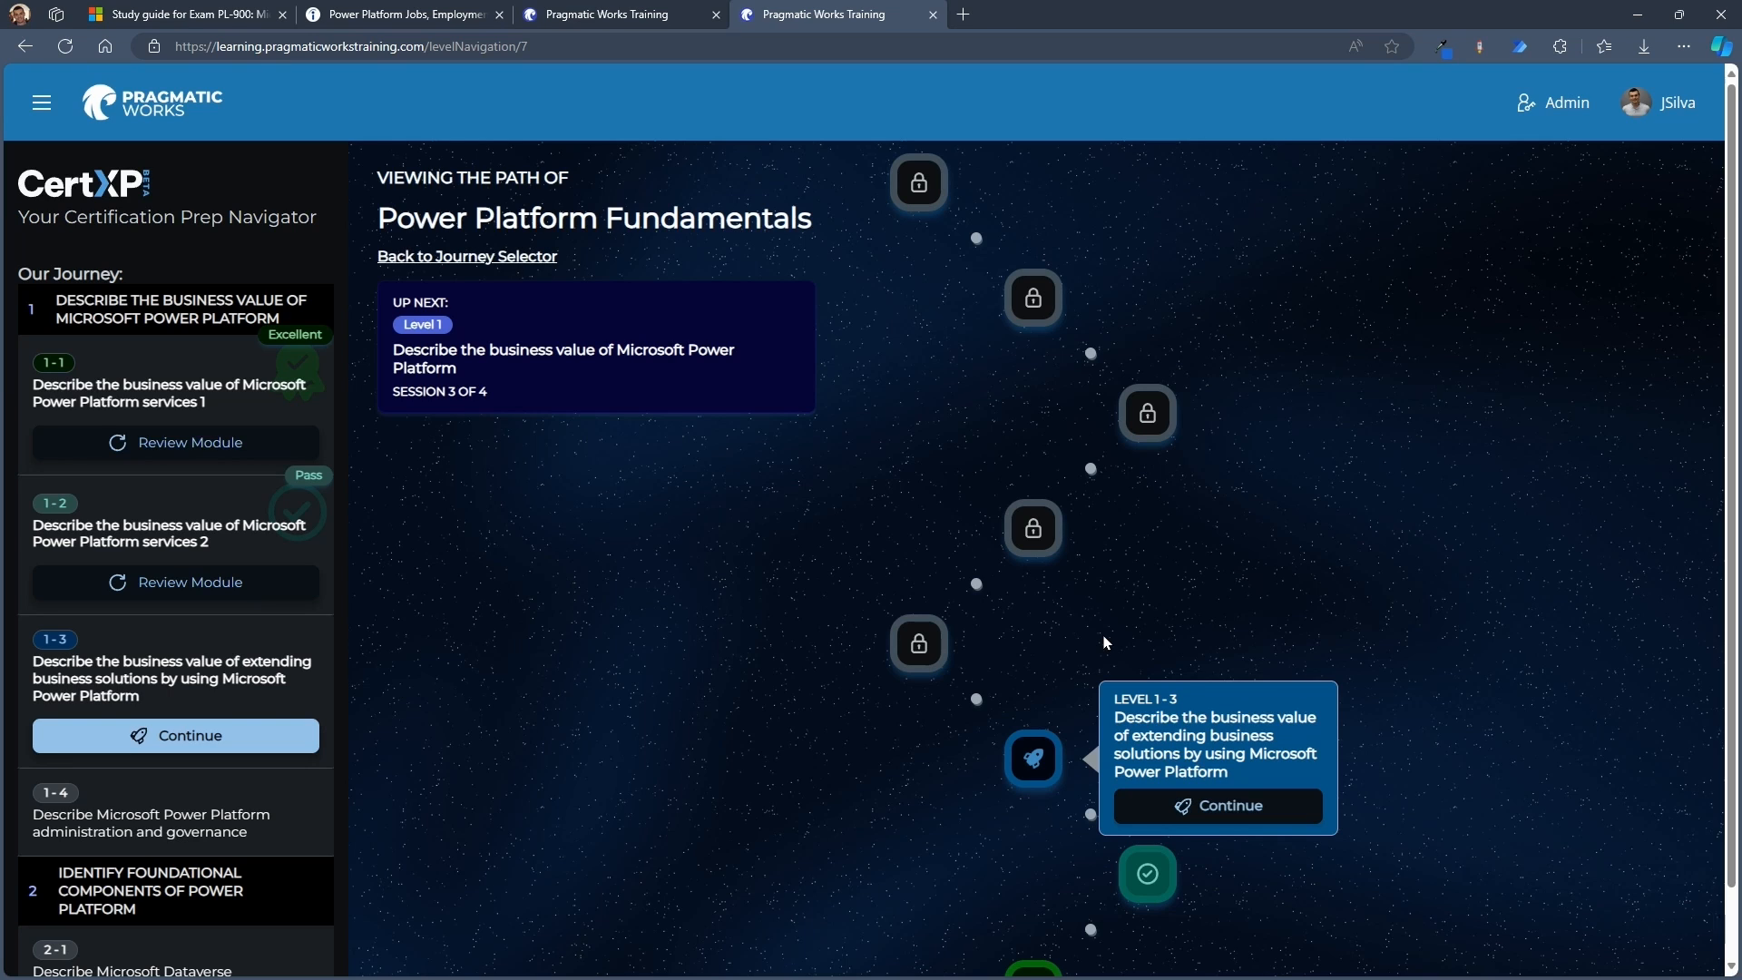
Scroll the CertXP journey map and continue Level 1-3 of Power Platform Fundamentals
scroll(down, 3)
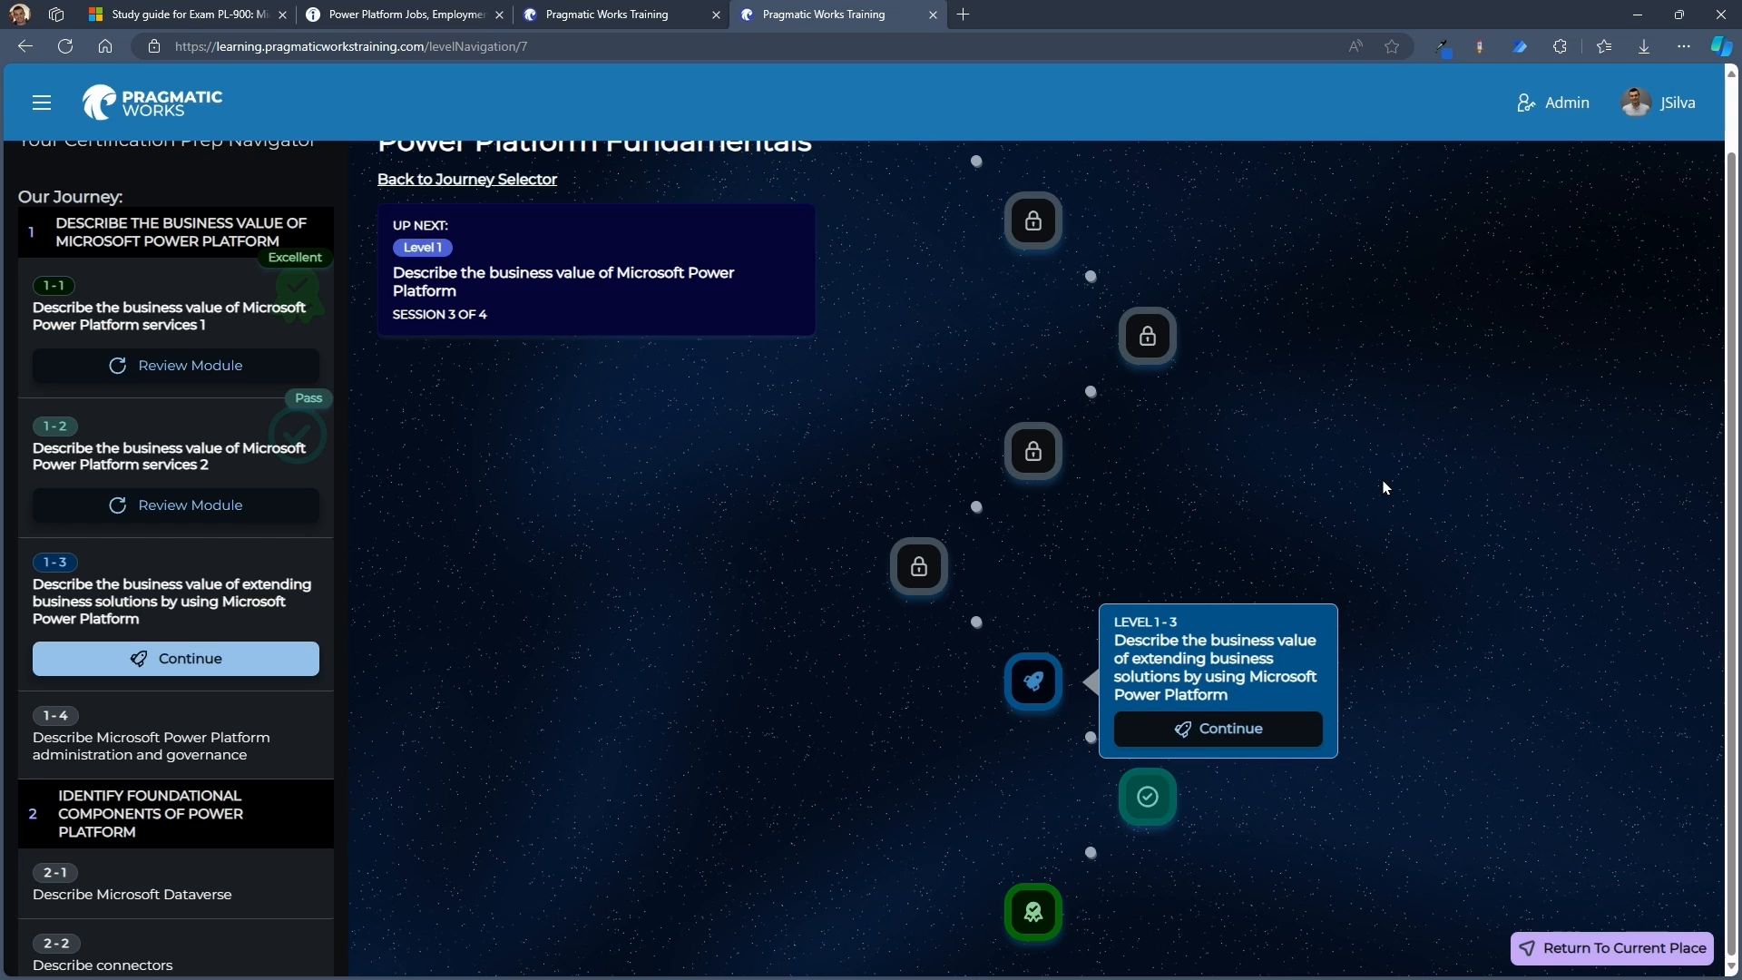
mouse_move(1368, 500)
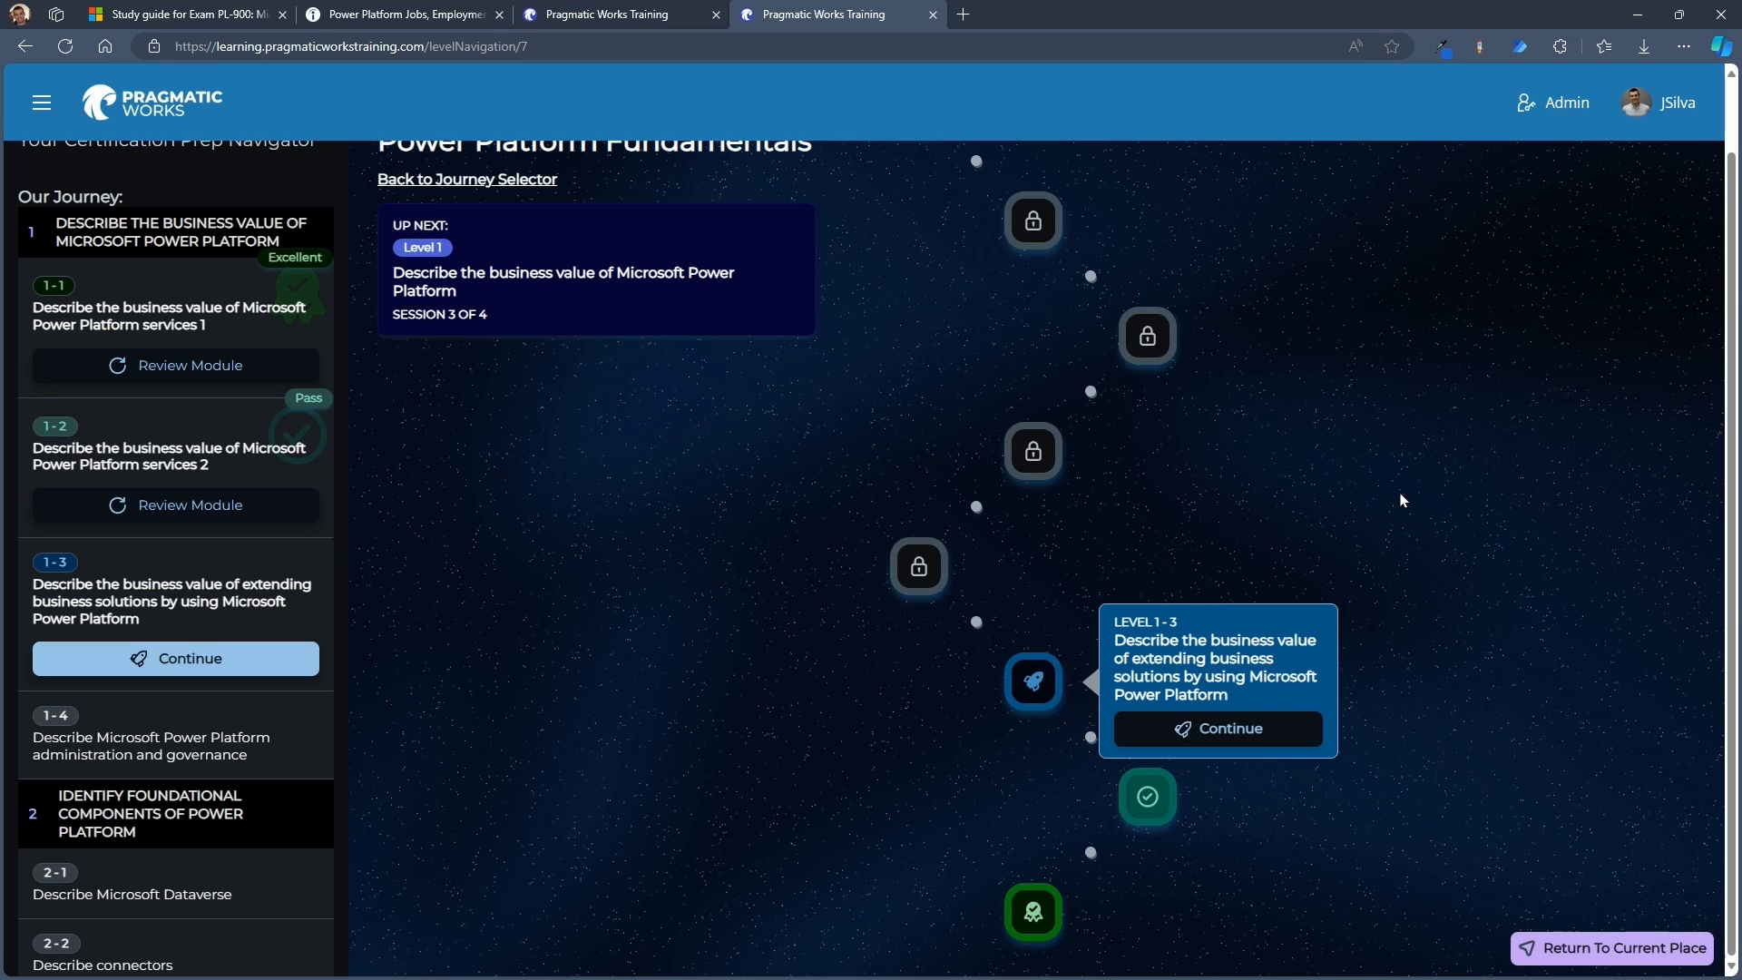
mouse_move(1416, 528)
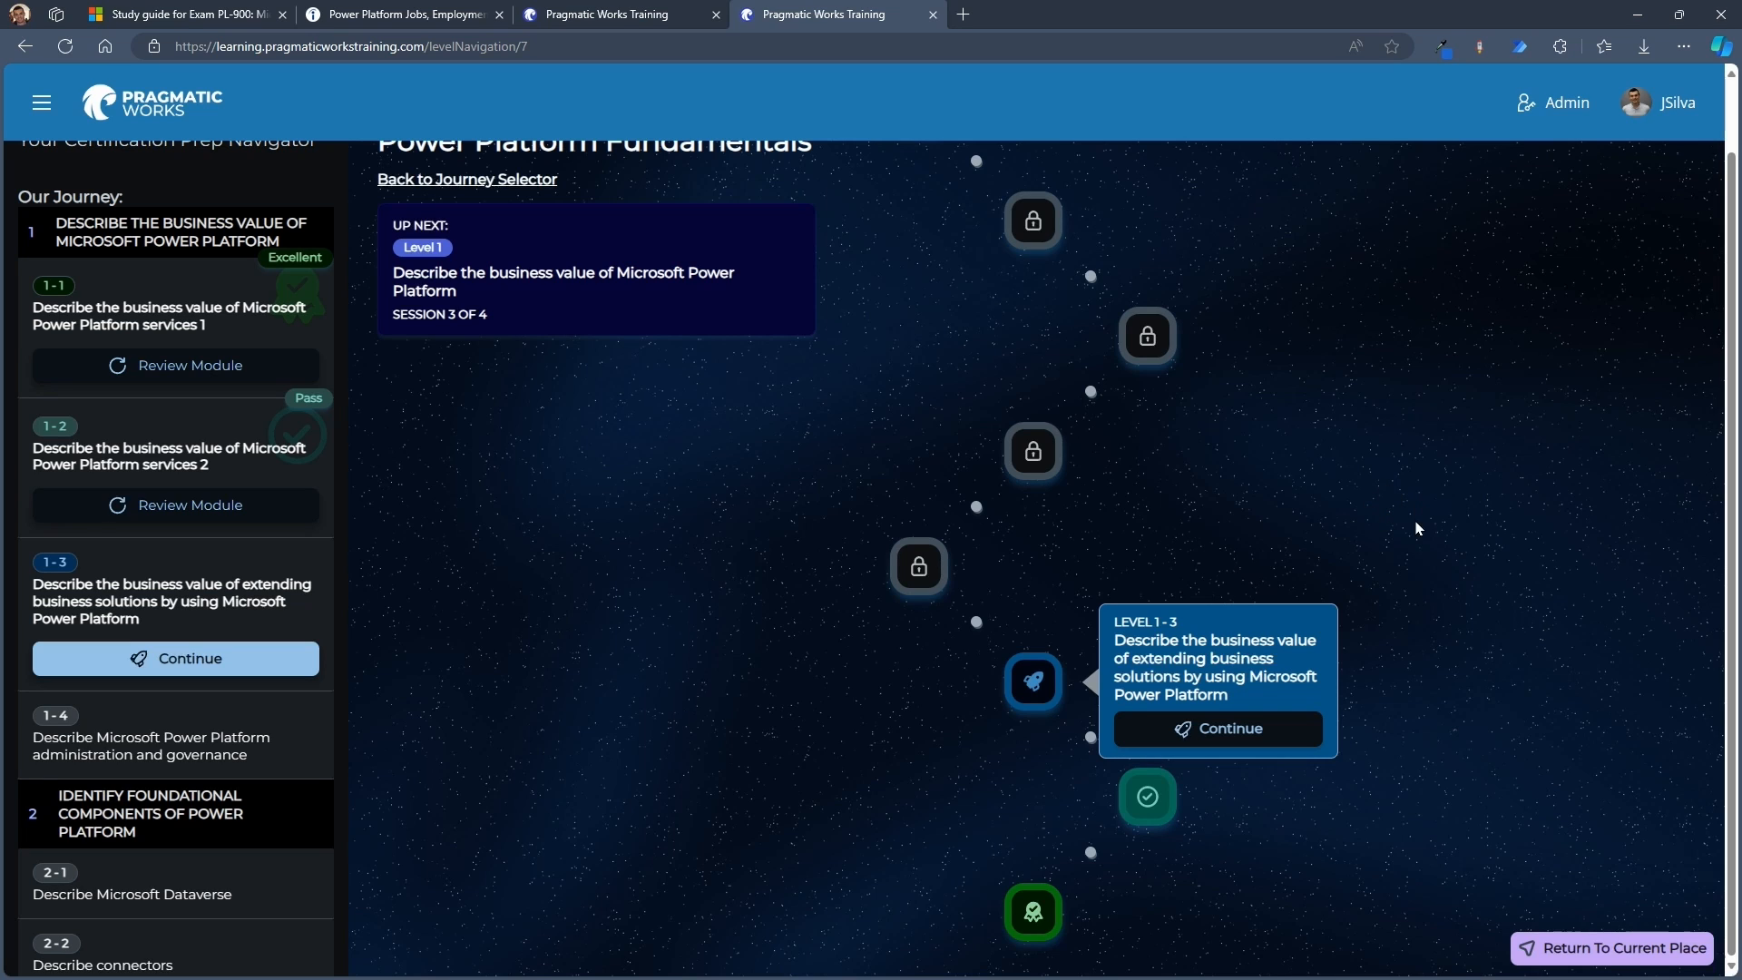
scroll(up, 3)
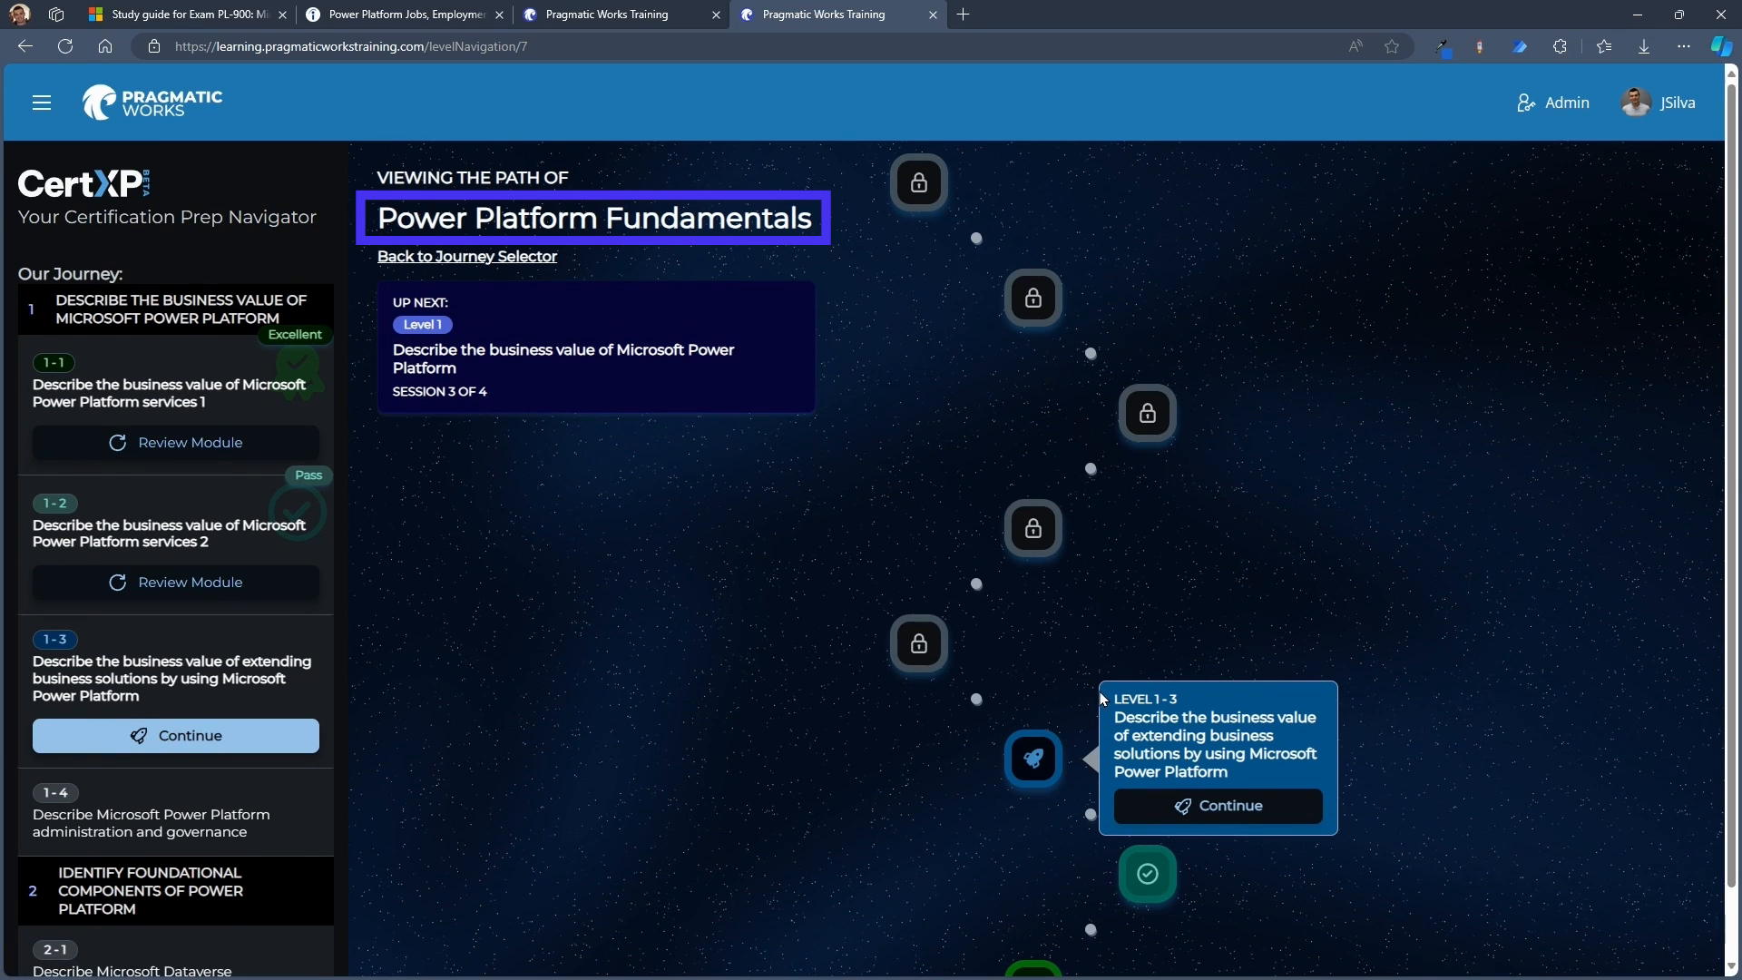
mouse_move(1151, 541)
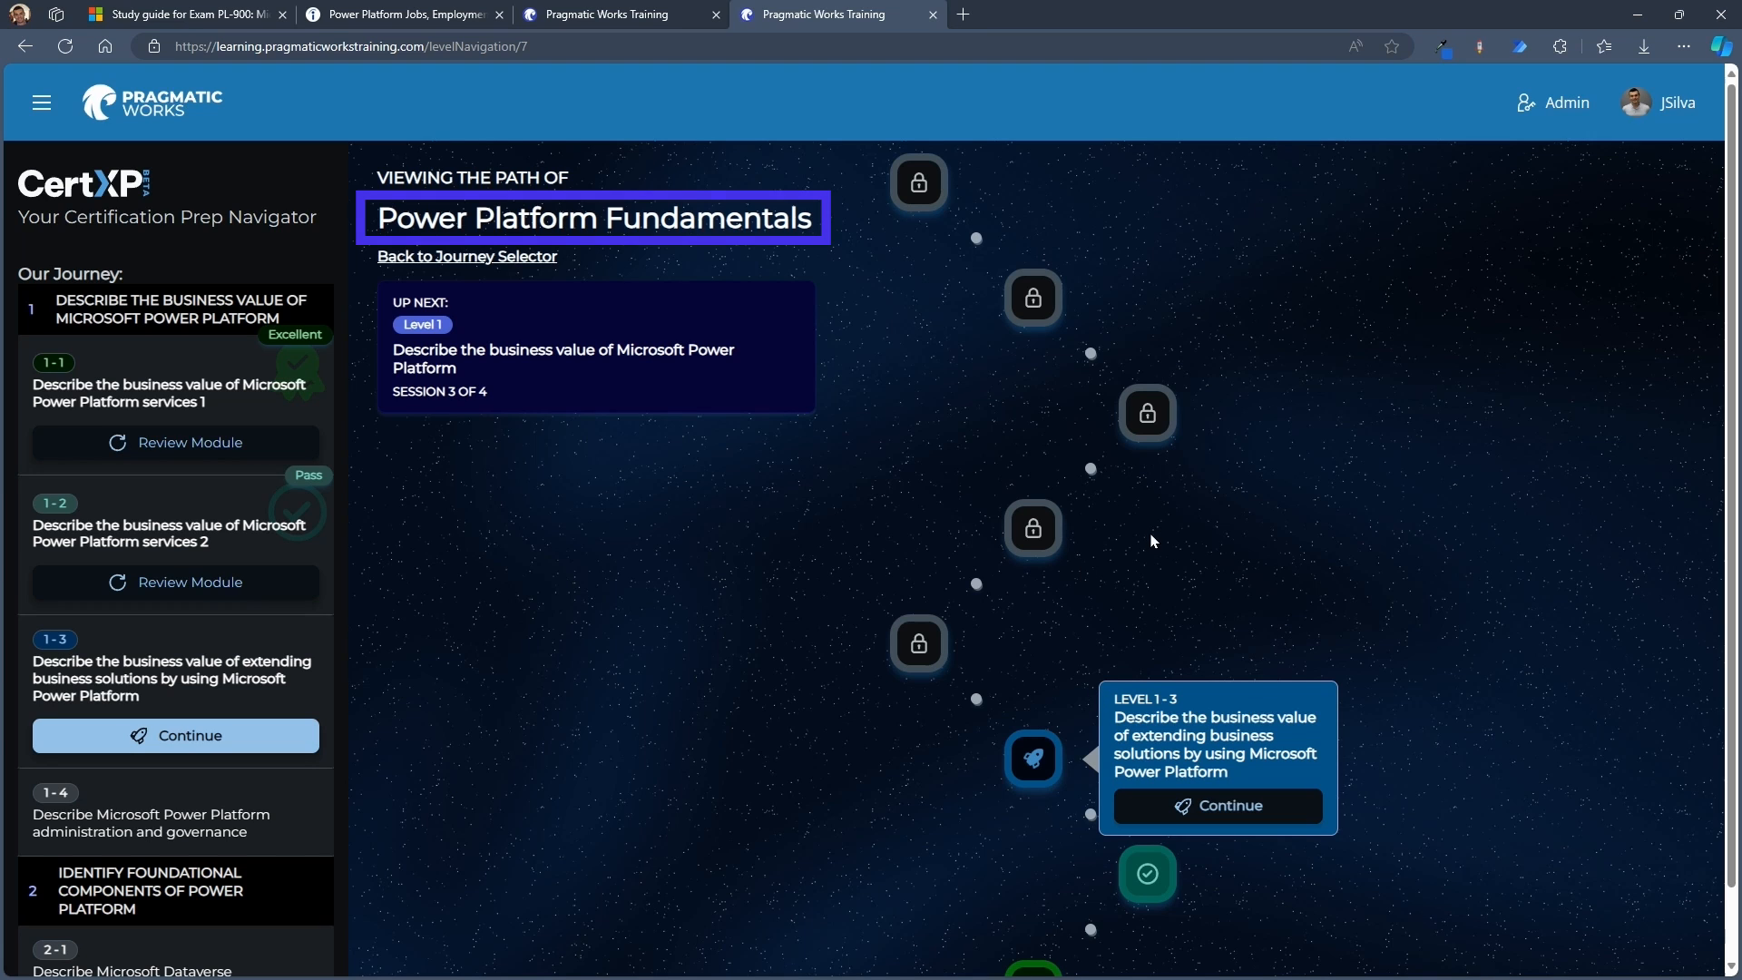
scroll(down, 3)
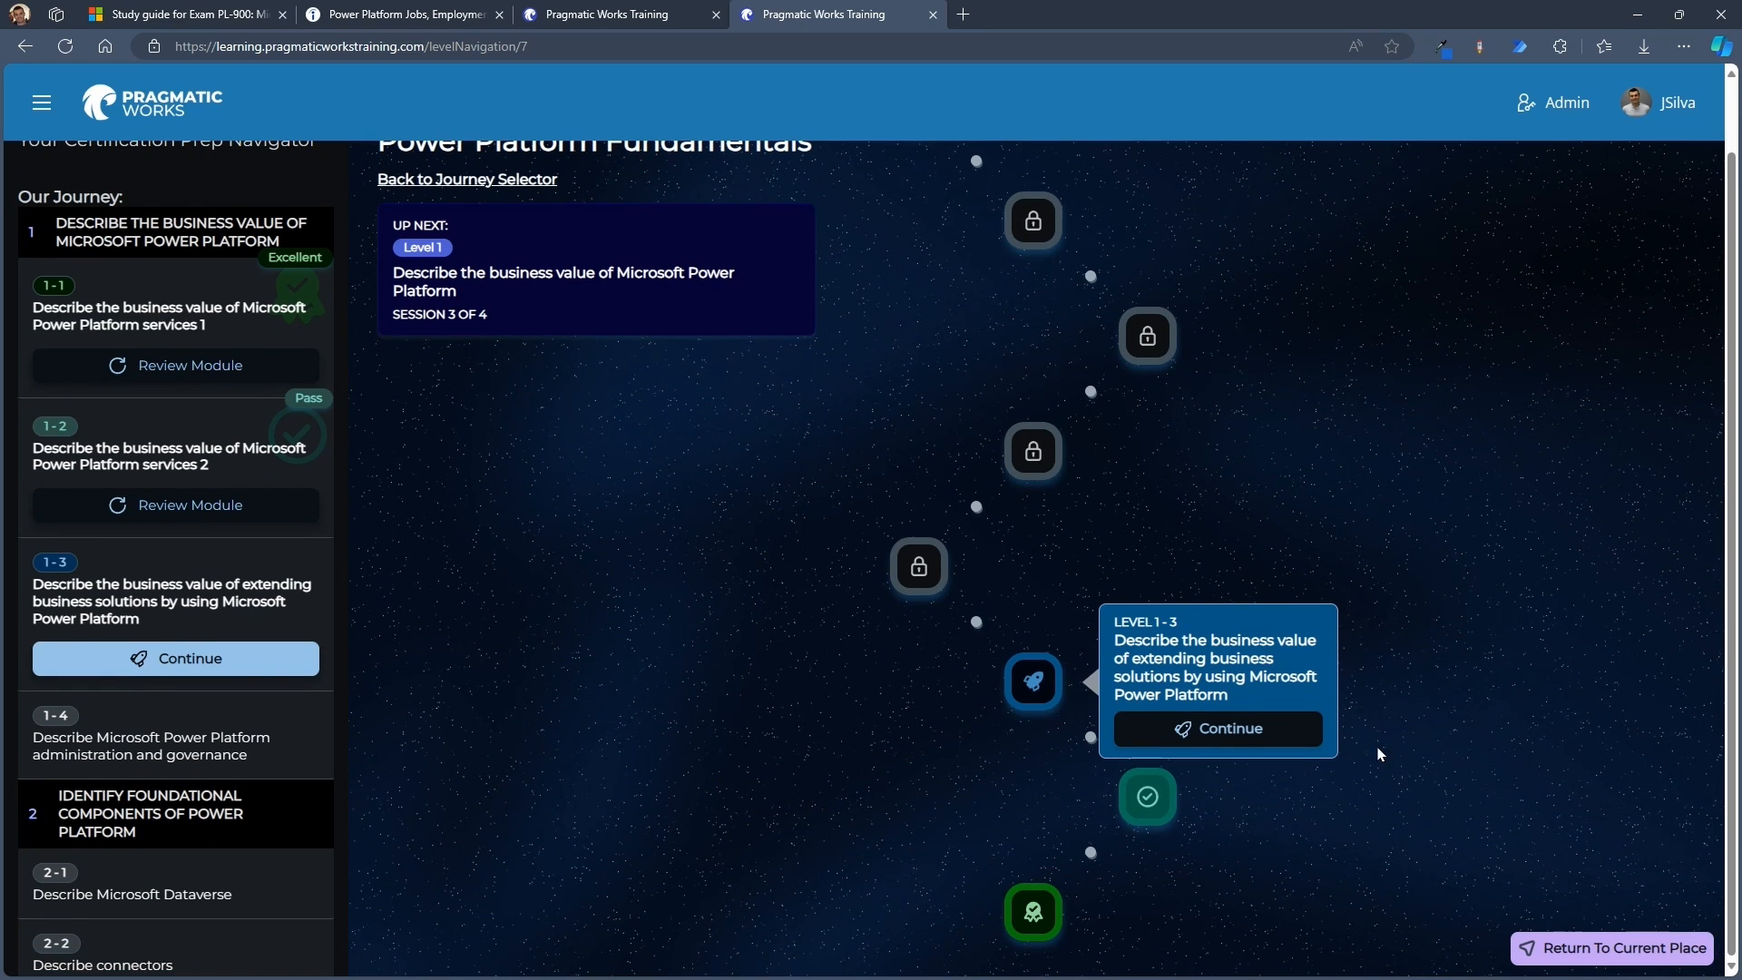
mouse_move(1153, 820)
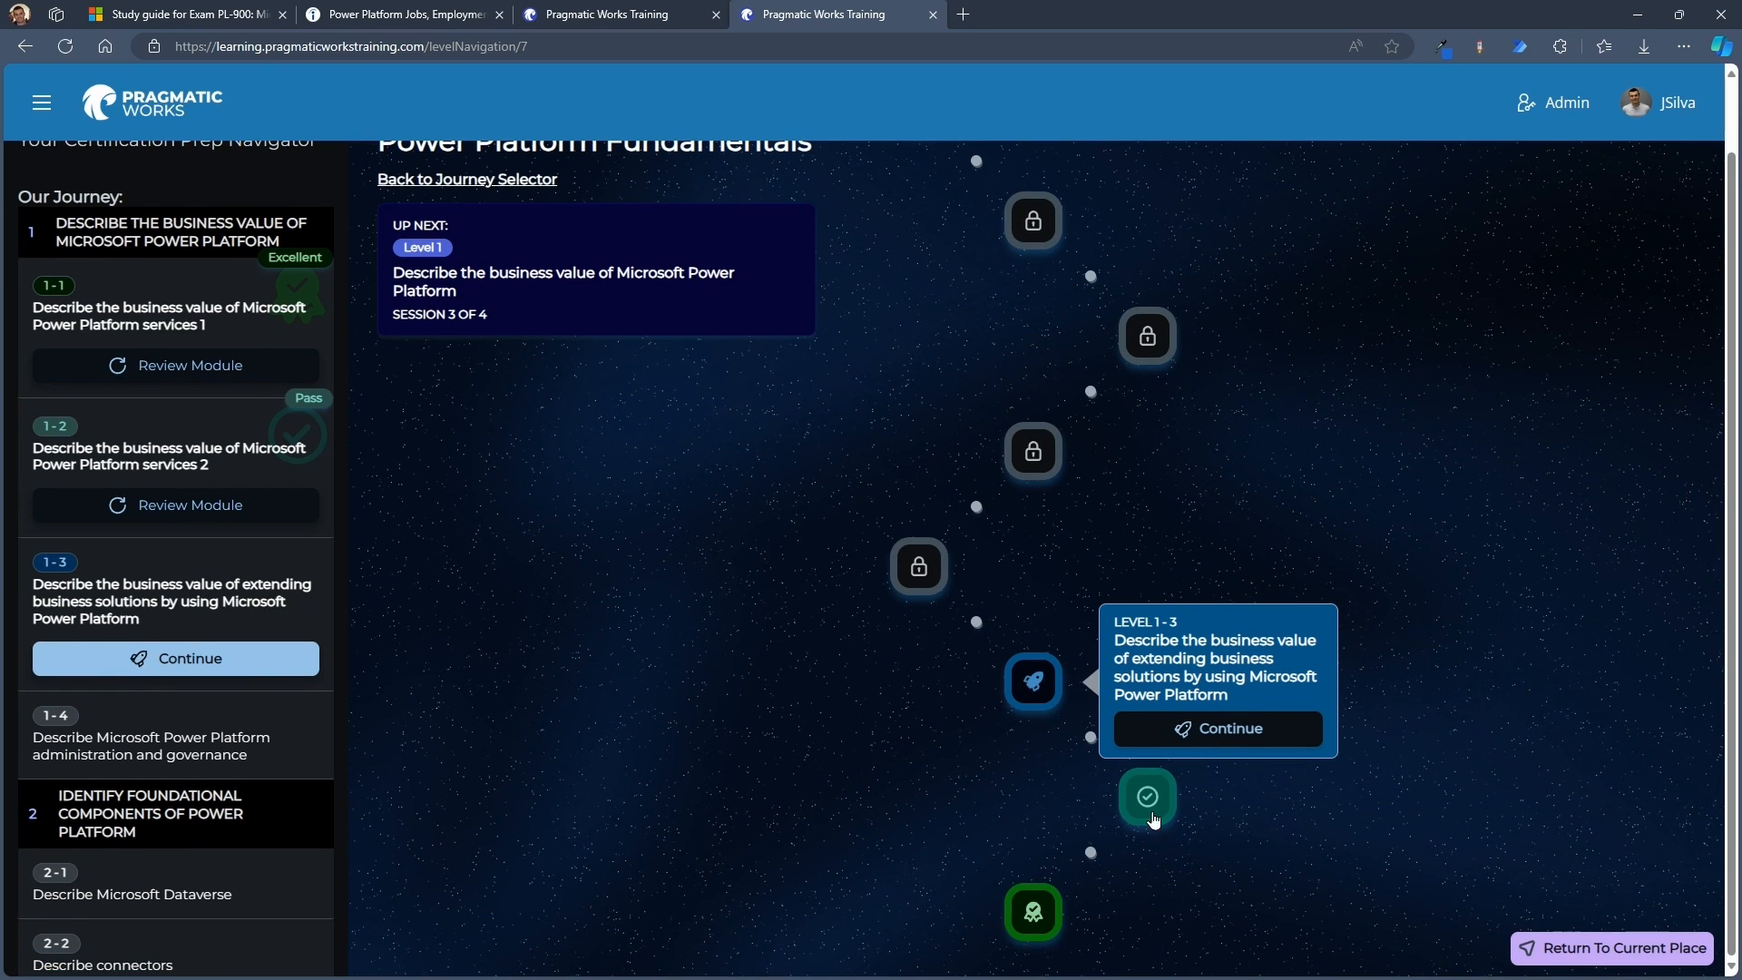
mouse_move(1233, 729)
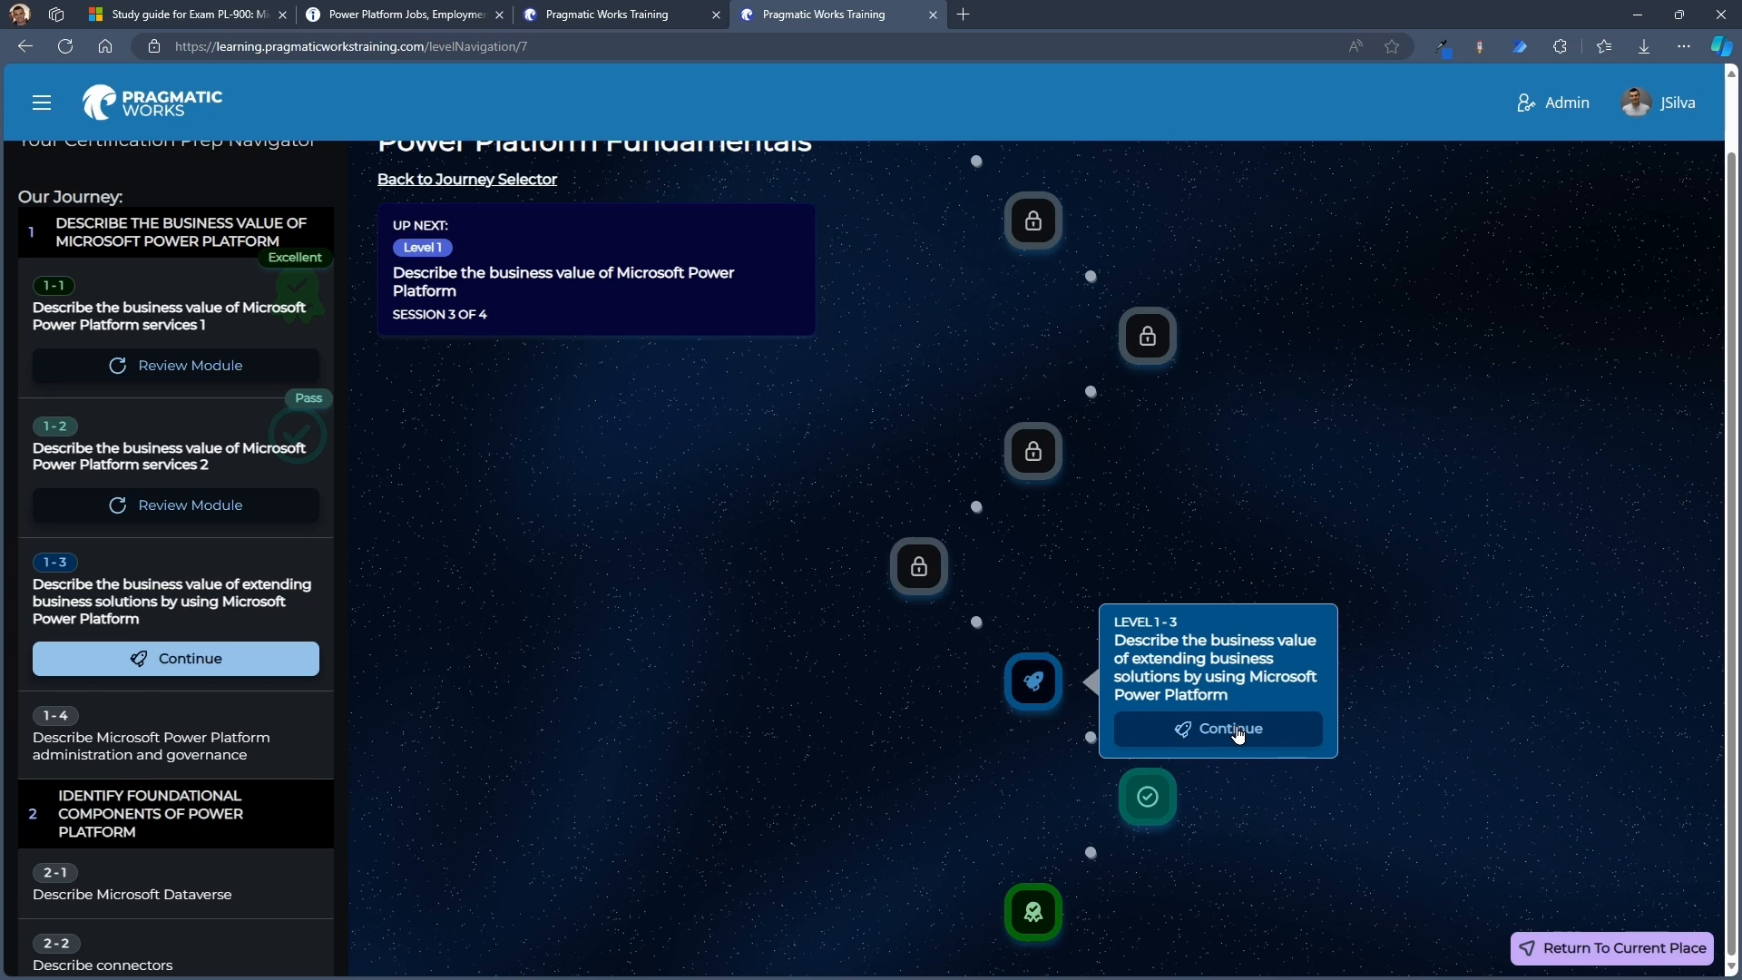
click(1227, 729)
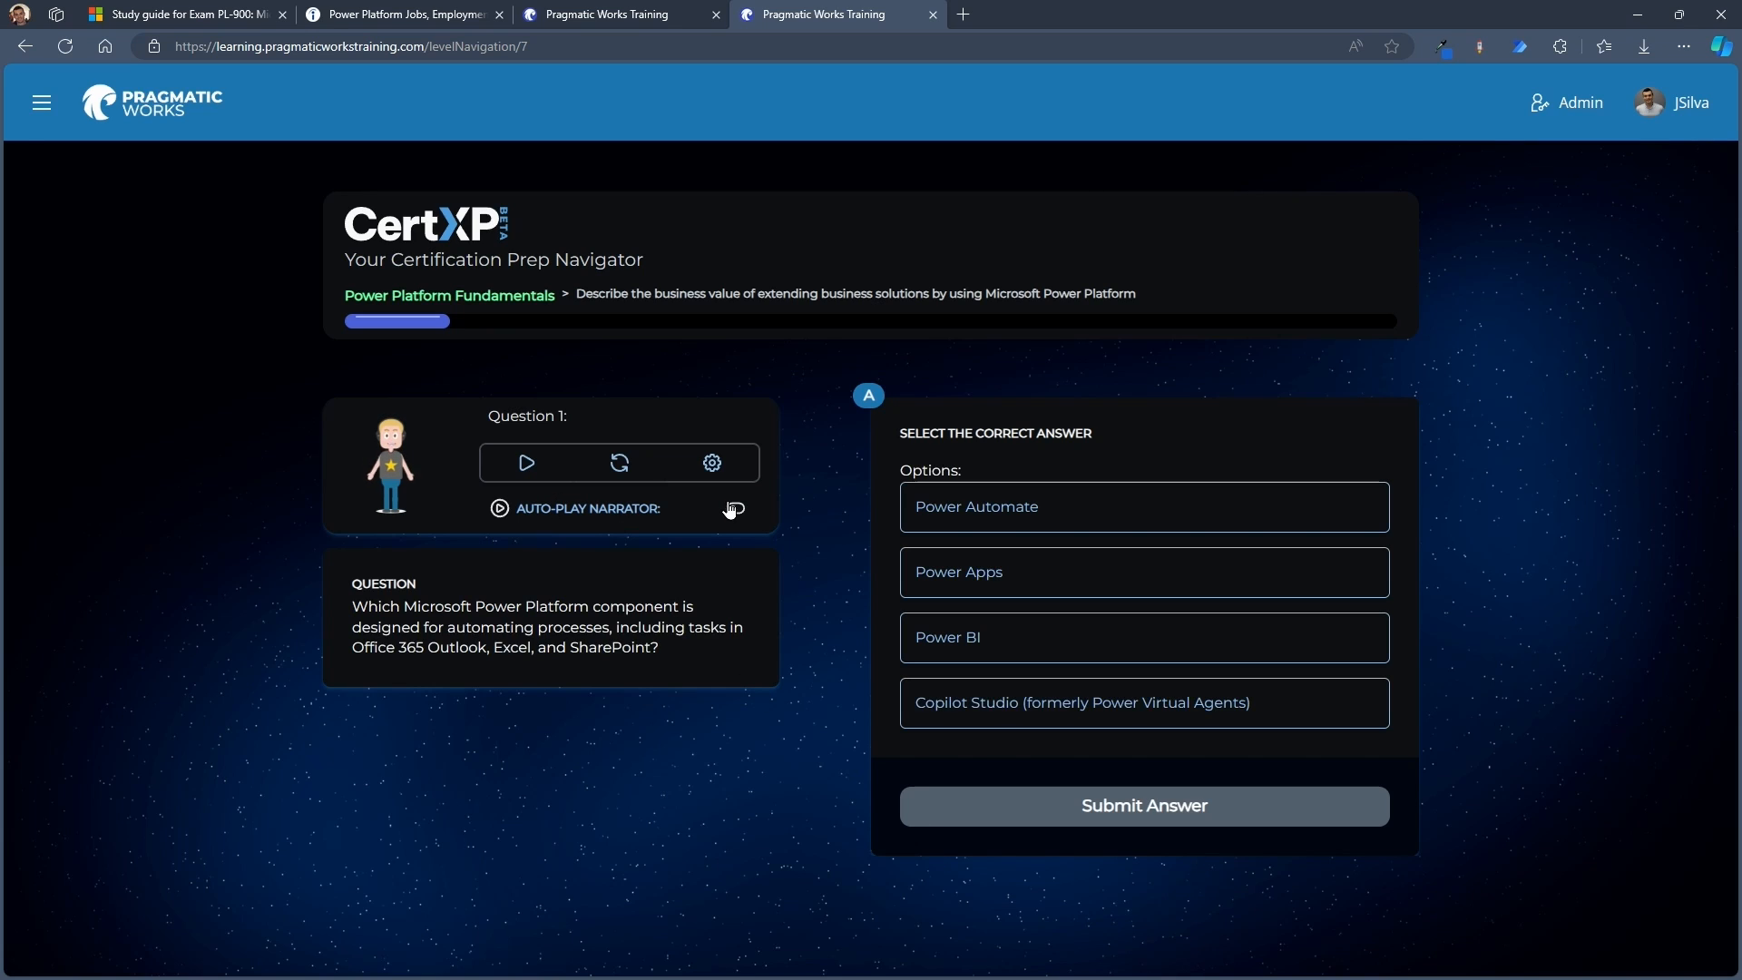
click(733, 508)
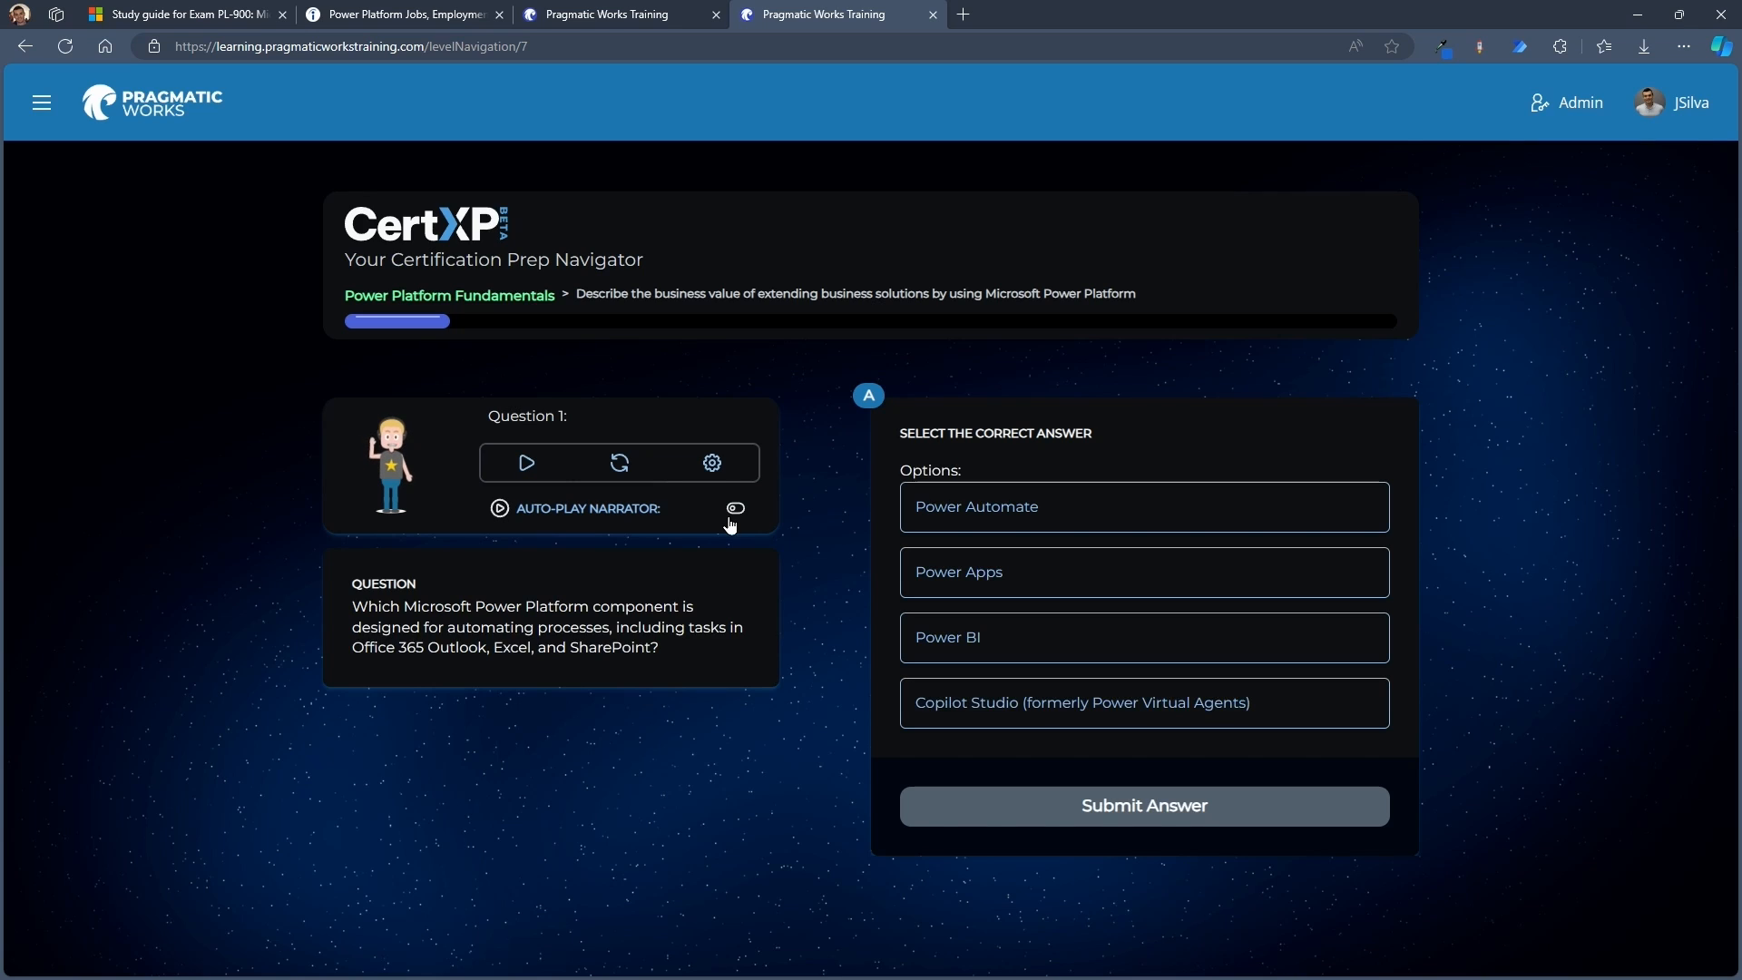
click(711, 462)
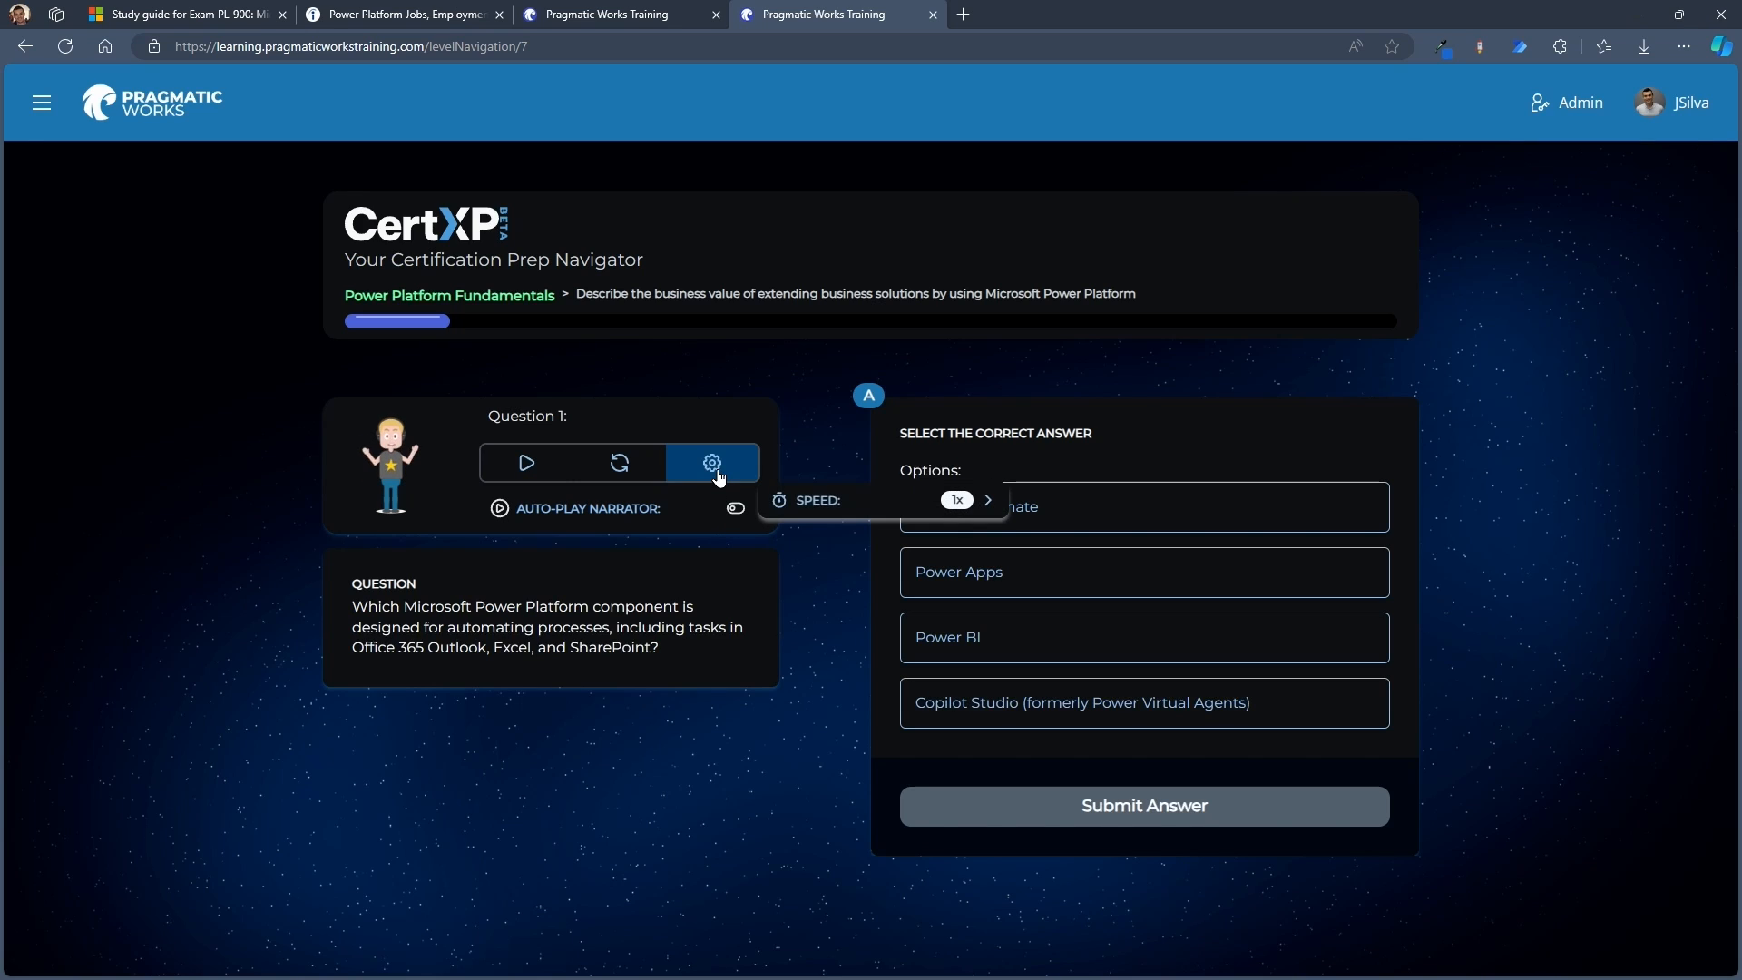
mouse_move(697, 498)
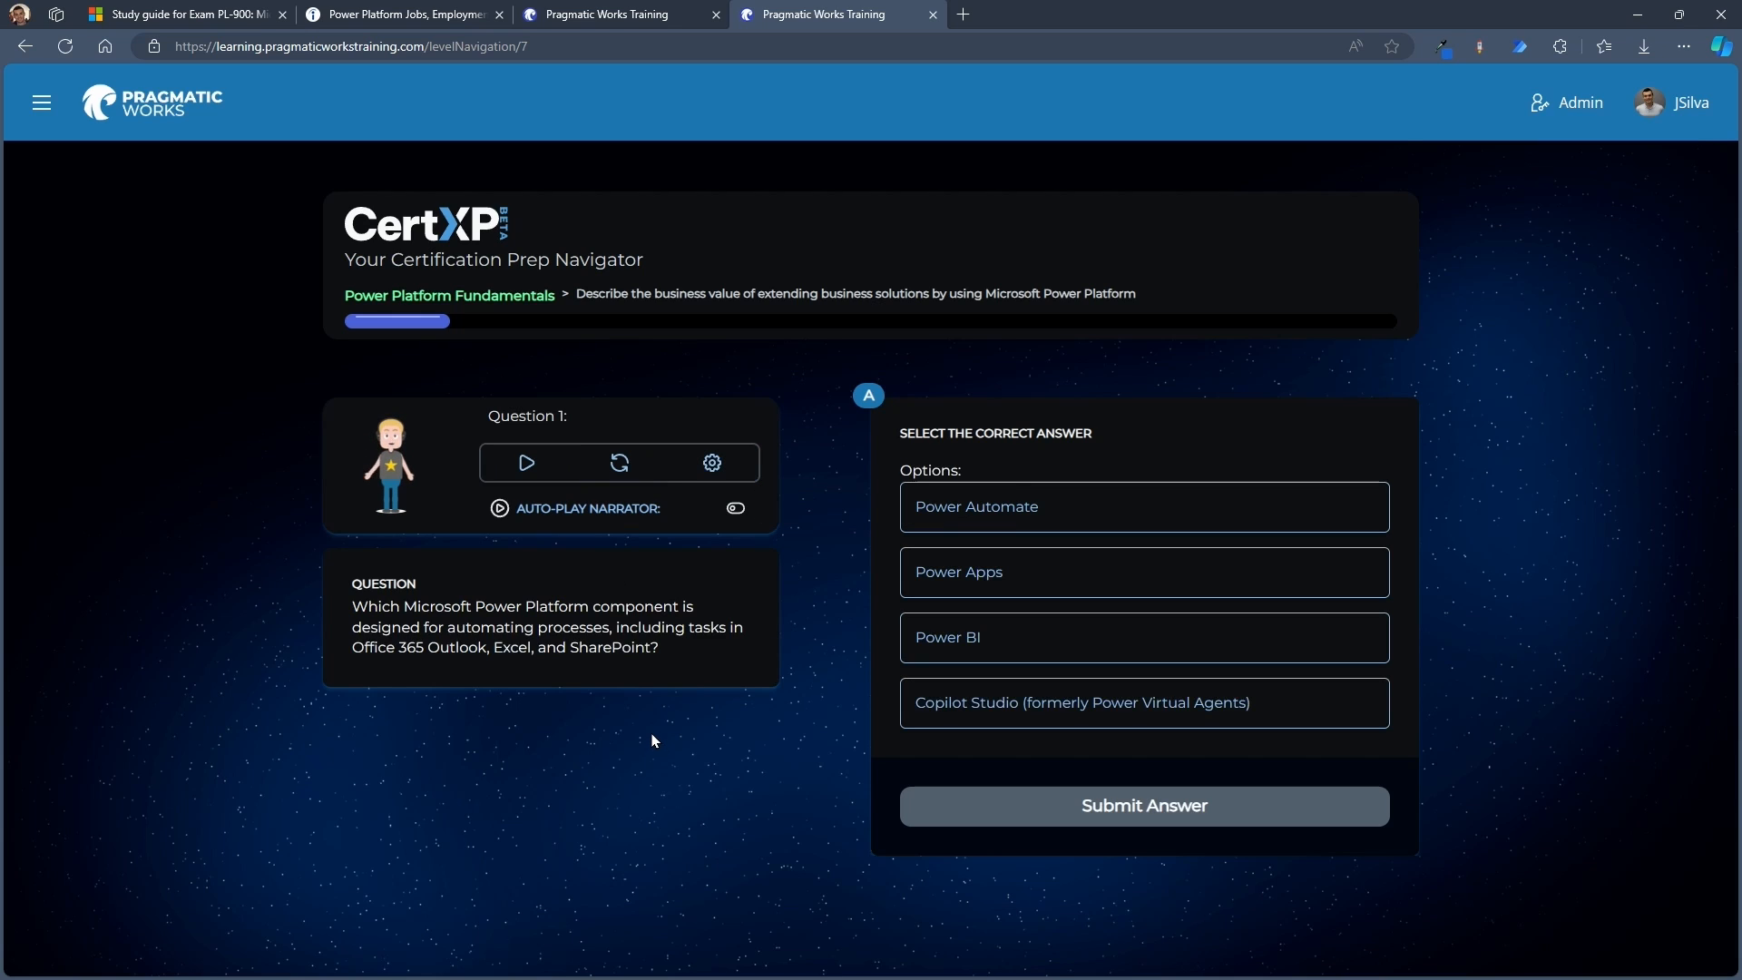
mouse_move(540, 633)
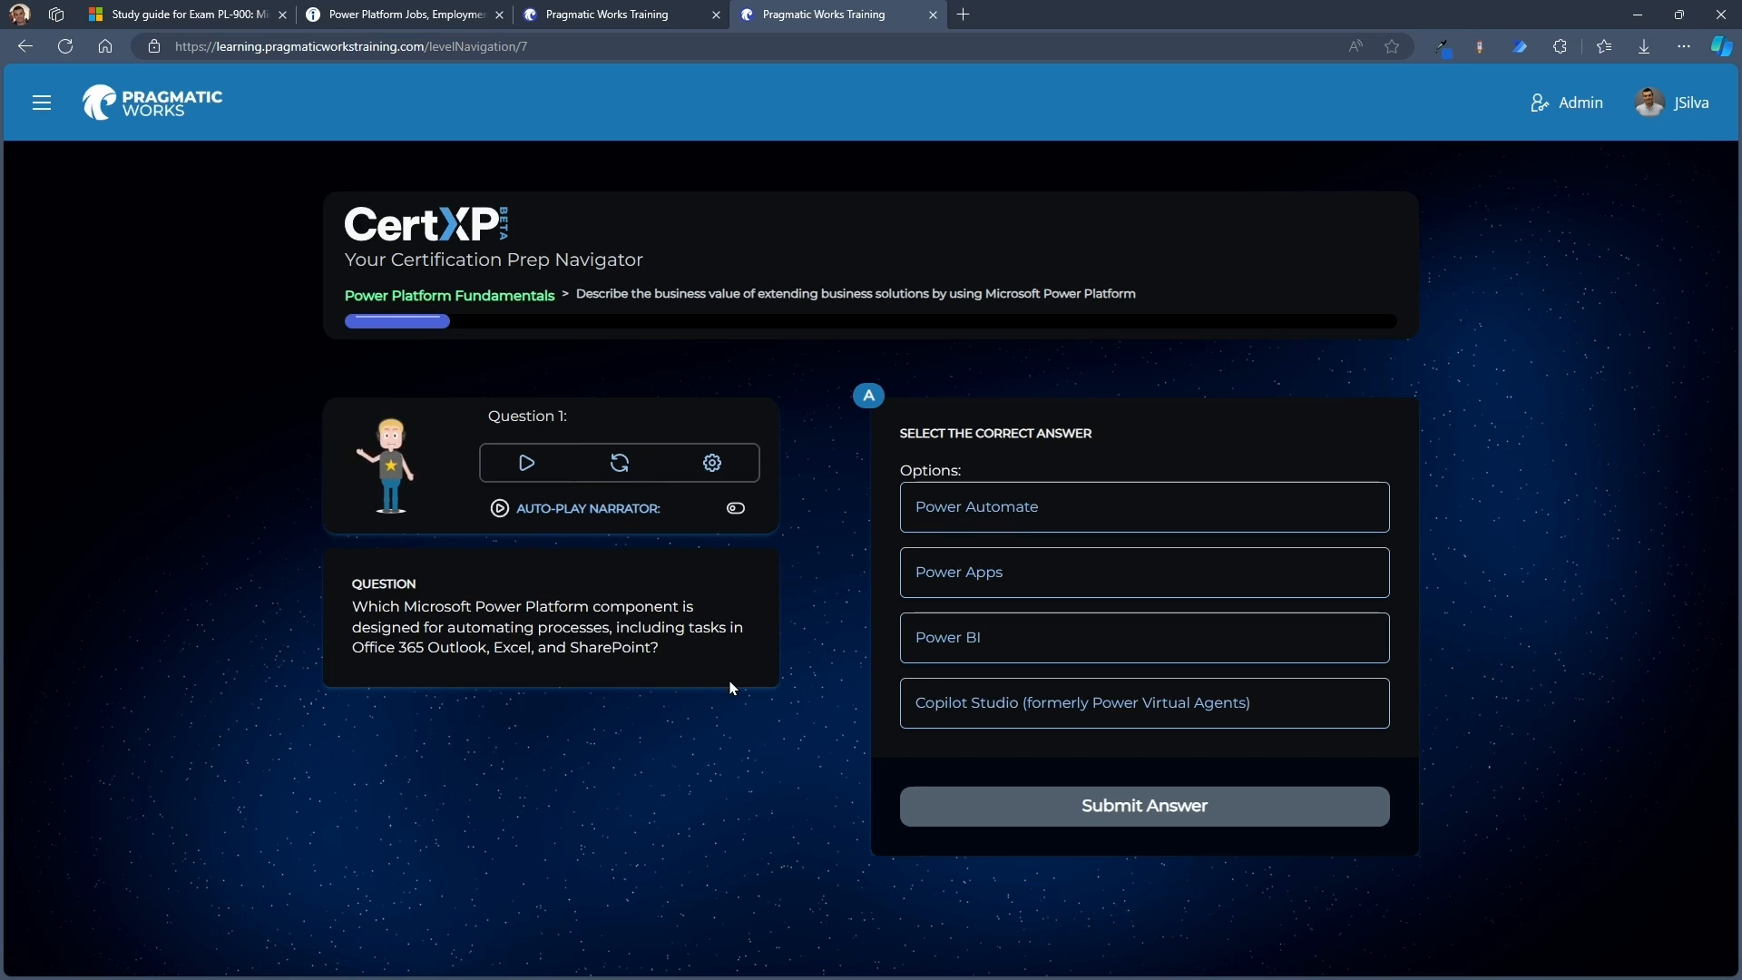
mouse_move(724, 706)
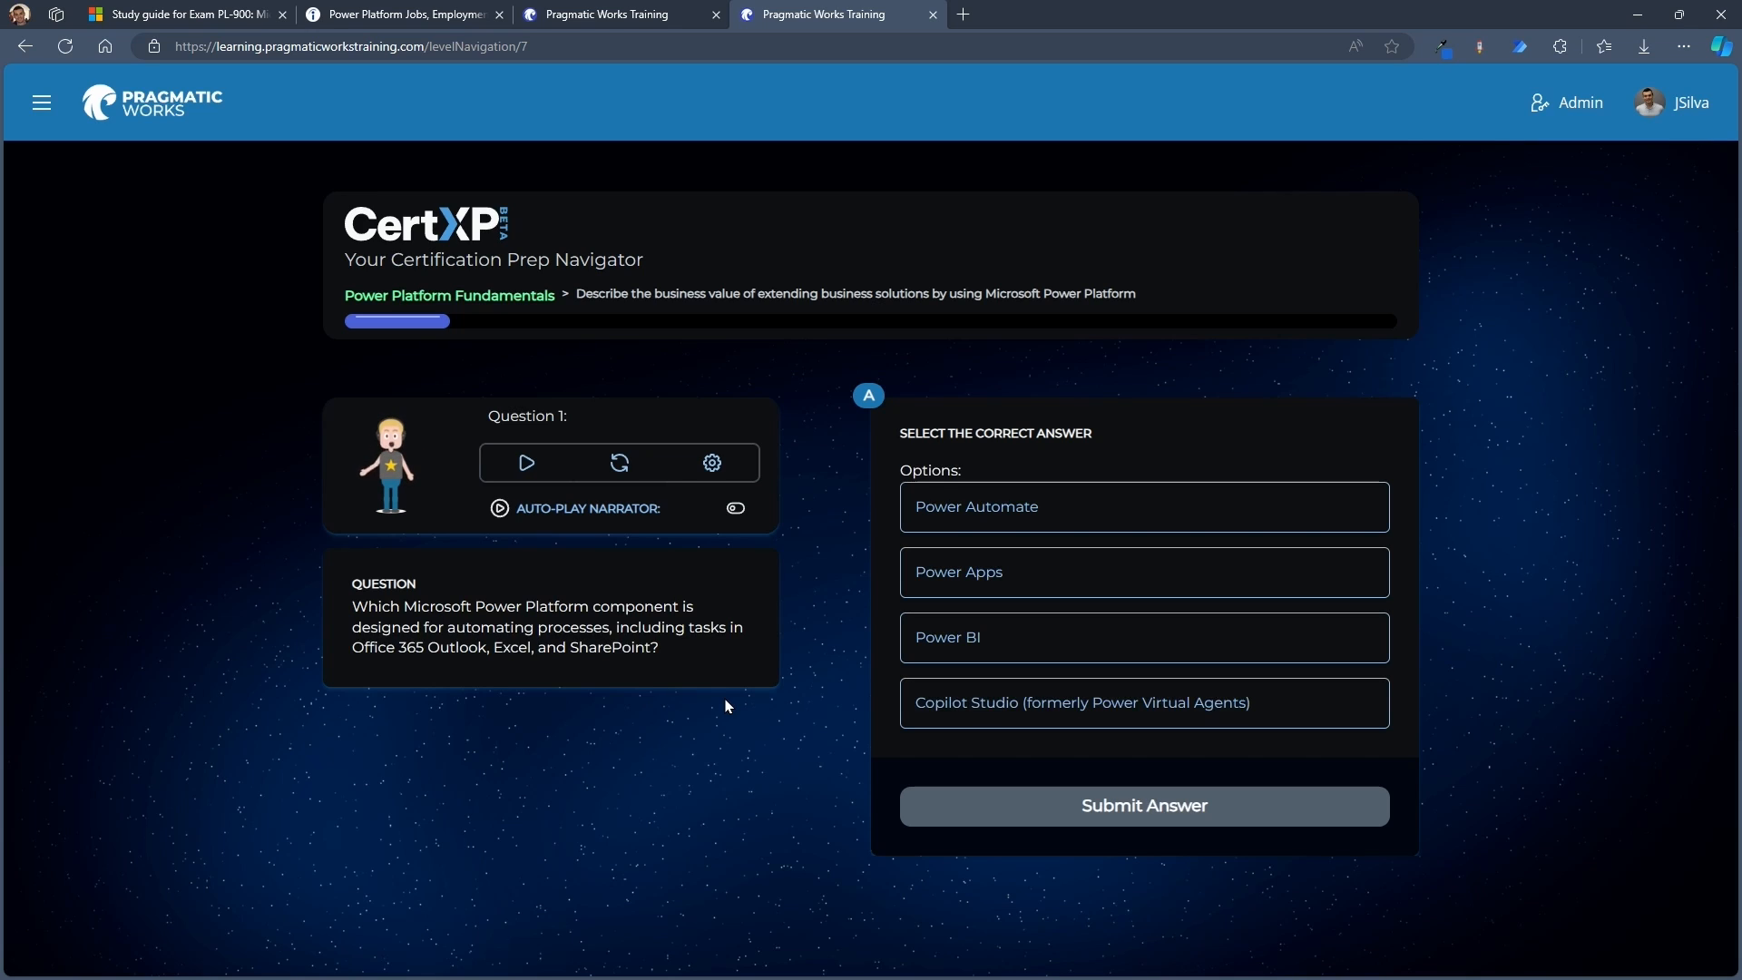
click(1142, 506)
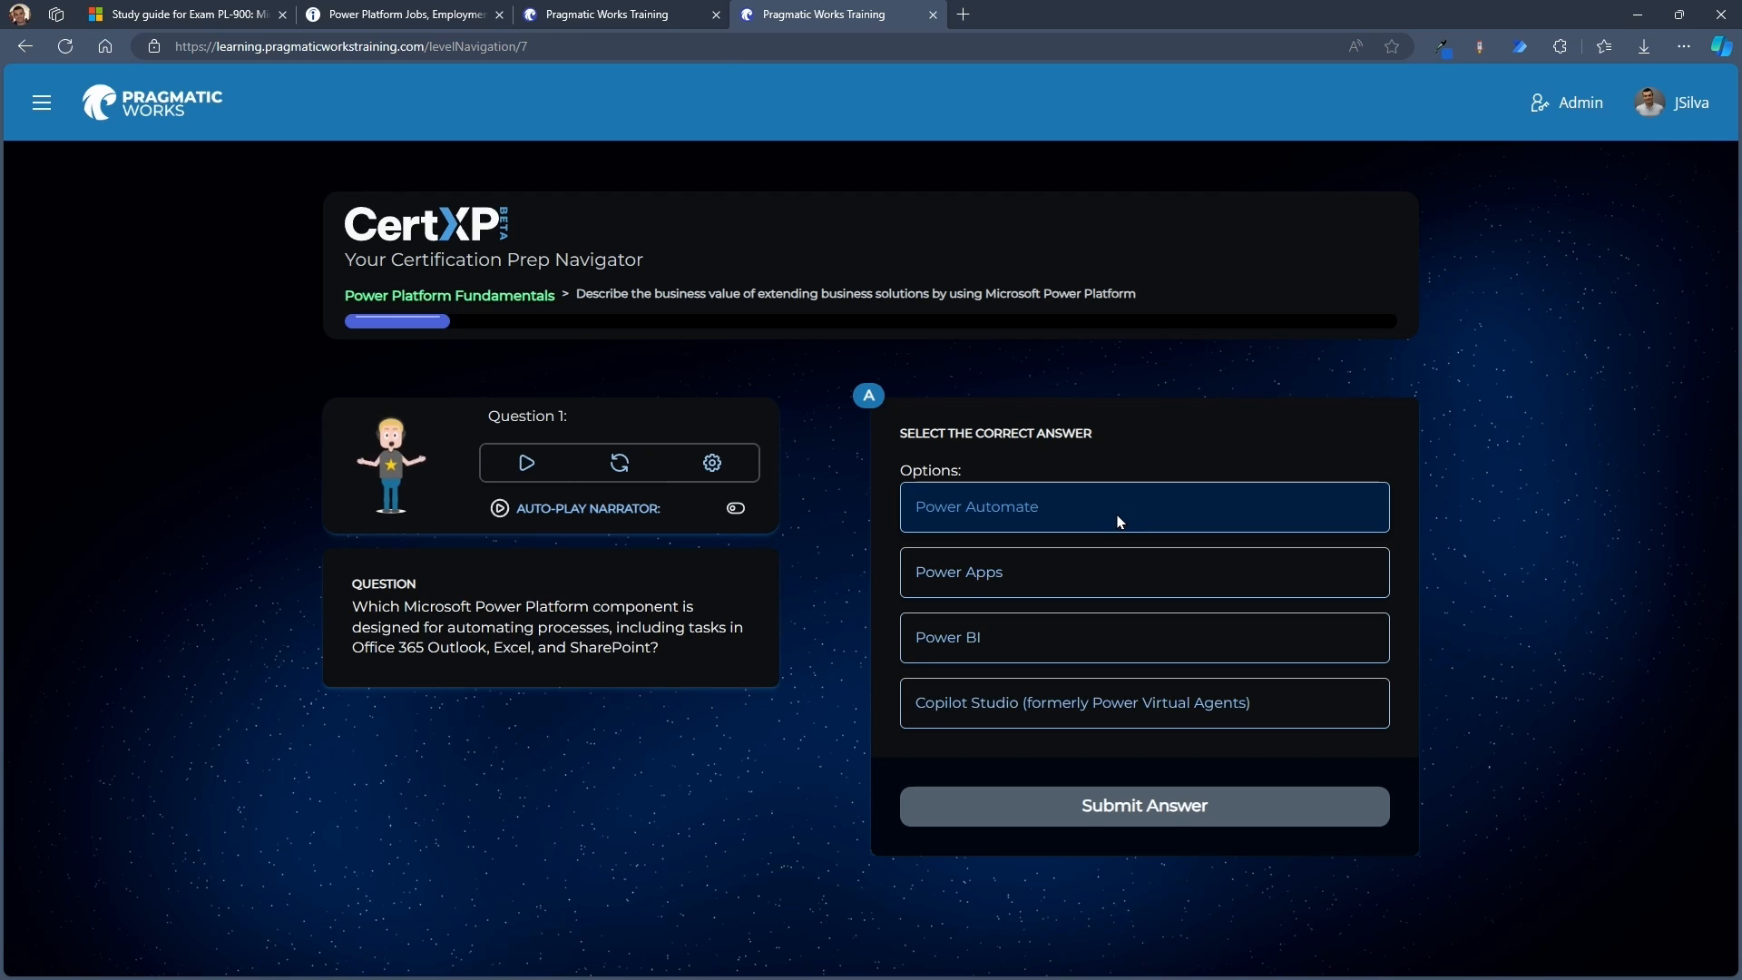
Submit Power Apps for Question 1 and continue past the Power Automate explanation
click(1143, 570)
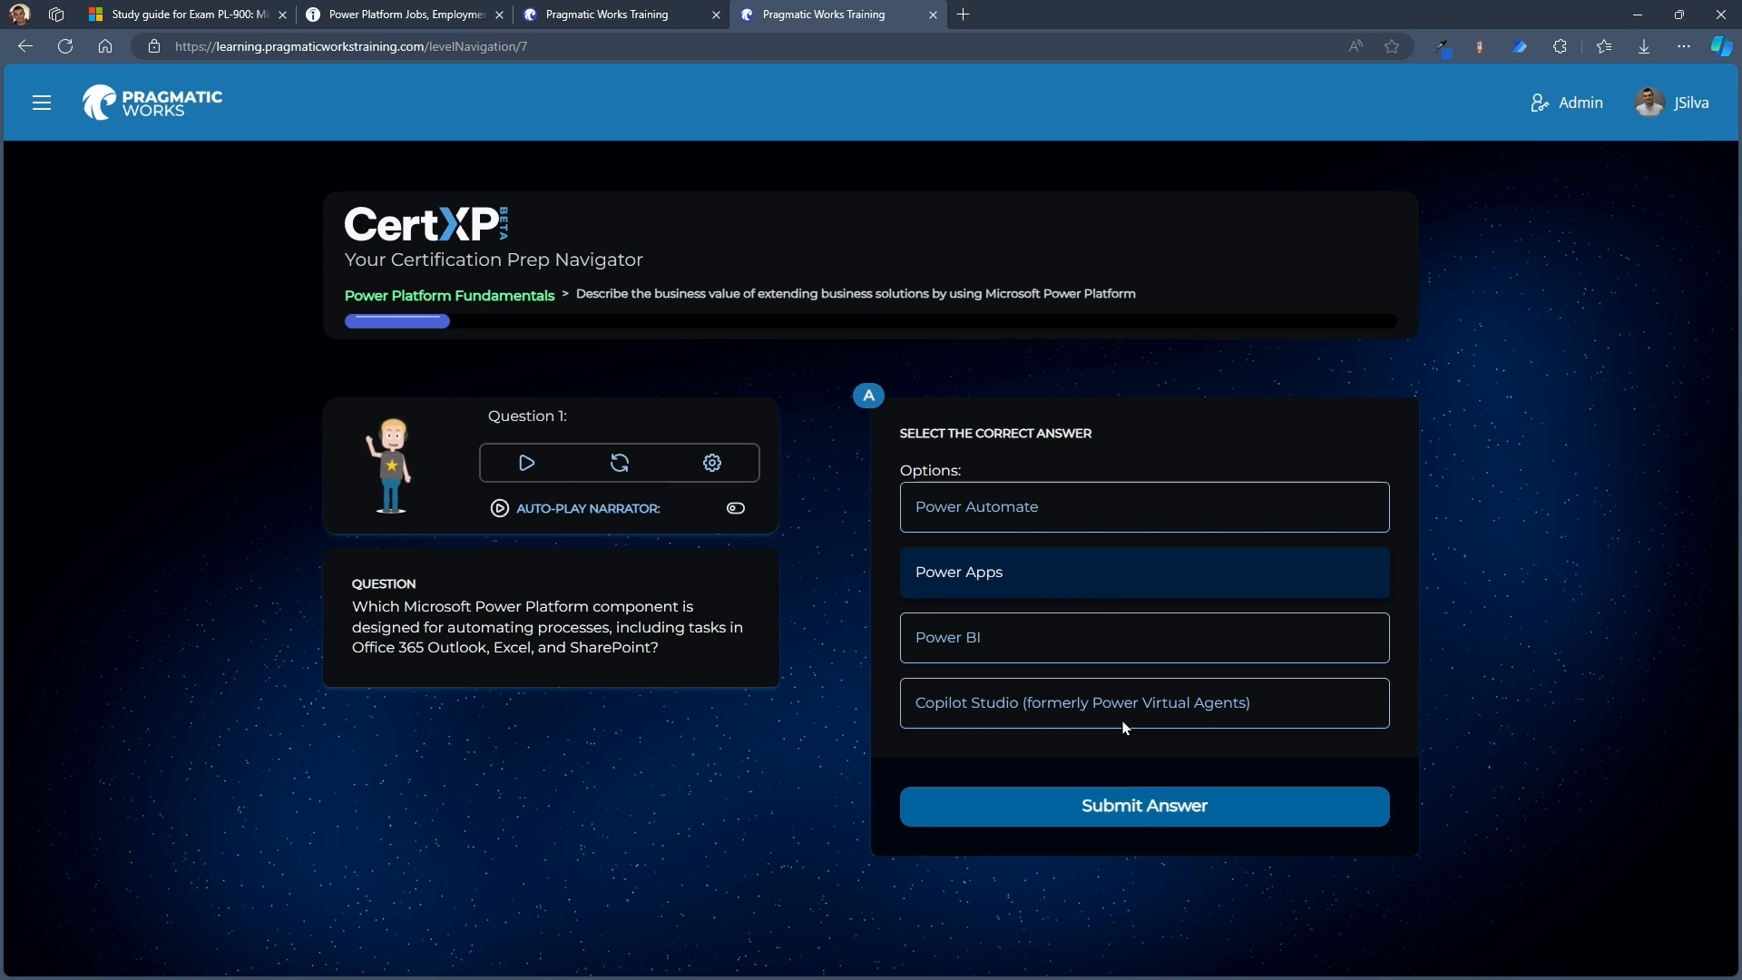
click(1142, 806)
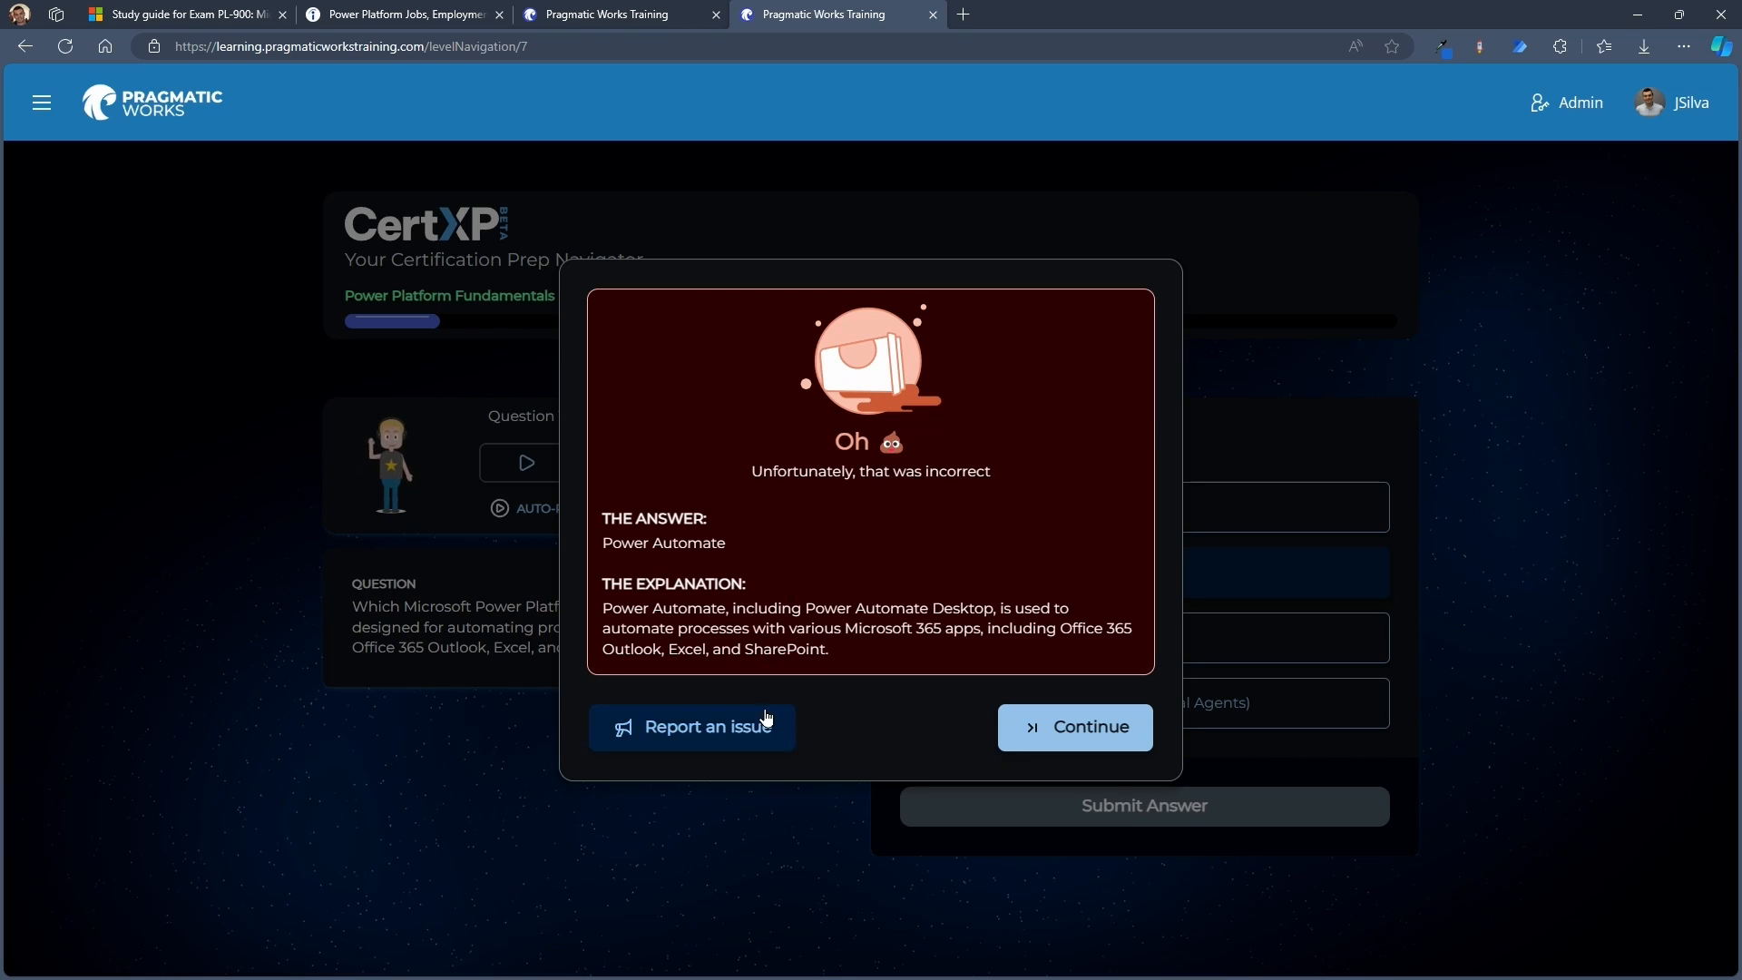
mouse_move(838, 738)
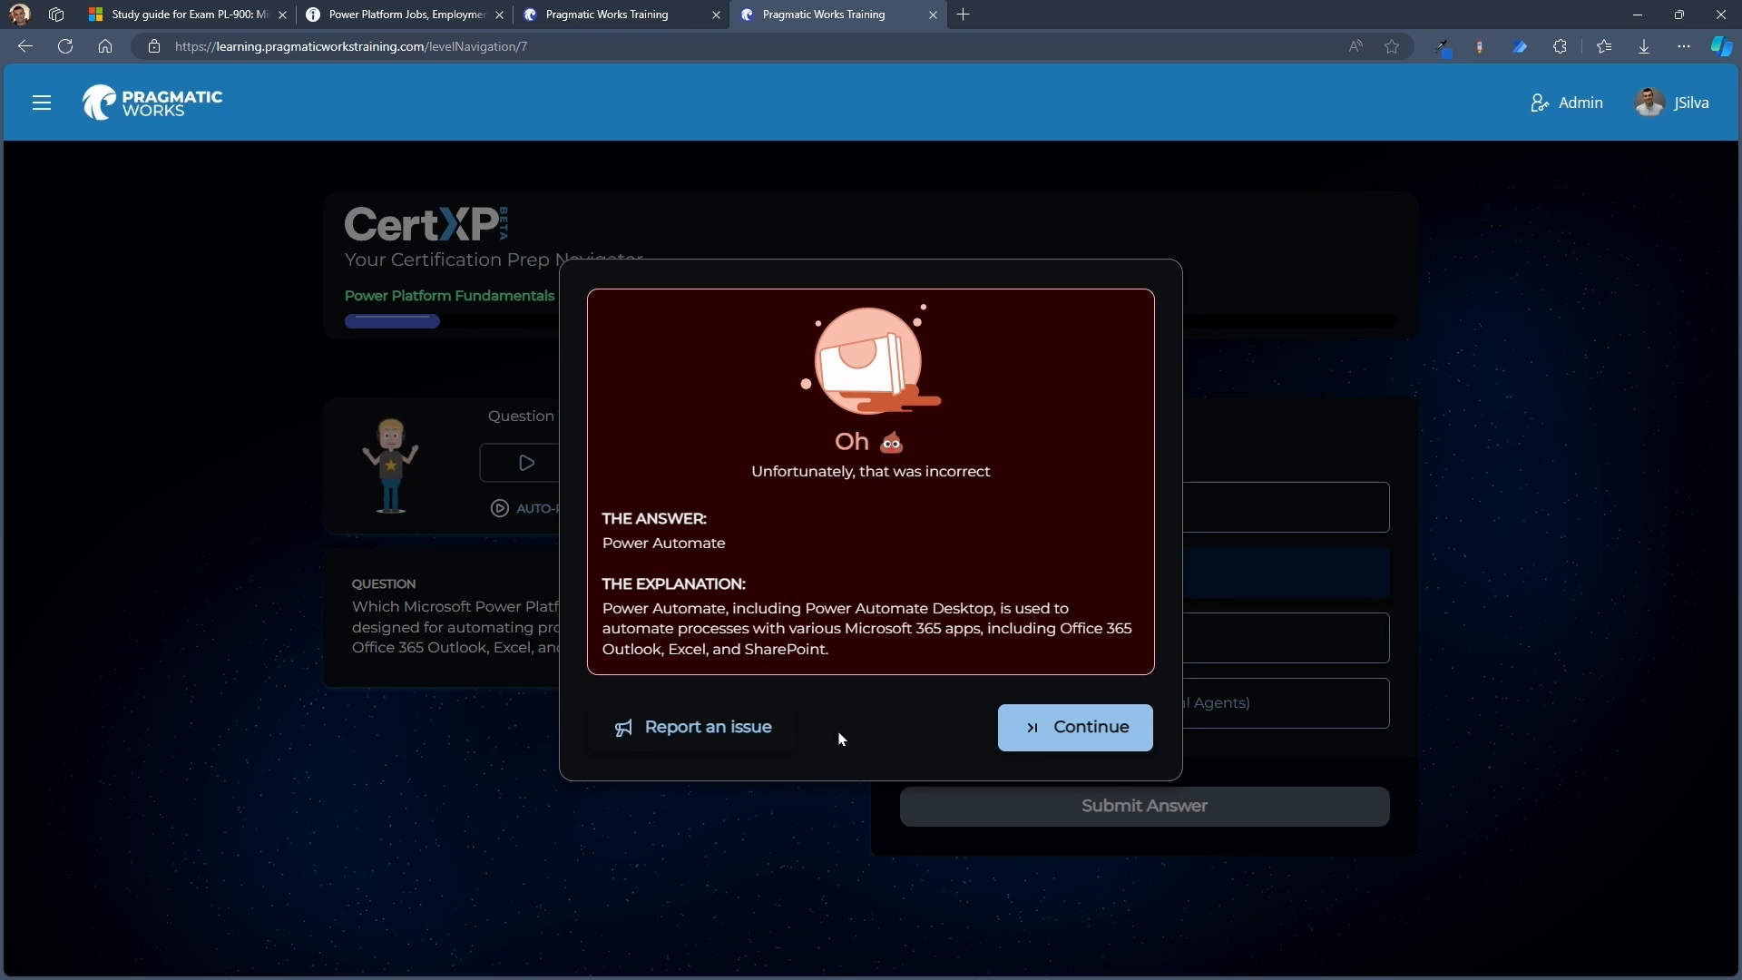
mouse_move(851, 734)
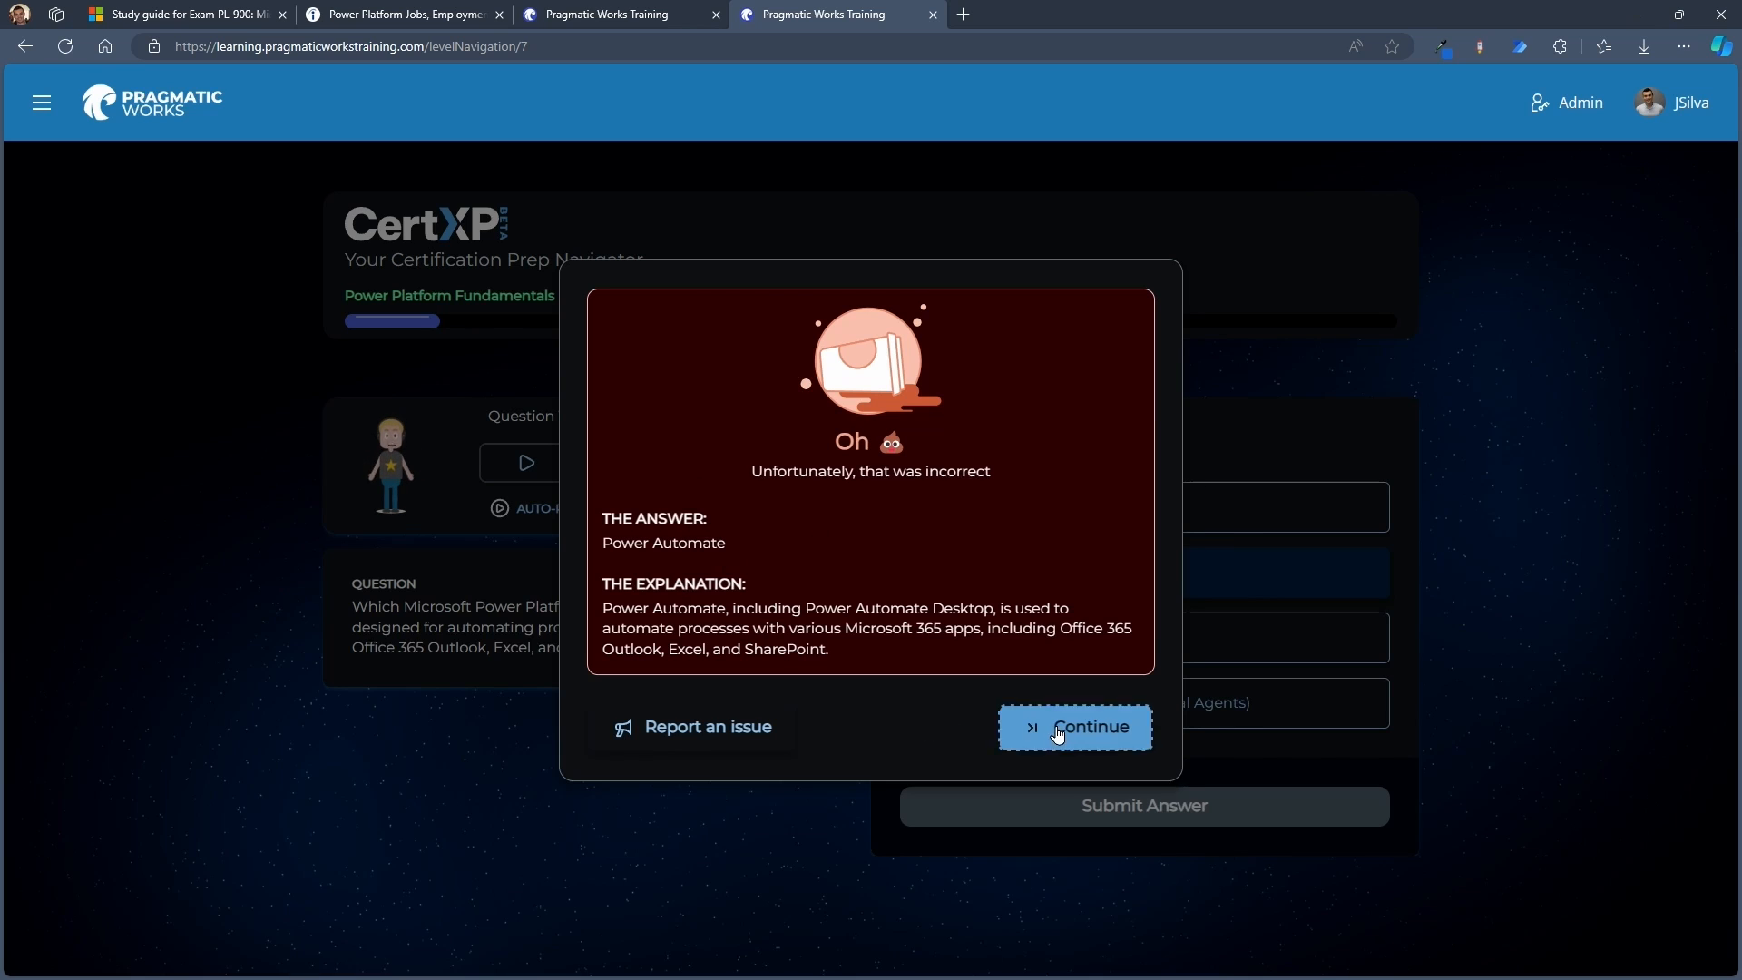
click(1074, 727)
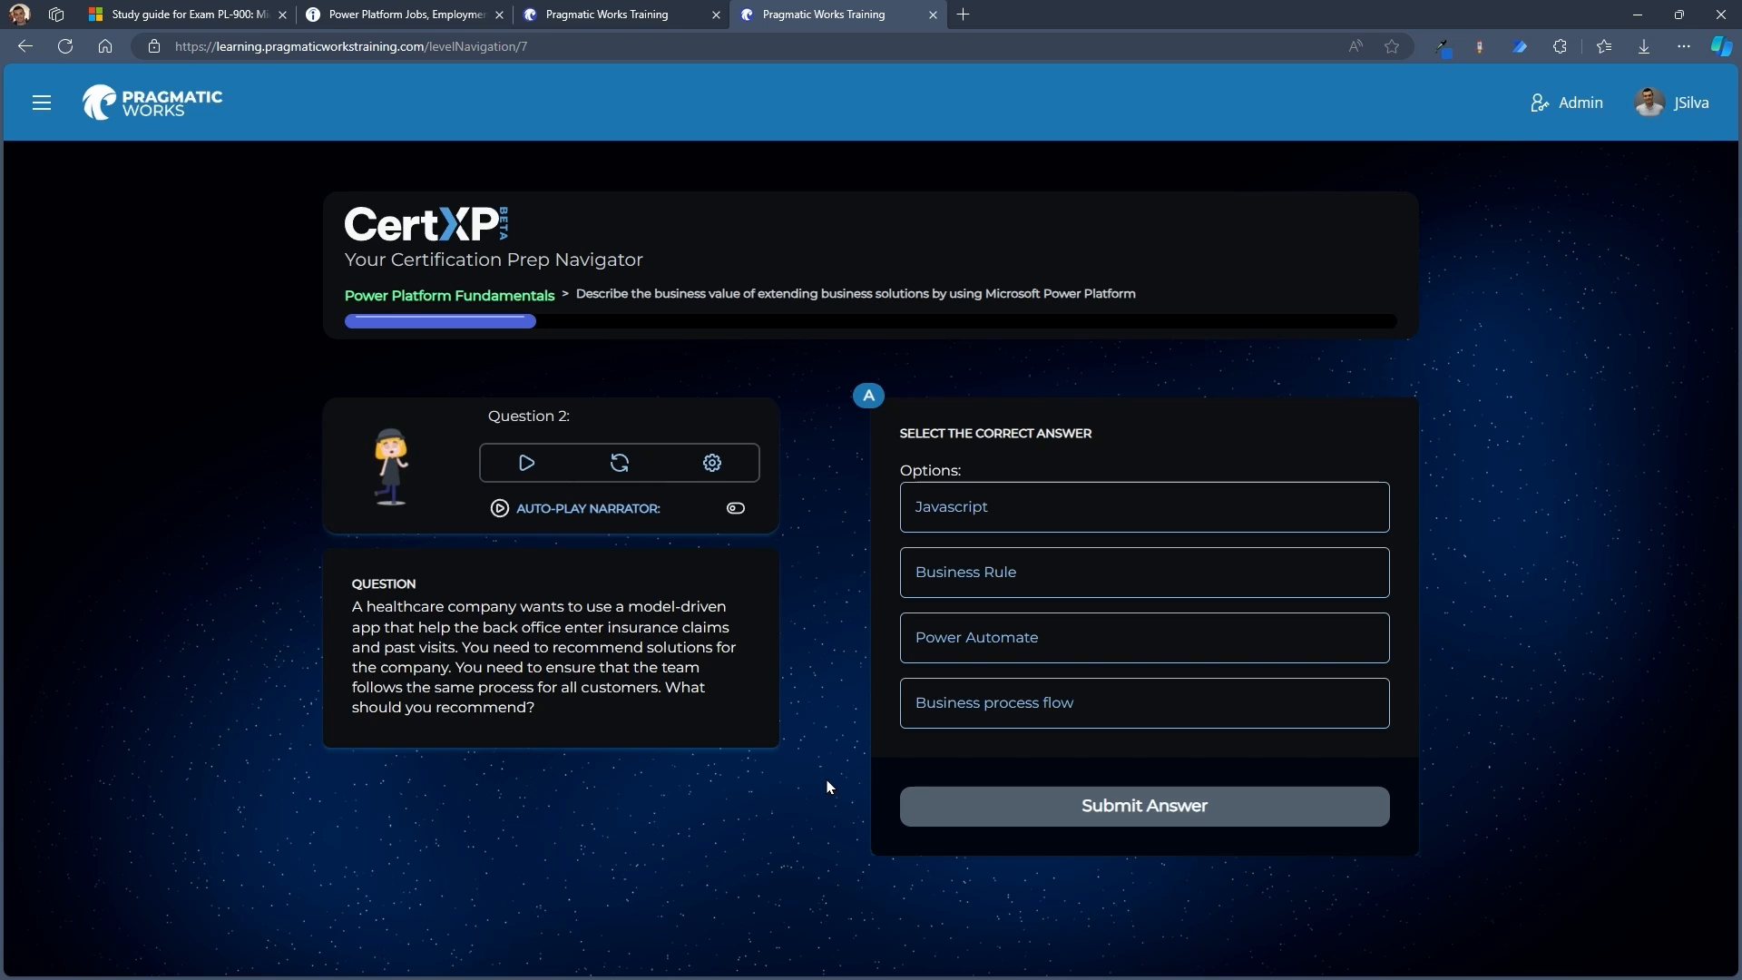
mouse_move(820, 762)
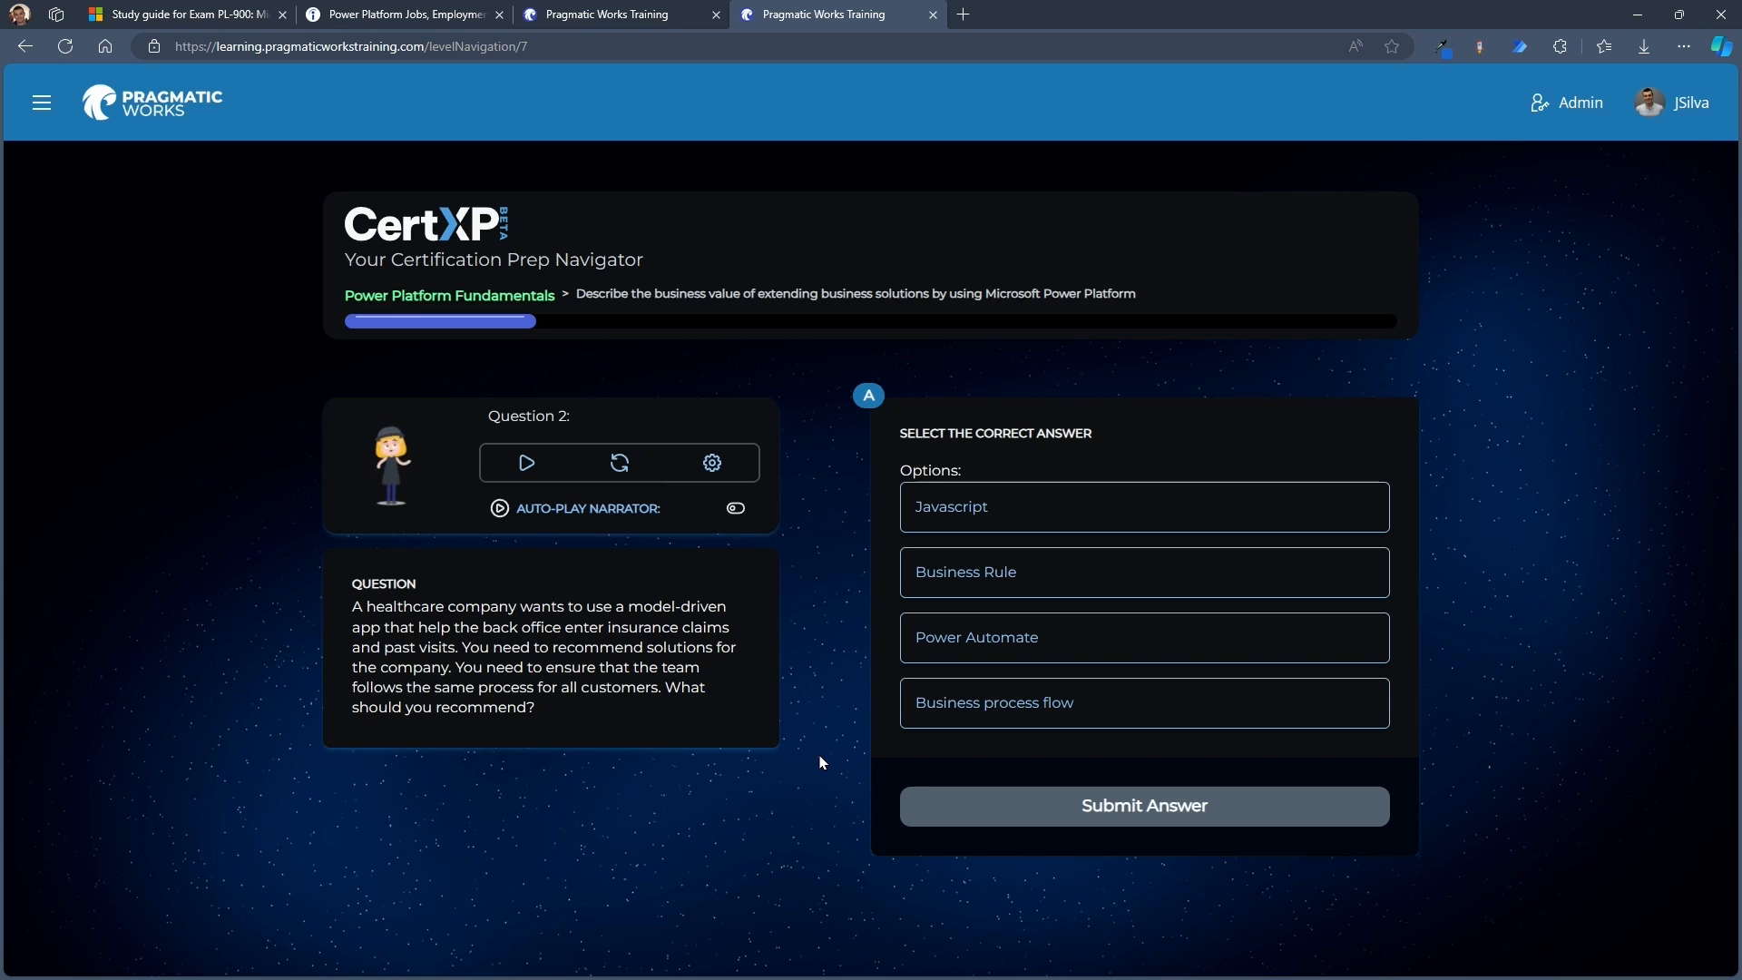
mouse_move(781, 704)
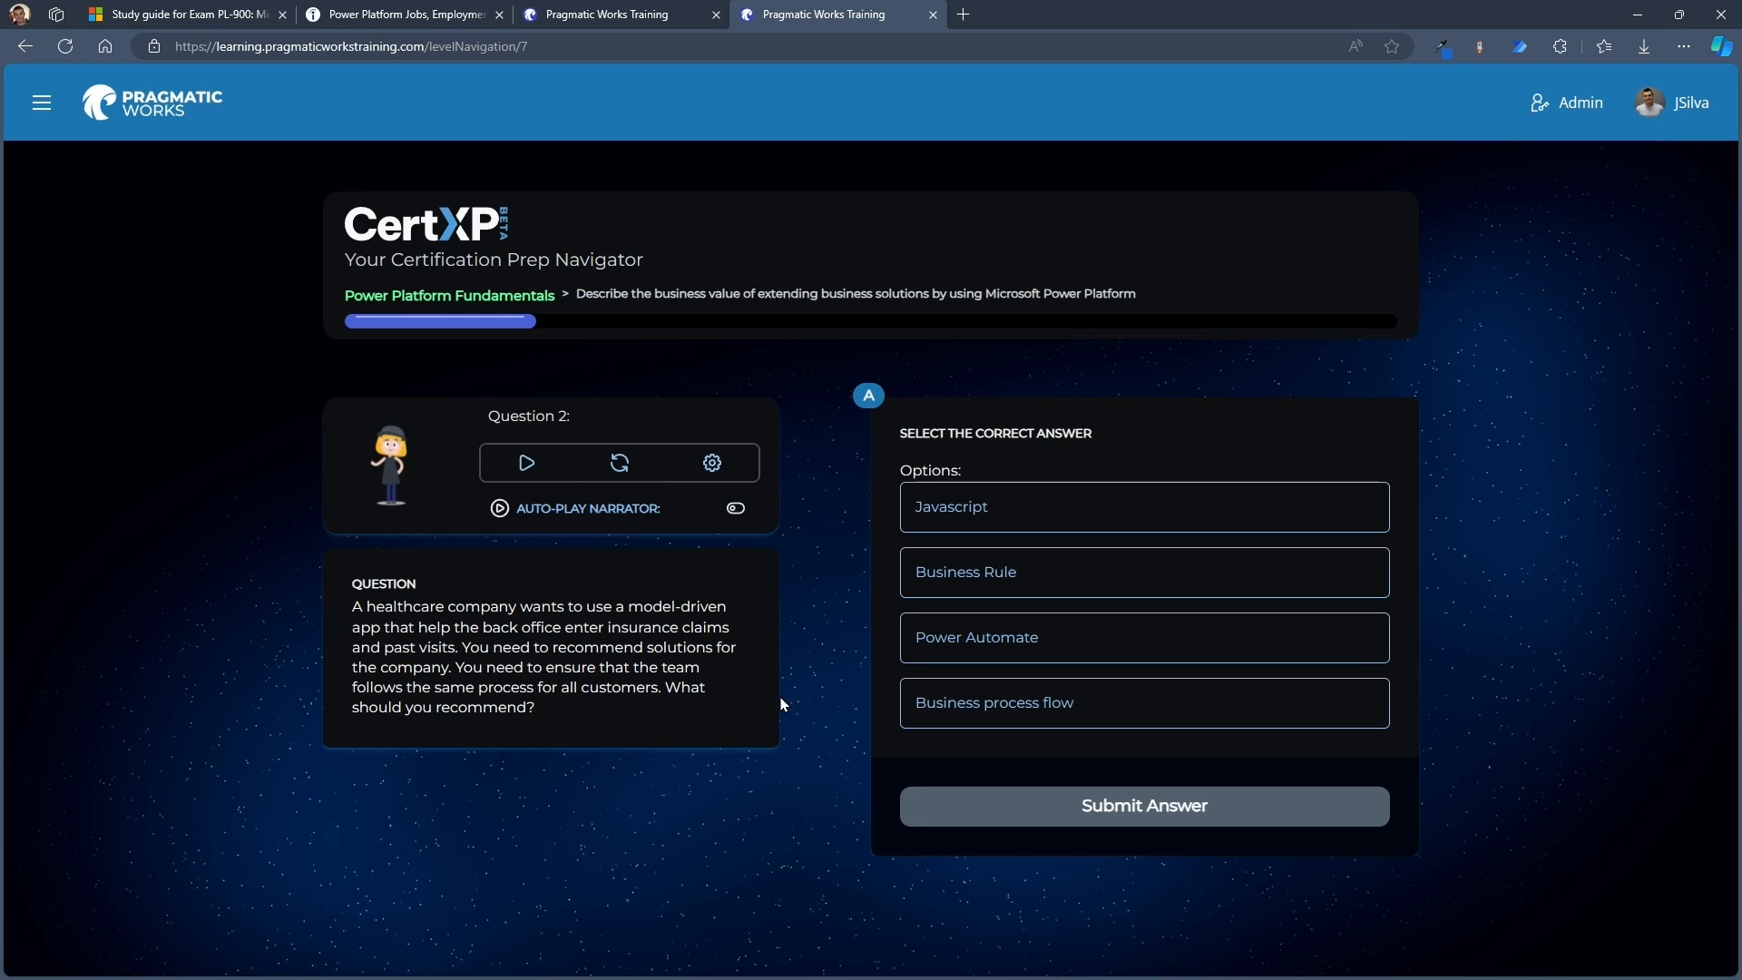
Submit 'Business process flow' for Question 2 and continue from the Great Job dialog
click(1143, 701)
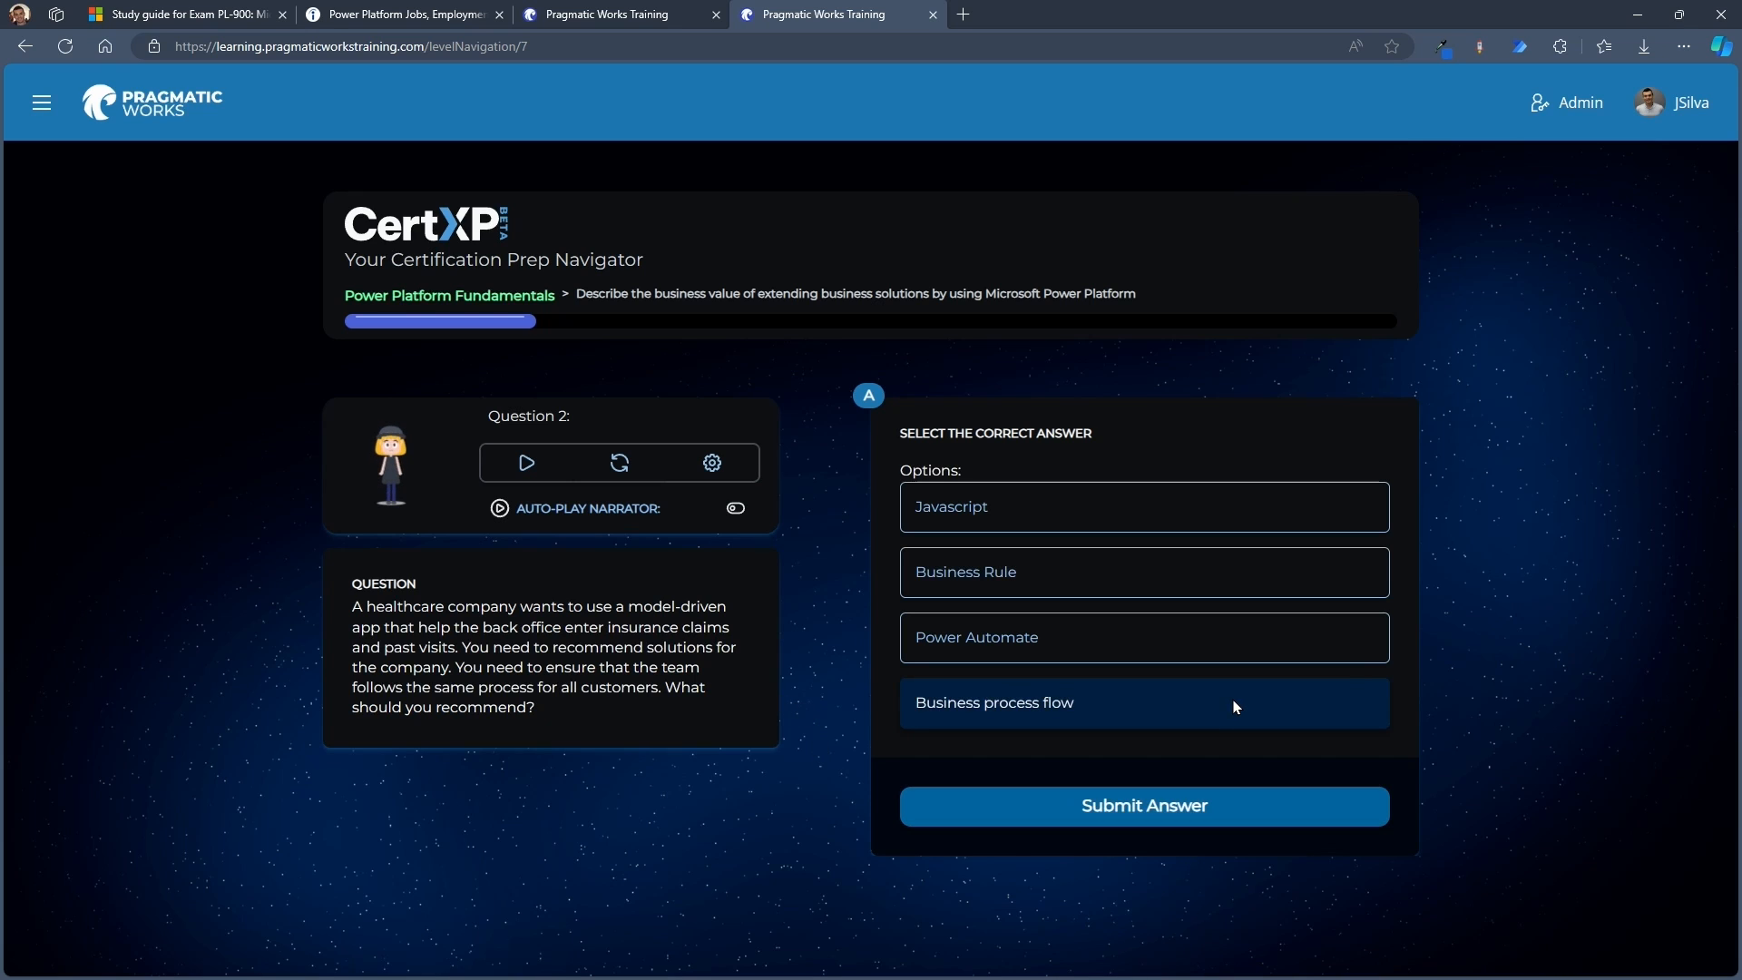
click(1142, 805)
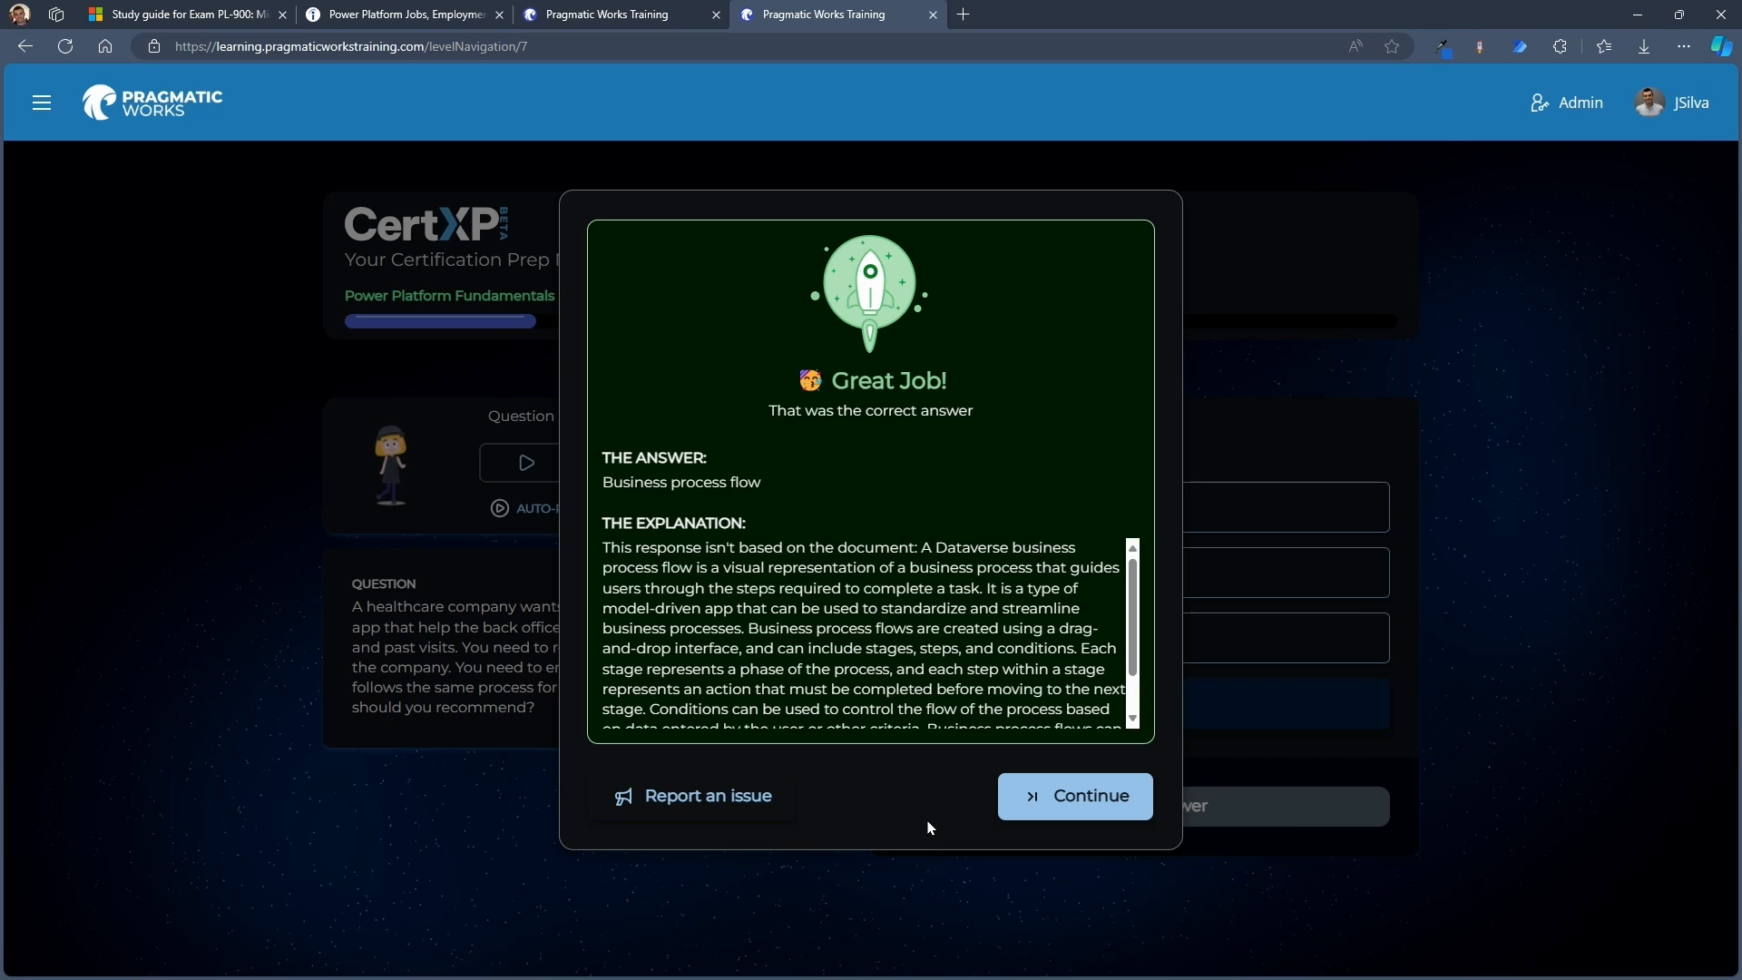
click(1073, 796)
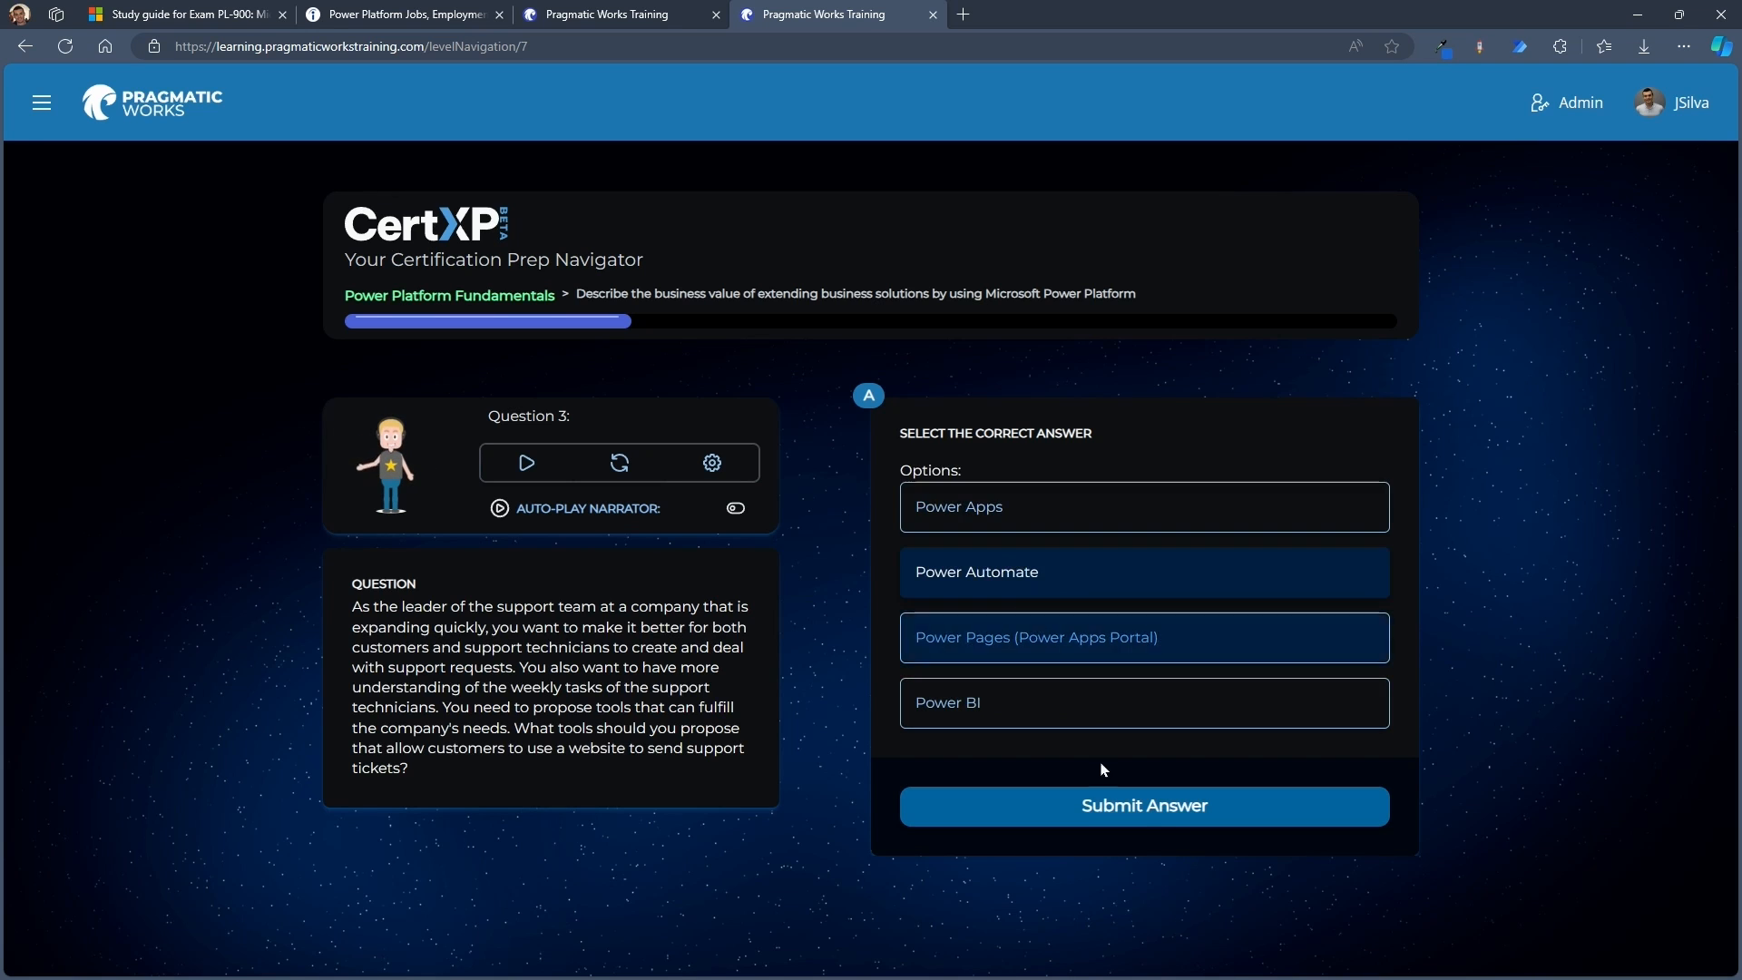
Submit Power Automate for Question 3 and Business rule for Question 4, reaching Question 5
click(1142, 806)
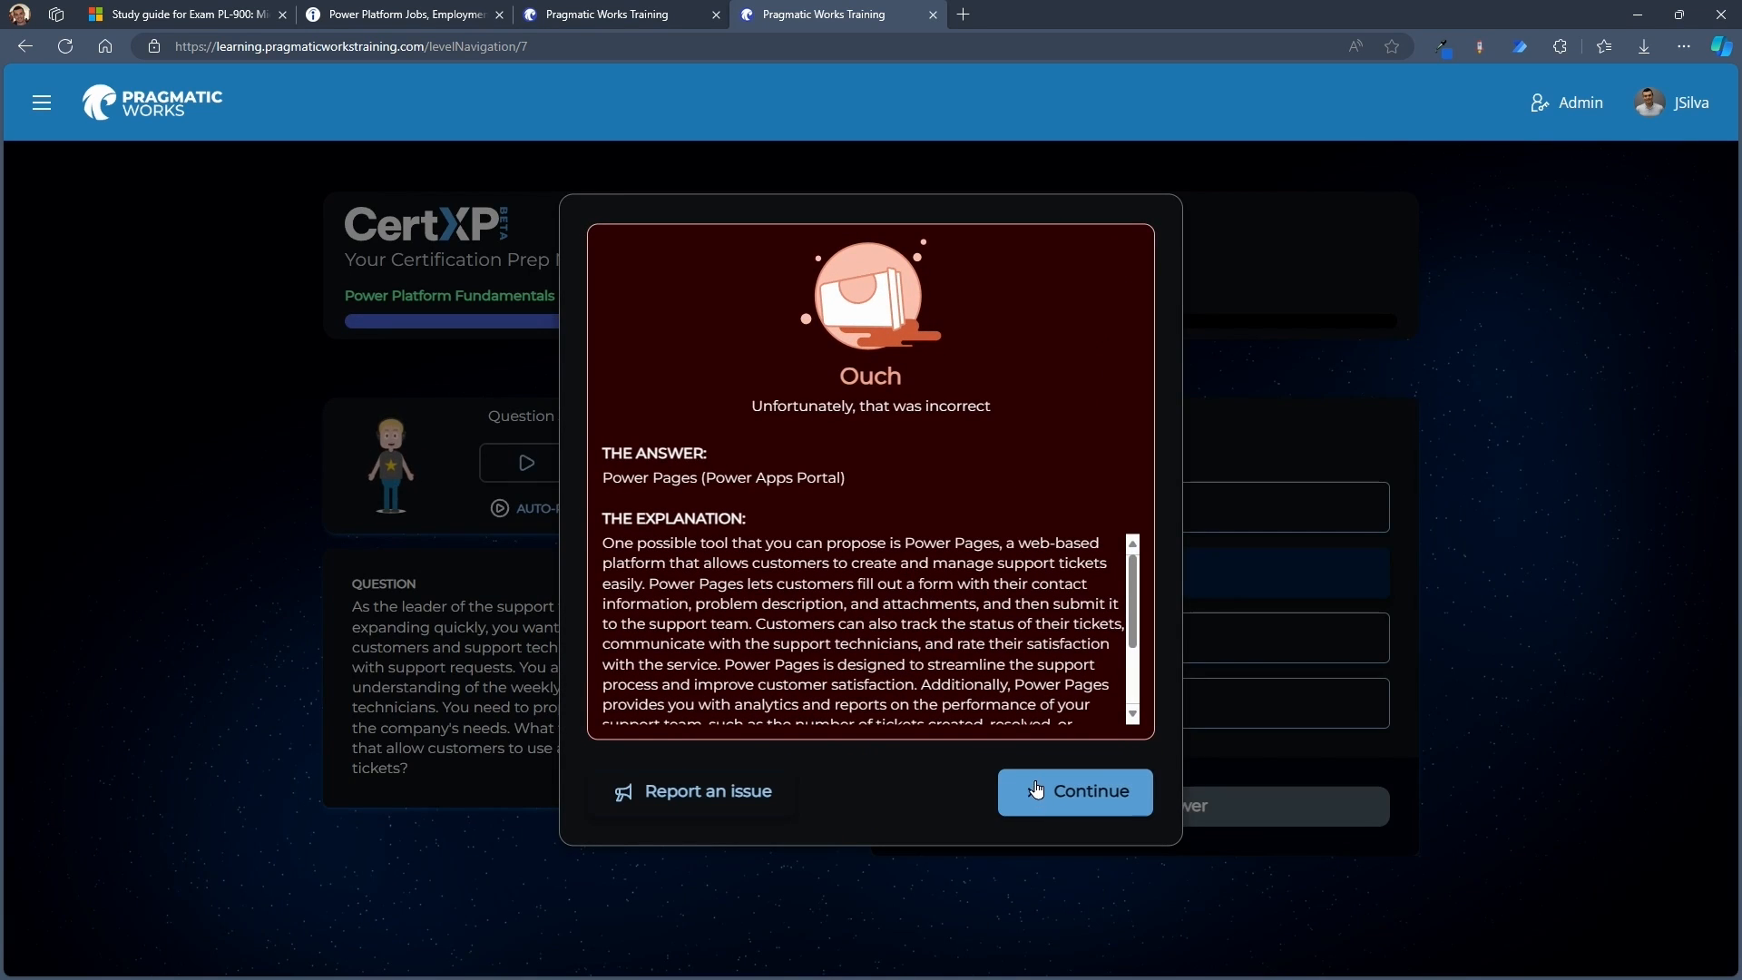
click(1072, 792)
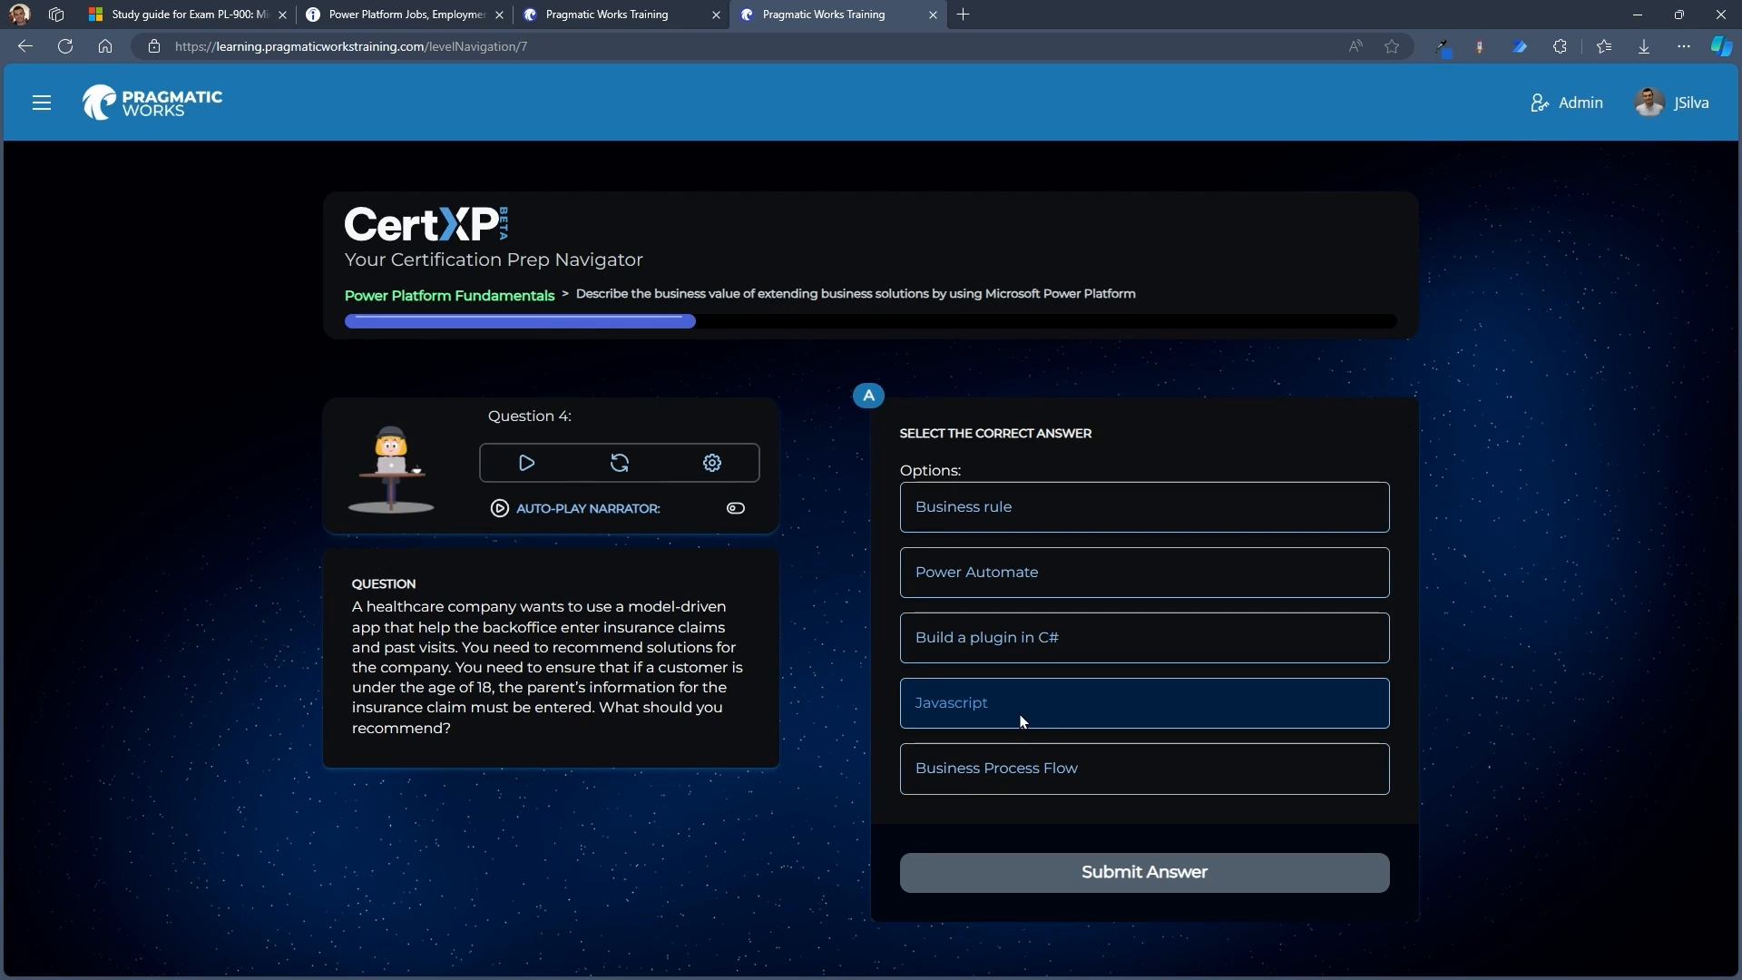
click(1142, 871)
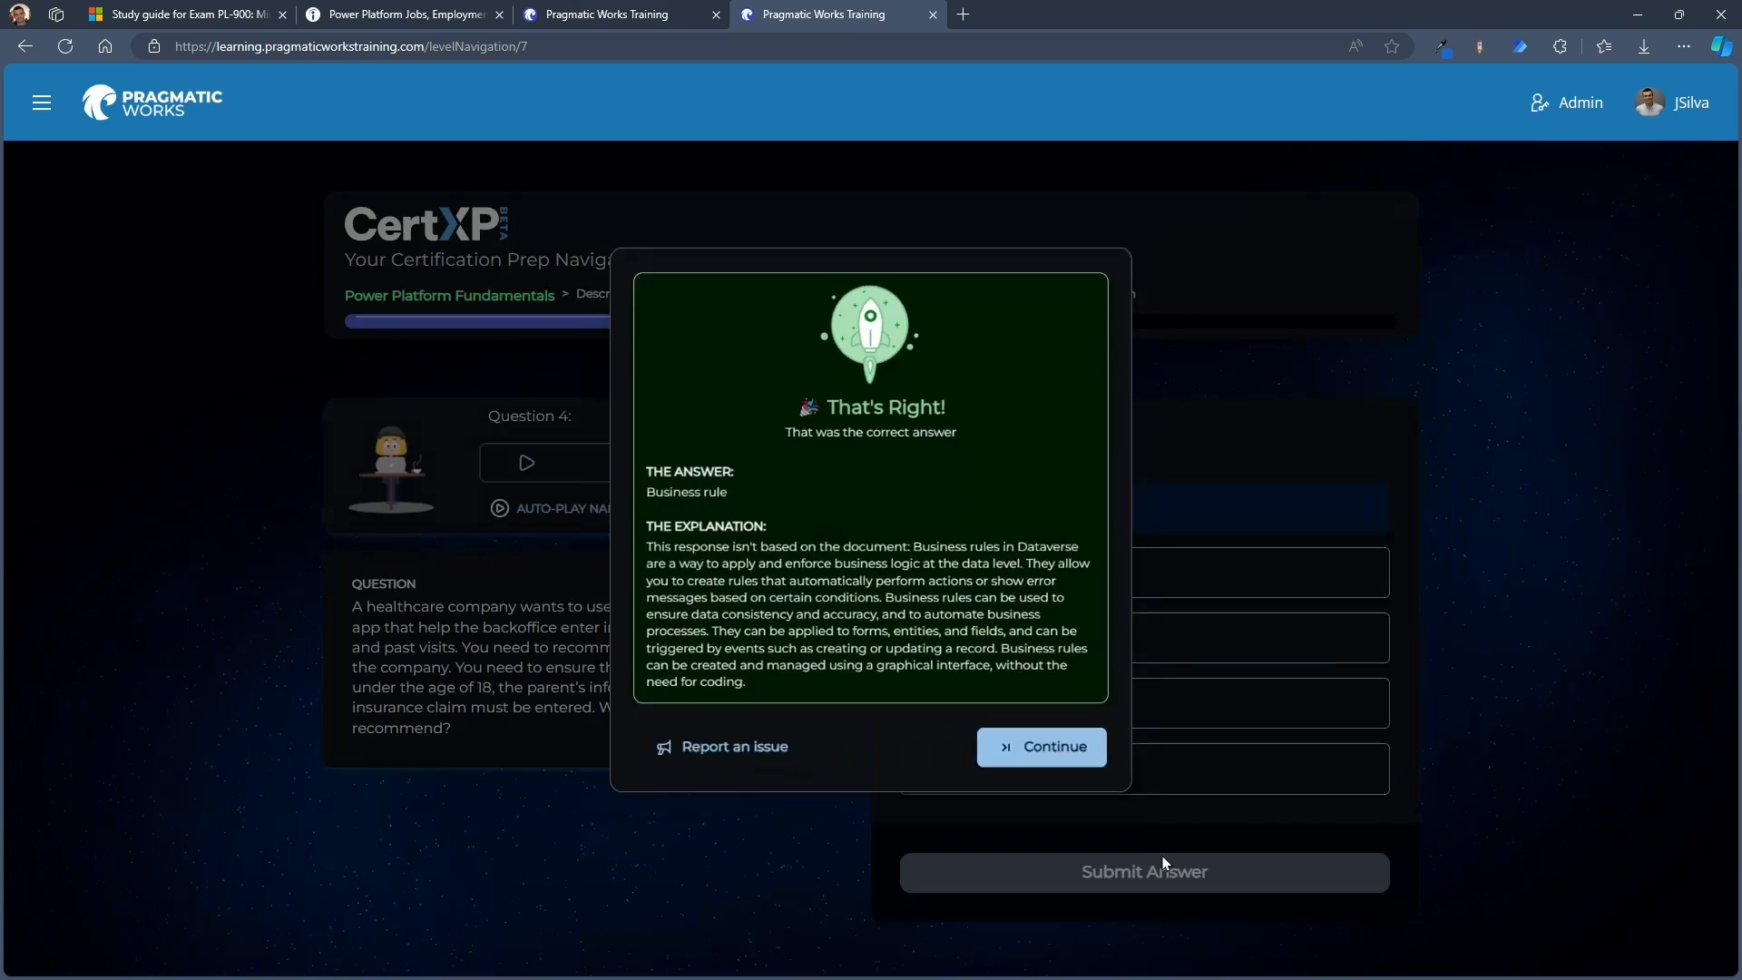
click(1039, 746)
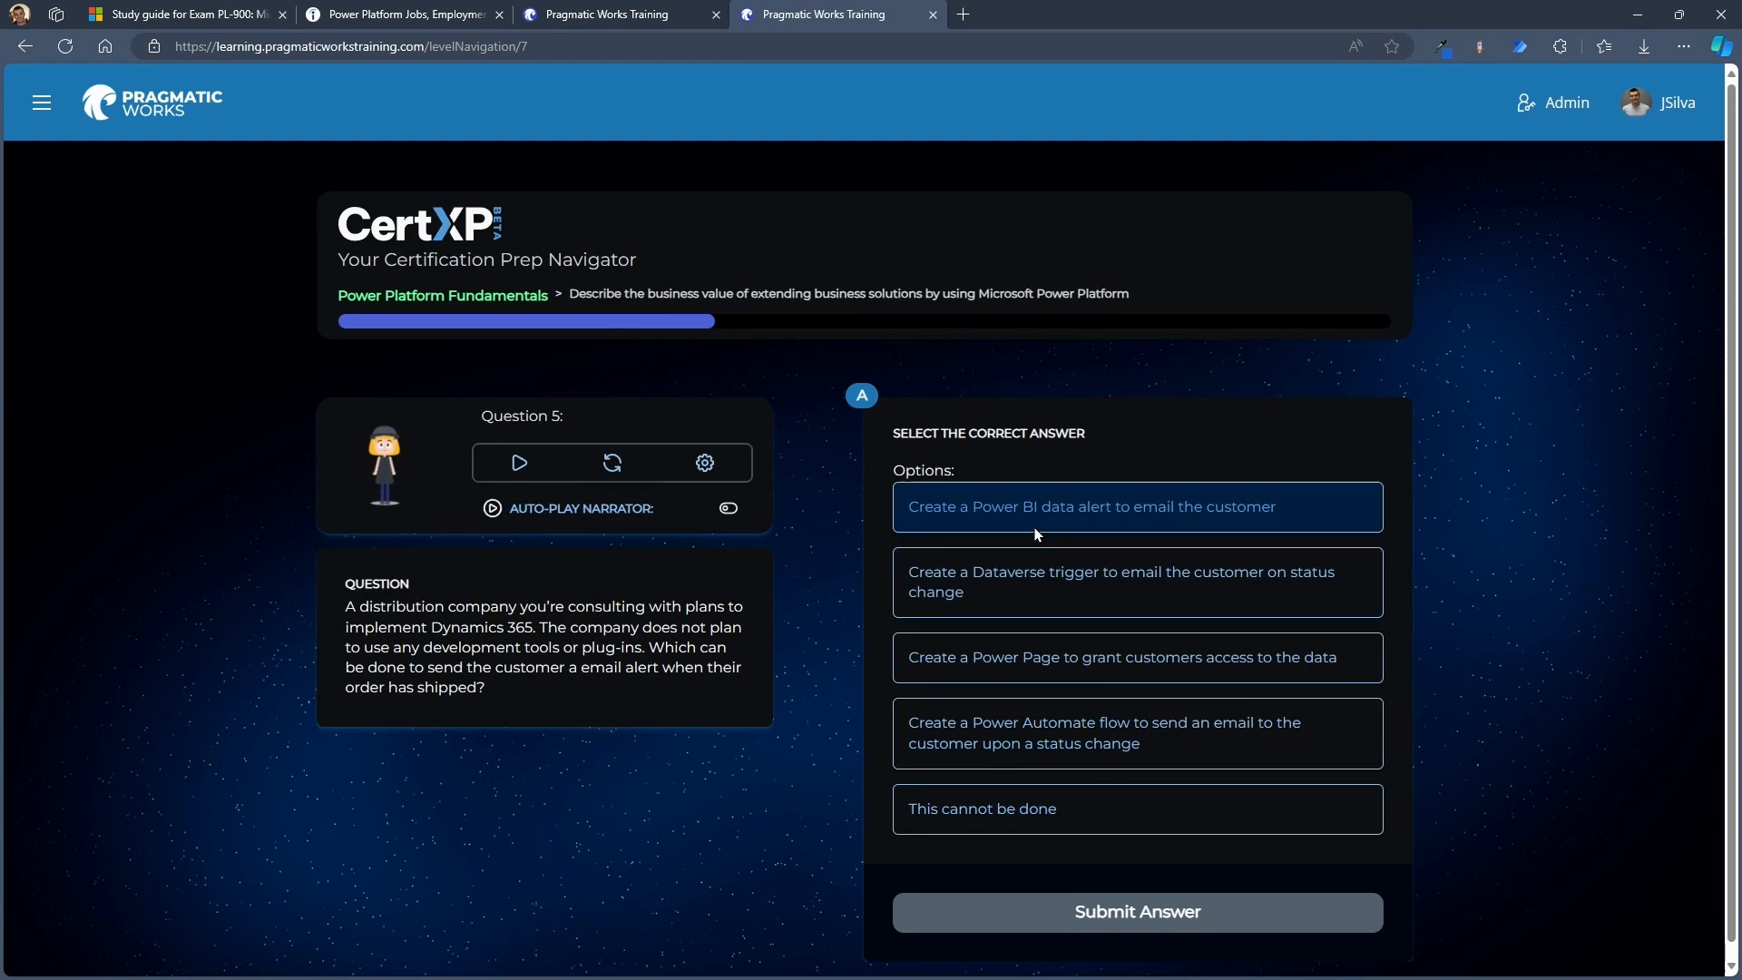
Answer Questions 5 through 8, submitting Power Automate for Question 8, reaching Question 9
click(1135, 911)
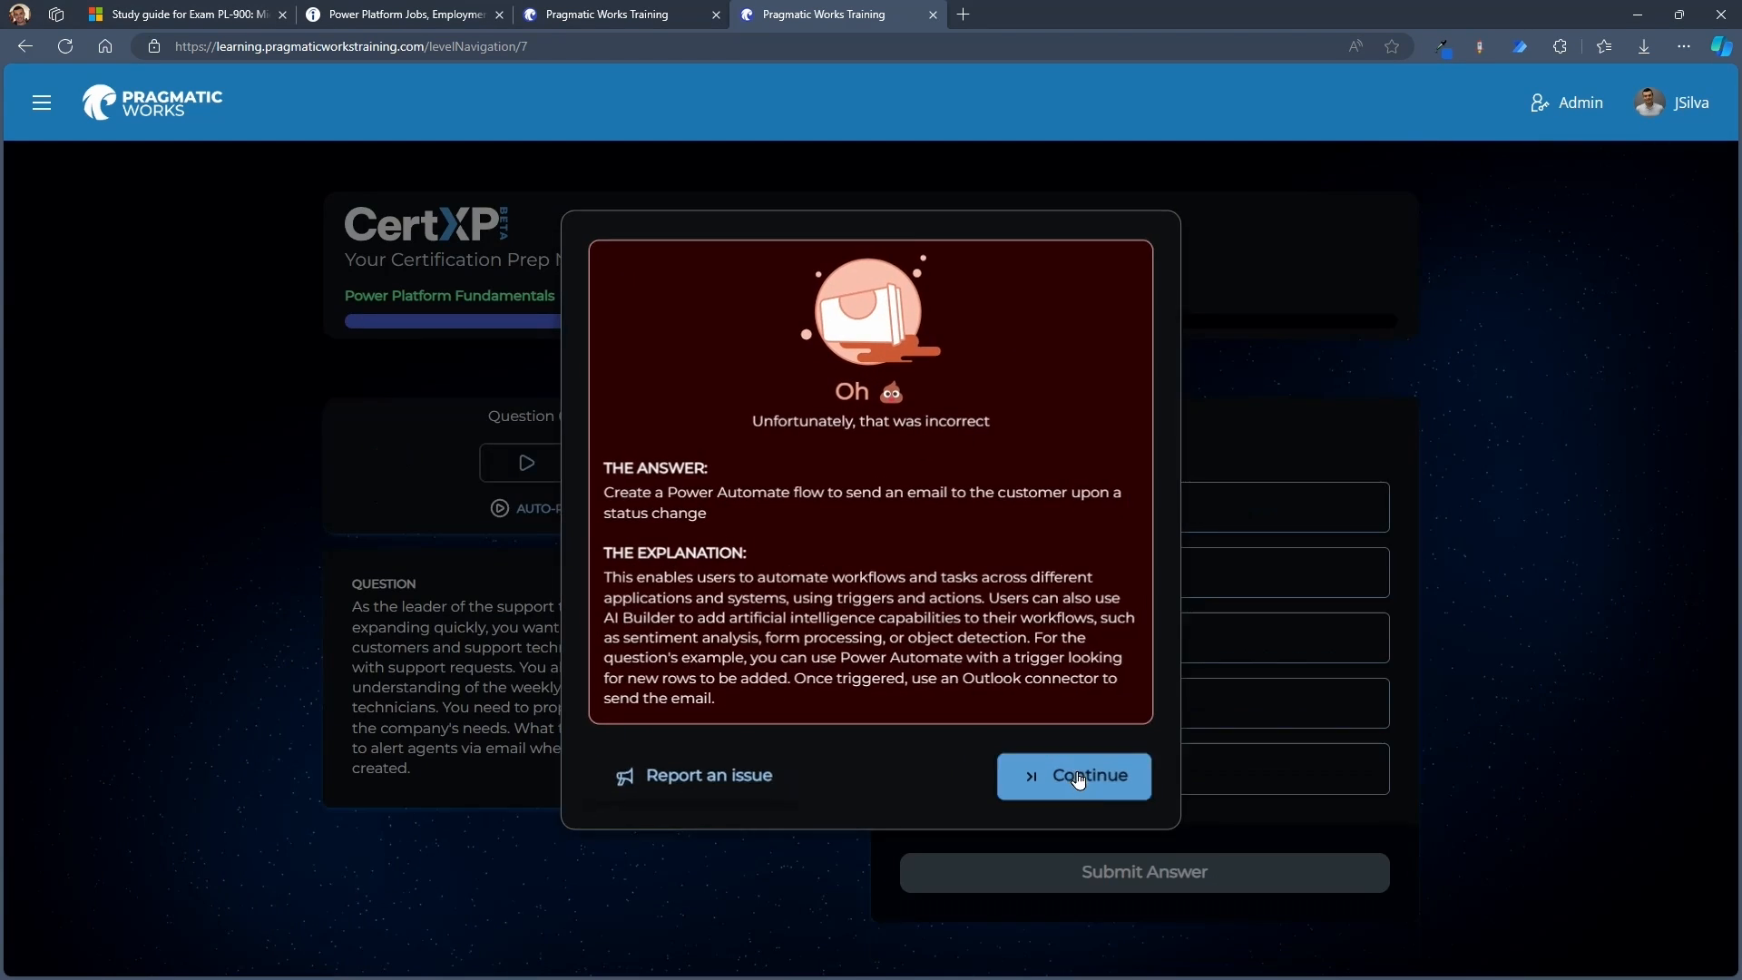
click(1073, 774)
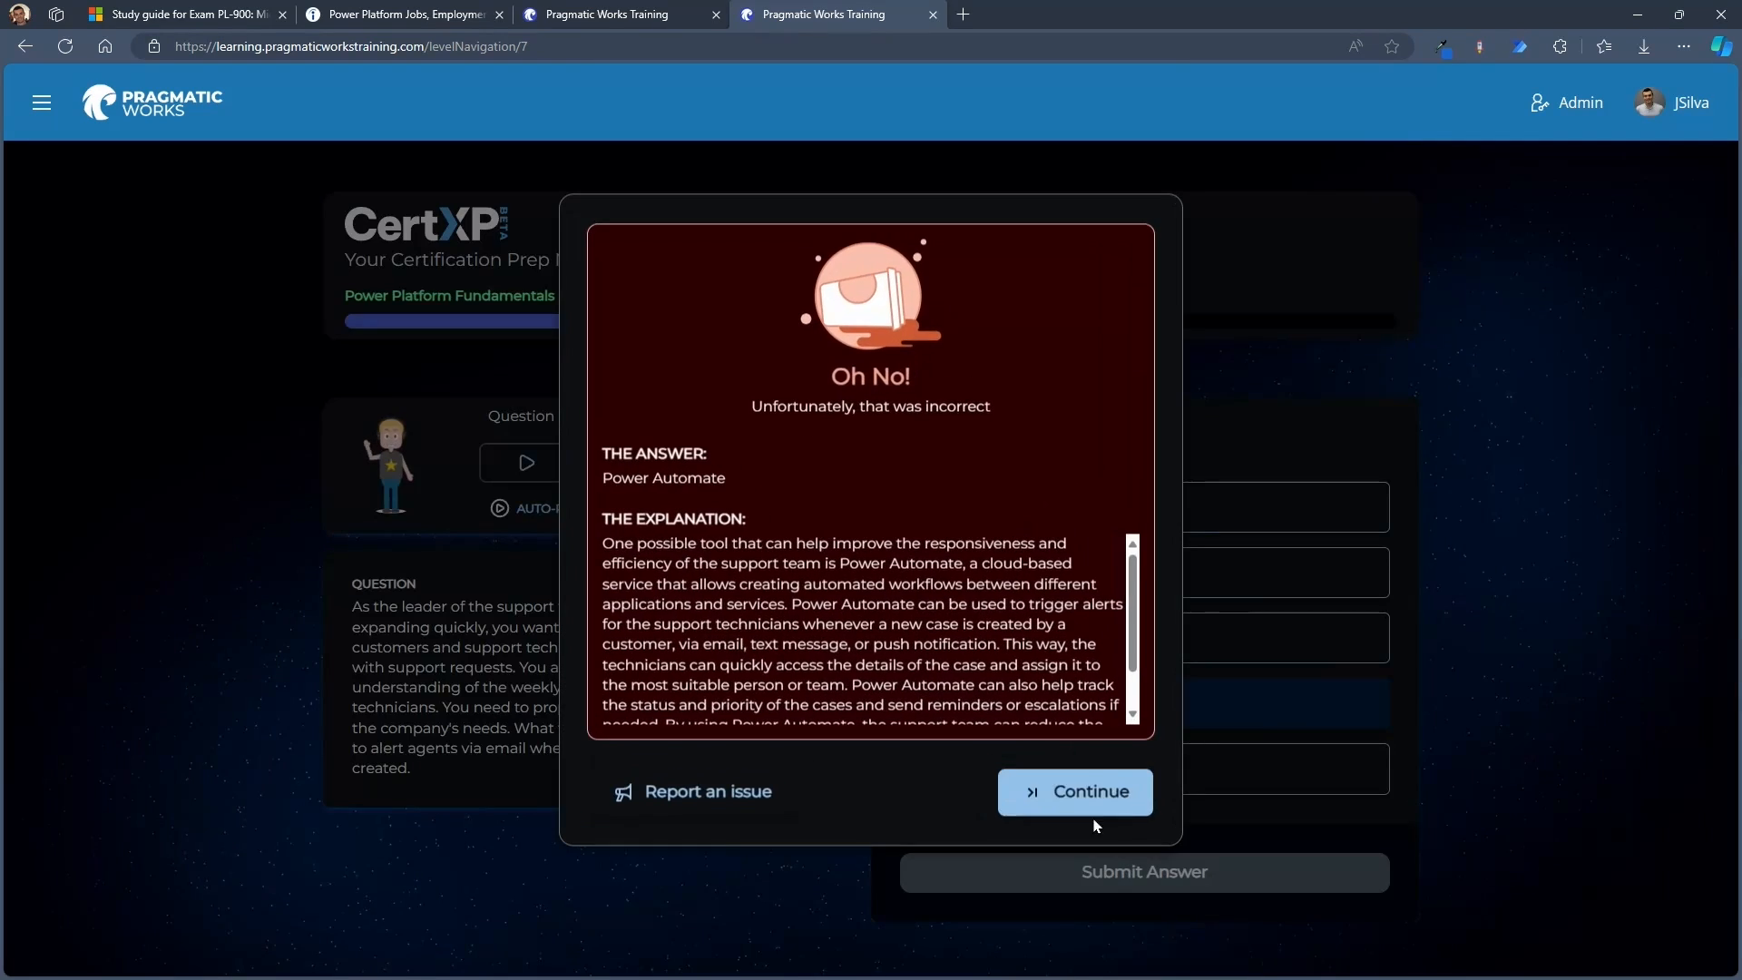
click(1073, 791)
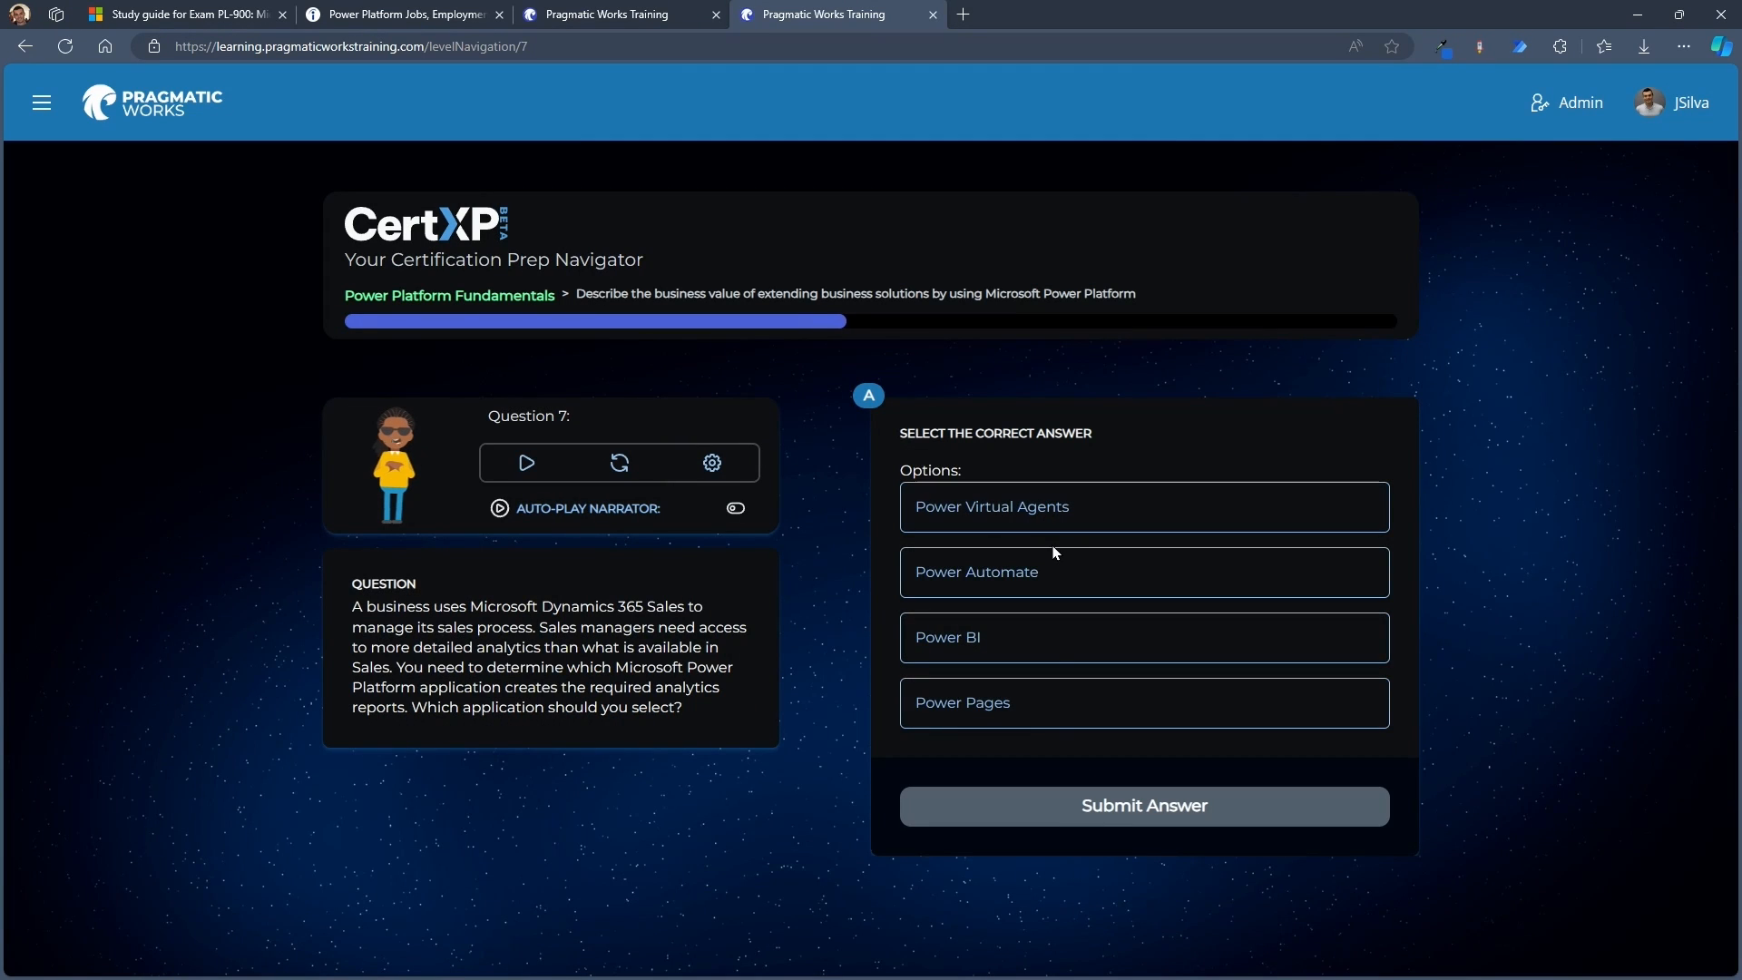
click(1142, 806)
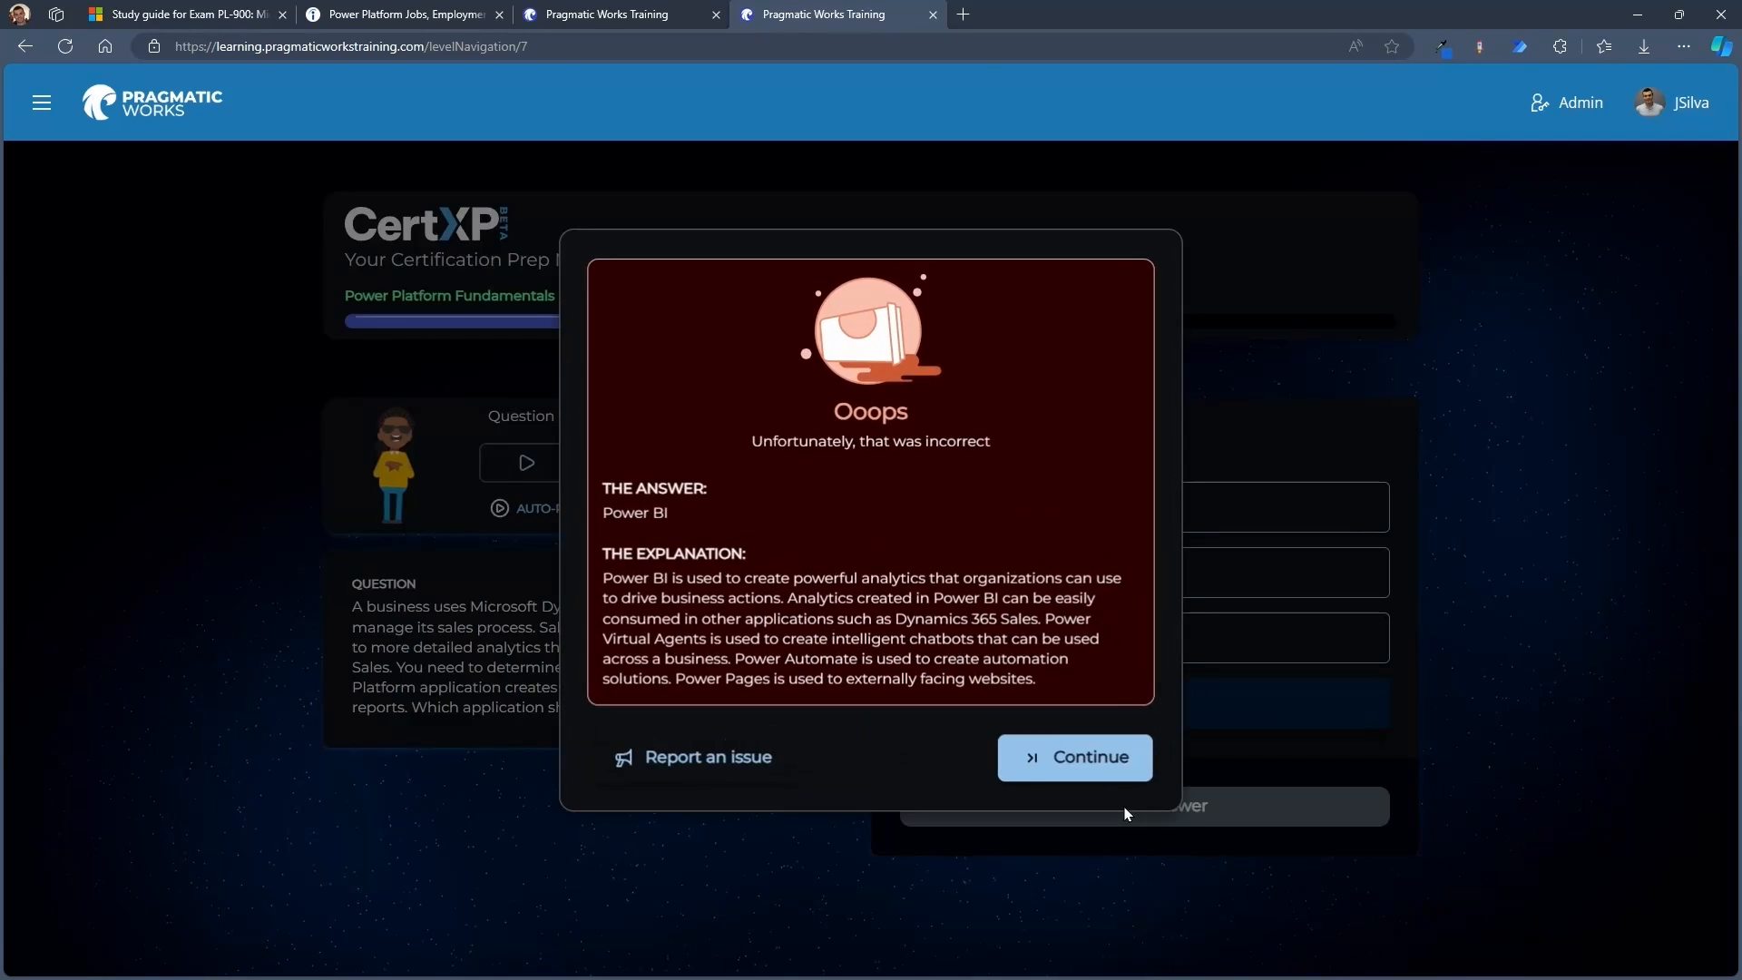
click(1074, 757)
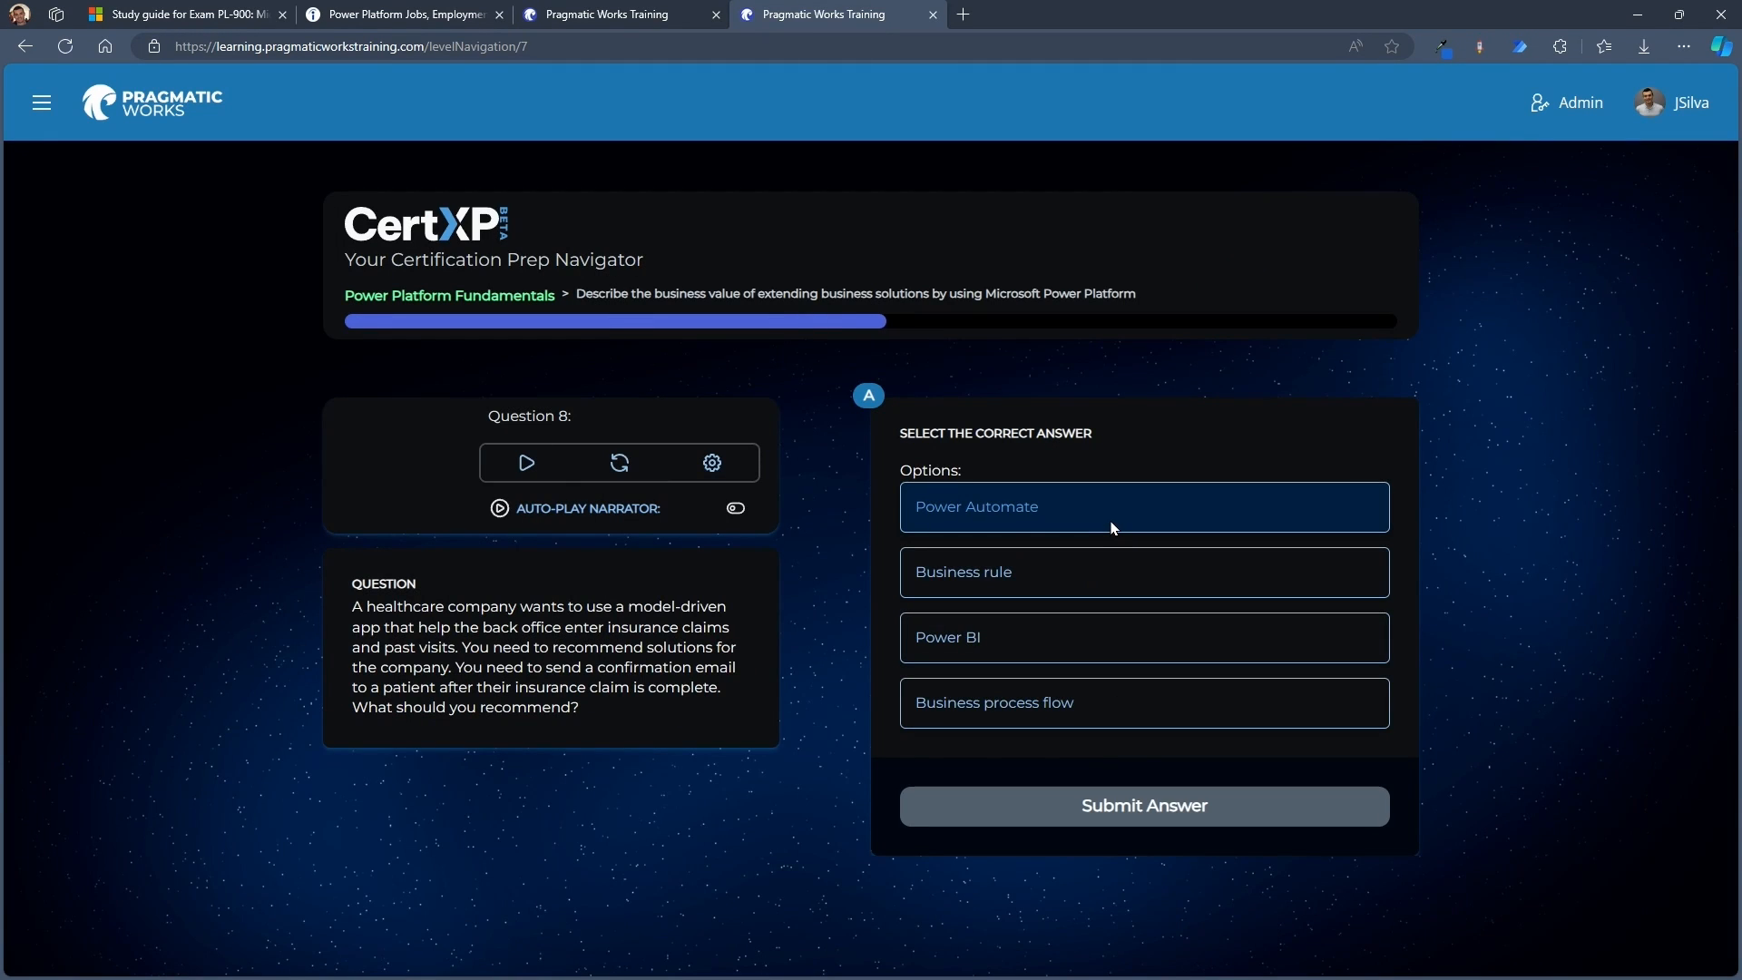
click(1142, 806)
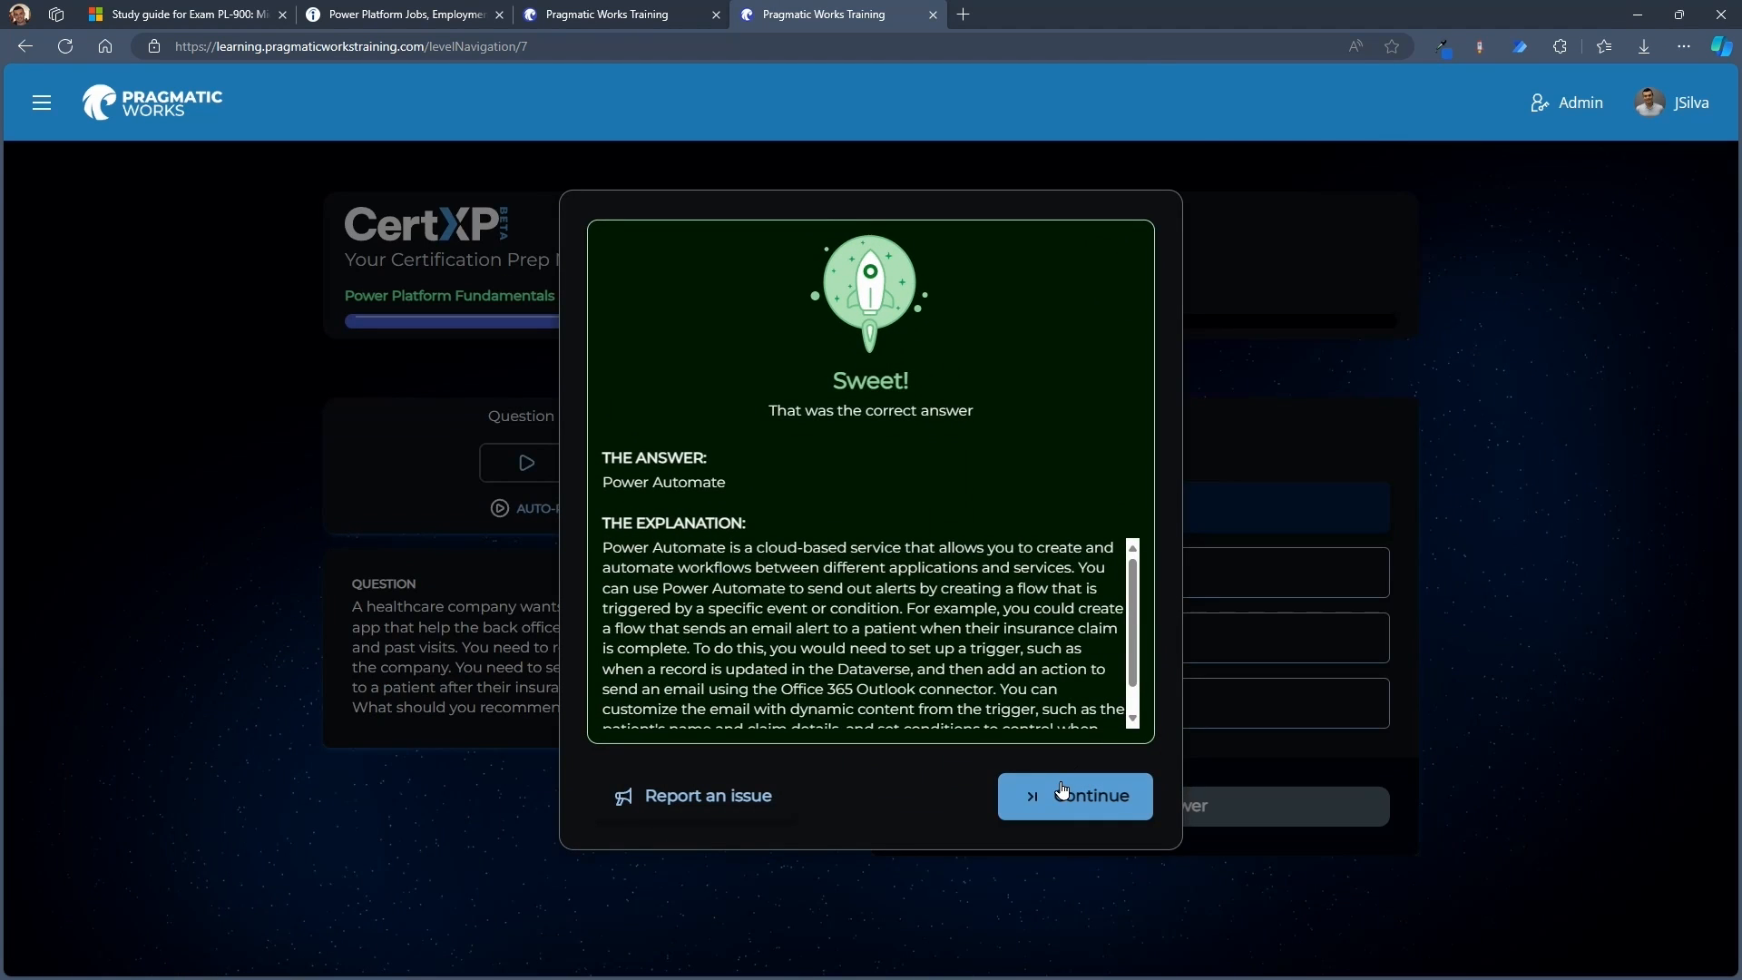
click(1073, 795)
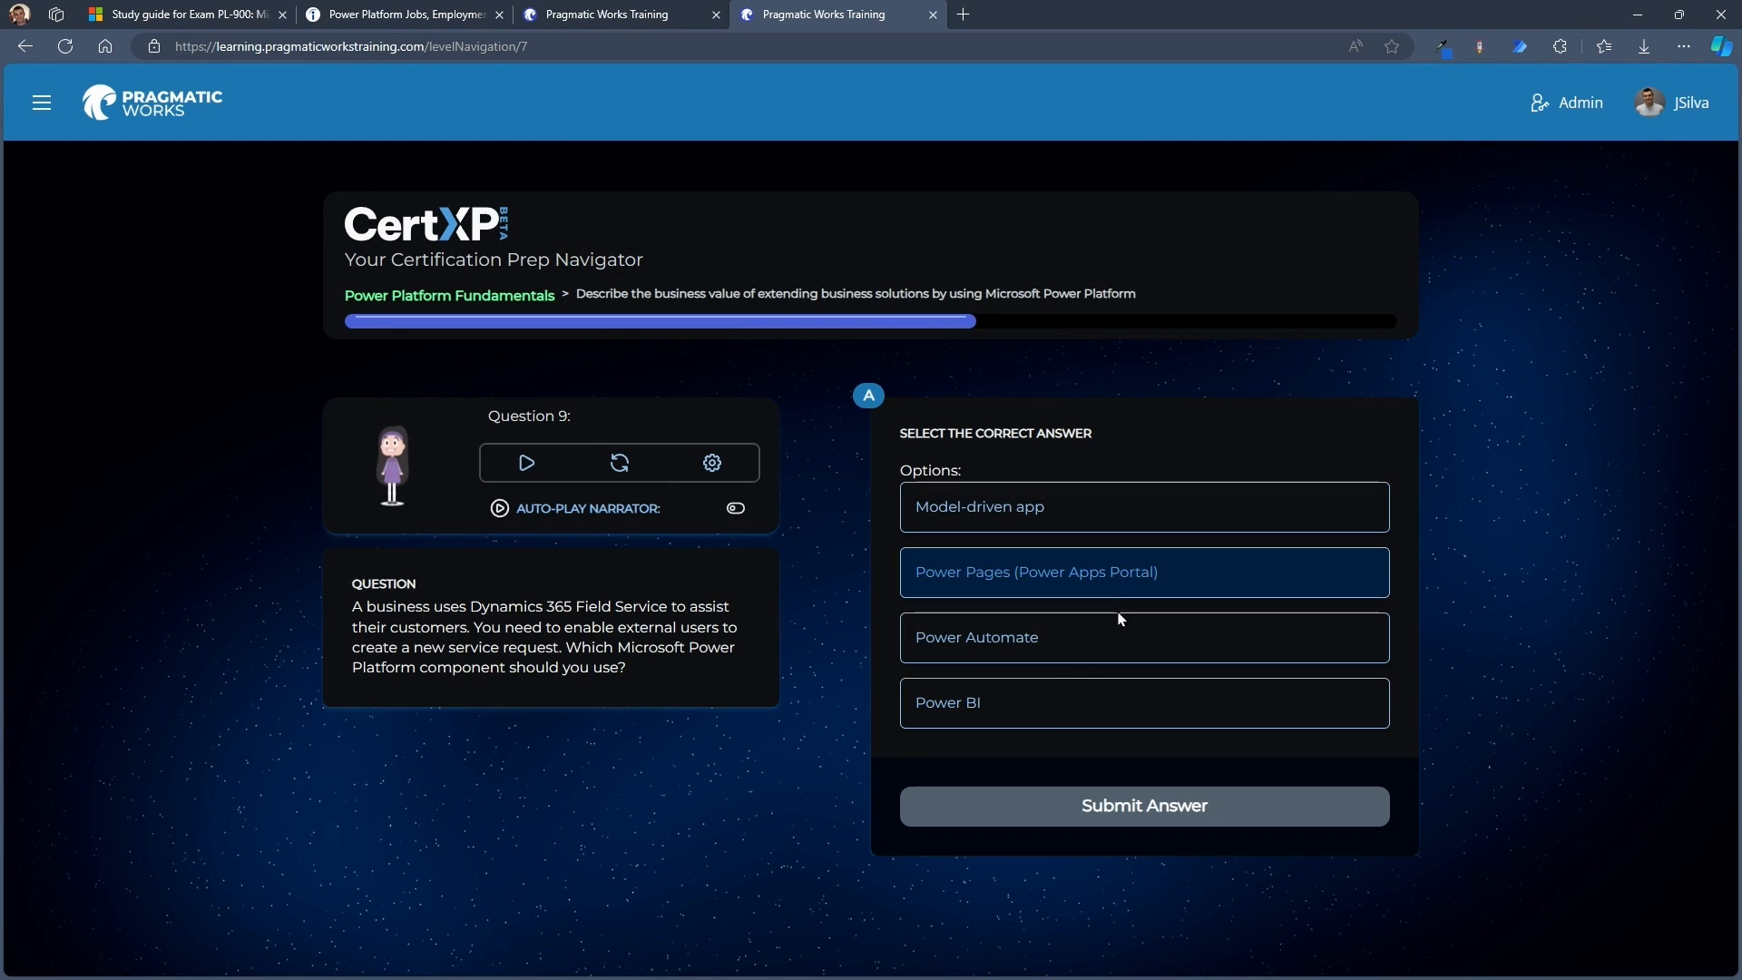
Submit Question 9, review the Oh No! explanation naming Power Pages, and continue
click(1142, 805)
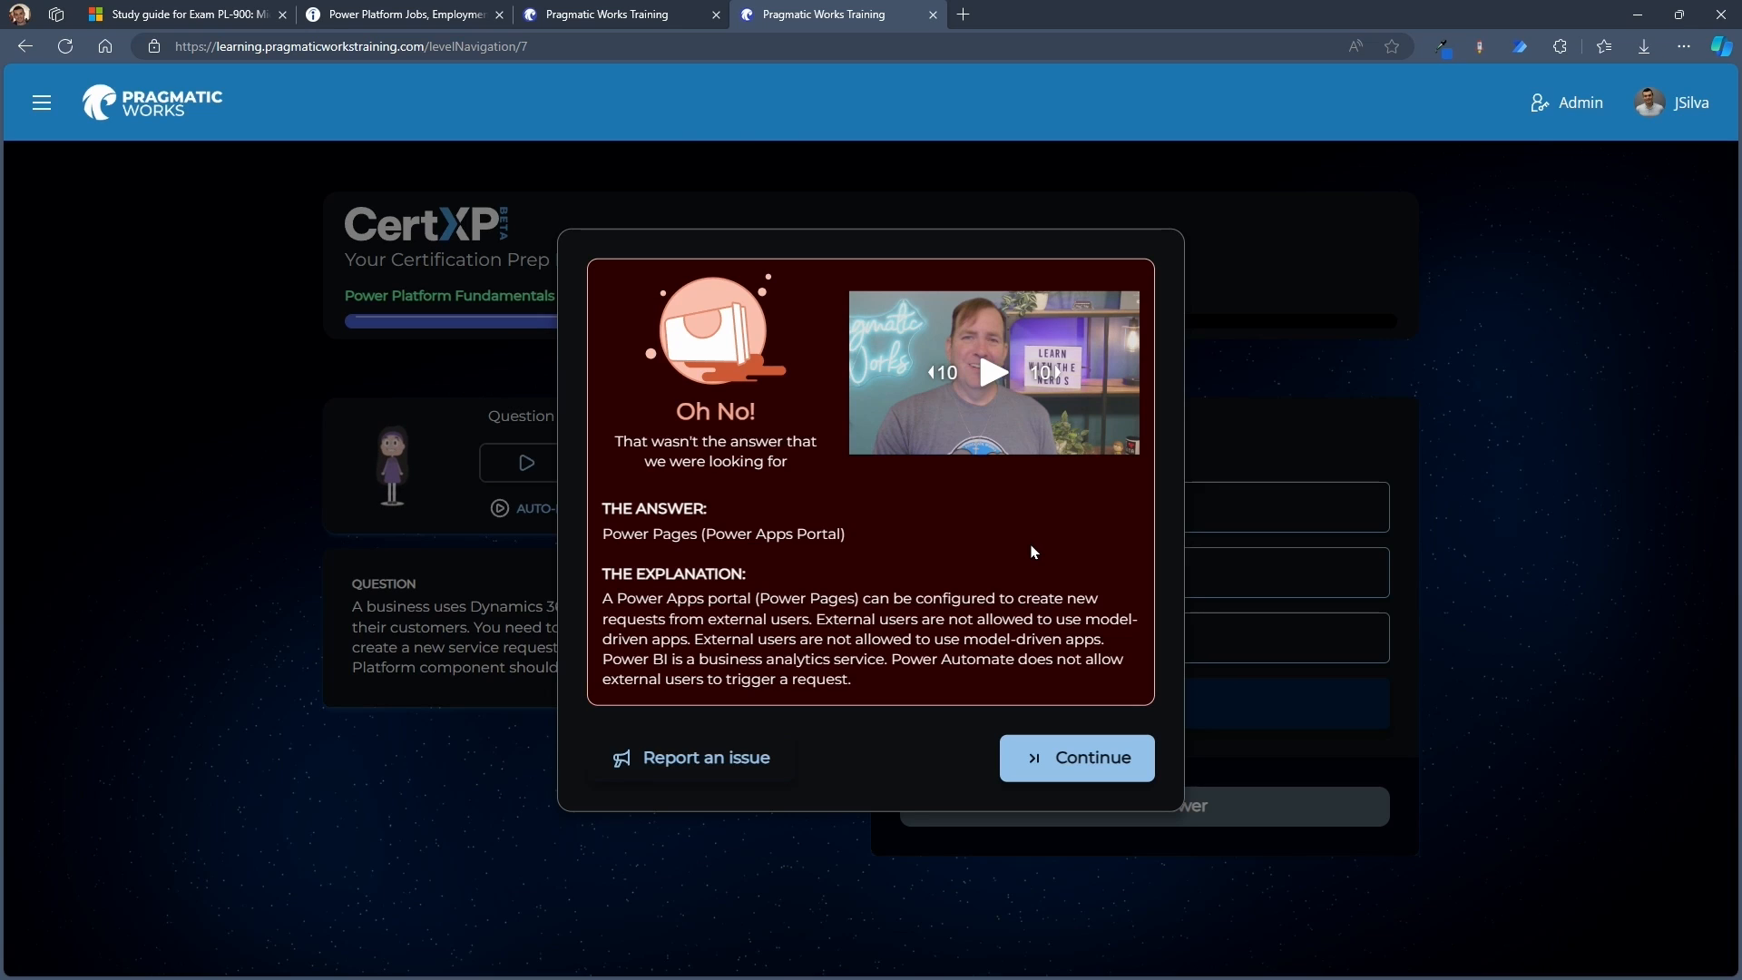
mouse_move(746, 592)
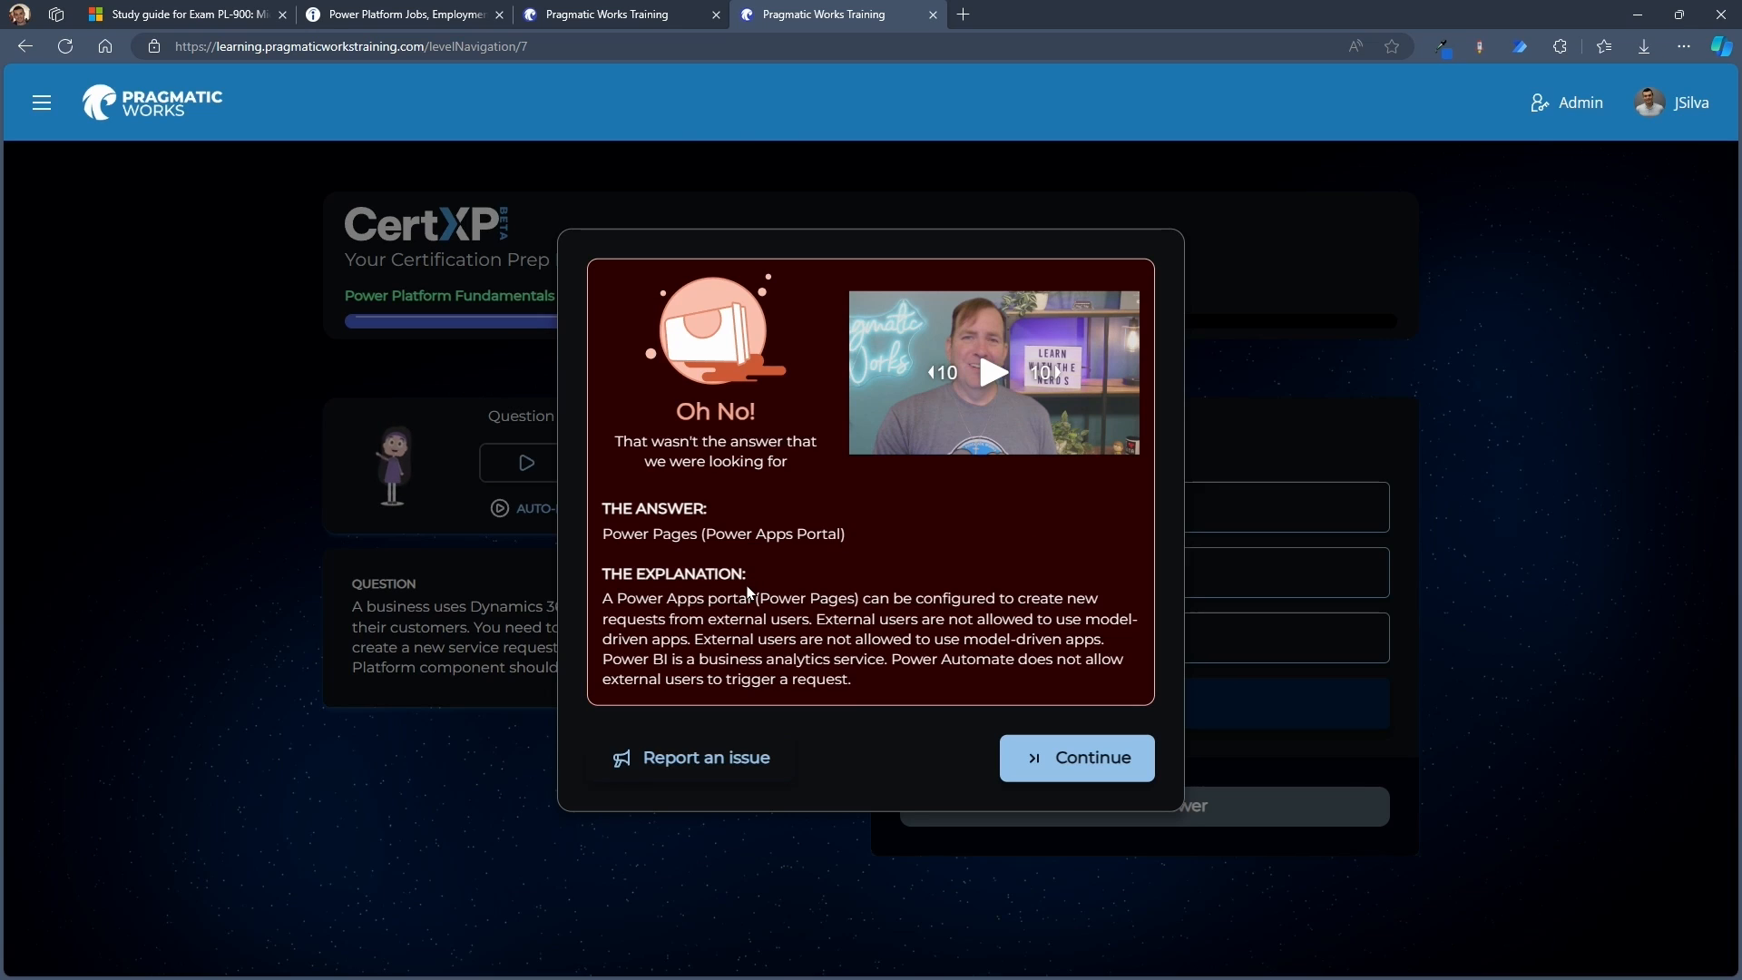
mouse_move(1013, 553)
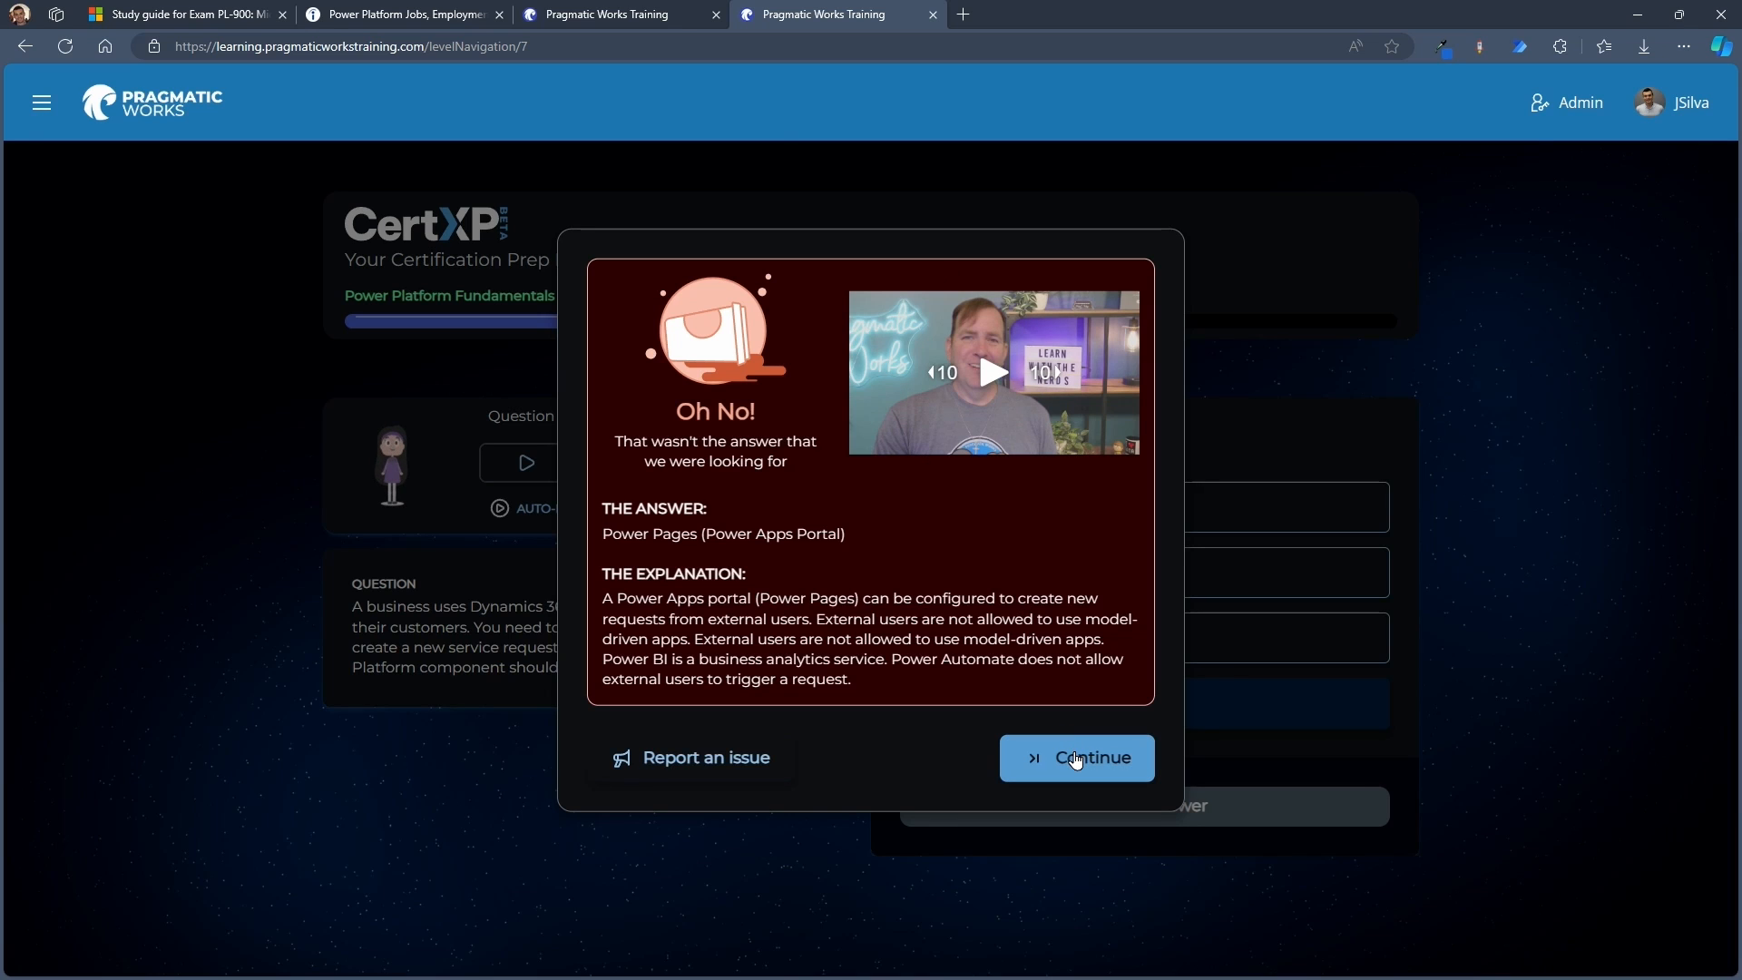
click(1074, 757)
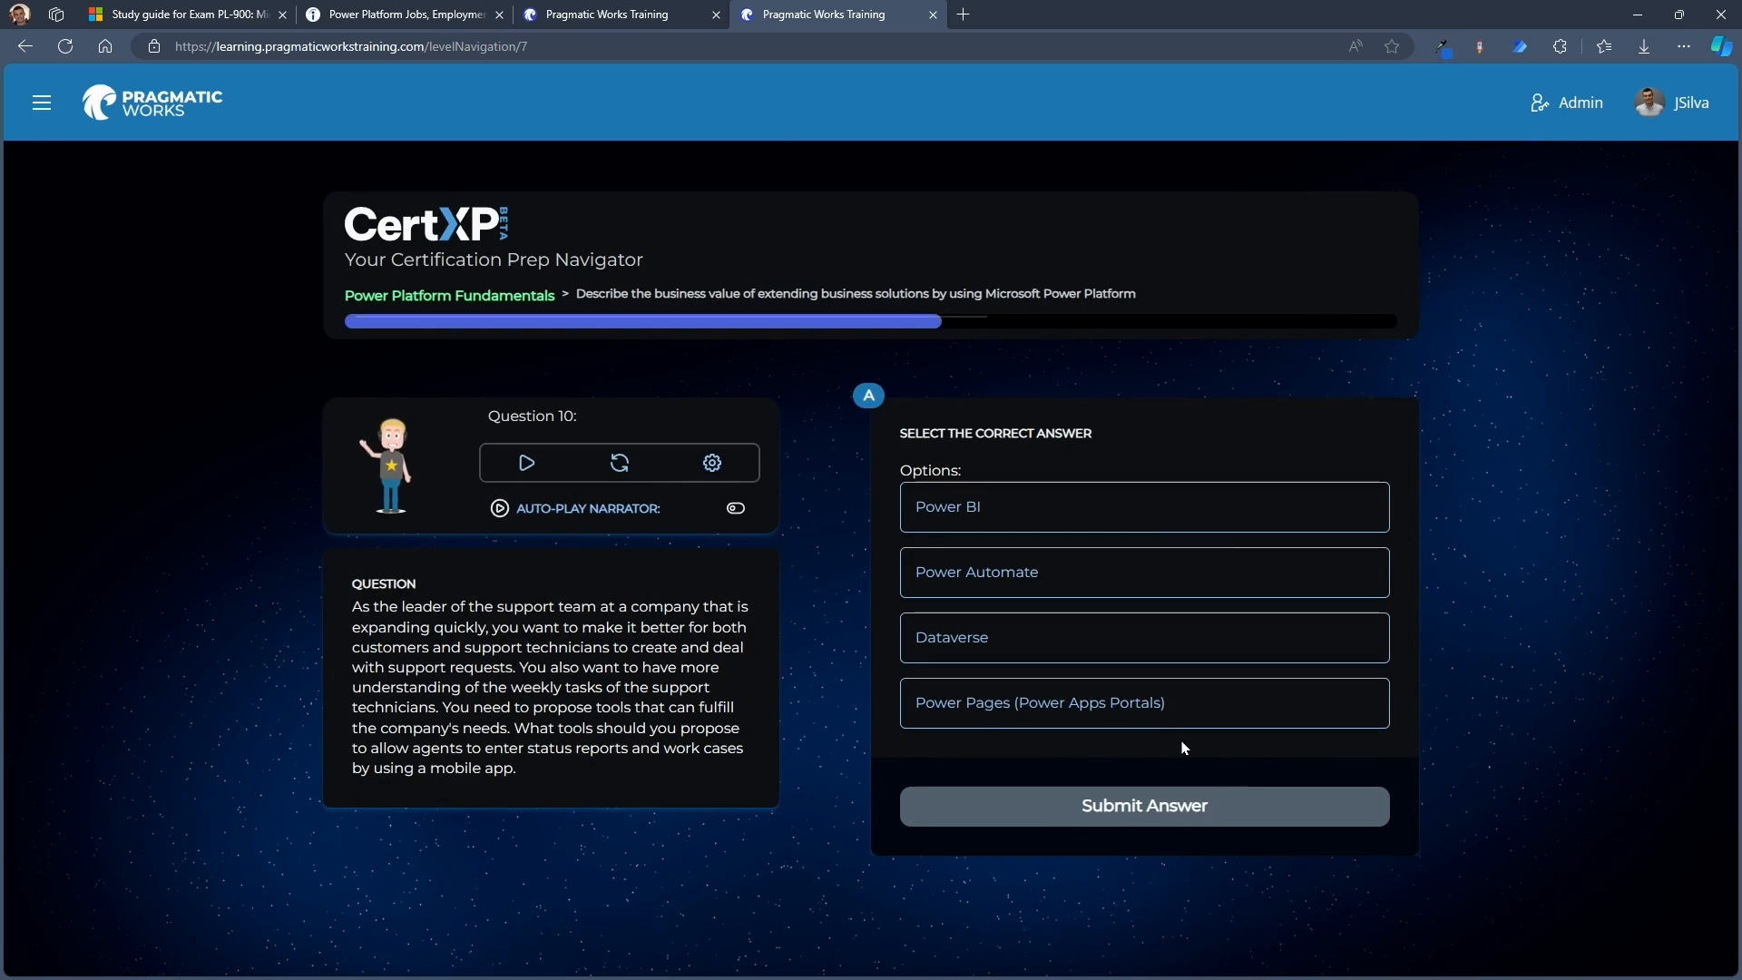
Submit Power Pages for Question 10 and answer redemption Questions 11 through 15
click(1142, 806)
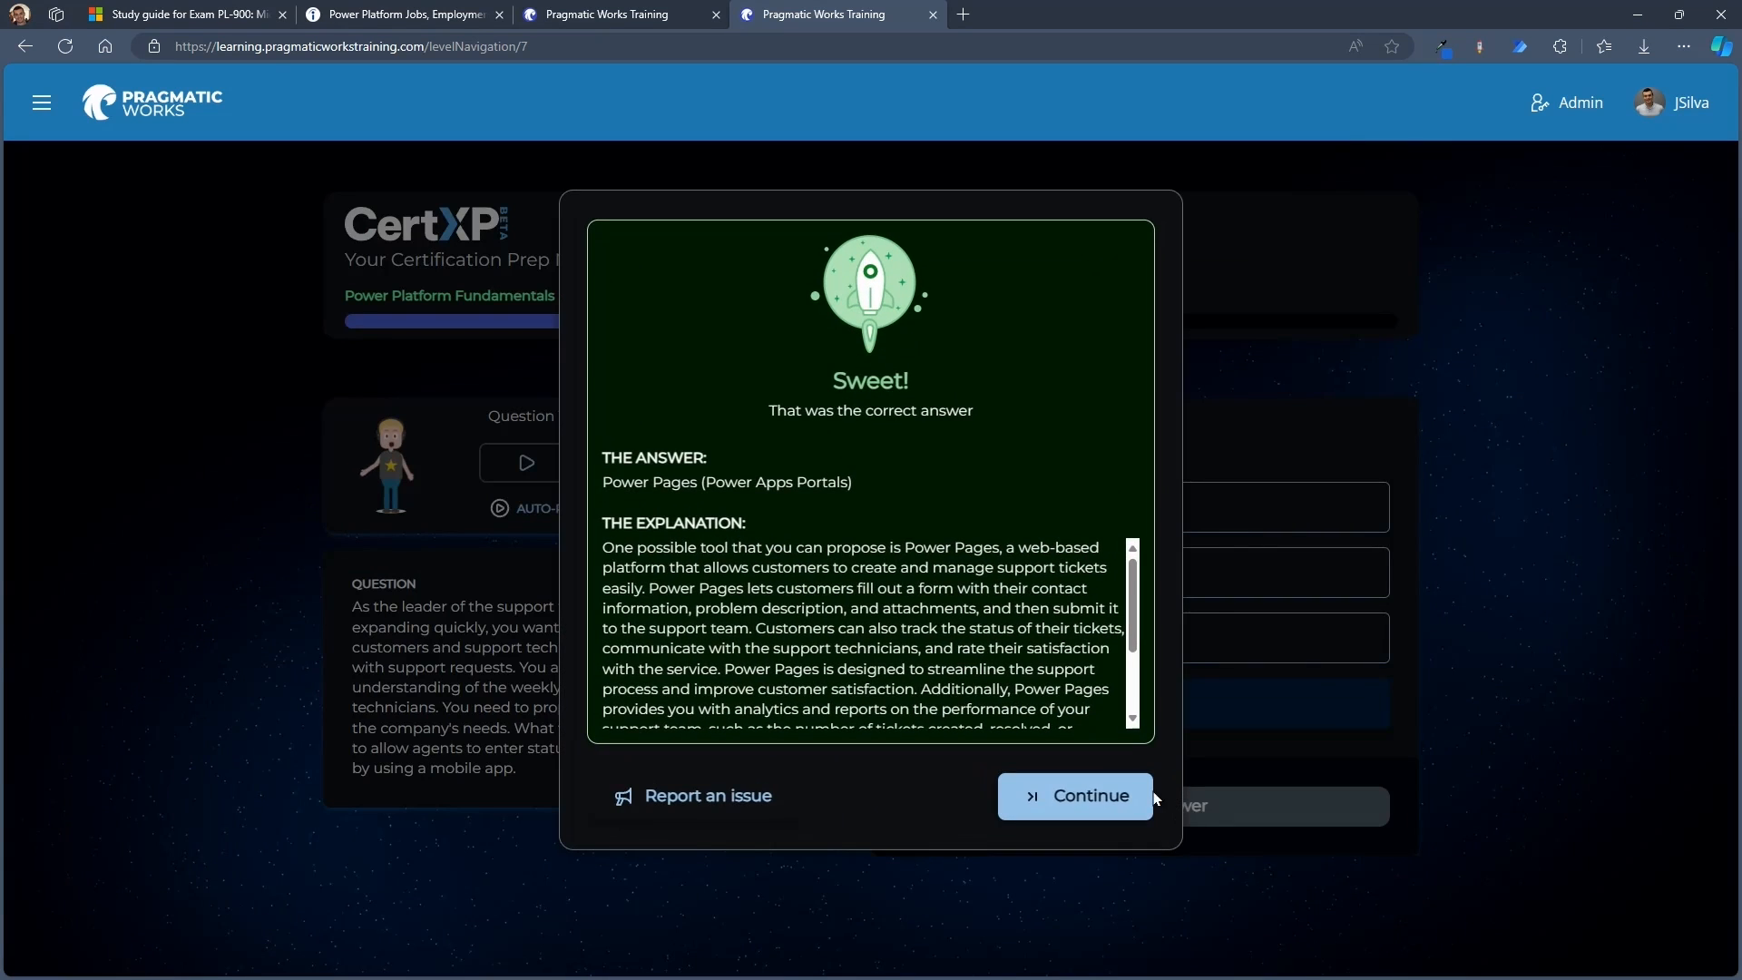
click(1072, 795)
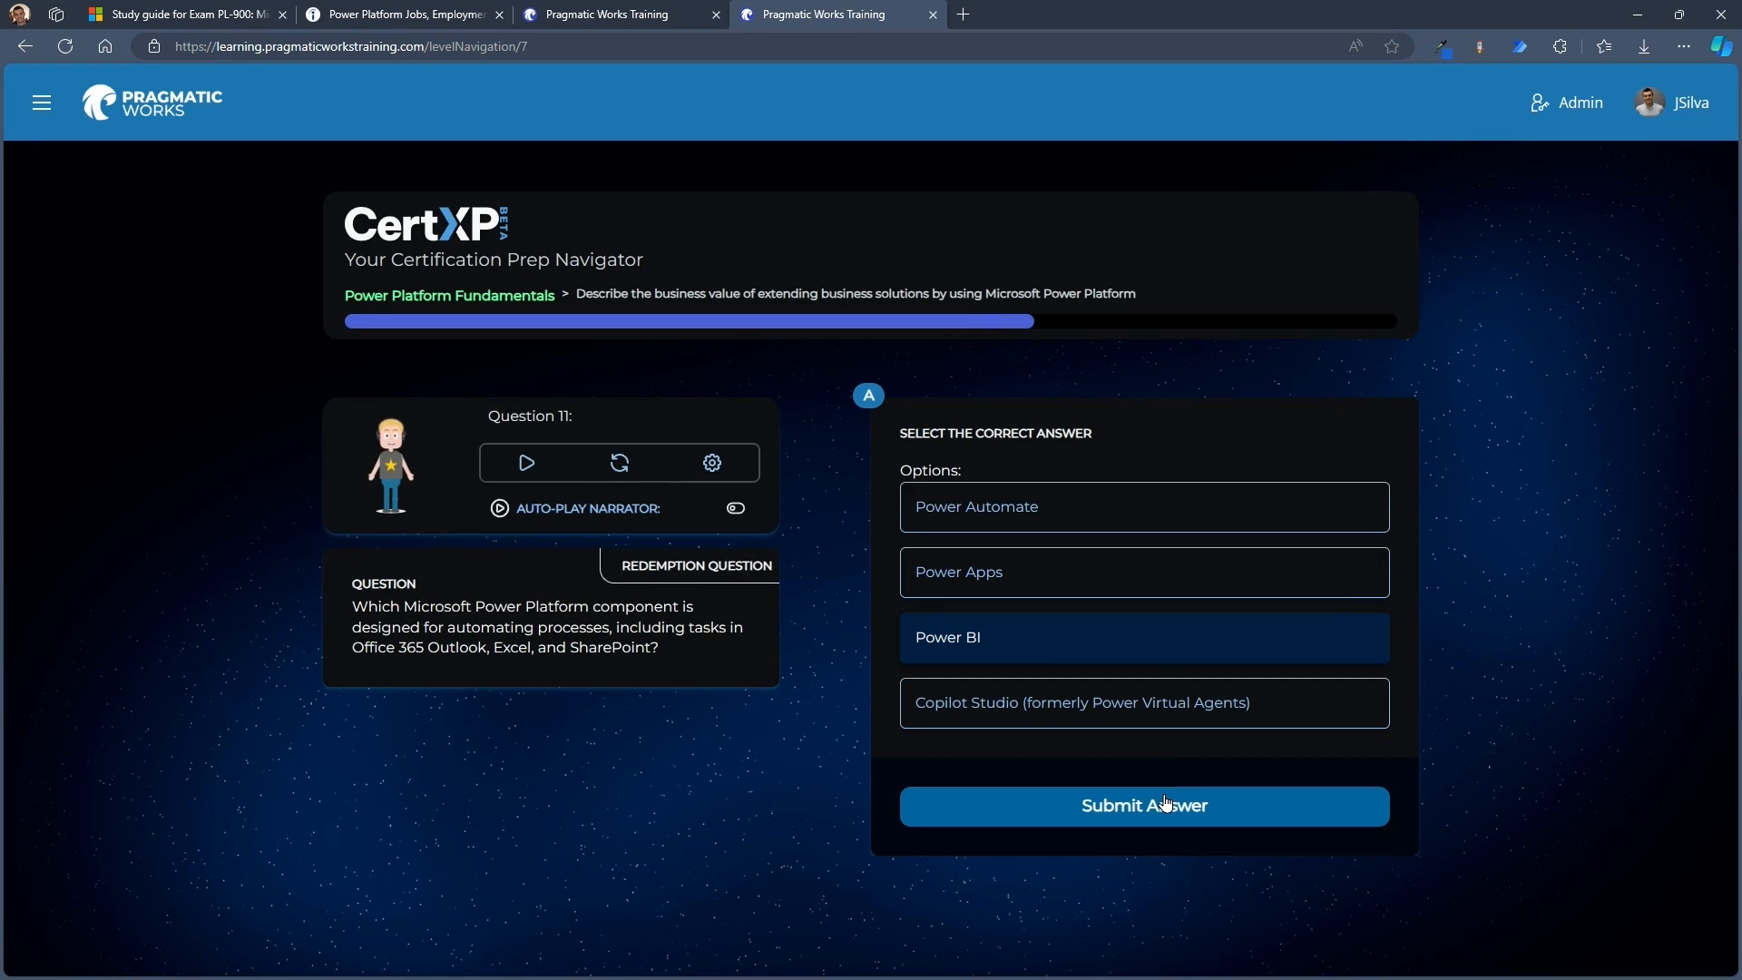
click(1142, 805)
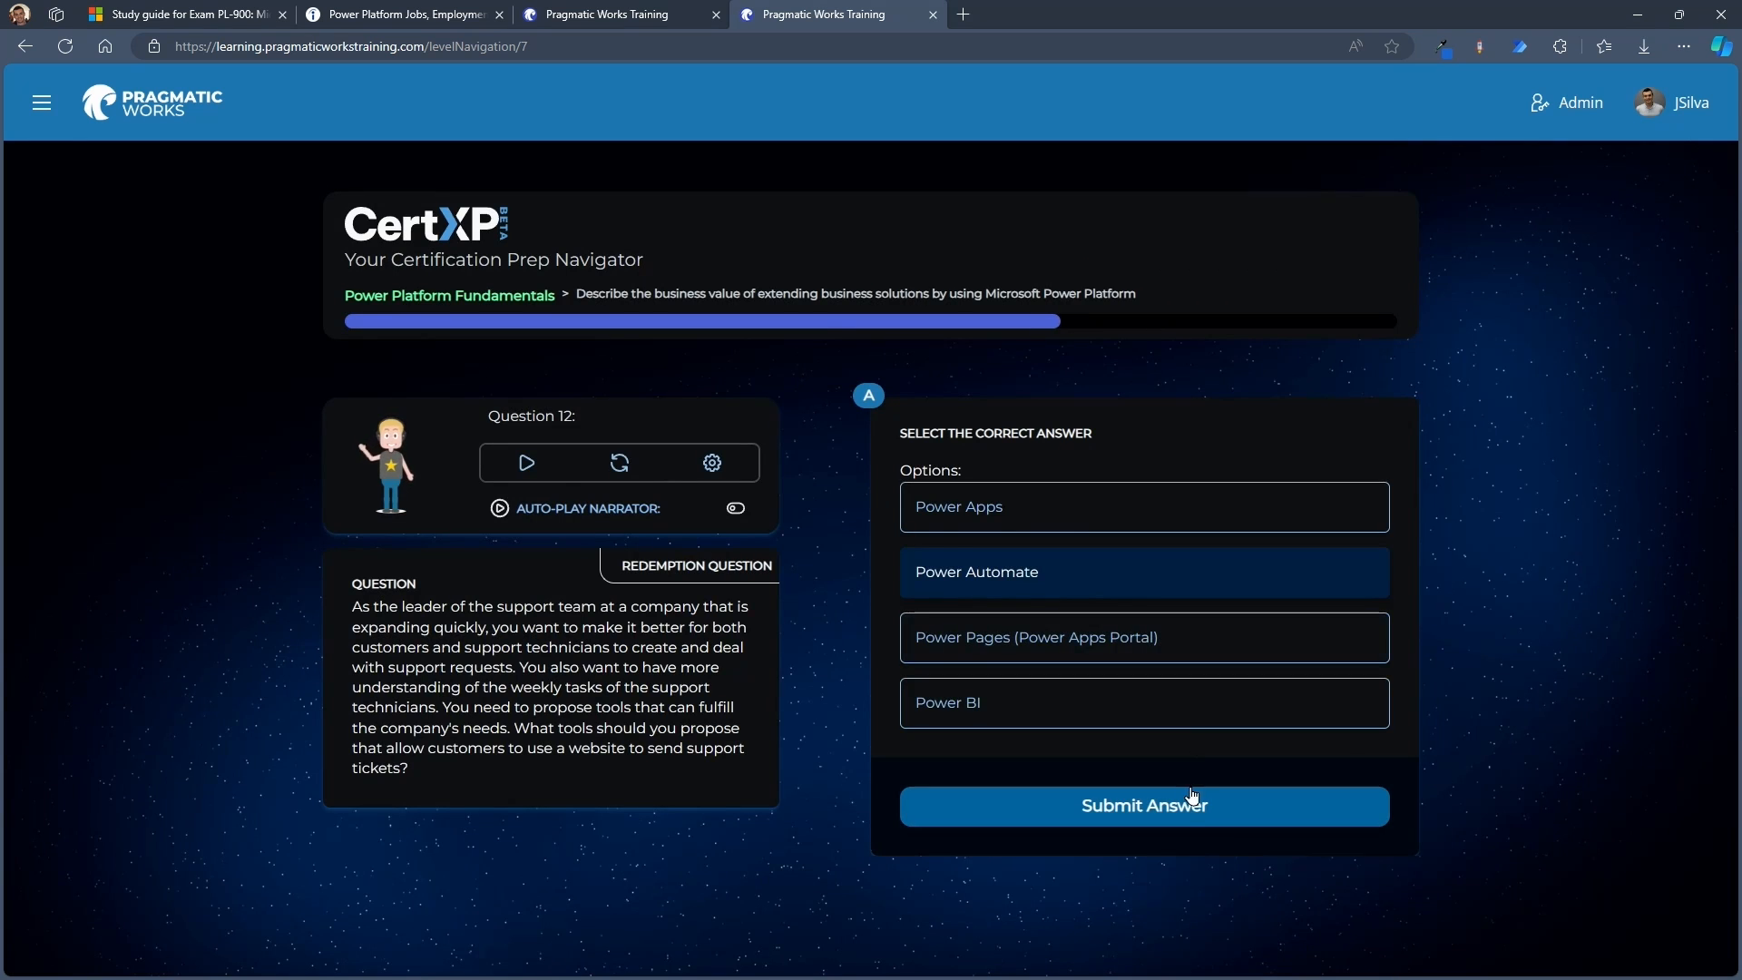
click(1144, 806)
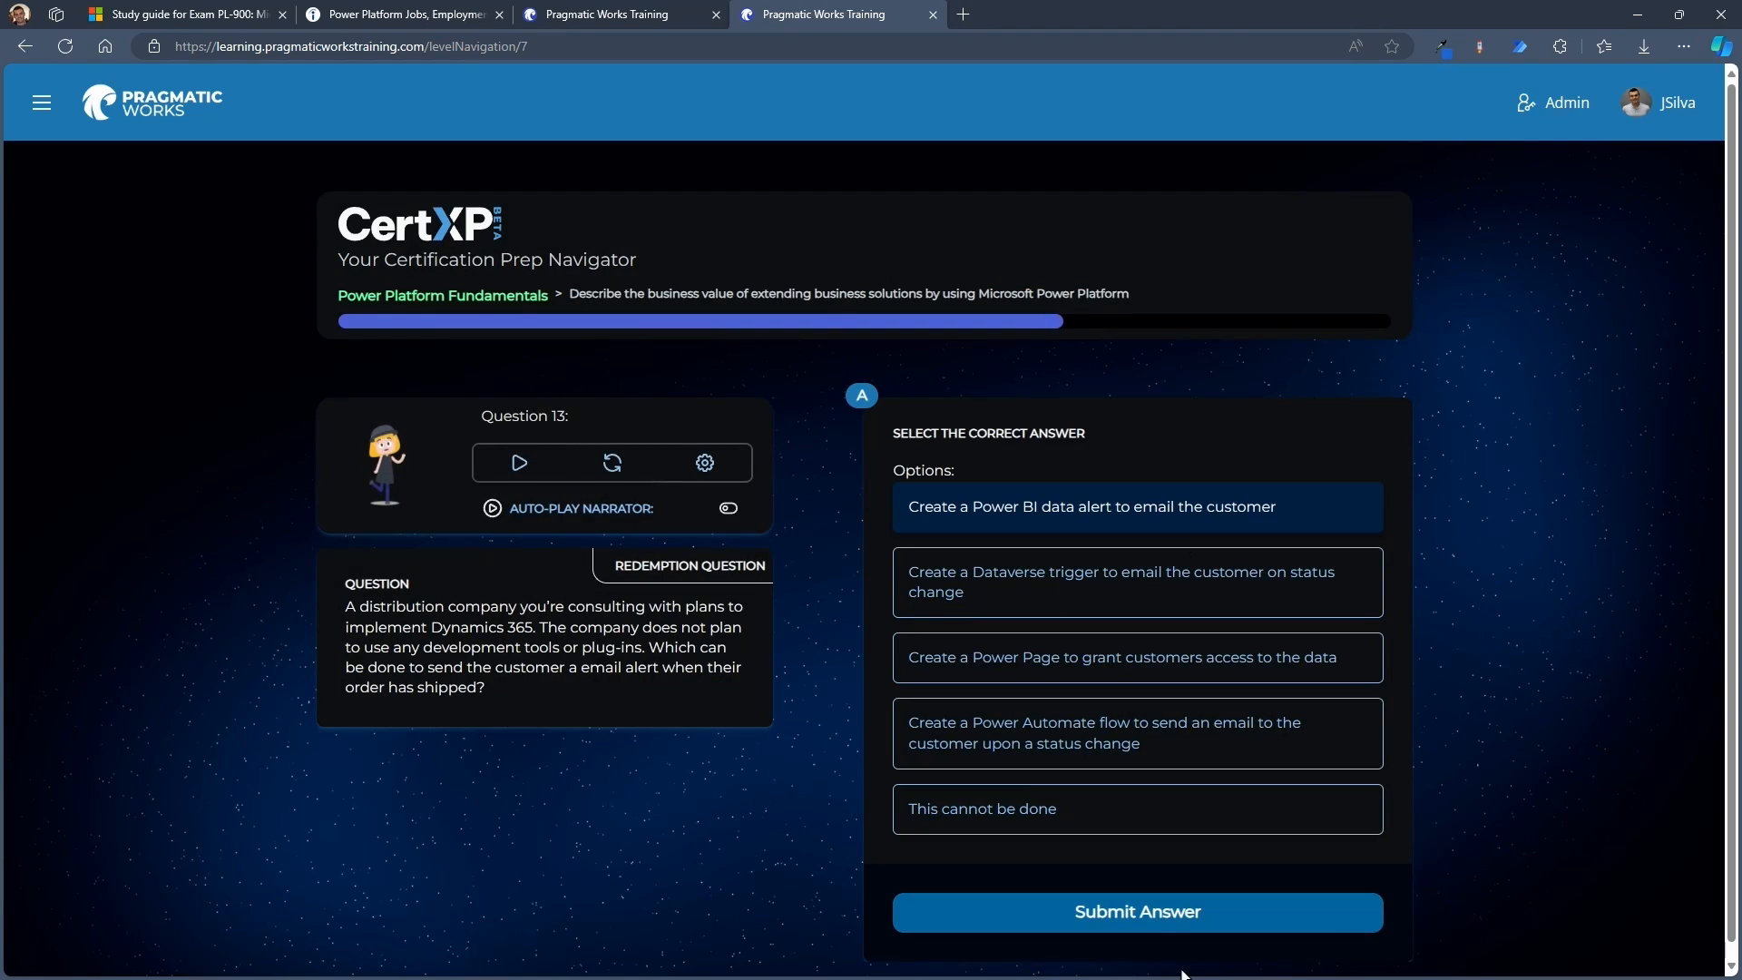
click(1135, 911)
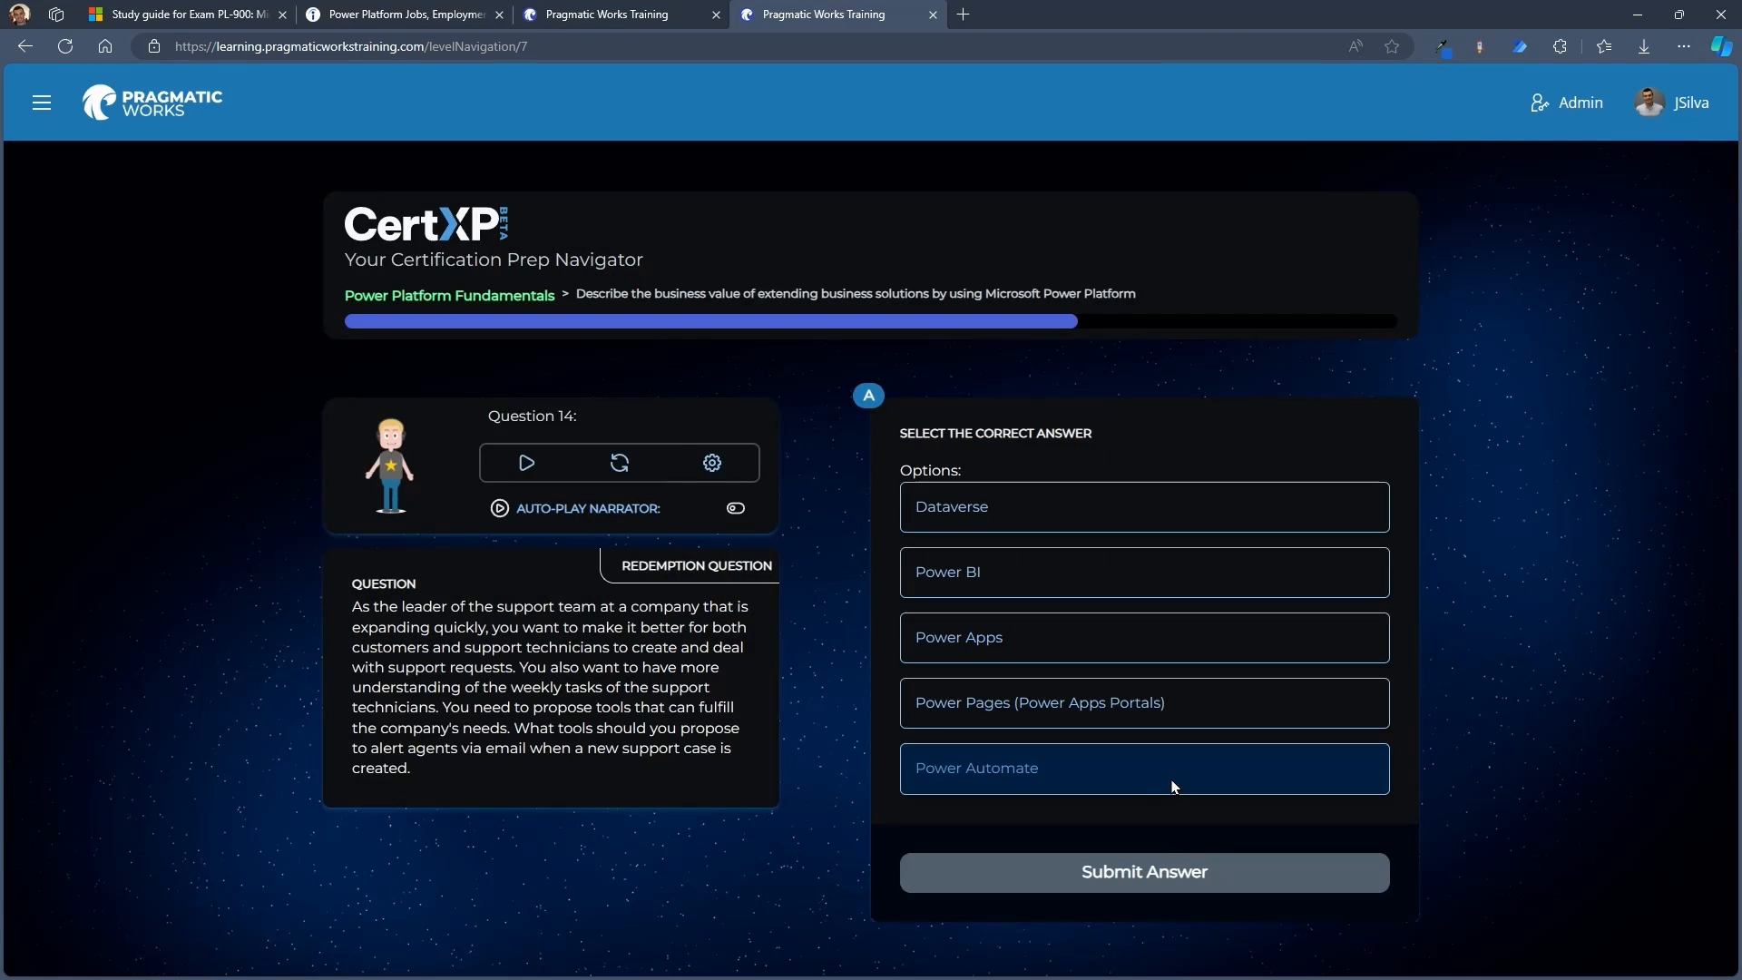
click(1143, 871)
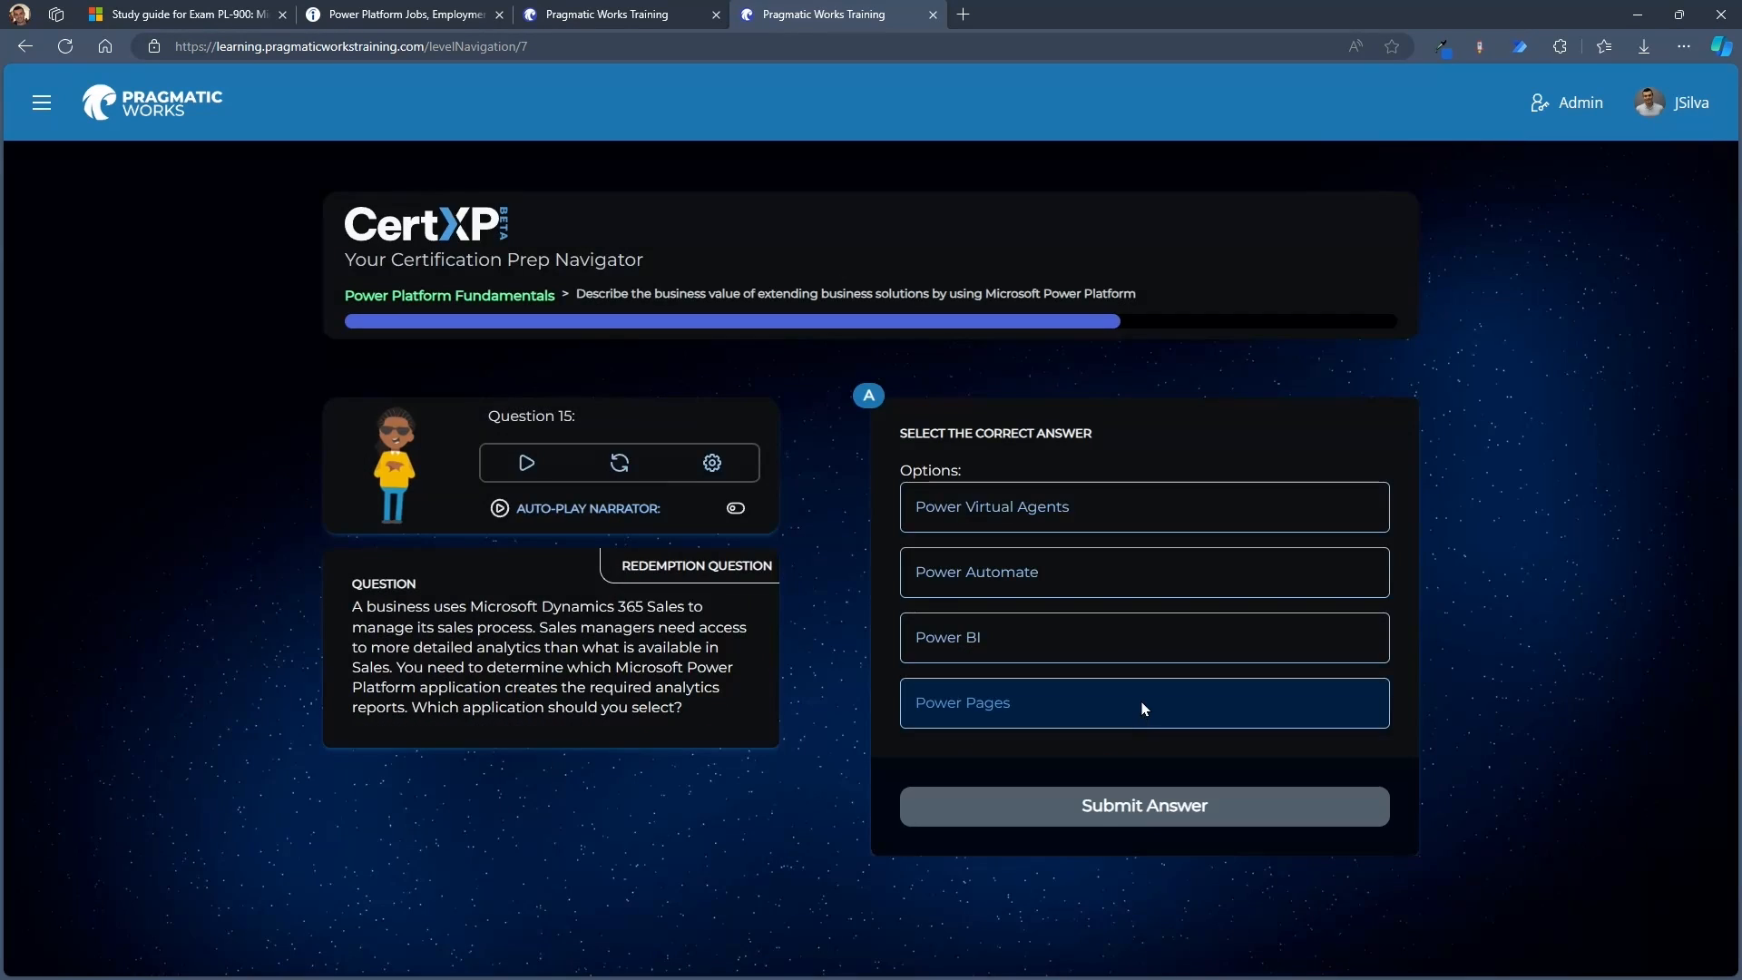
click(1142, 806)
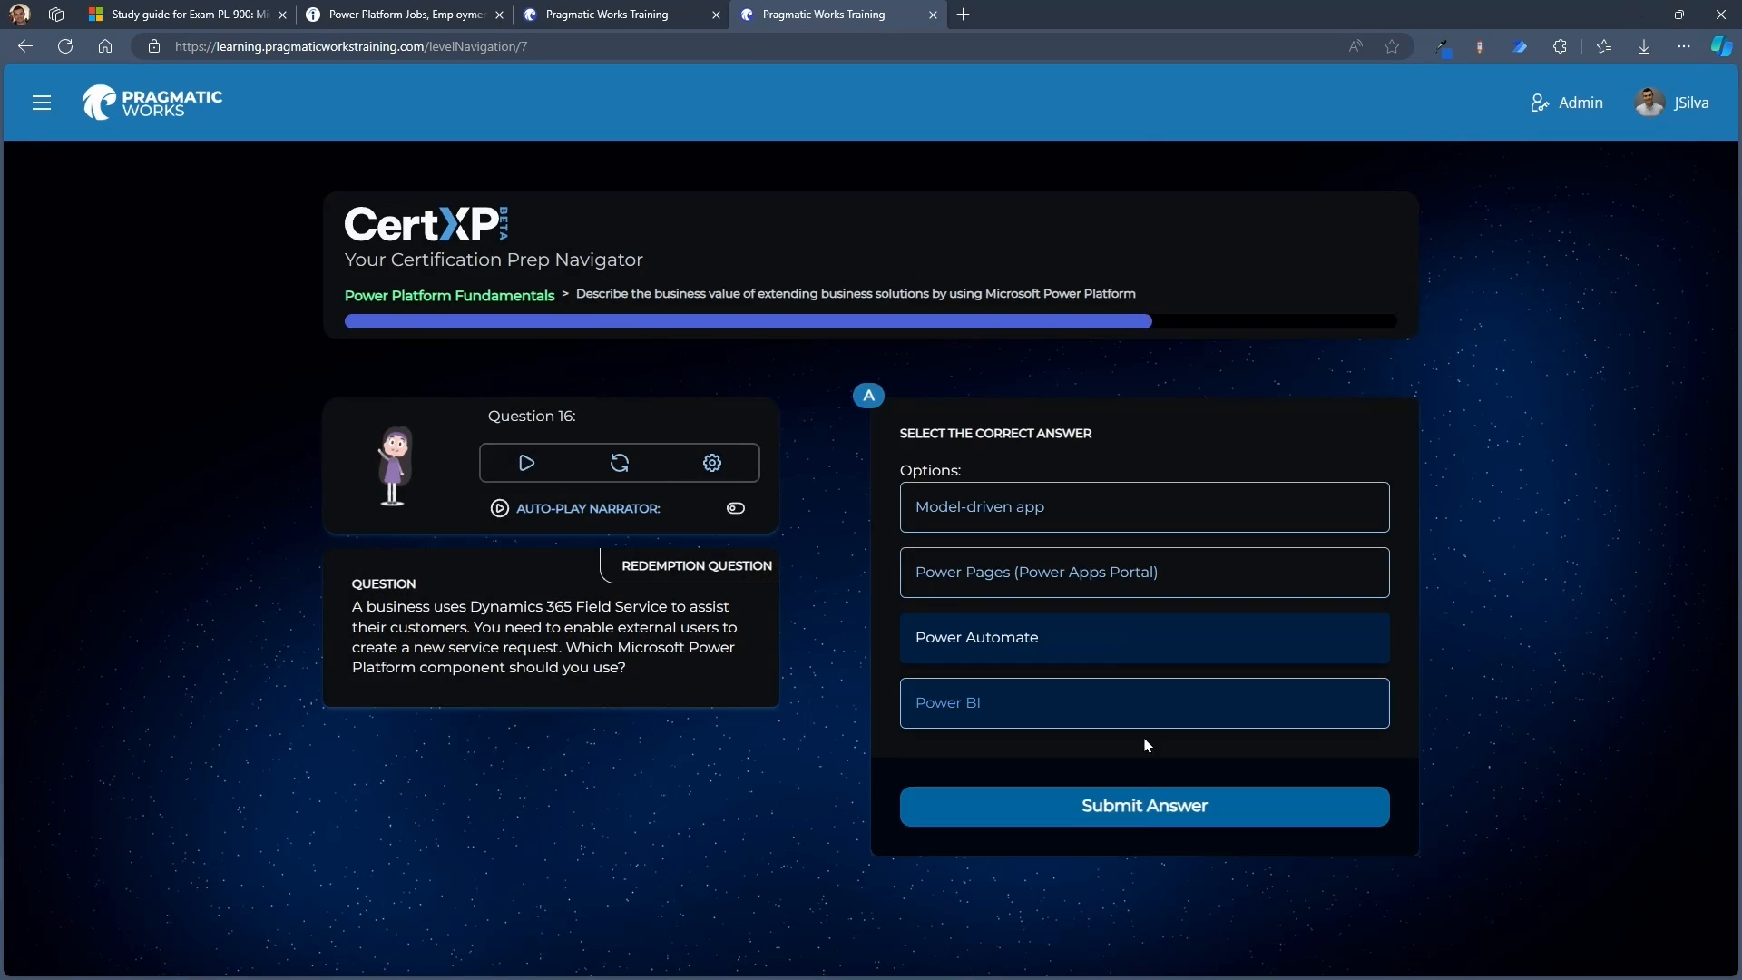
Answer Questions 16 through 23, including the analytics and support-tickets questions
click(1142, 806)
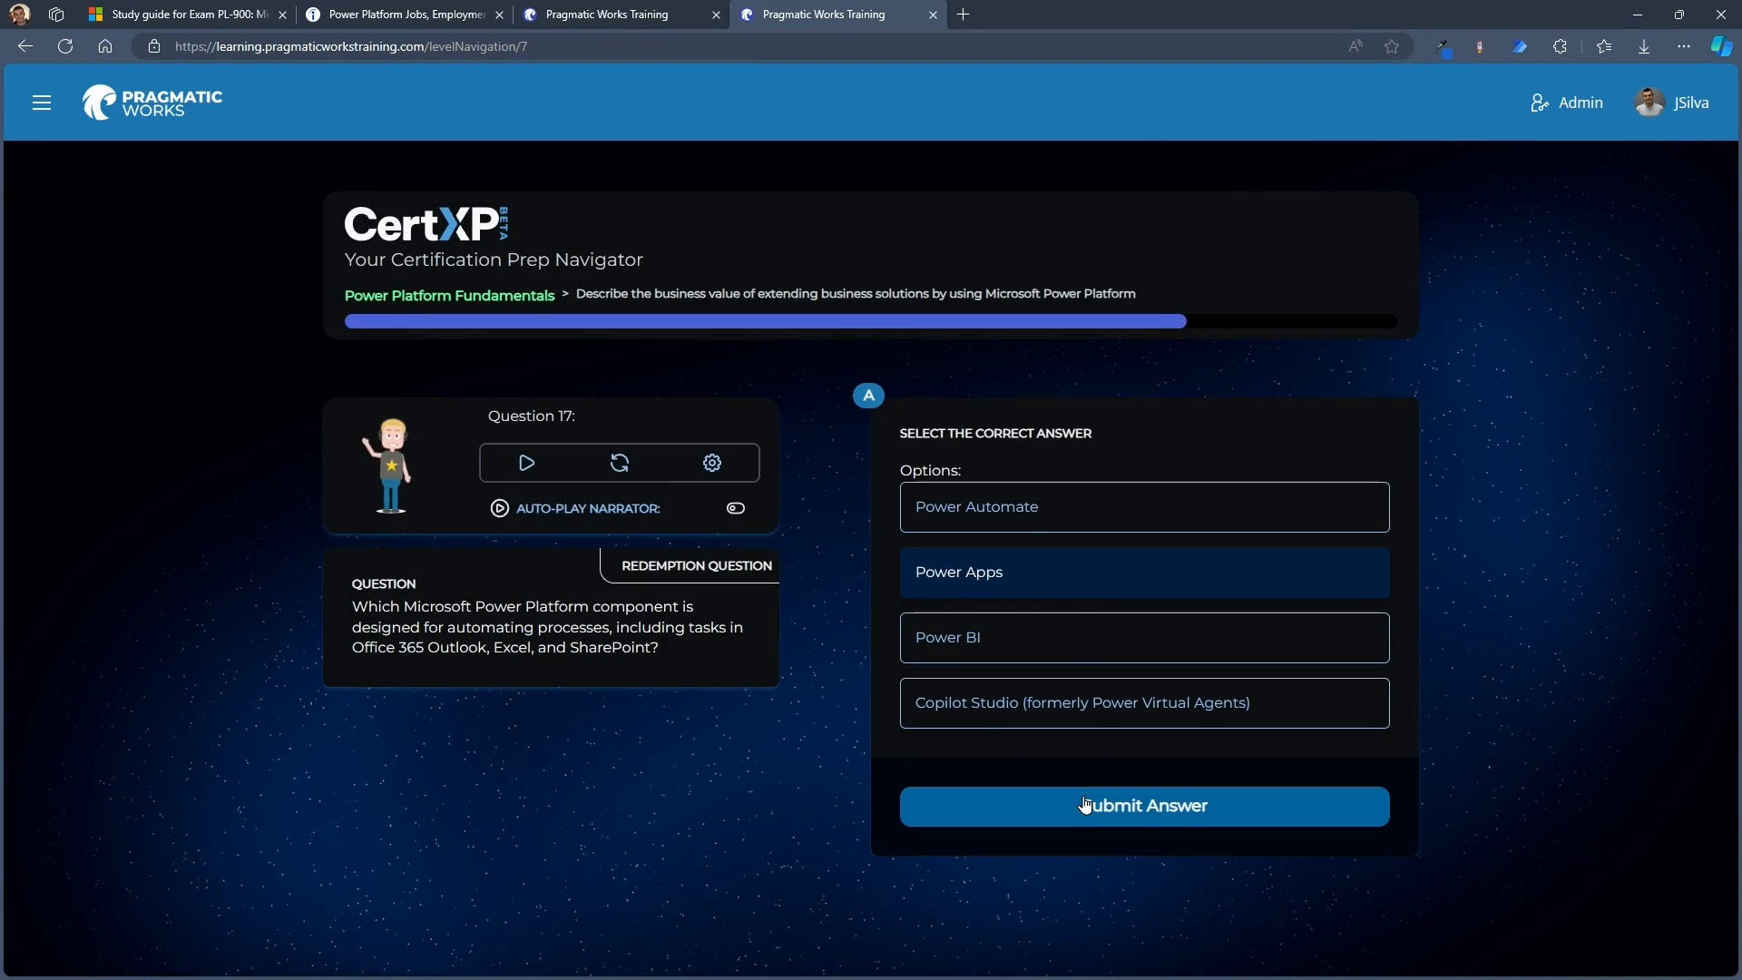
click(1142, 806)
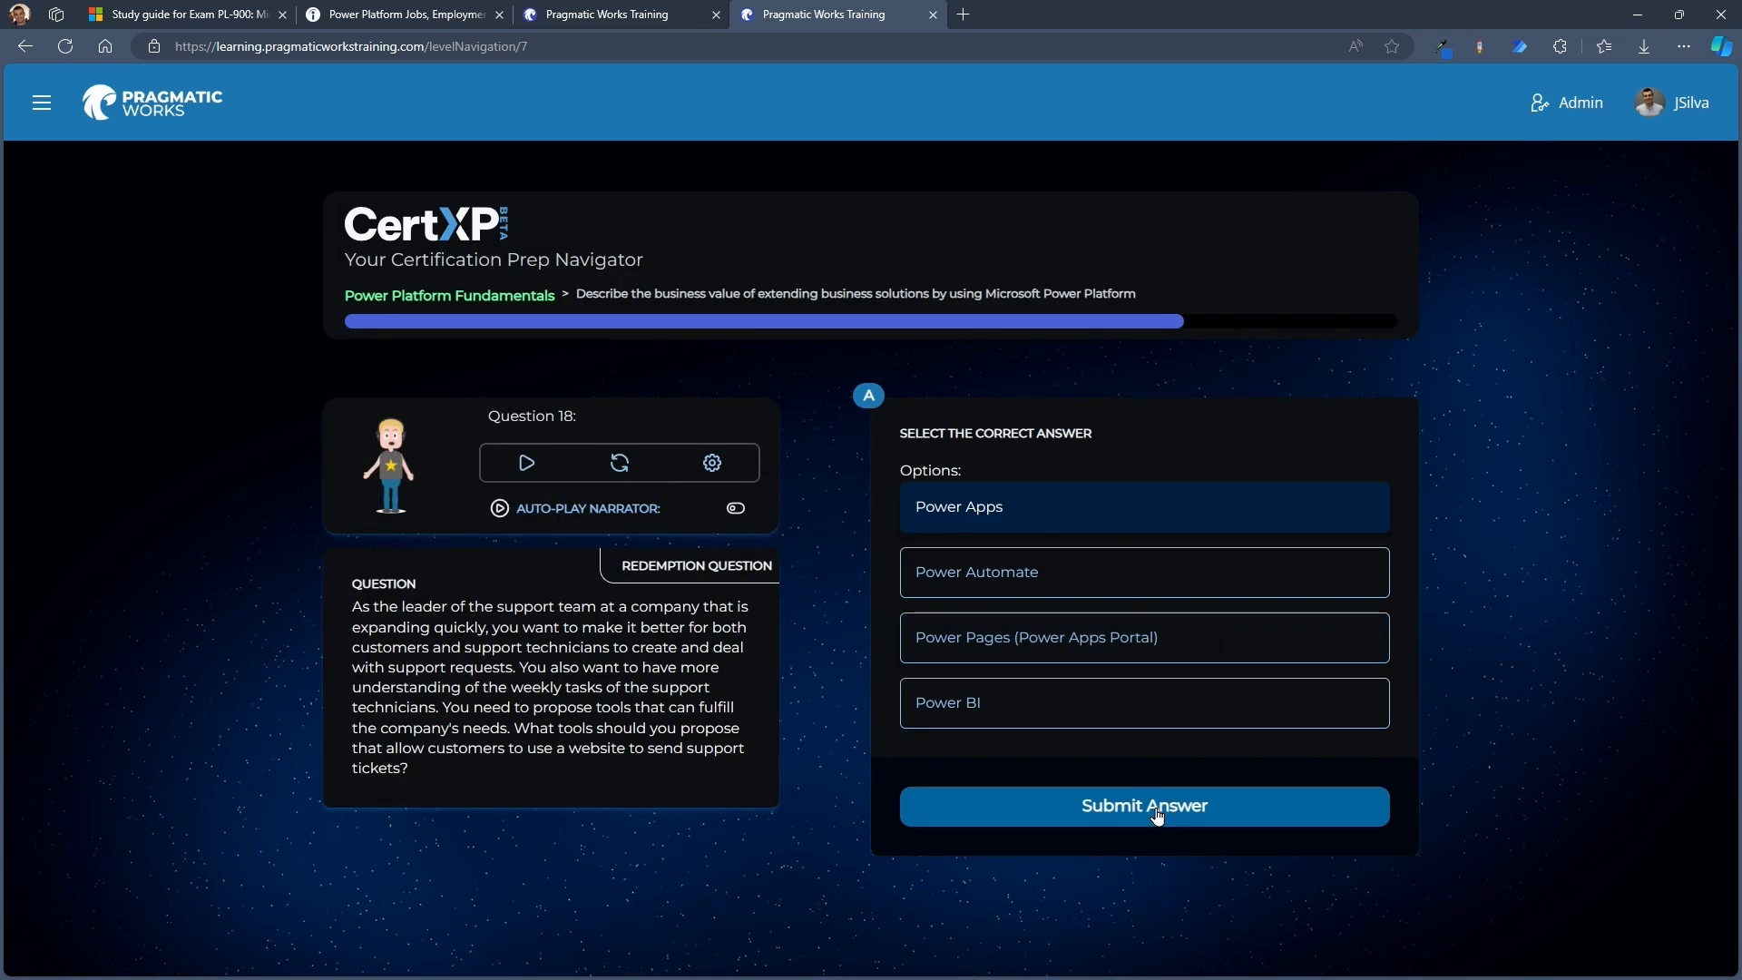
click(1143, 806)
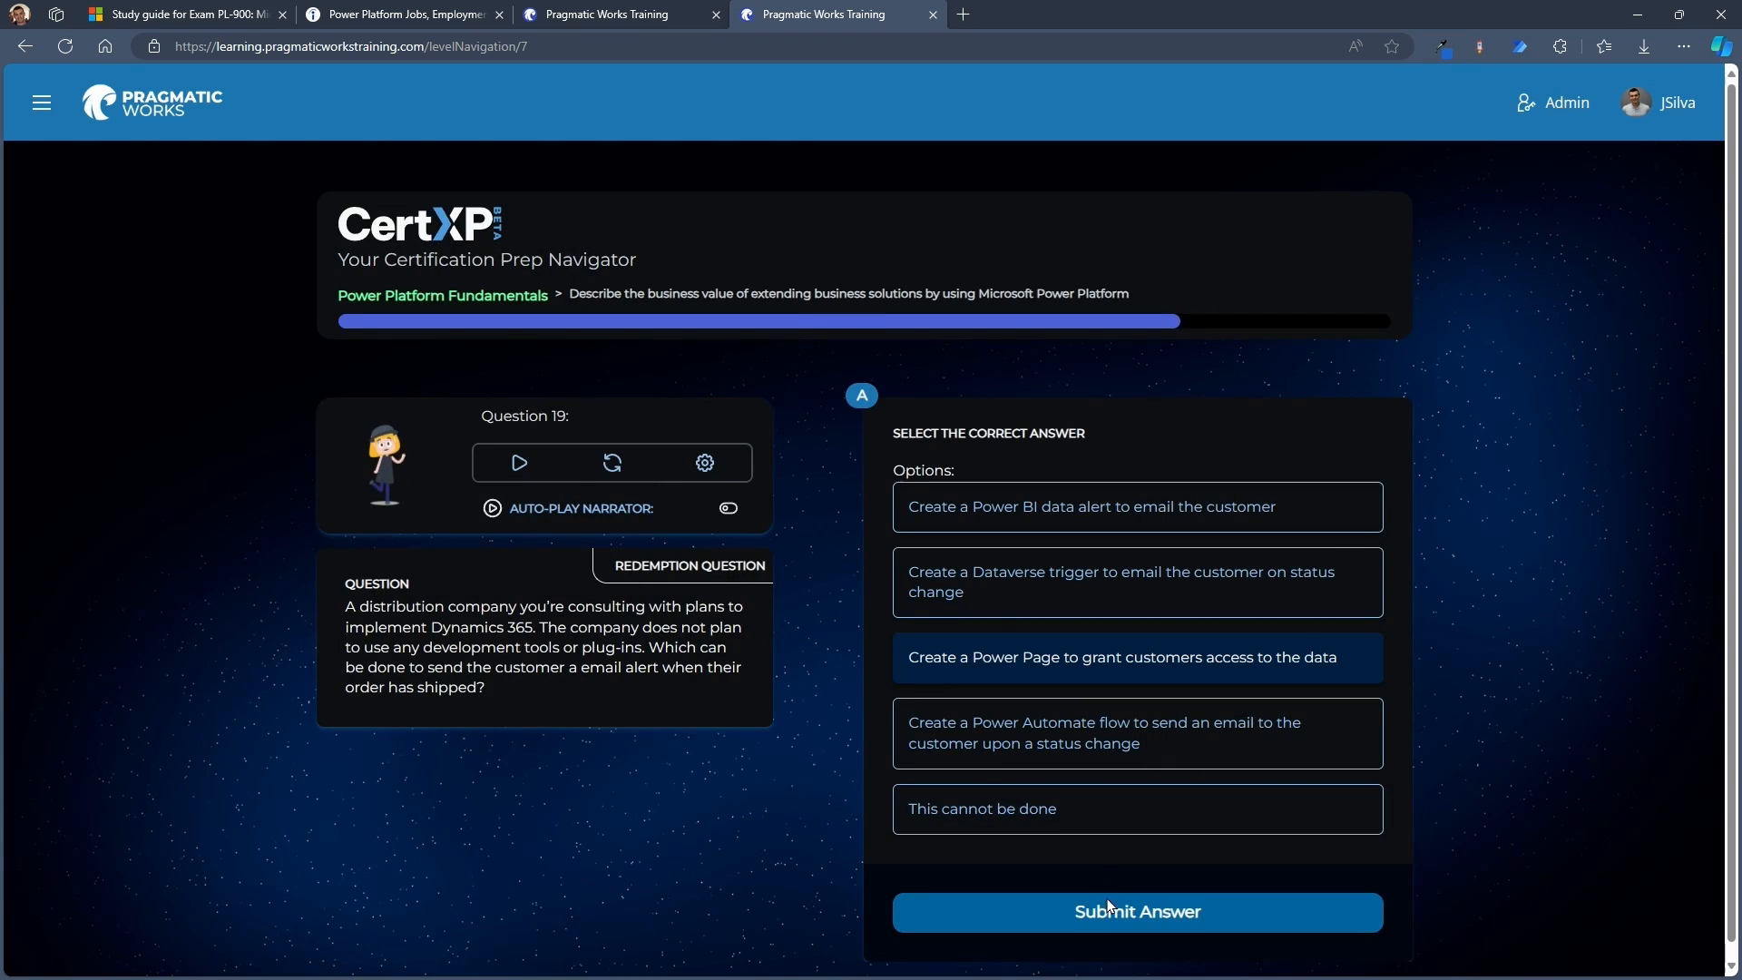
click(1135, 911)
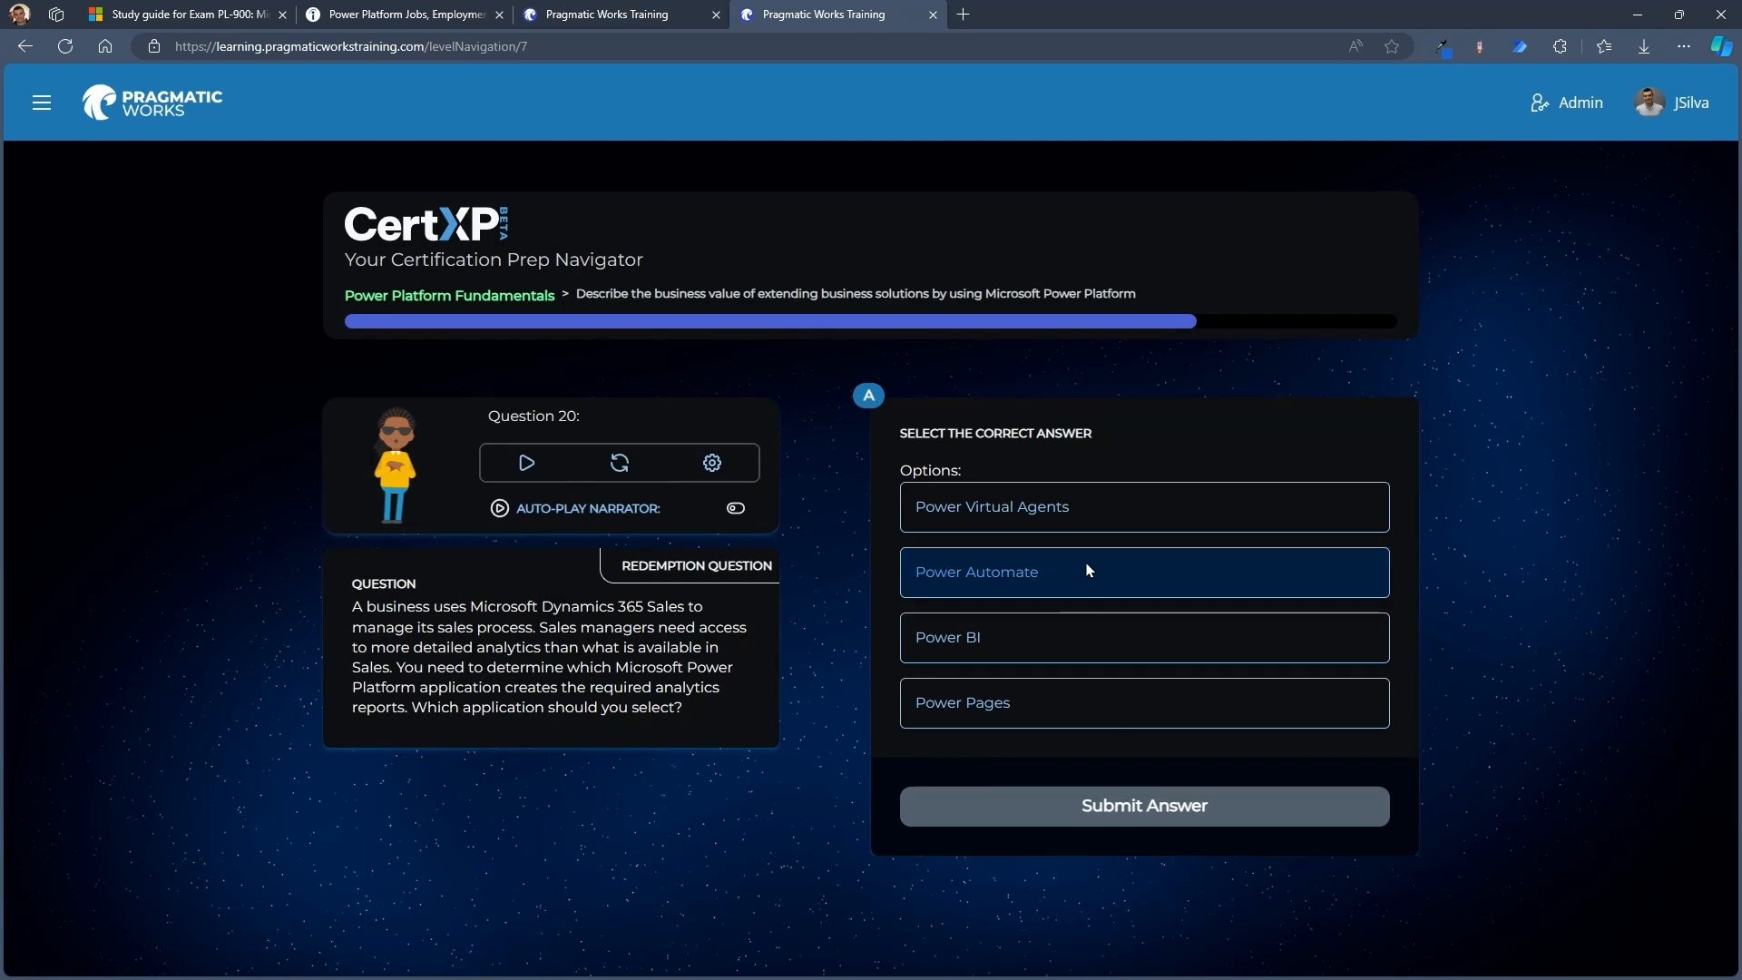
click(1143, 805)
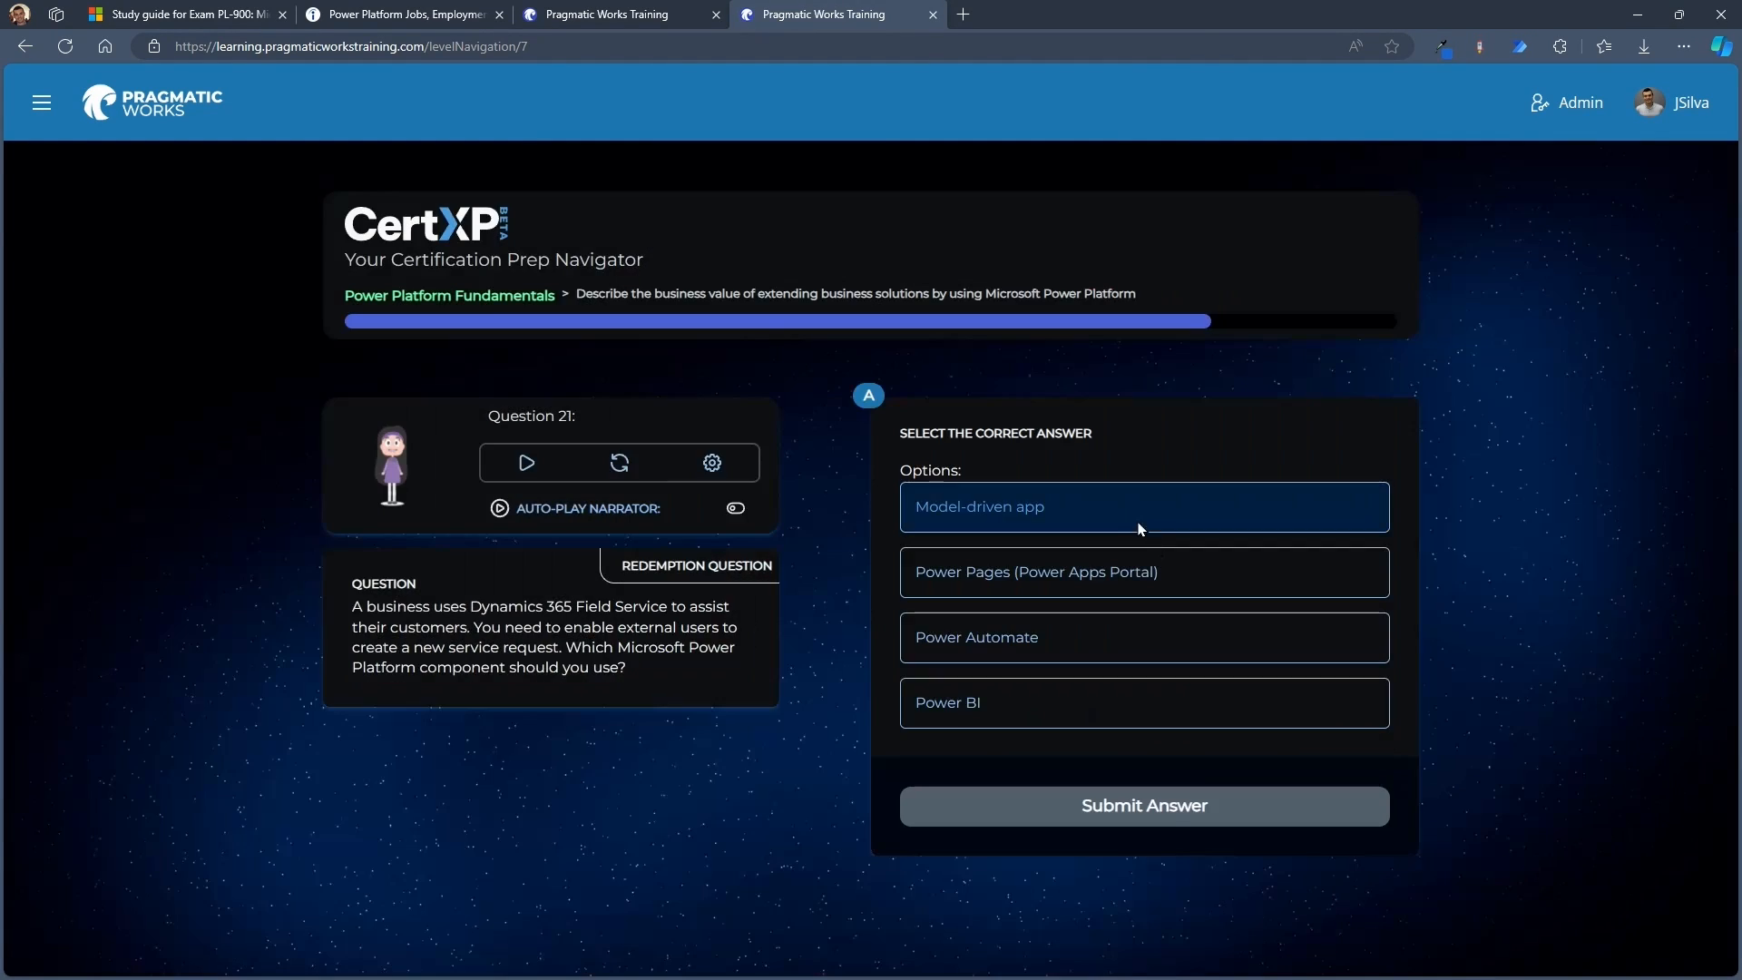
click(1142, 806)
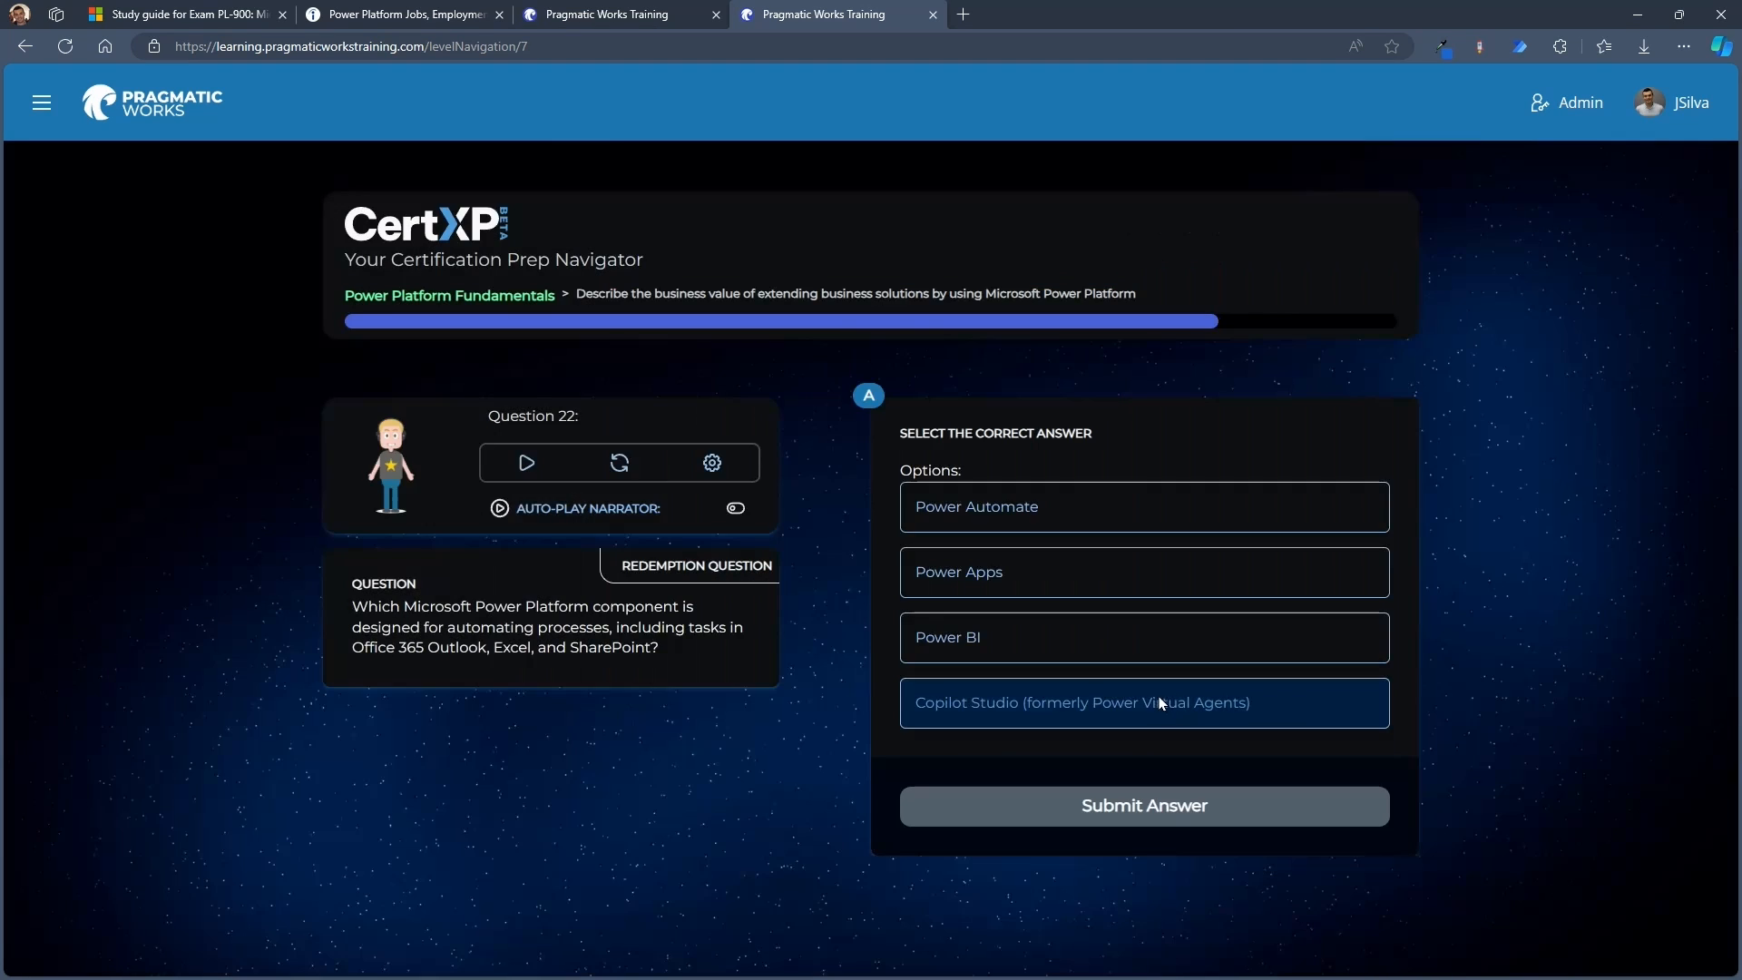
click(1143, 806)
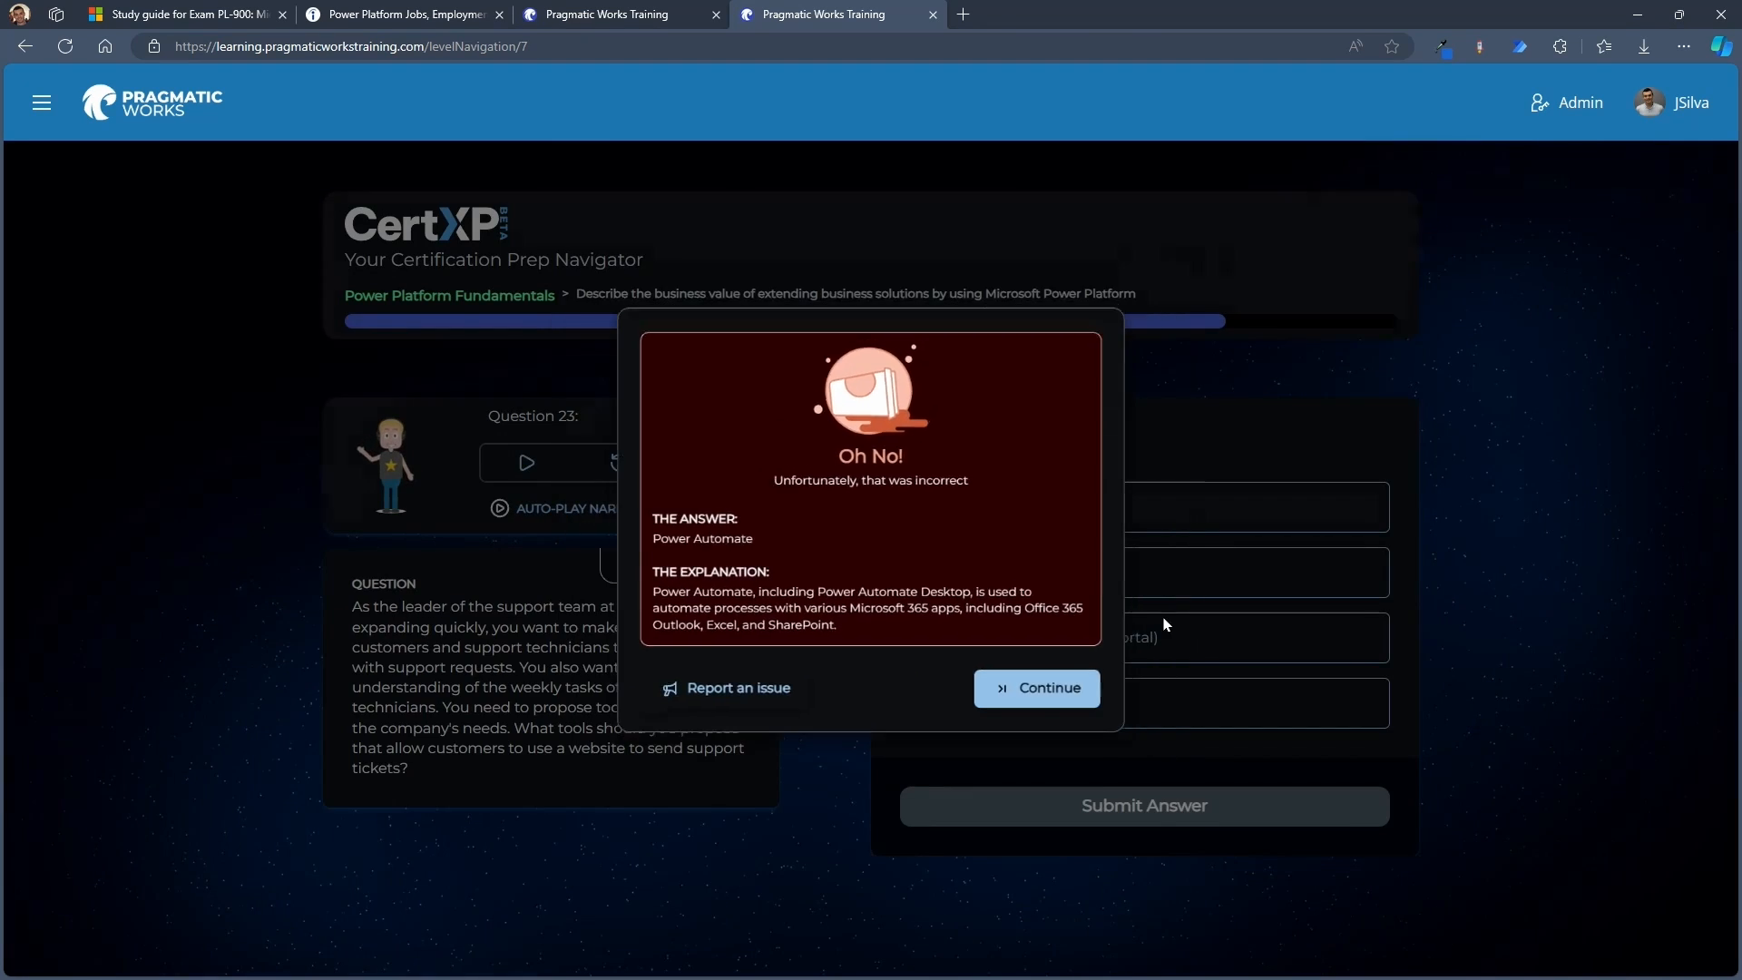
click(1034, 687)
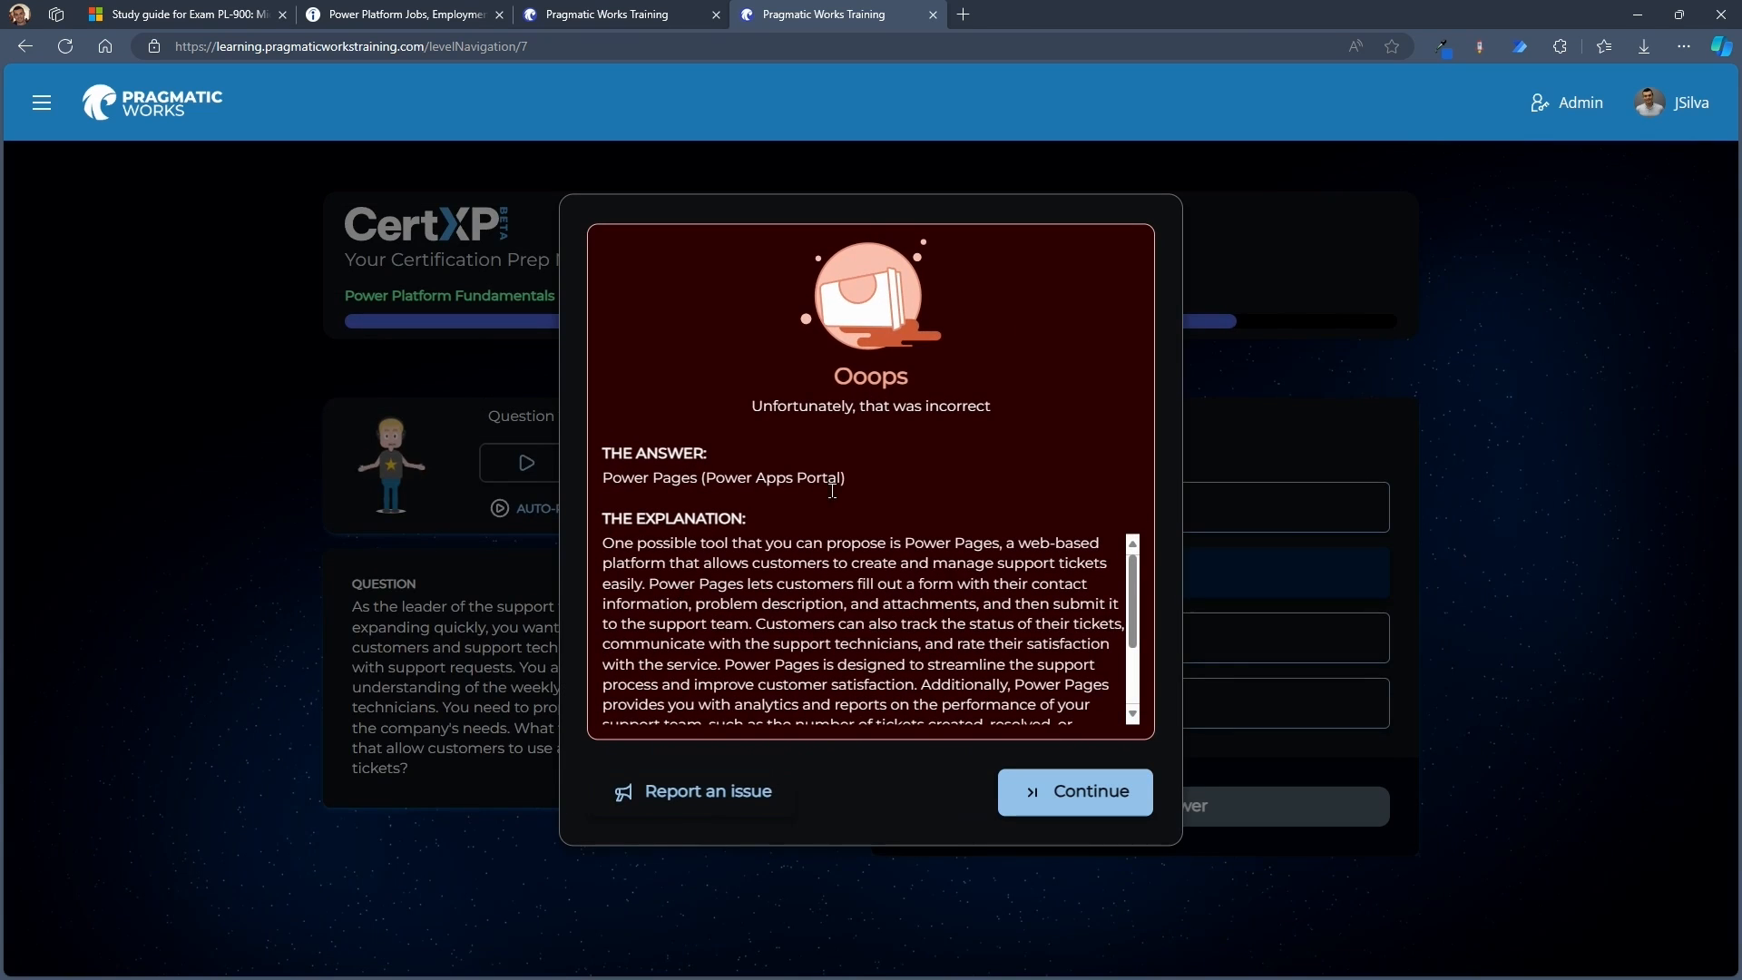
click(1073, 791)
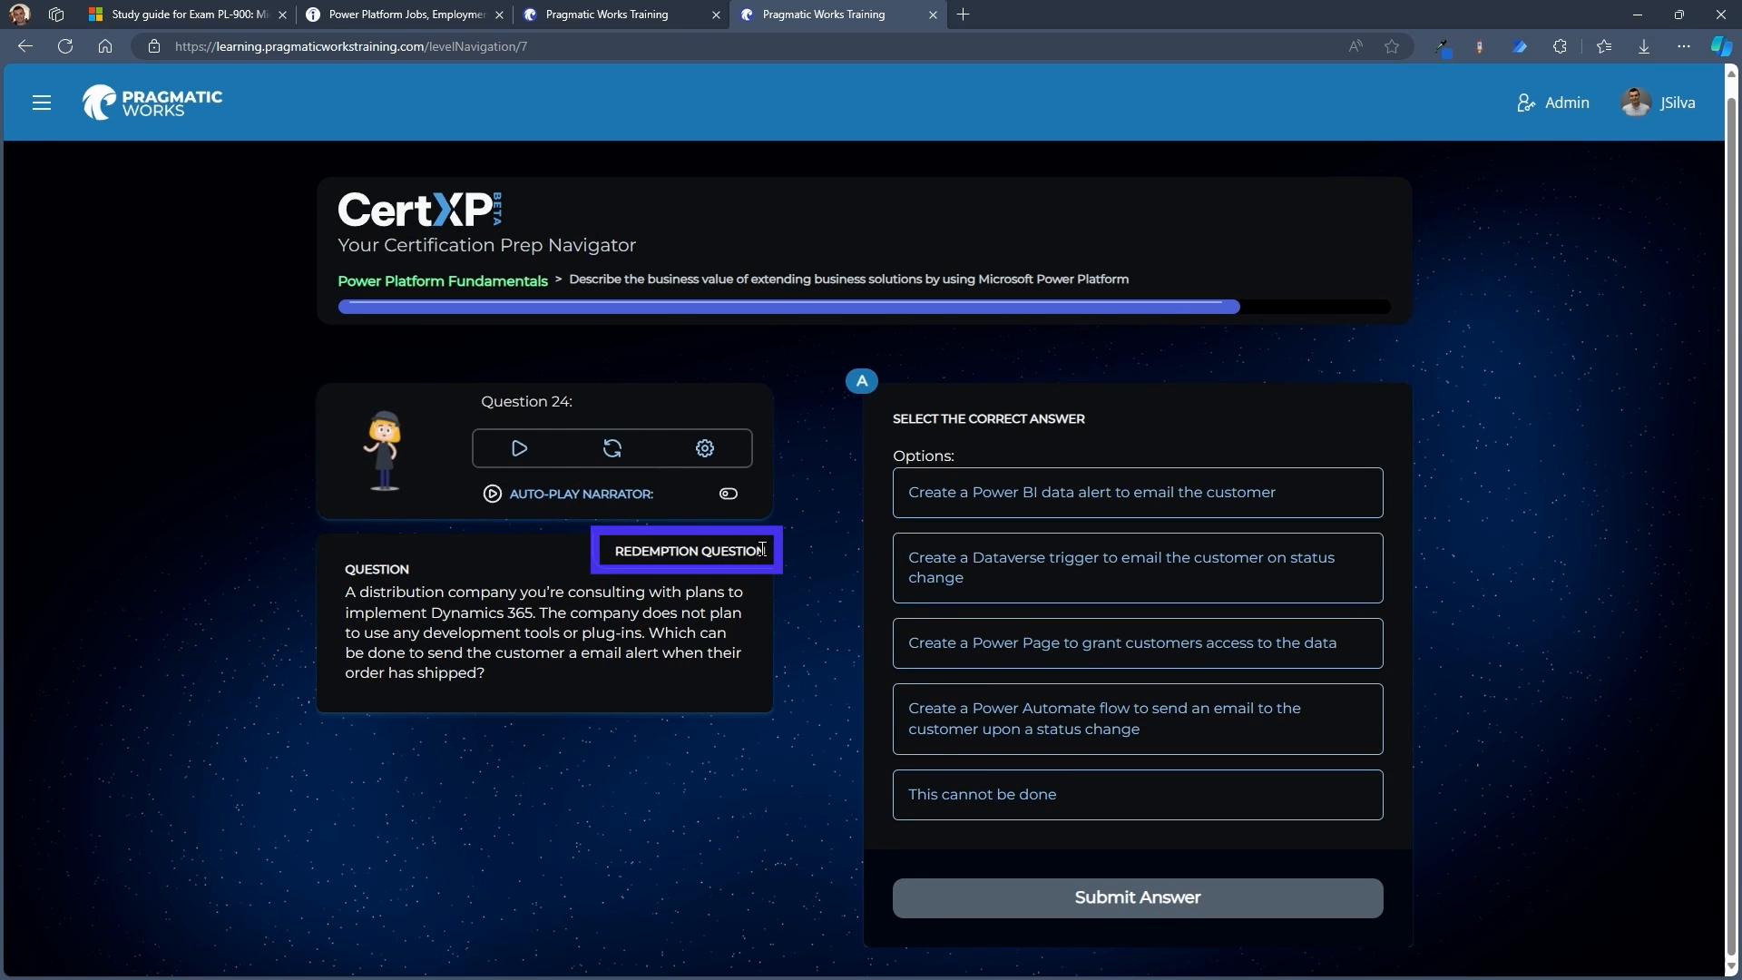
mouse_move(833, 739)
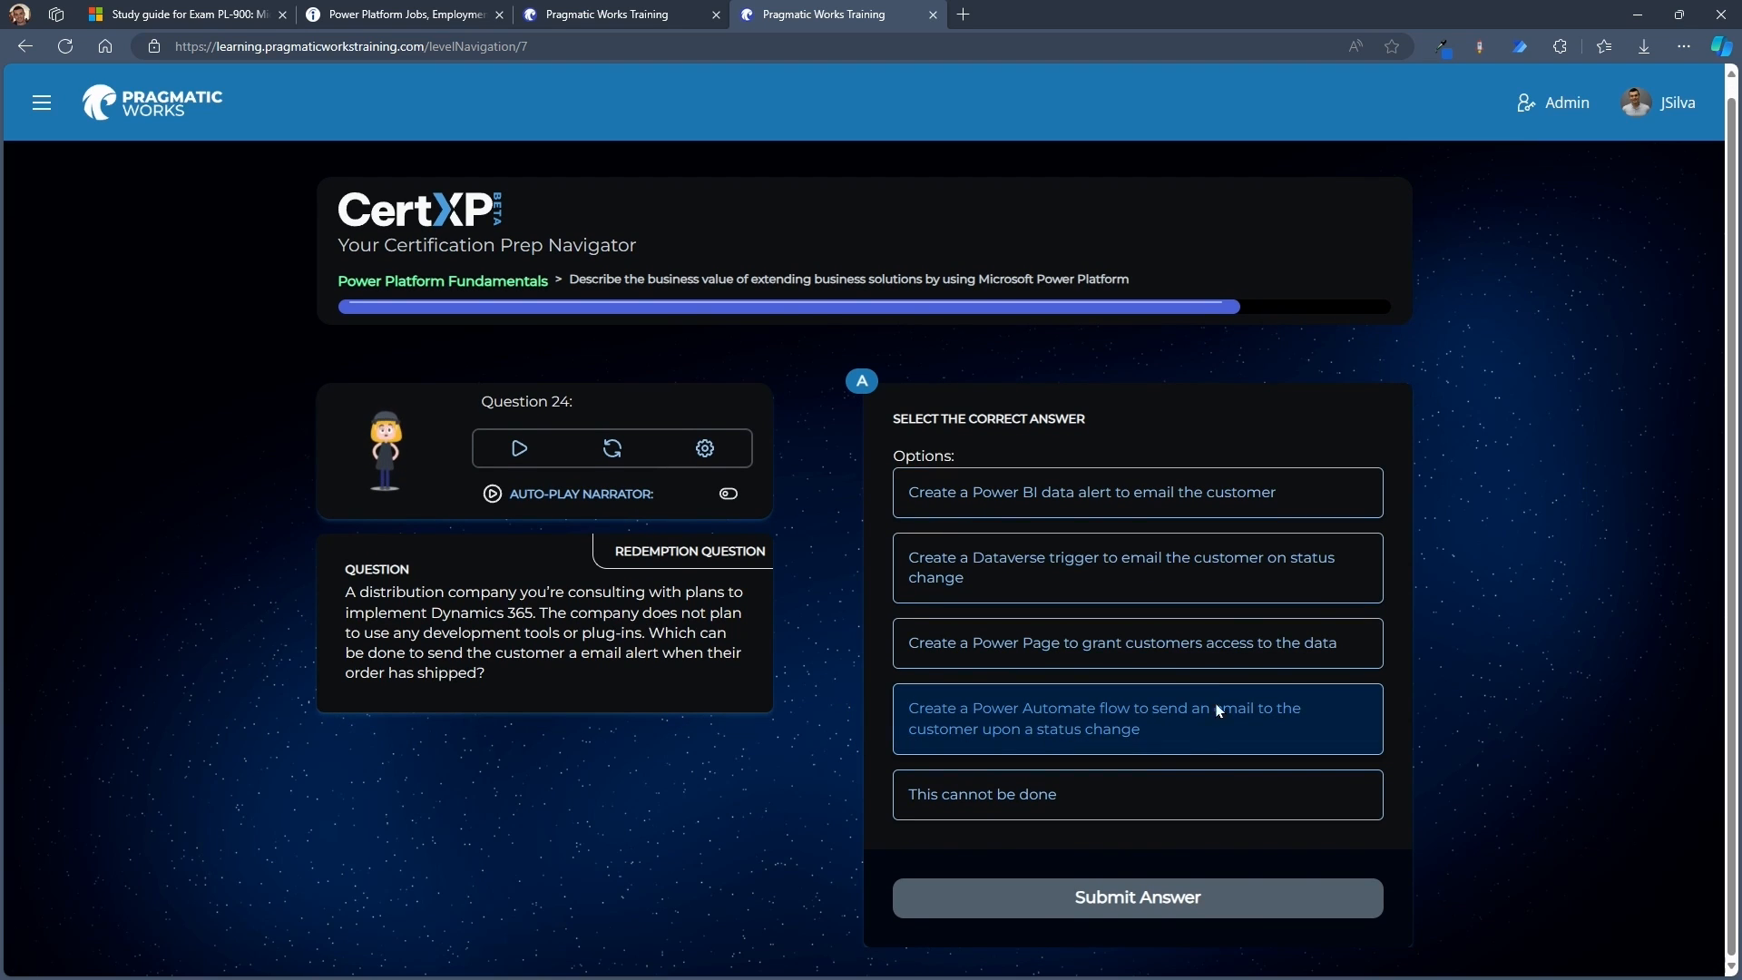
mouse_move(1162, 753)
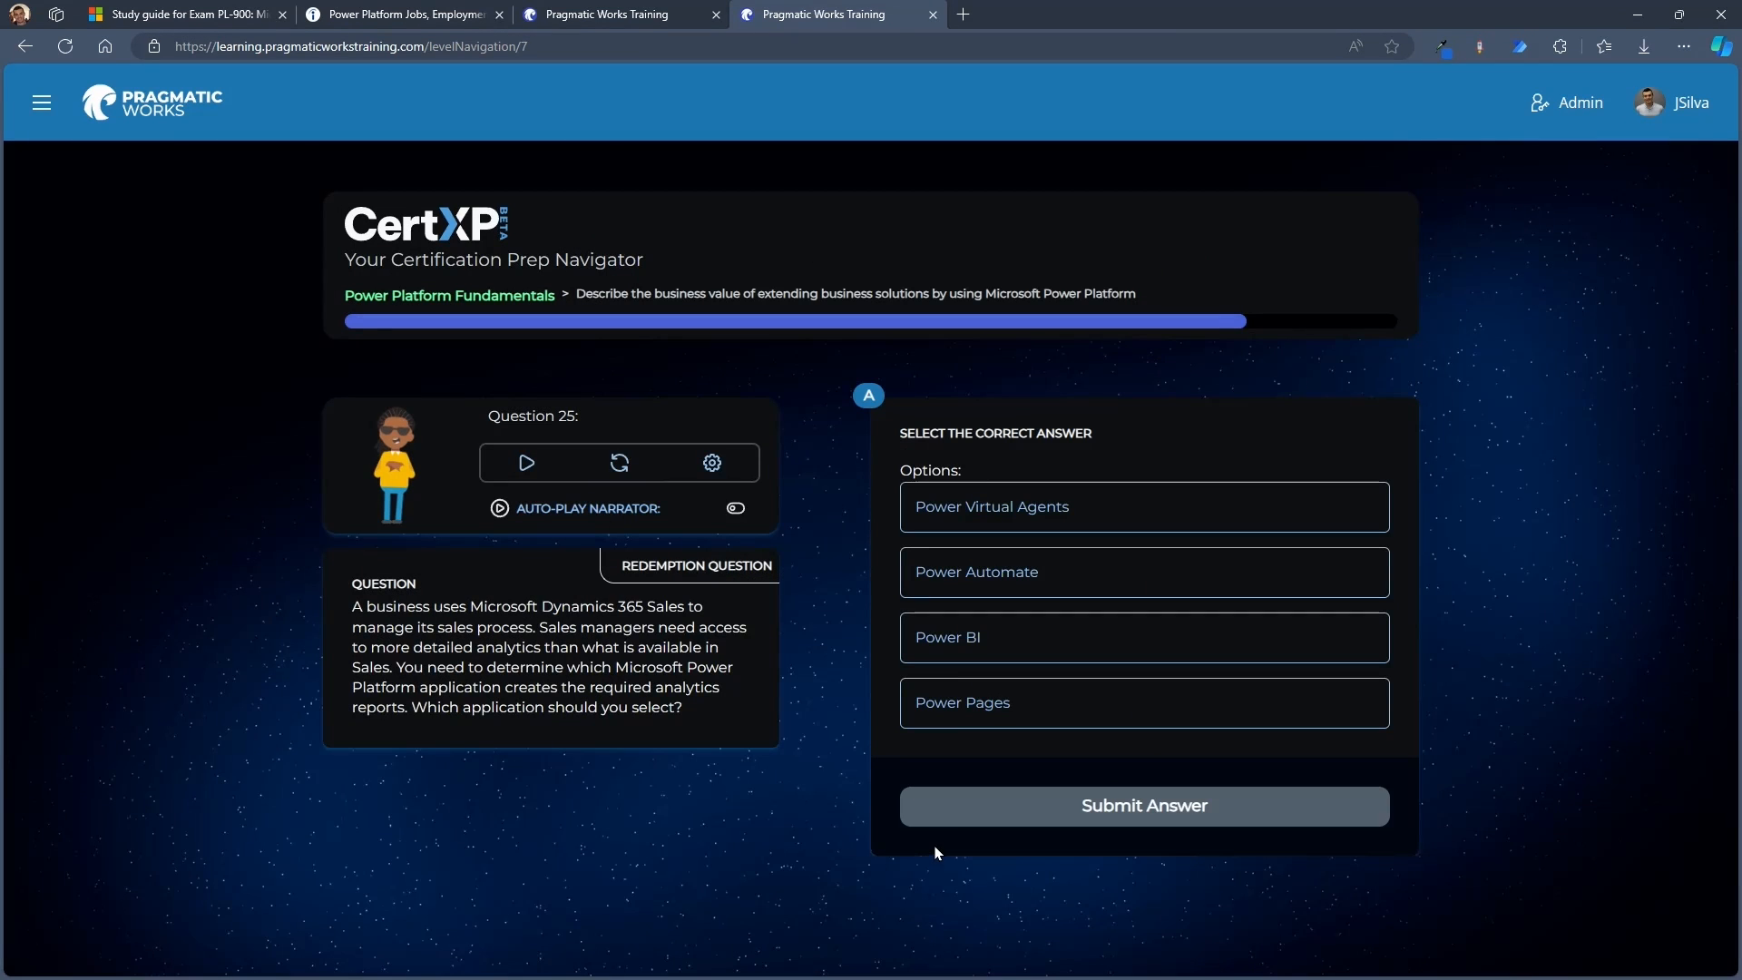
mouse_move(845, 752)
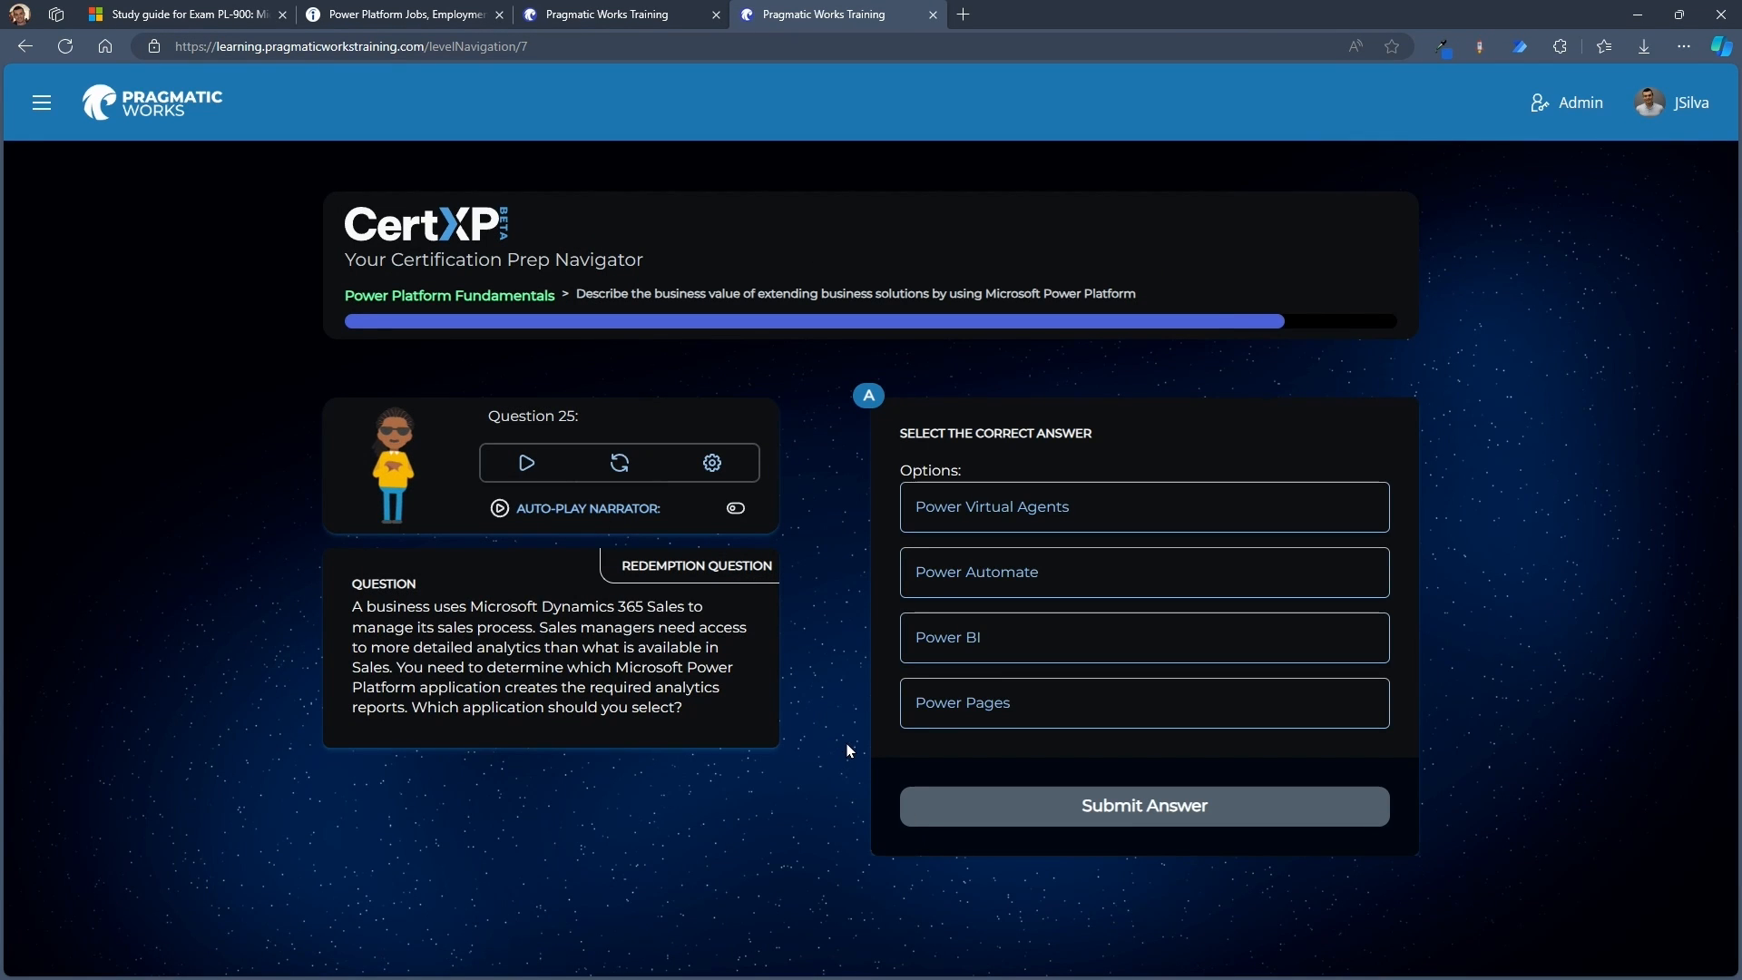
mouse_move(837, 708)
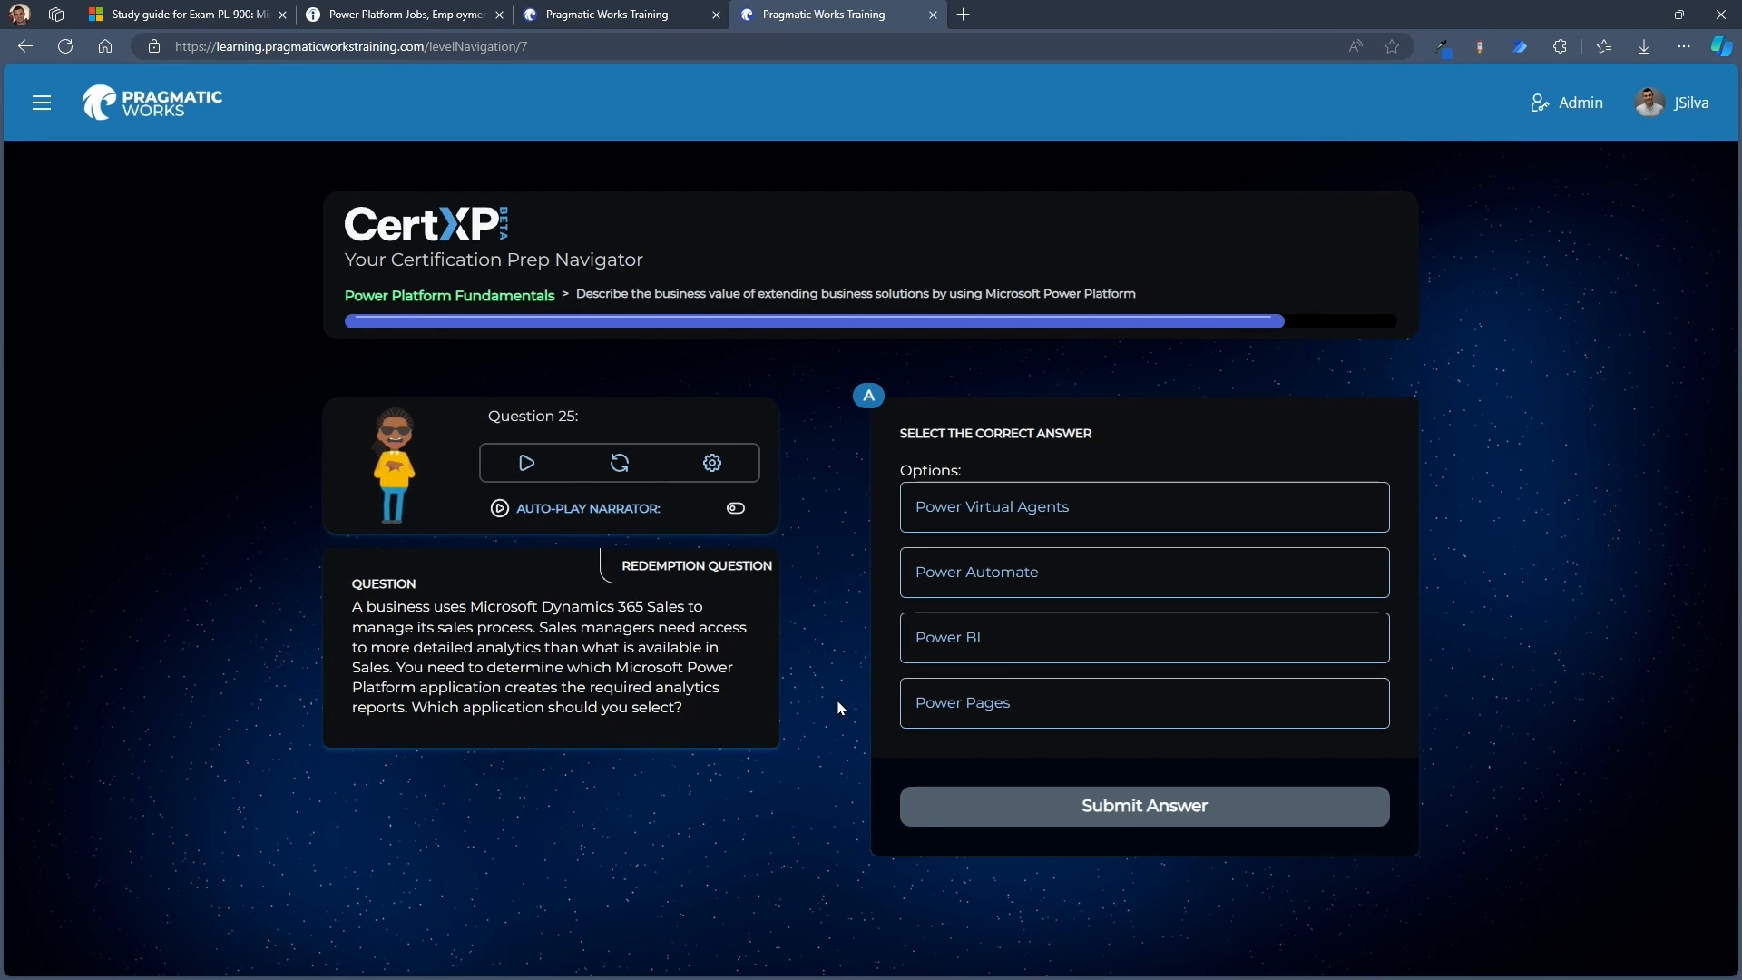
mouse_move(816, 704)
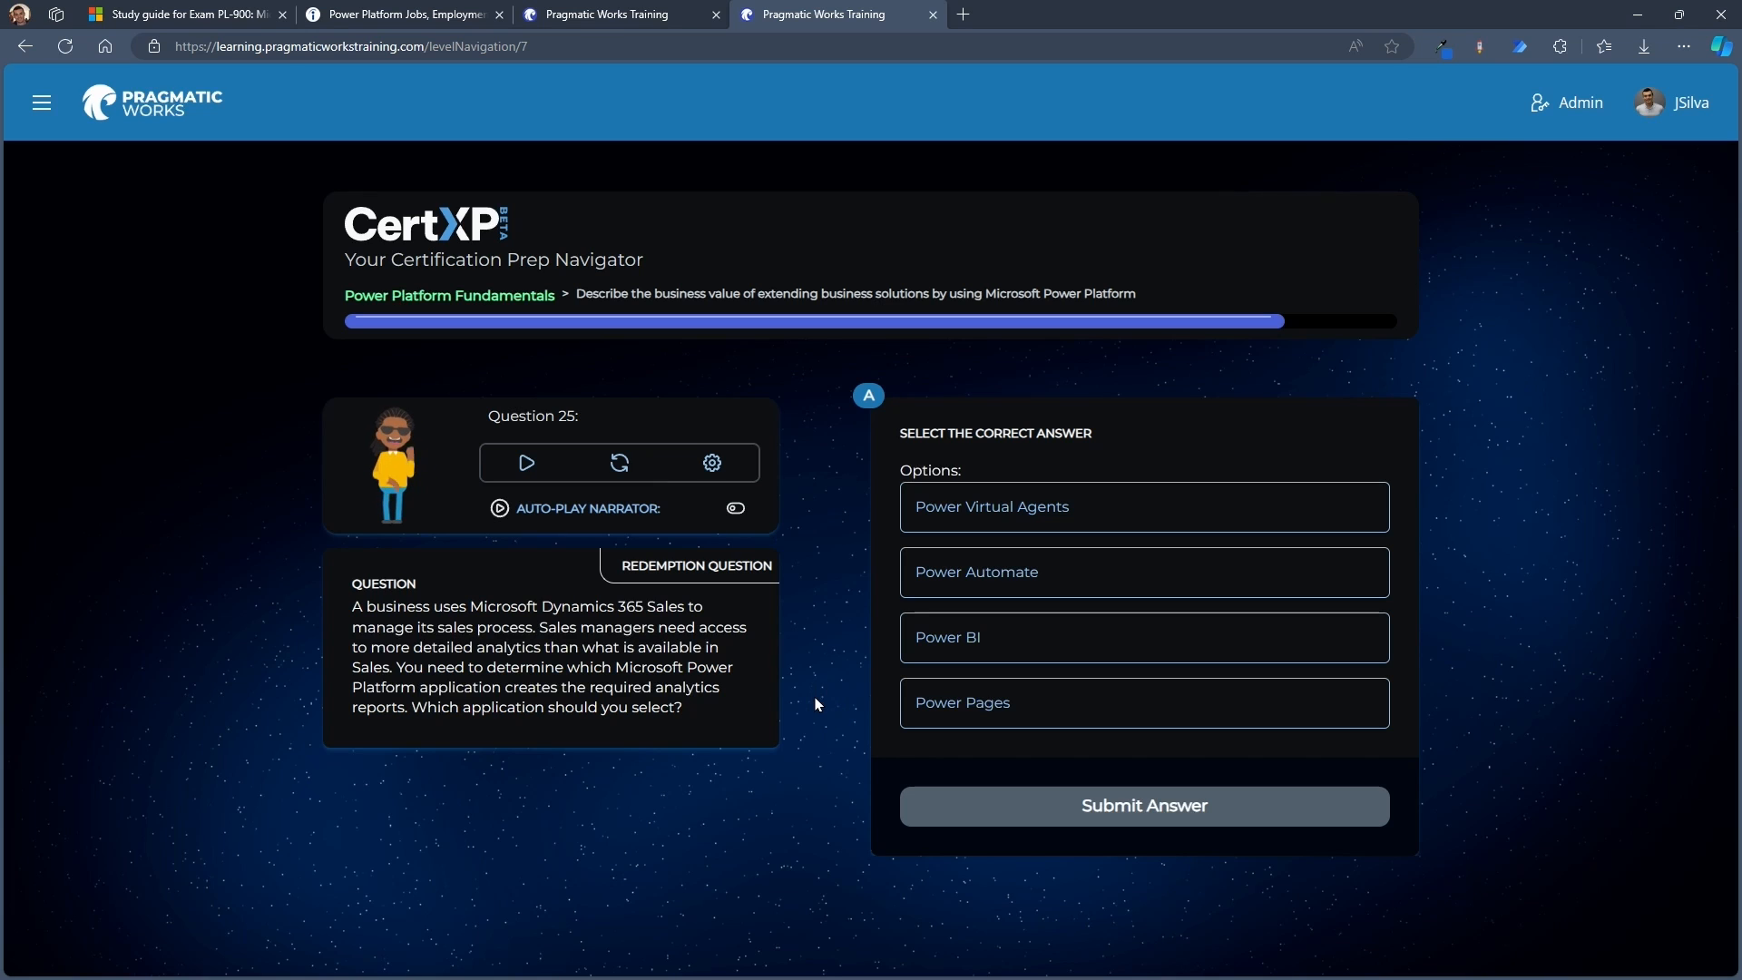
Answer the analytics question with Power BI, then the external-users Question 26
click(1142, 637)
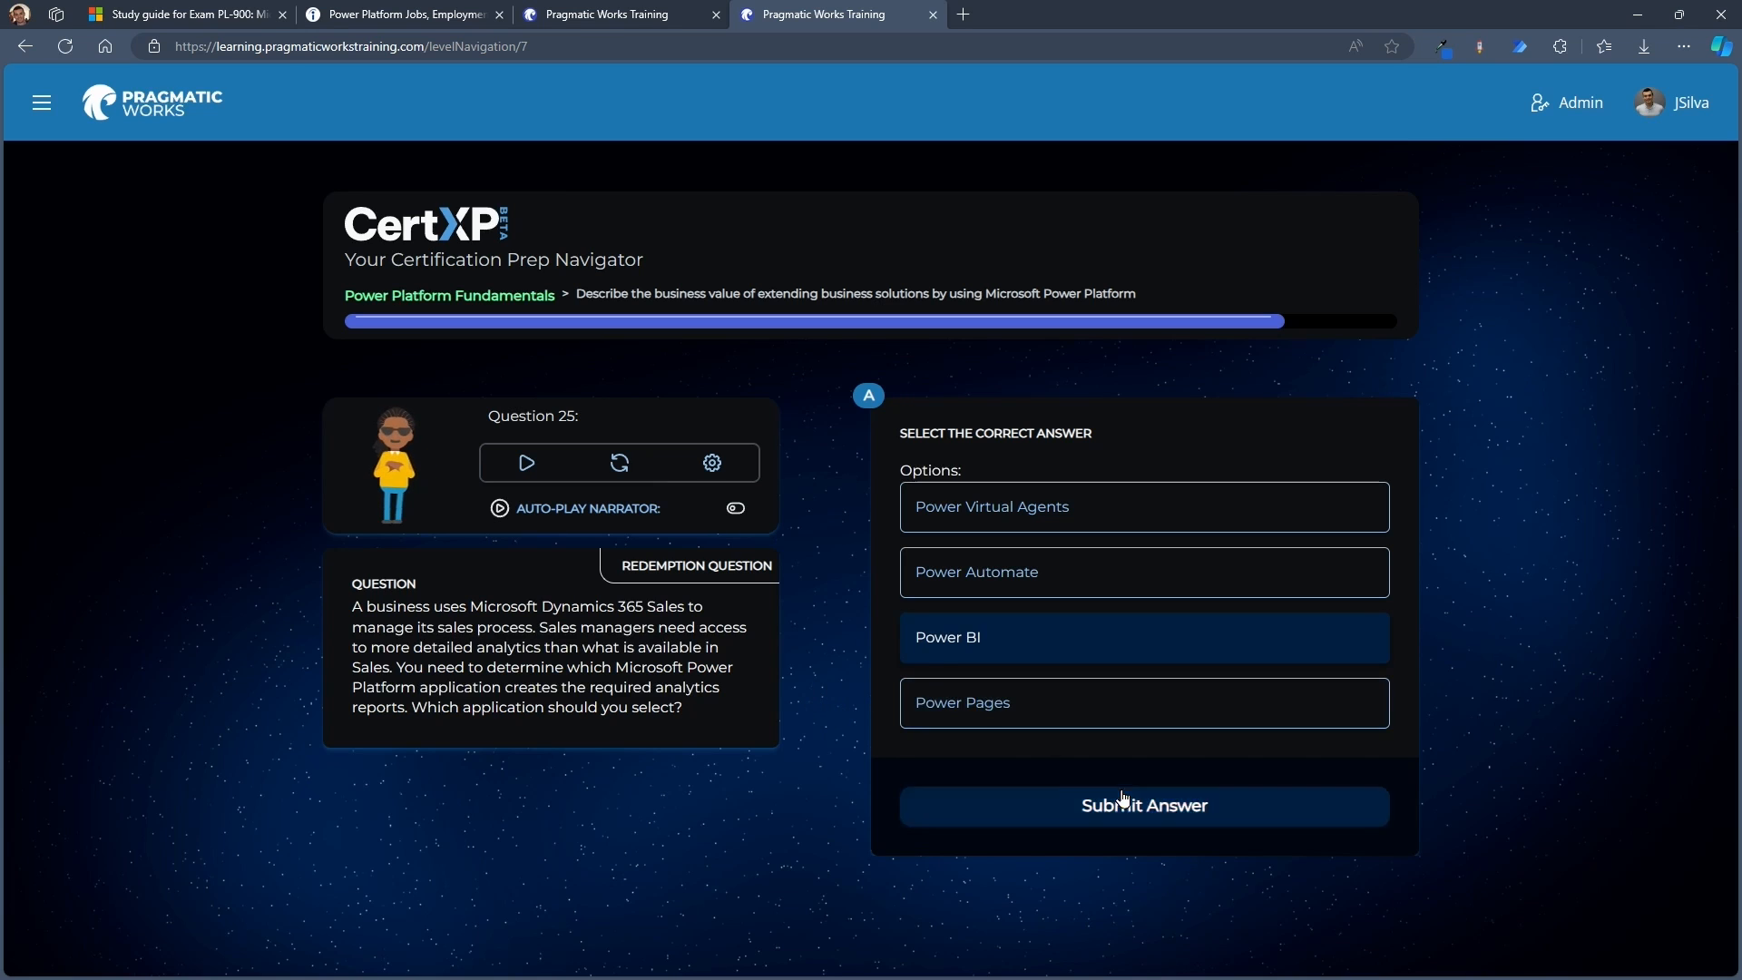
click(1142, 804)
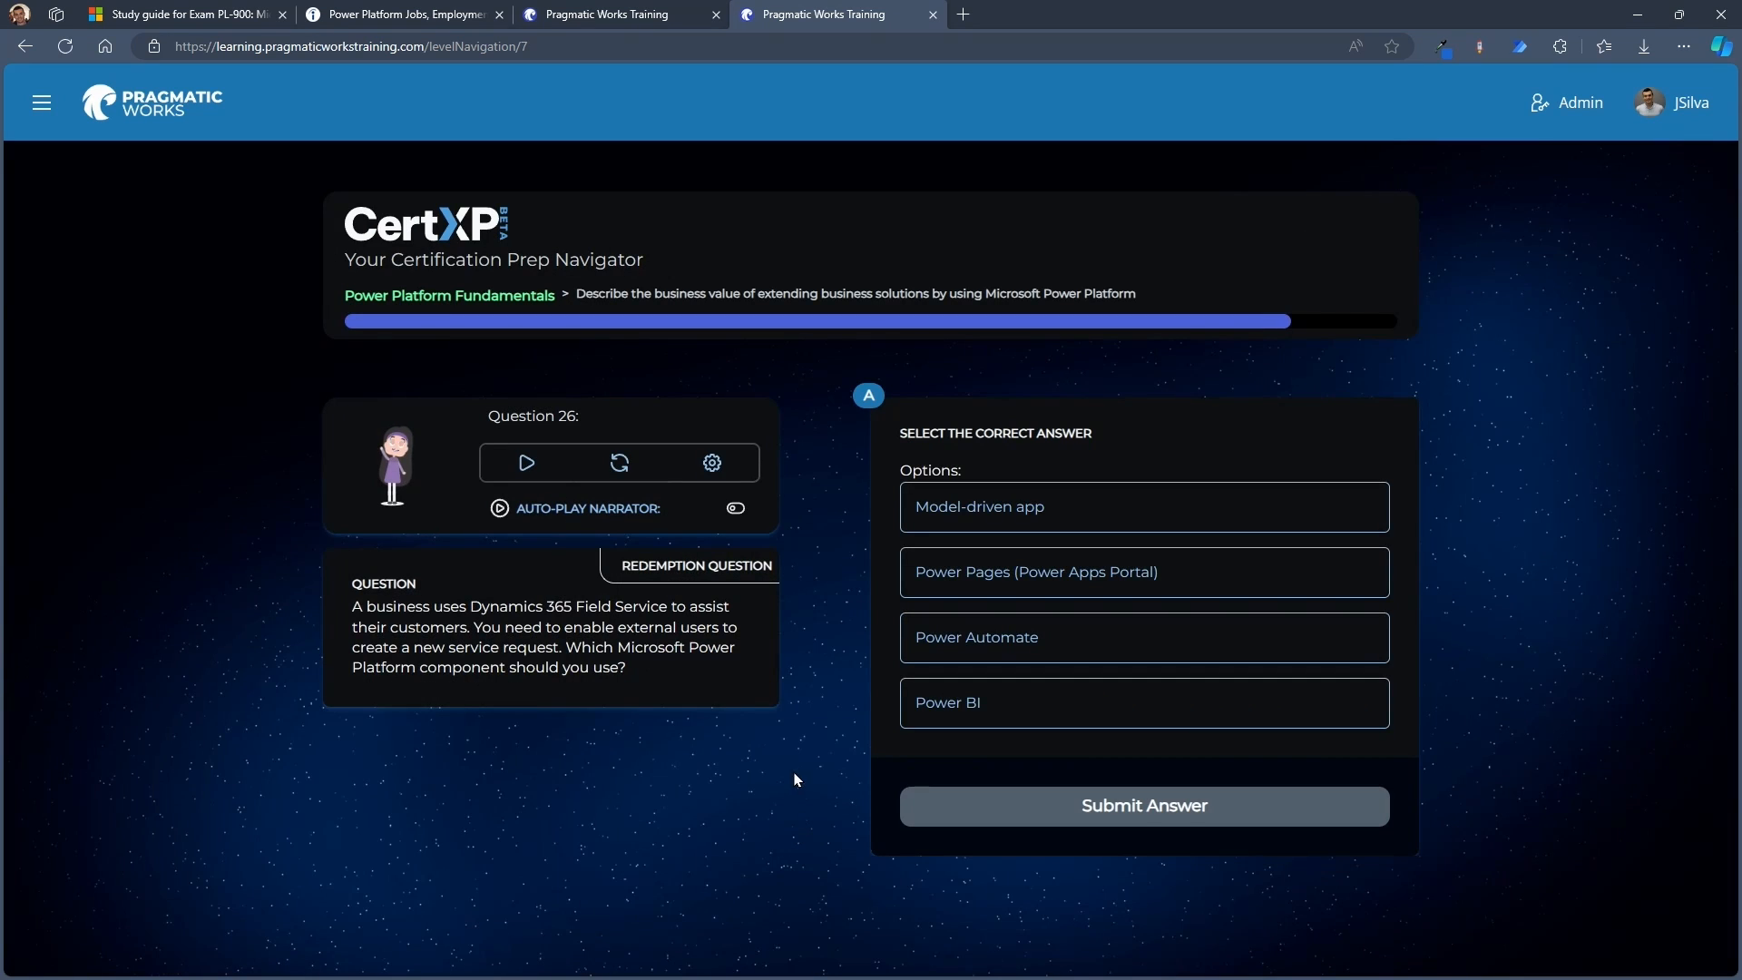
mouse_move(788, 662)
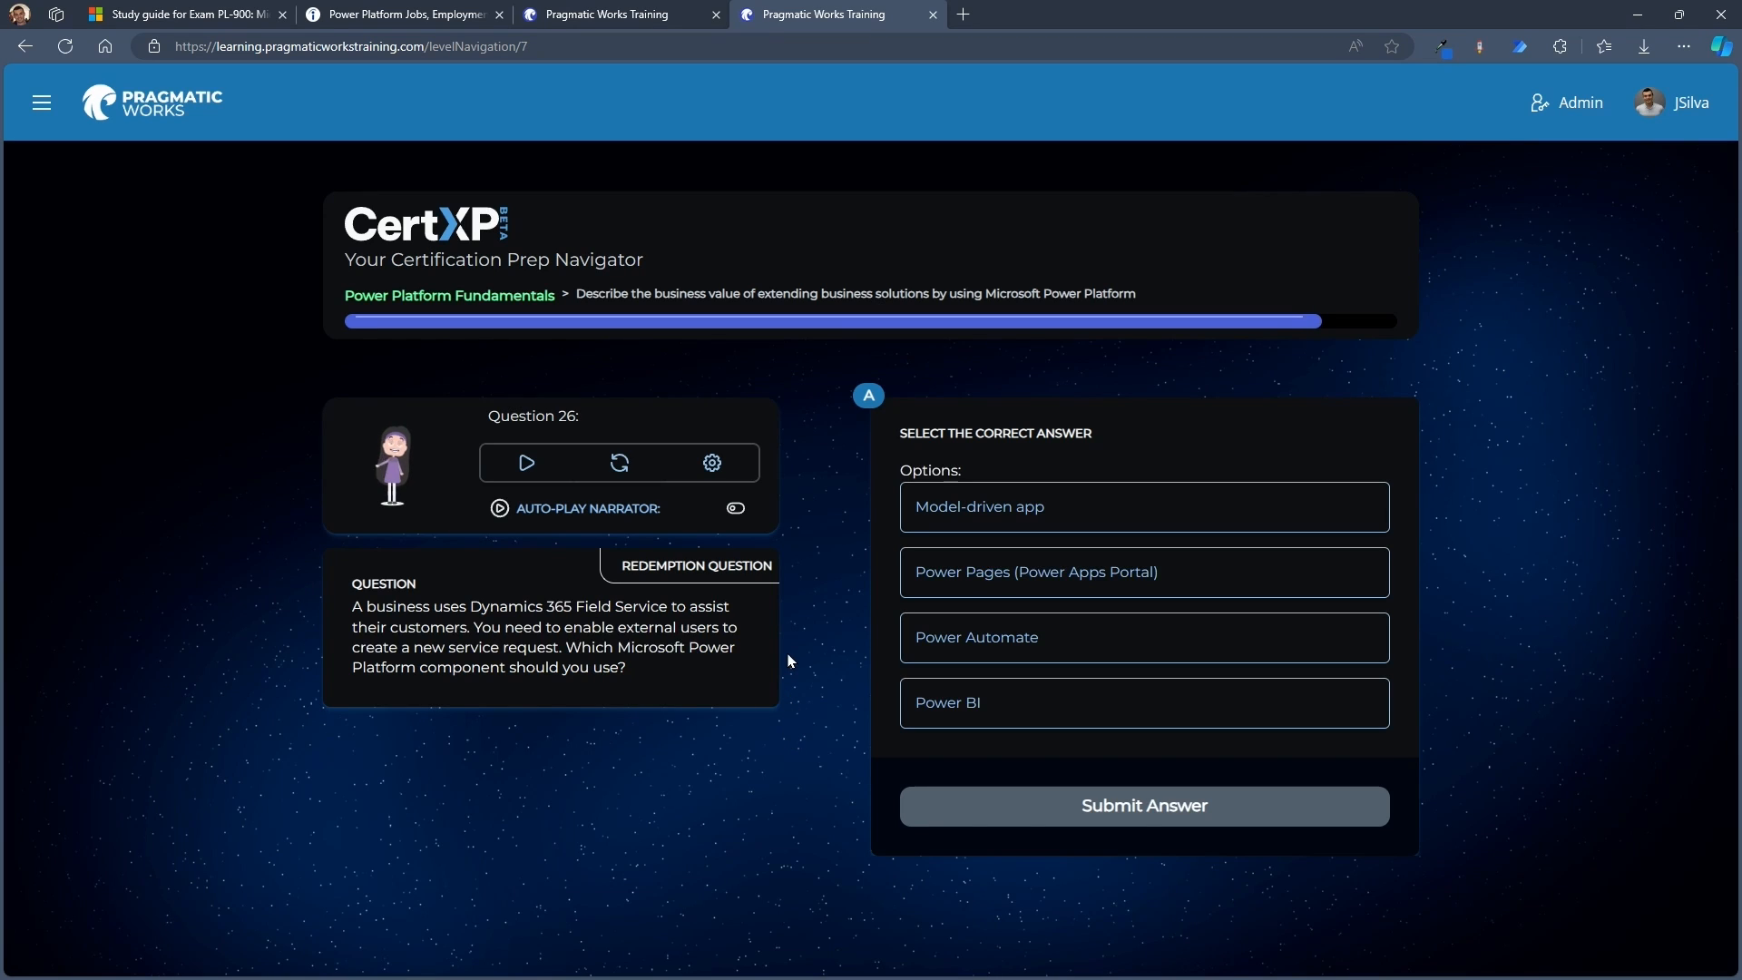
mouse_move(816, 671)
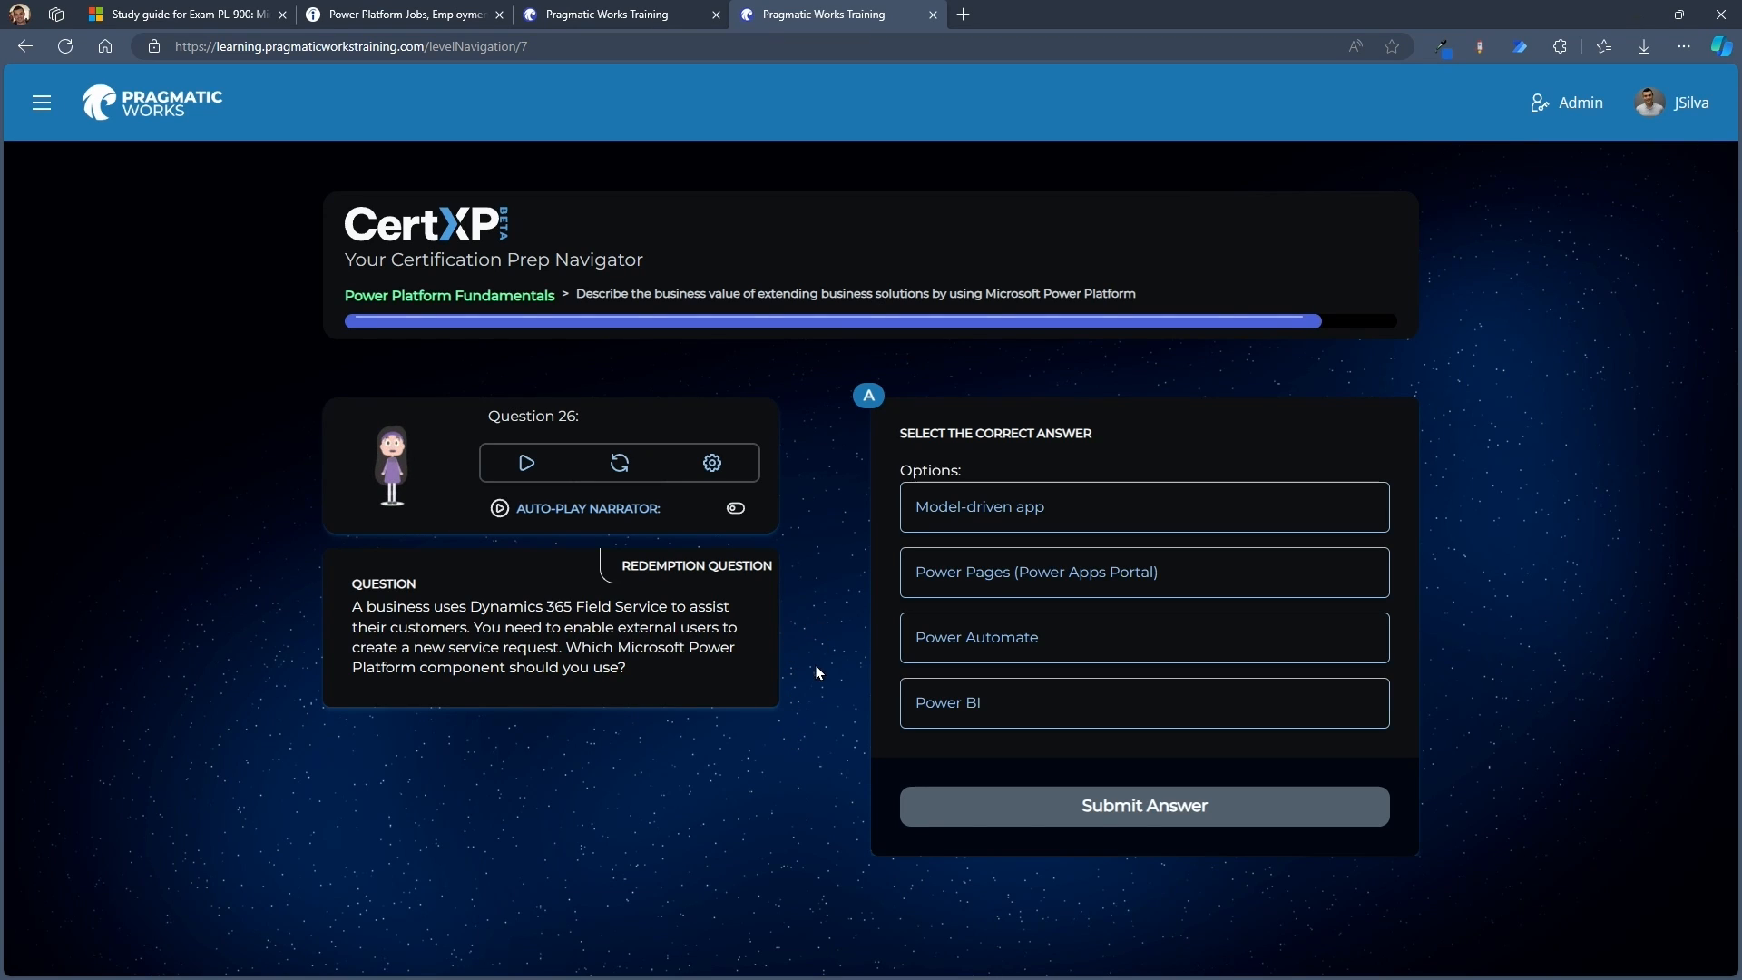
click(1143, 505)
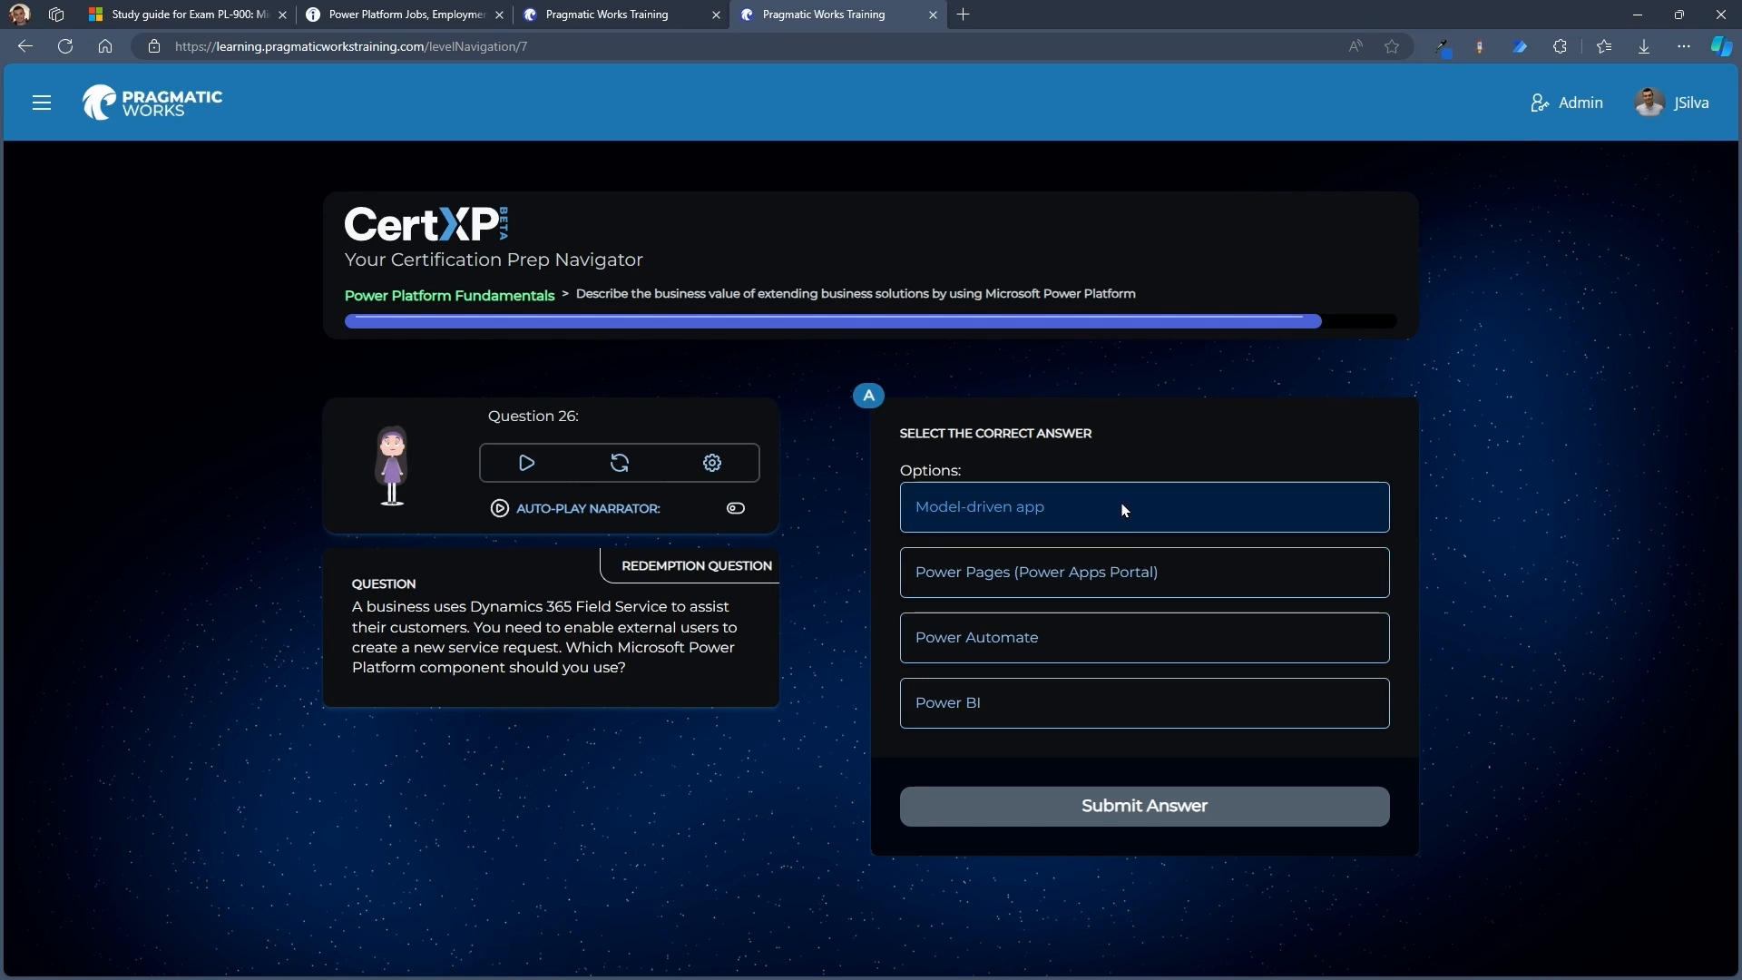
click(1142, 805)
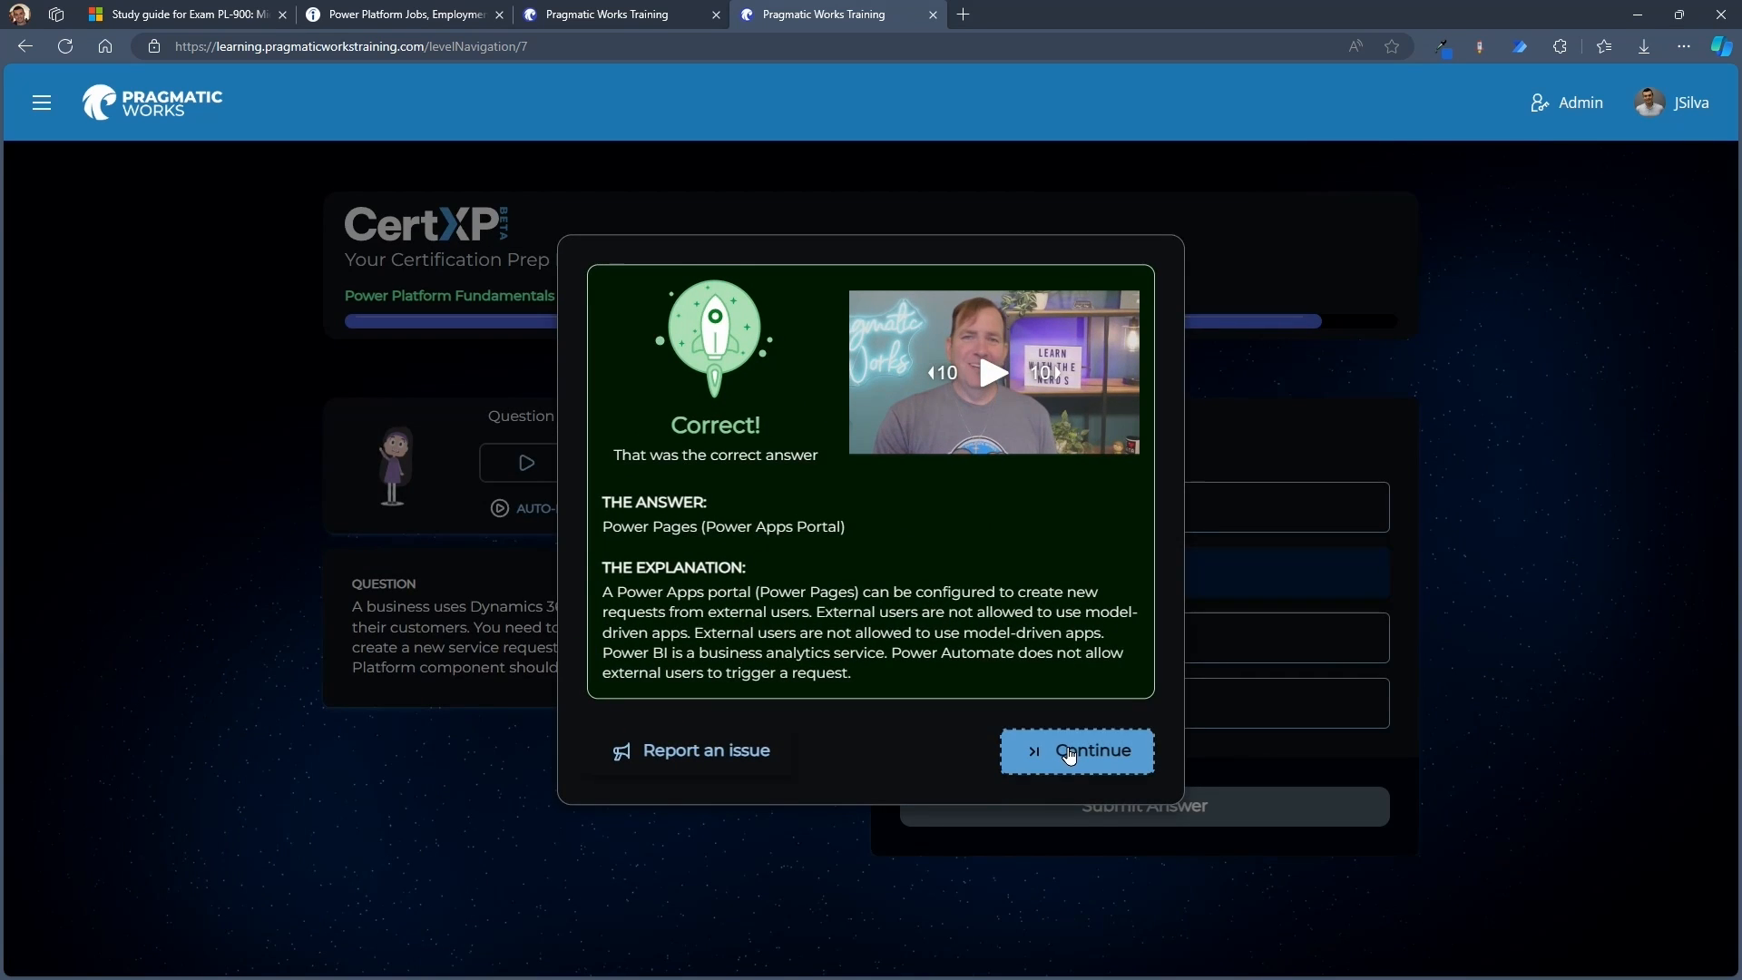
click(1074, 750)
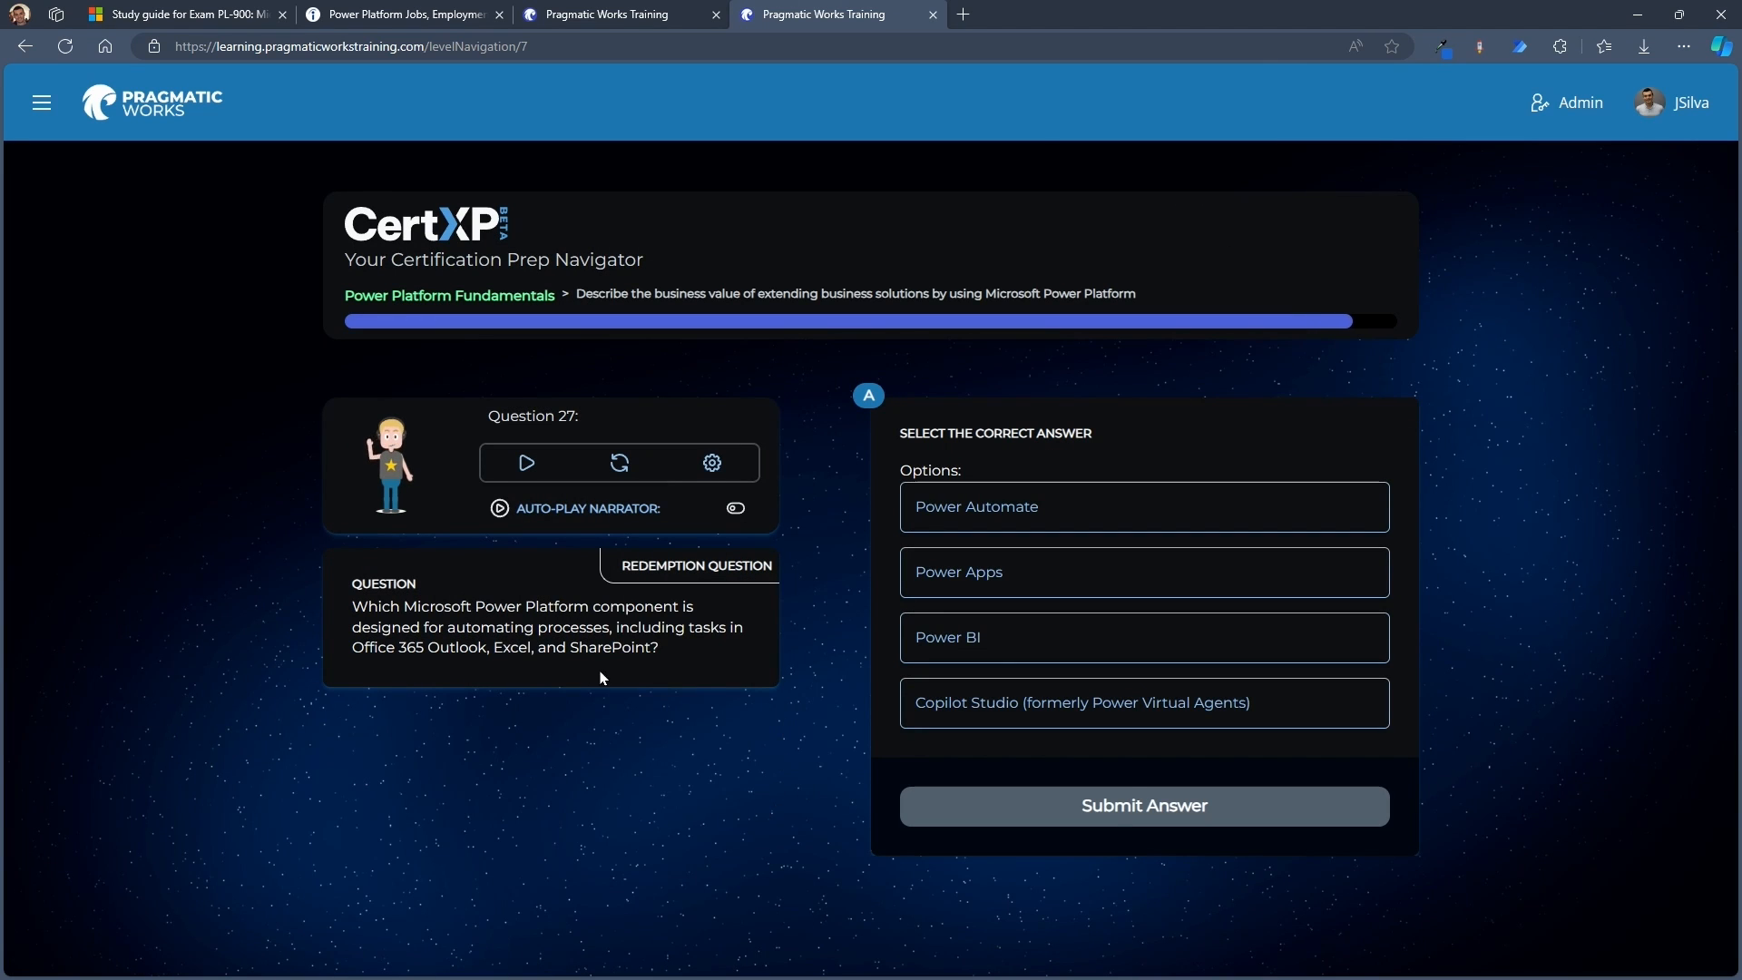
Answer the automation and support-tickets questions, finishing the session at 40%
click(1142, 805)
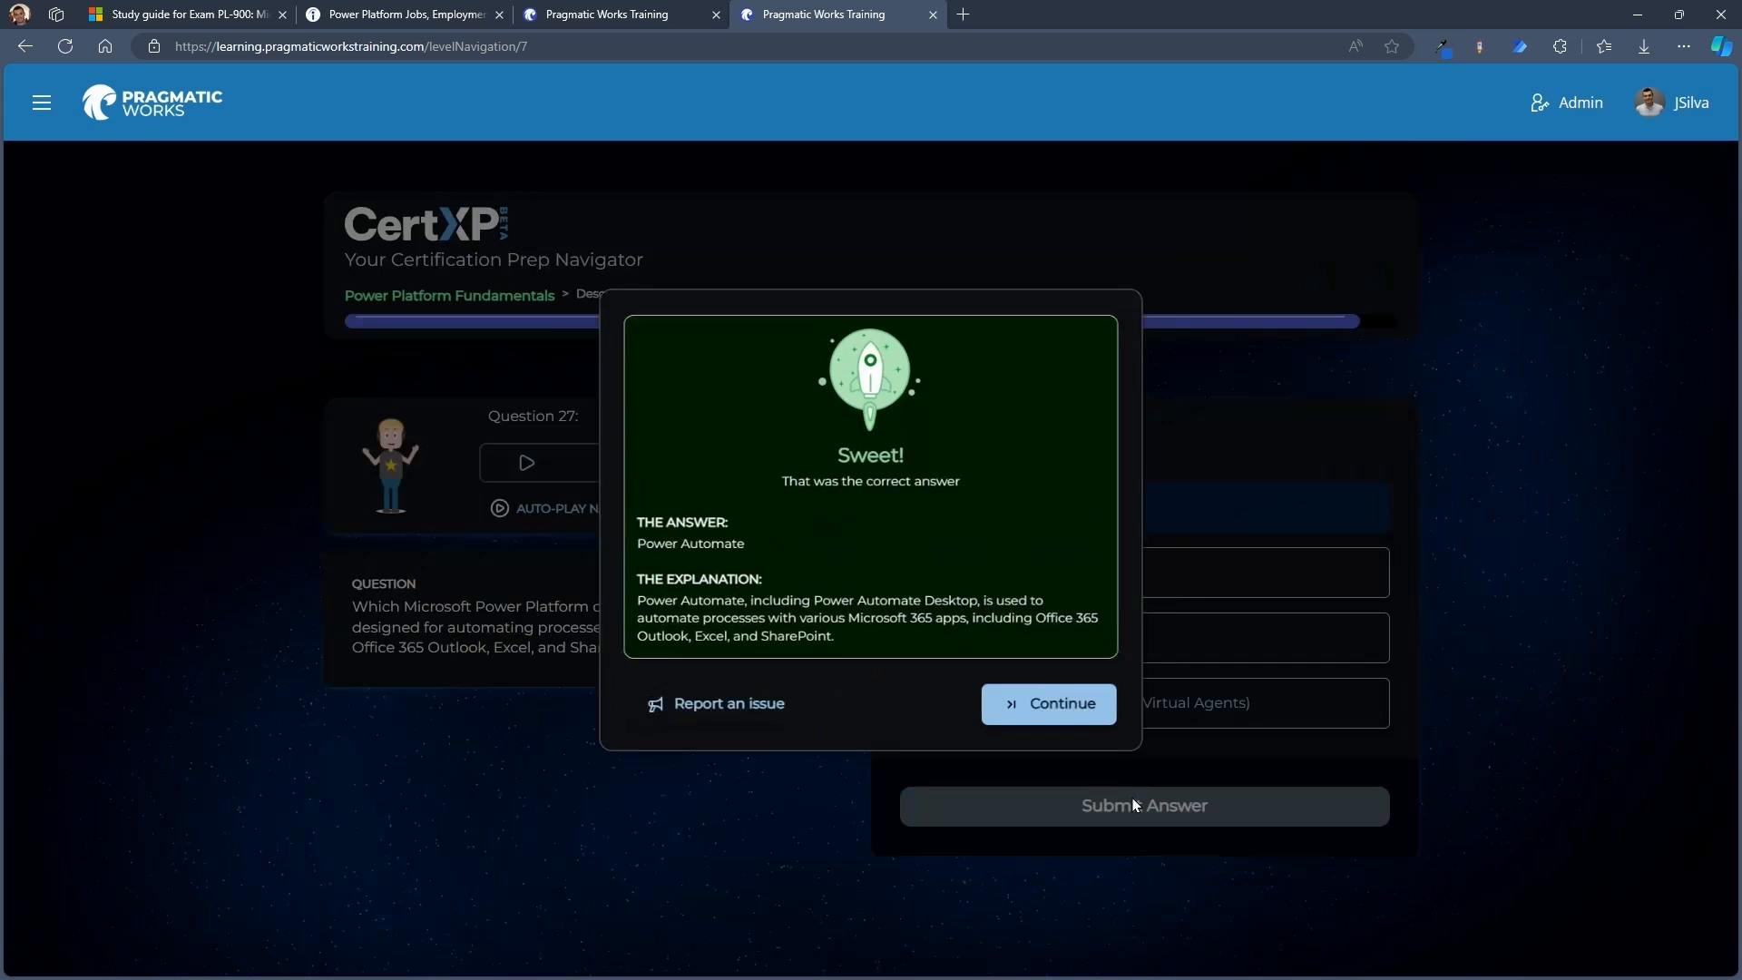
click(1045, 703)
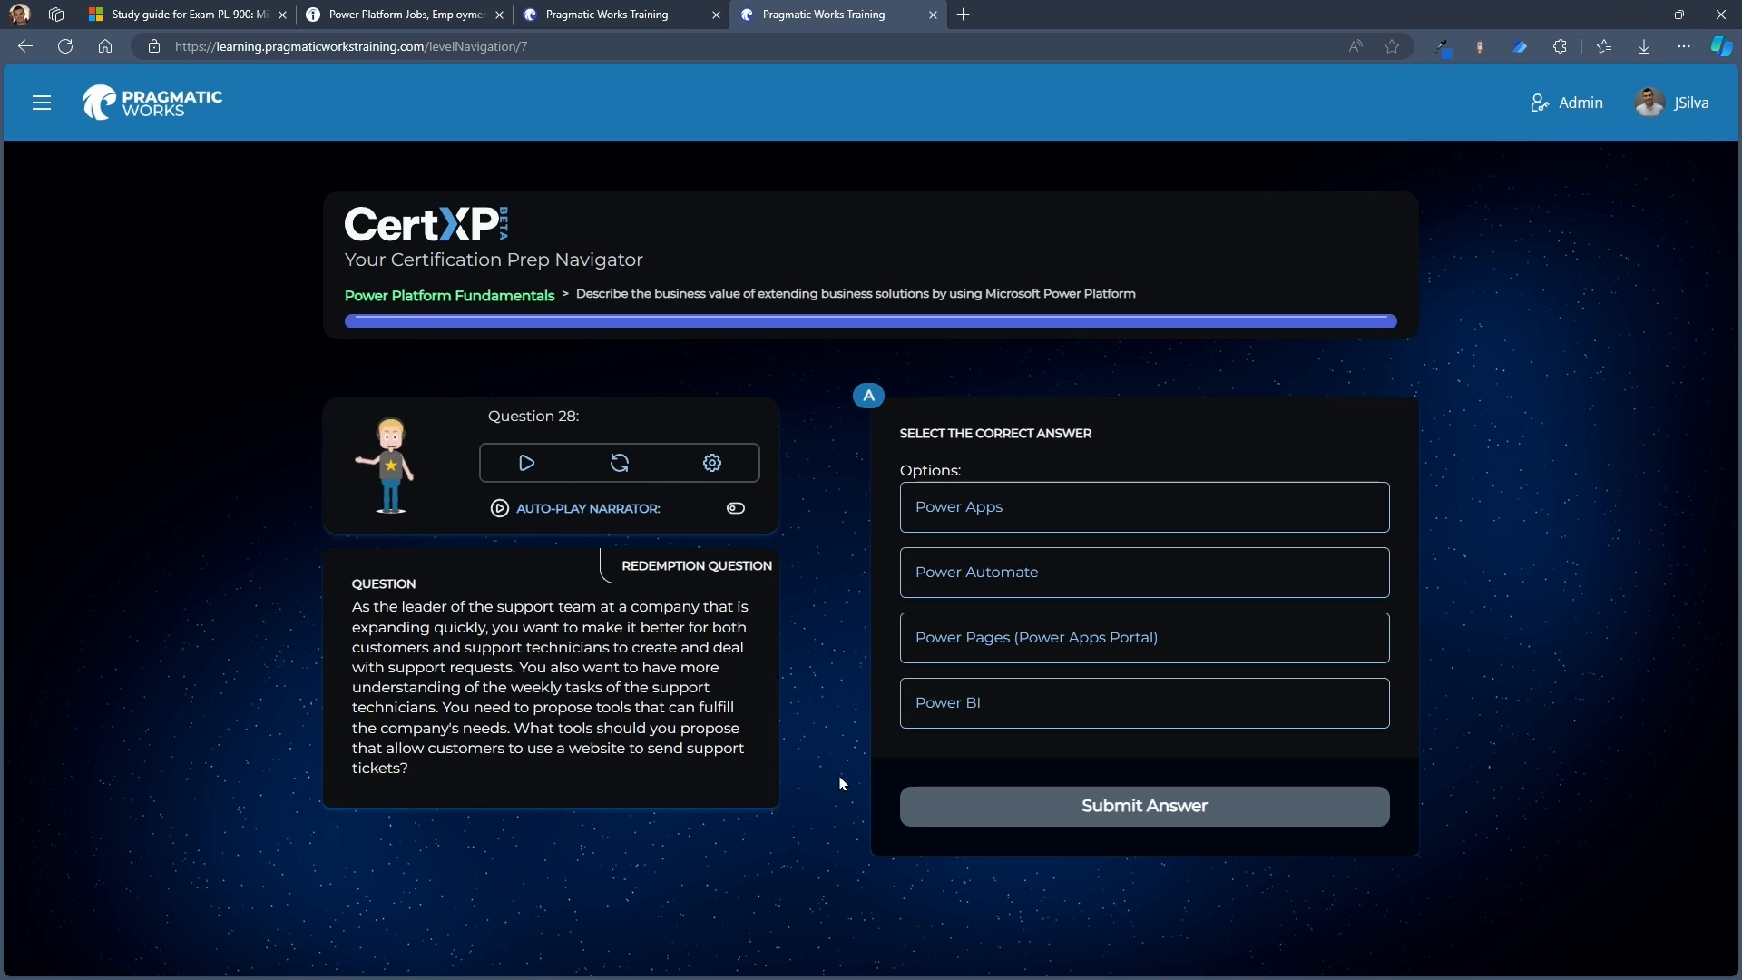
click(1142, 804)
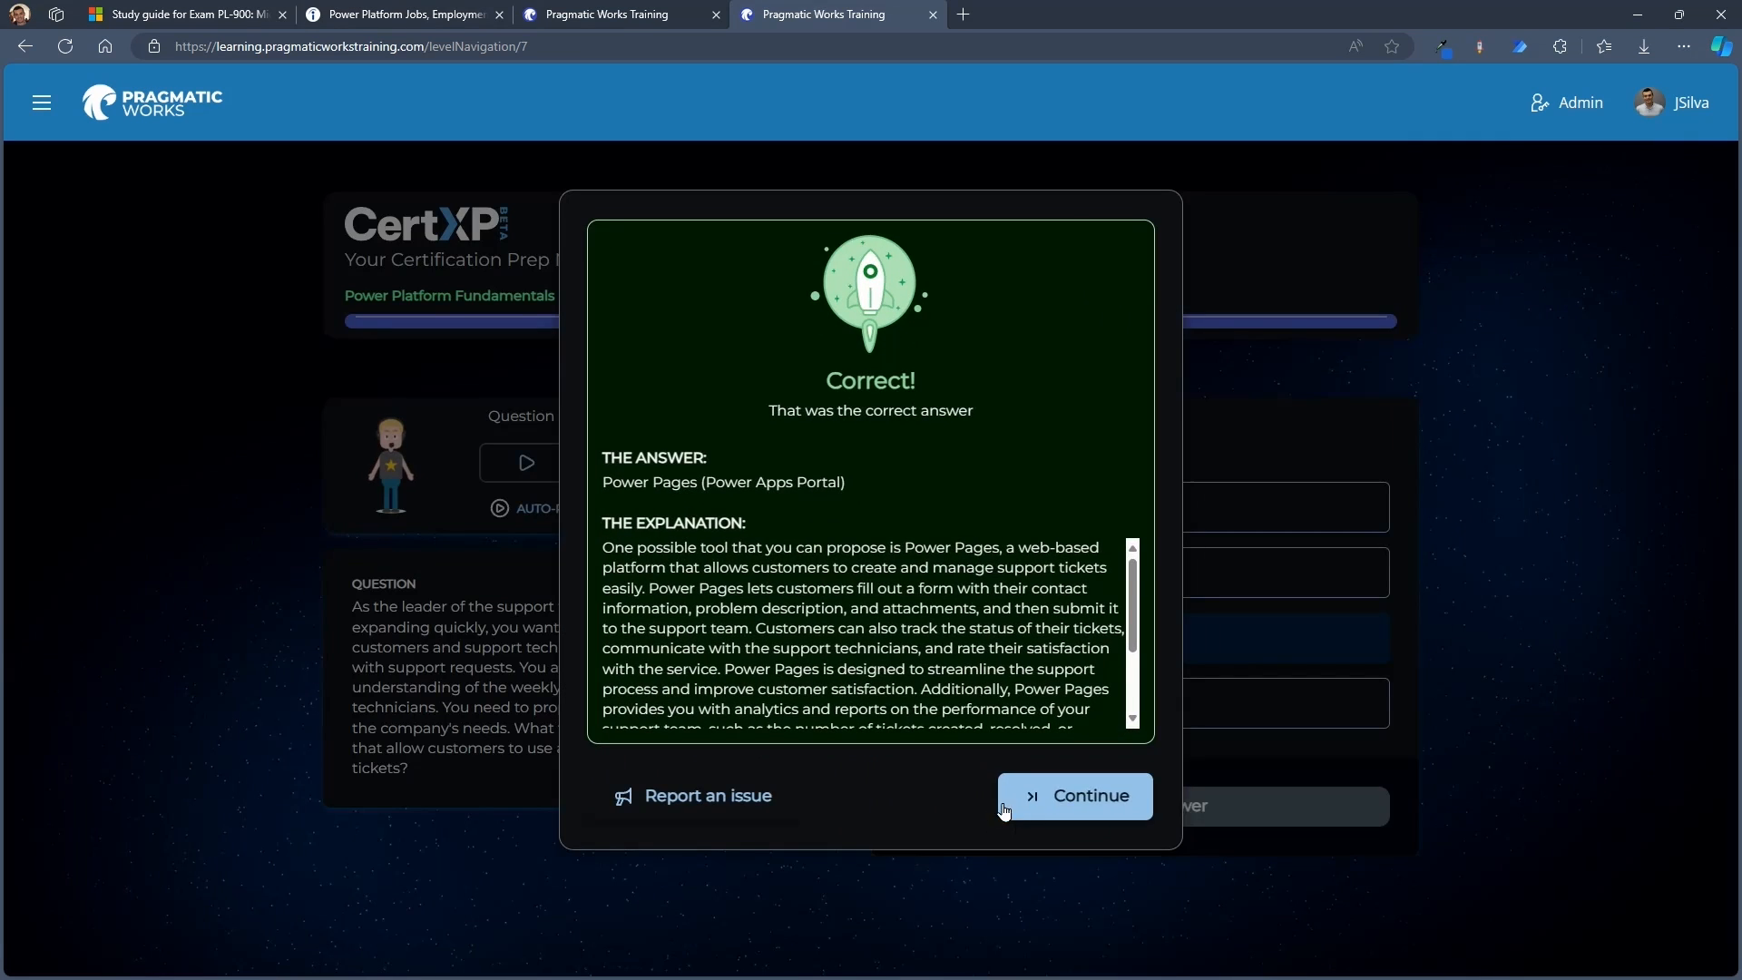
click(1074, 796)
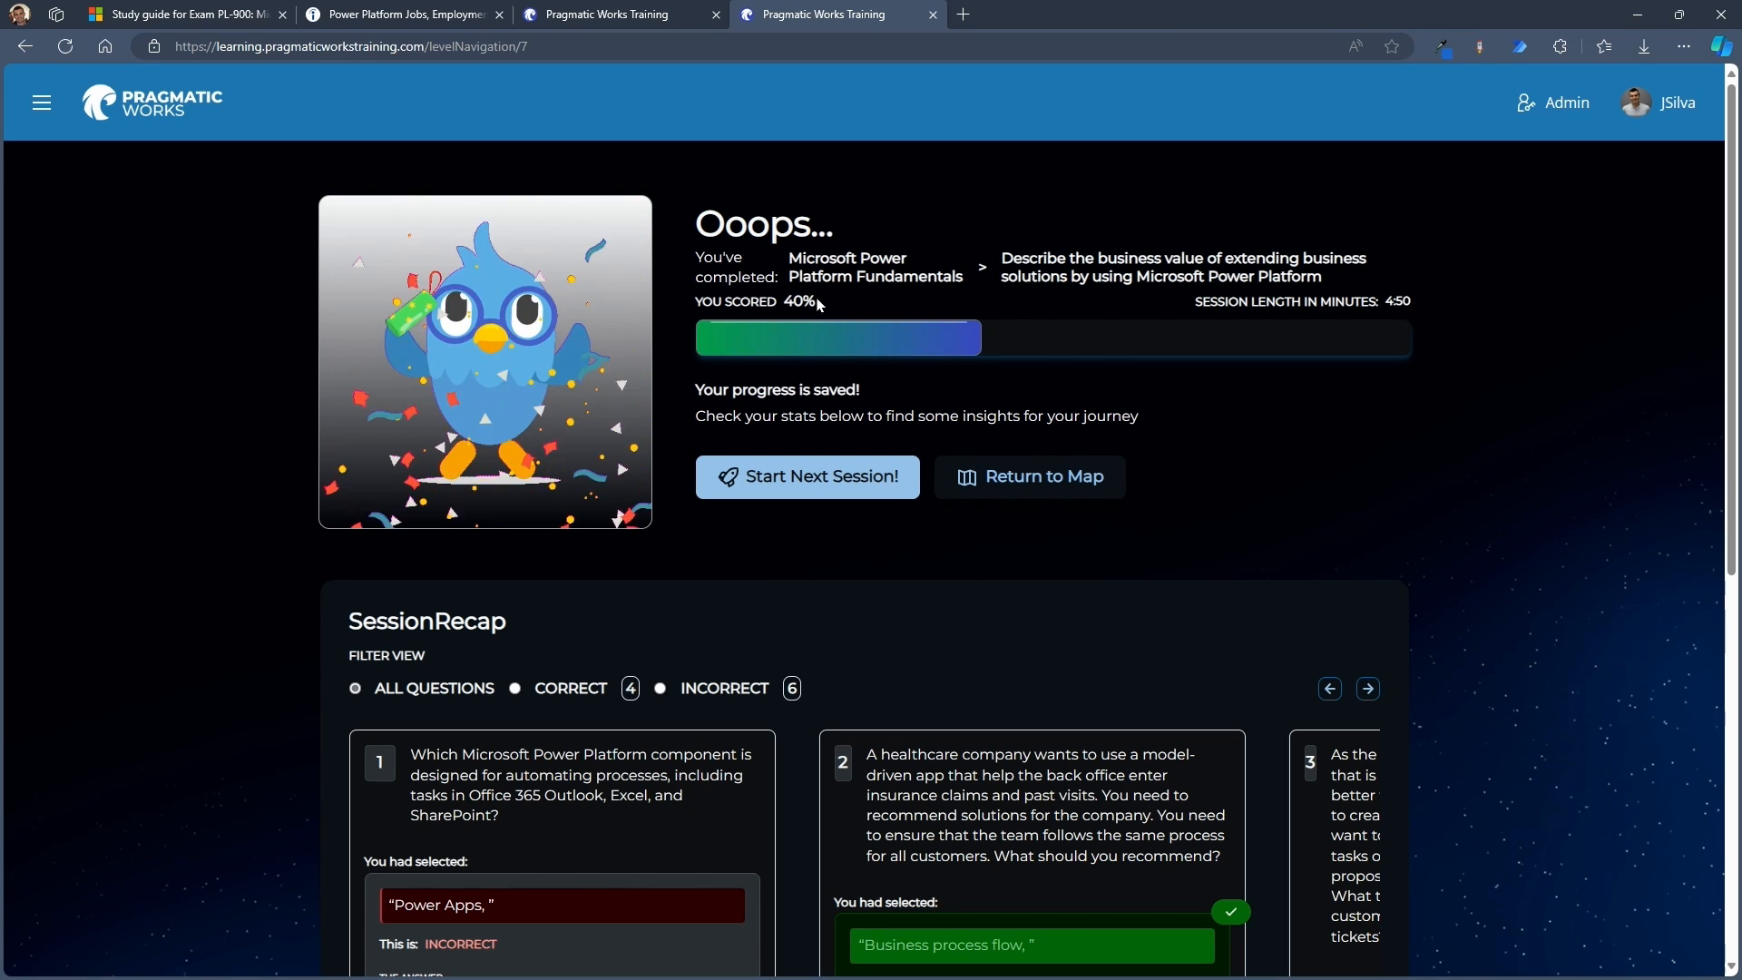
mouse_move(1534, 425)
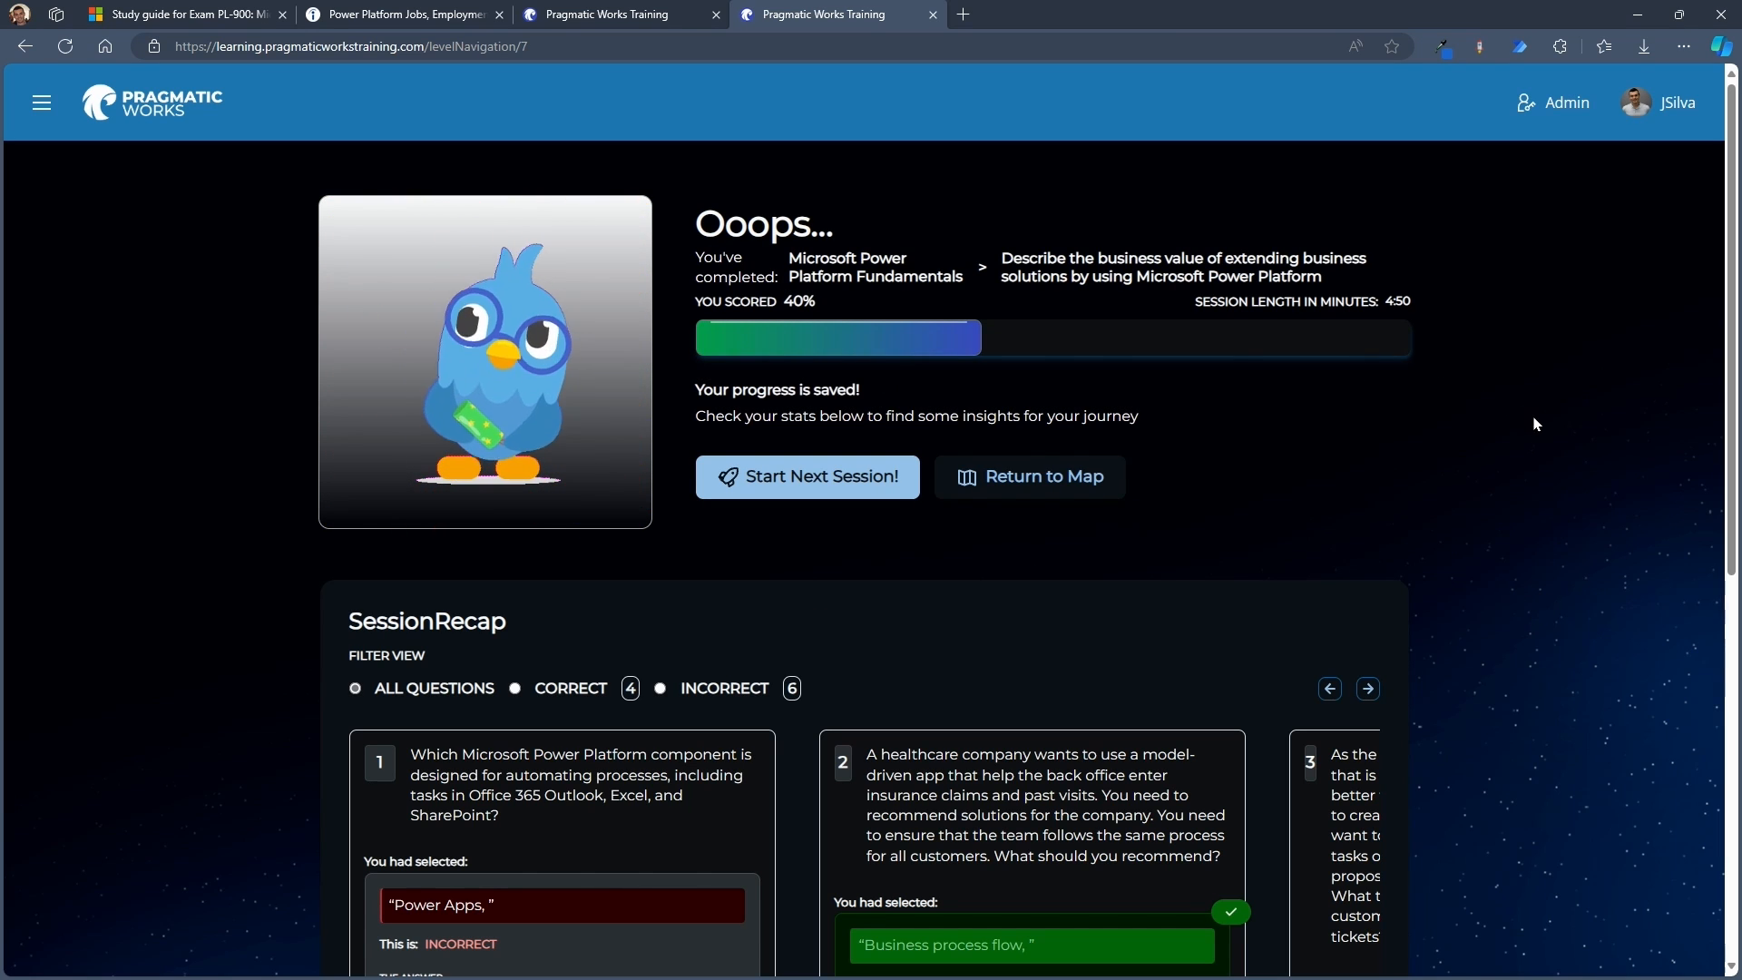
Page through the session recap questions, then return to the Power Platform Fundamentals map
scroll(down, 3)
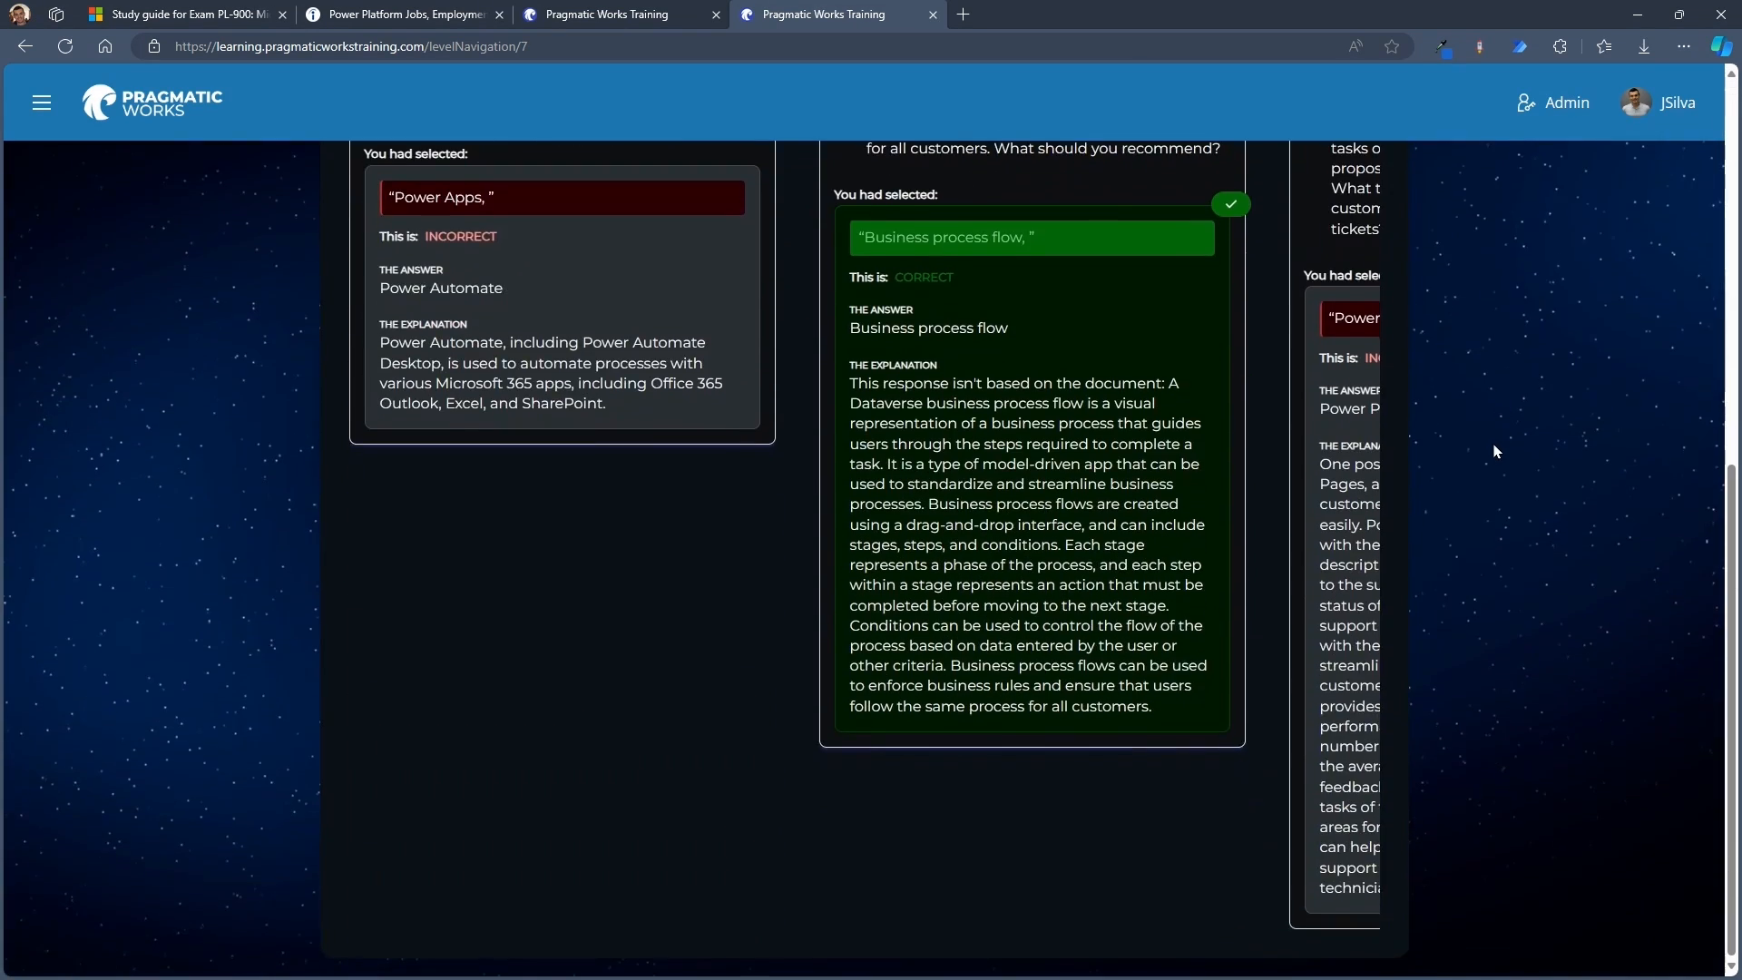
scroll(up, 3)
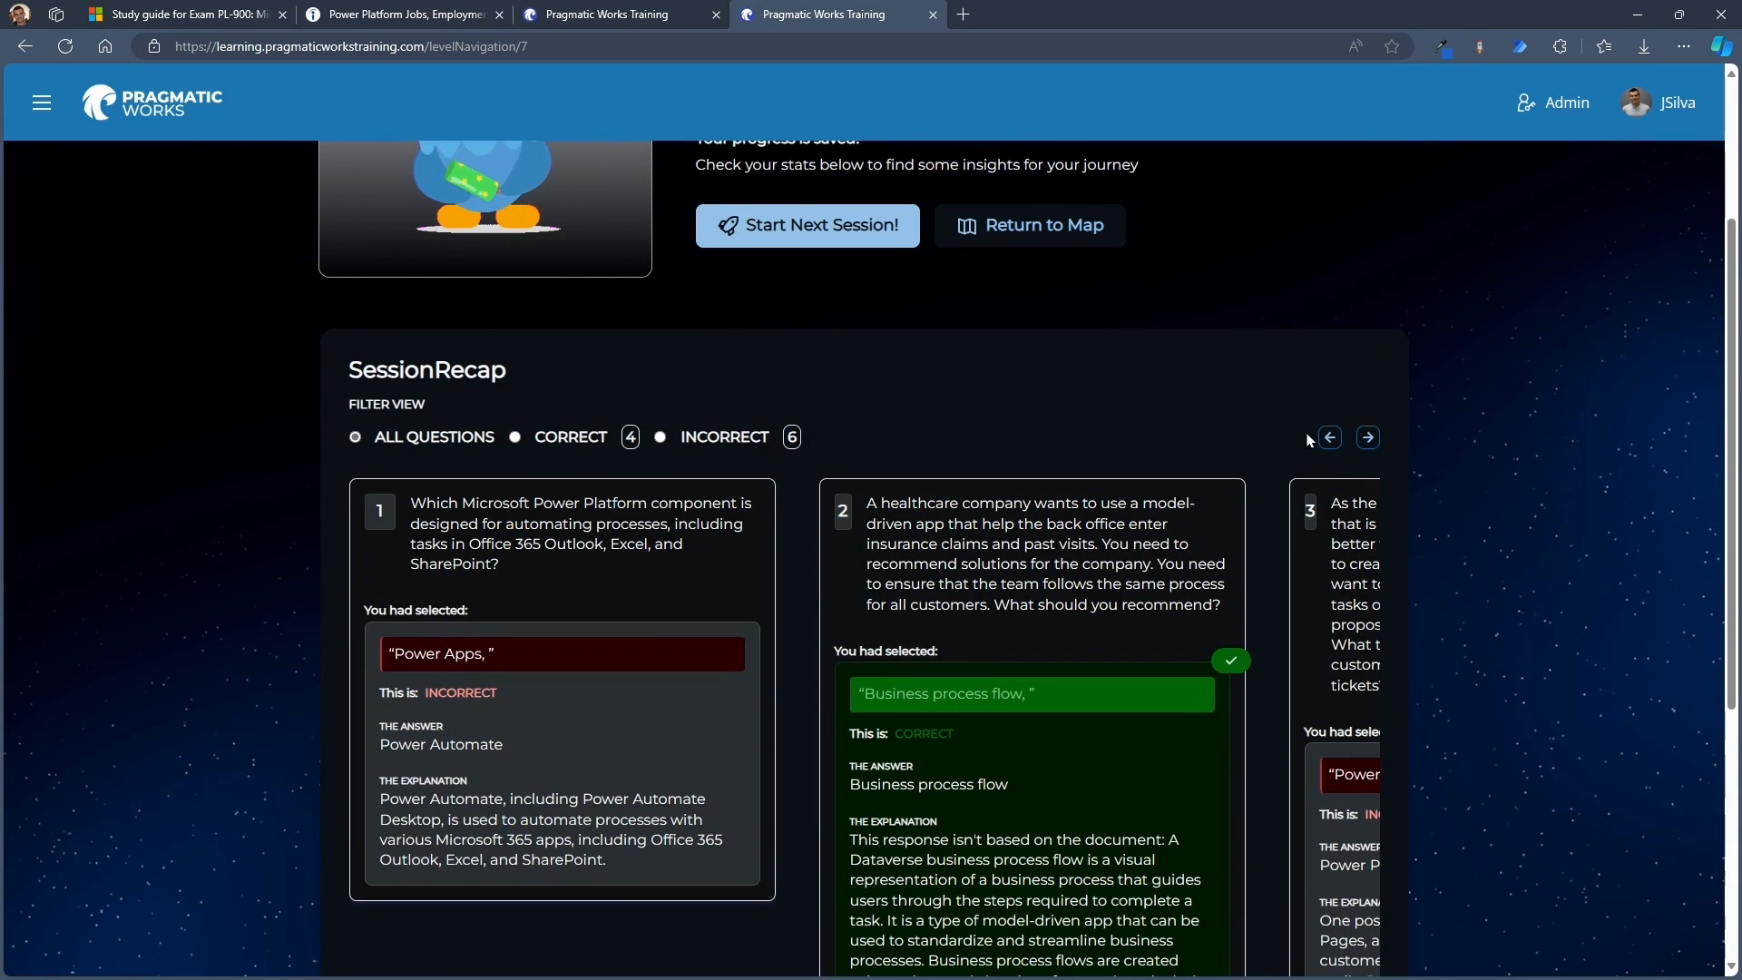
click(1368, 436)
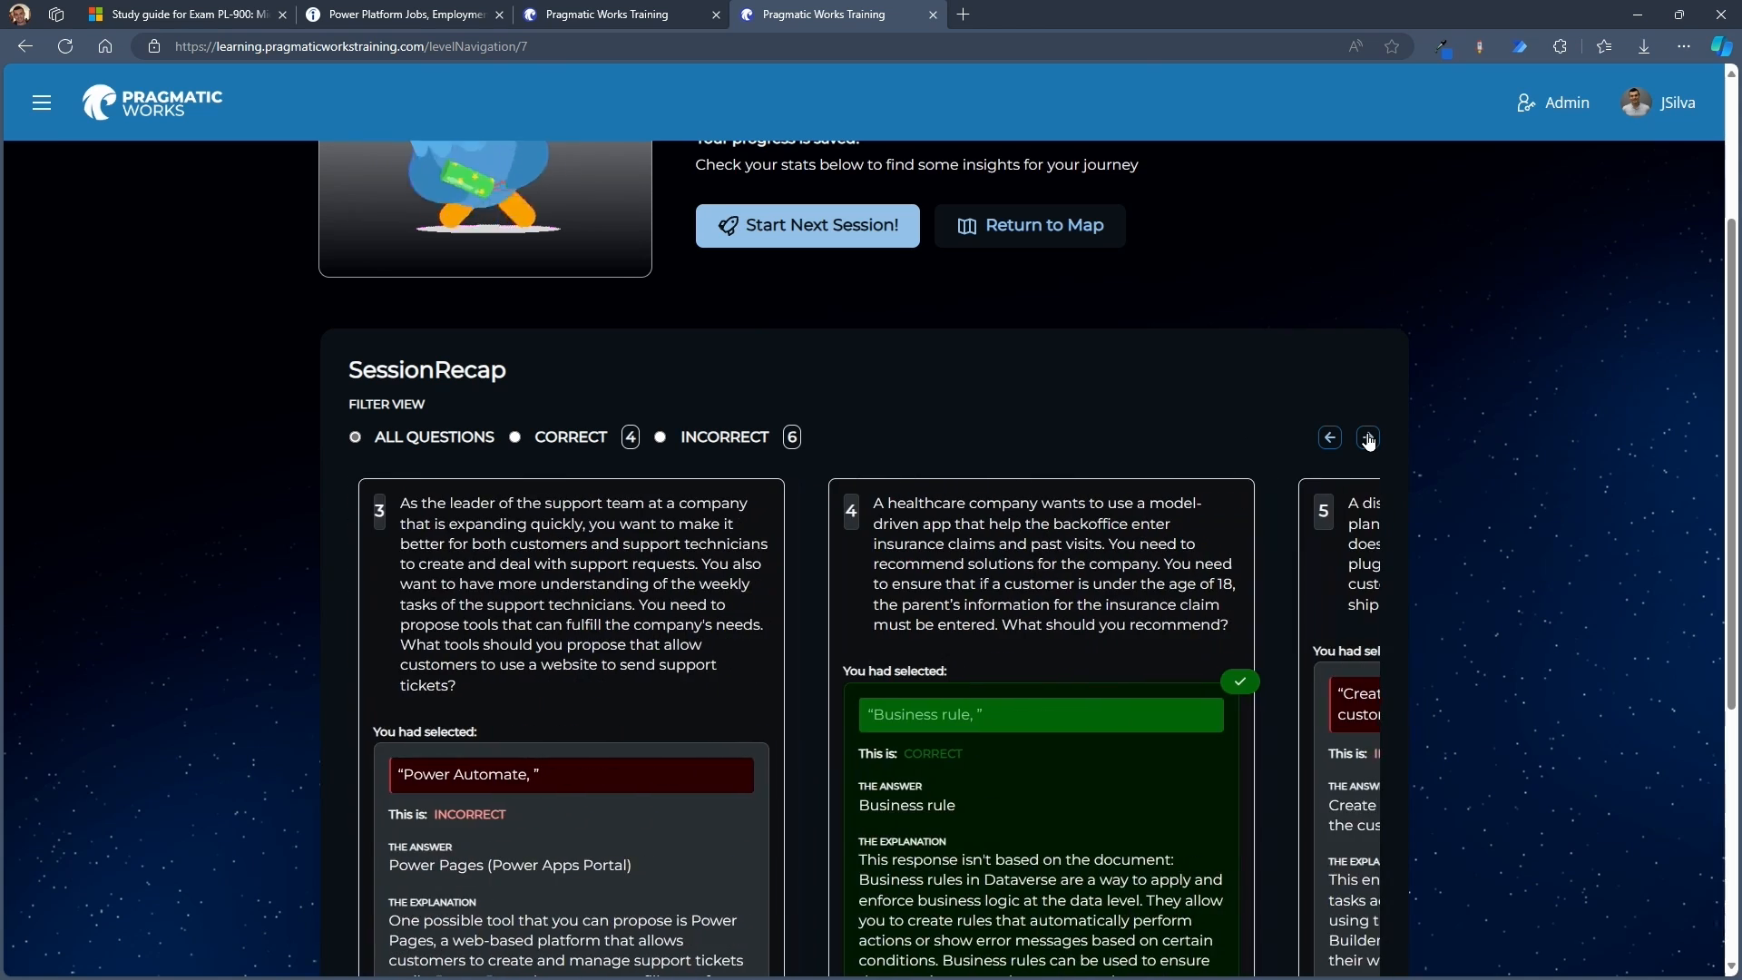
click(1367, 440)
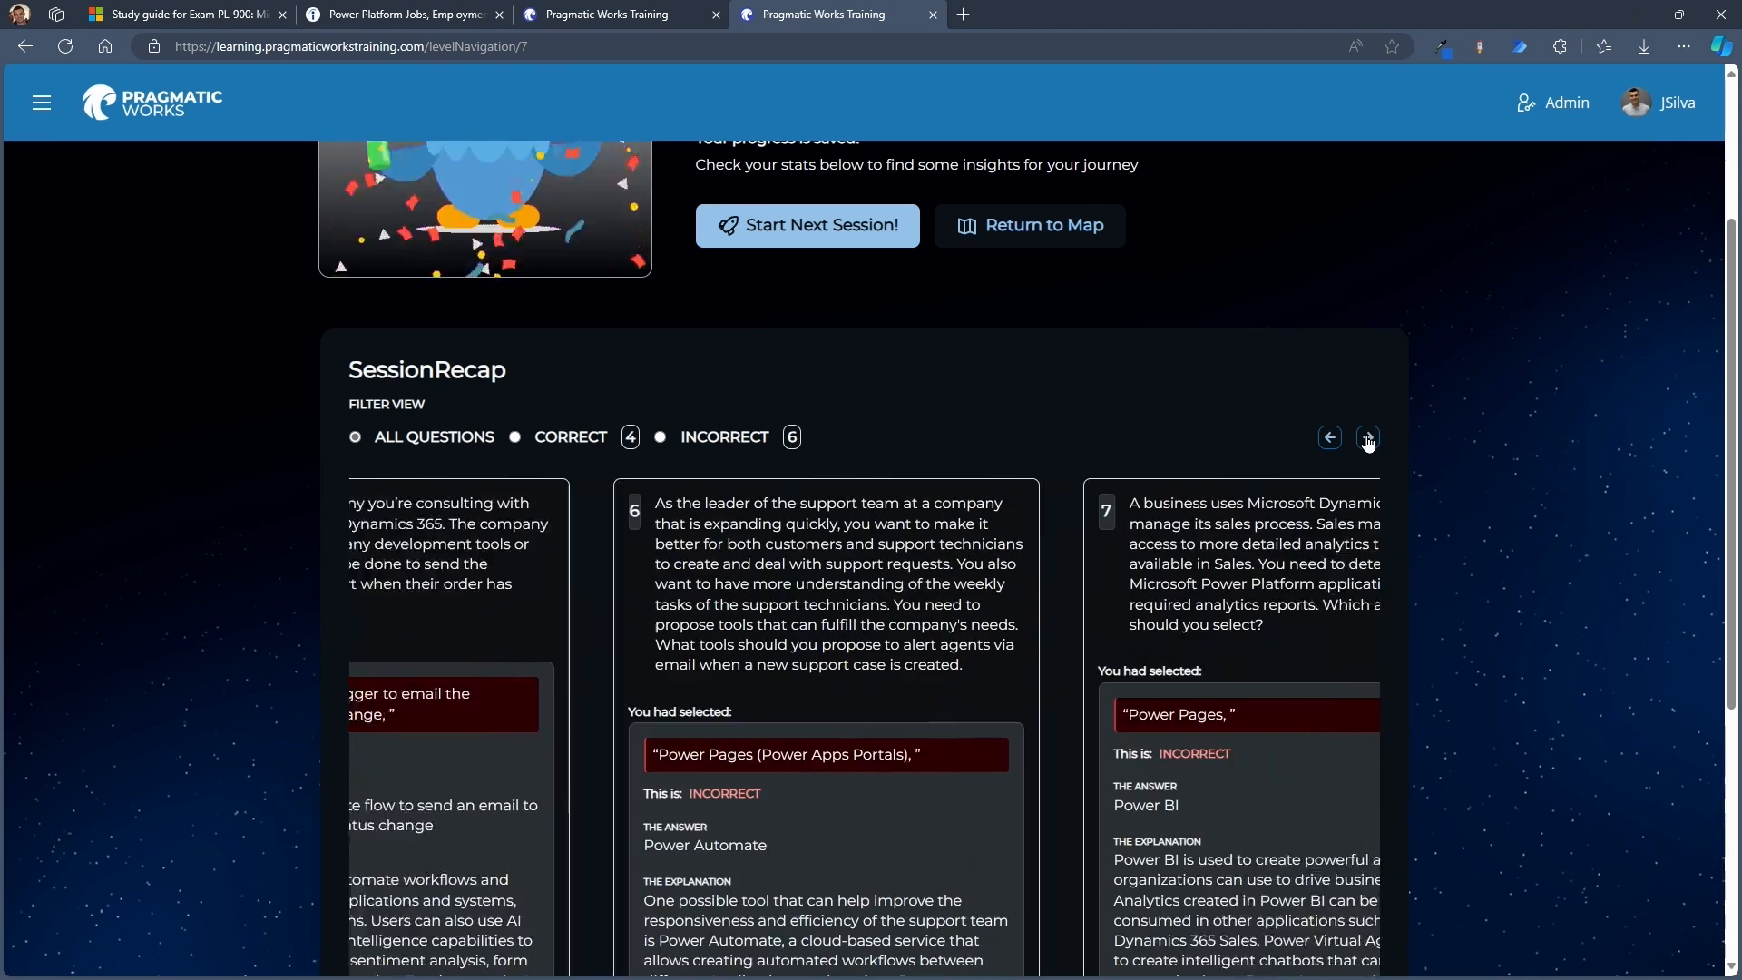
scroll(up, 3)
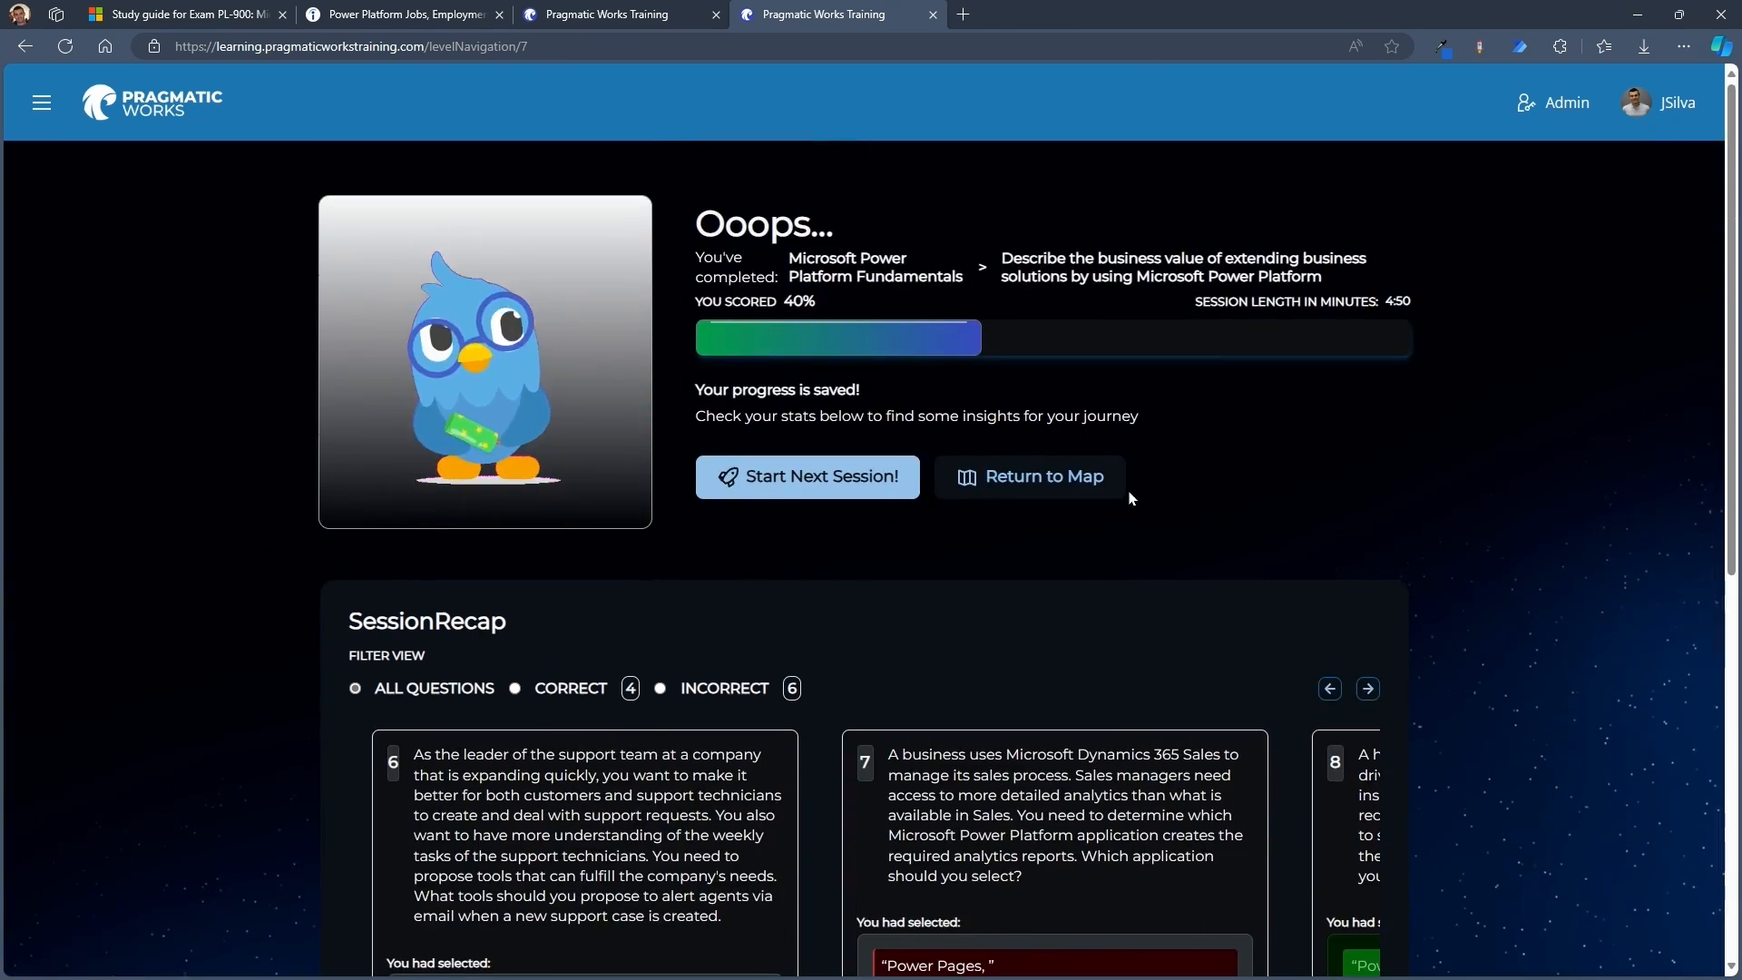
scroll(down, 3)
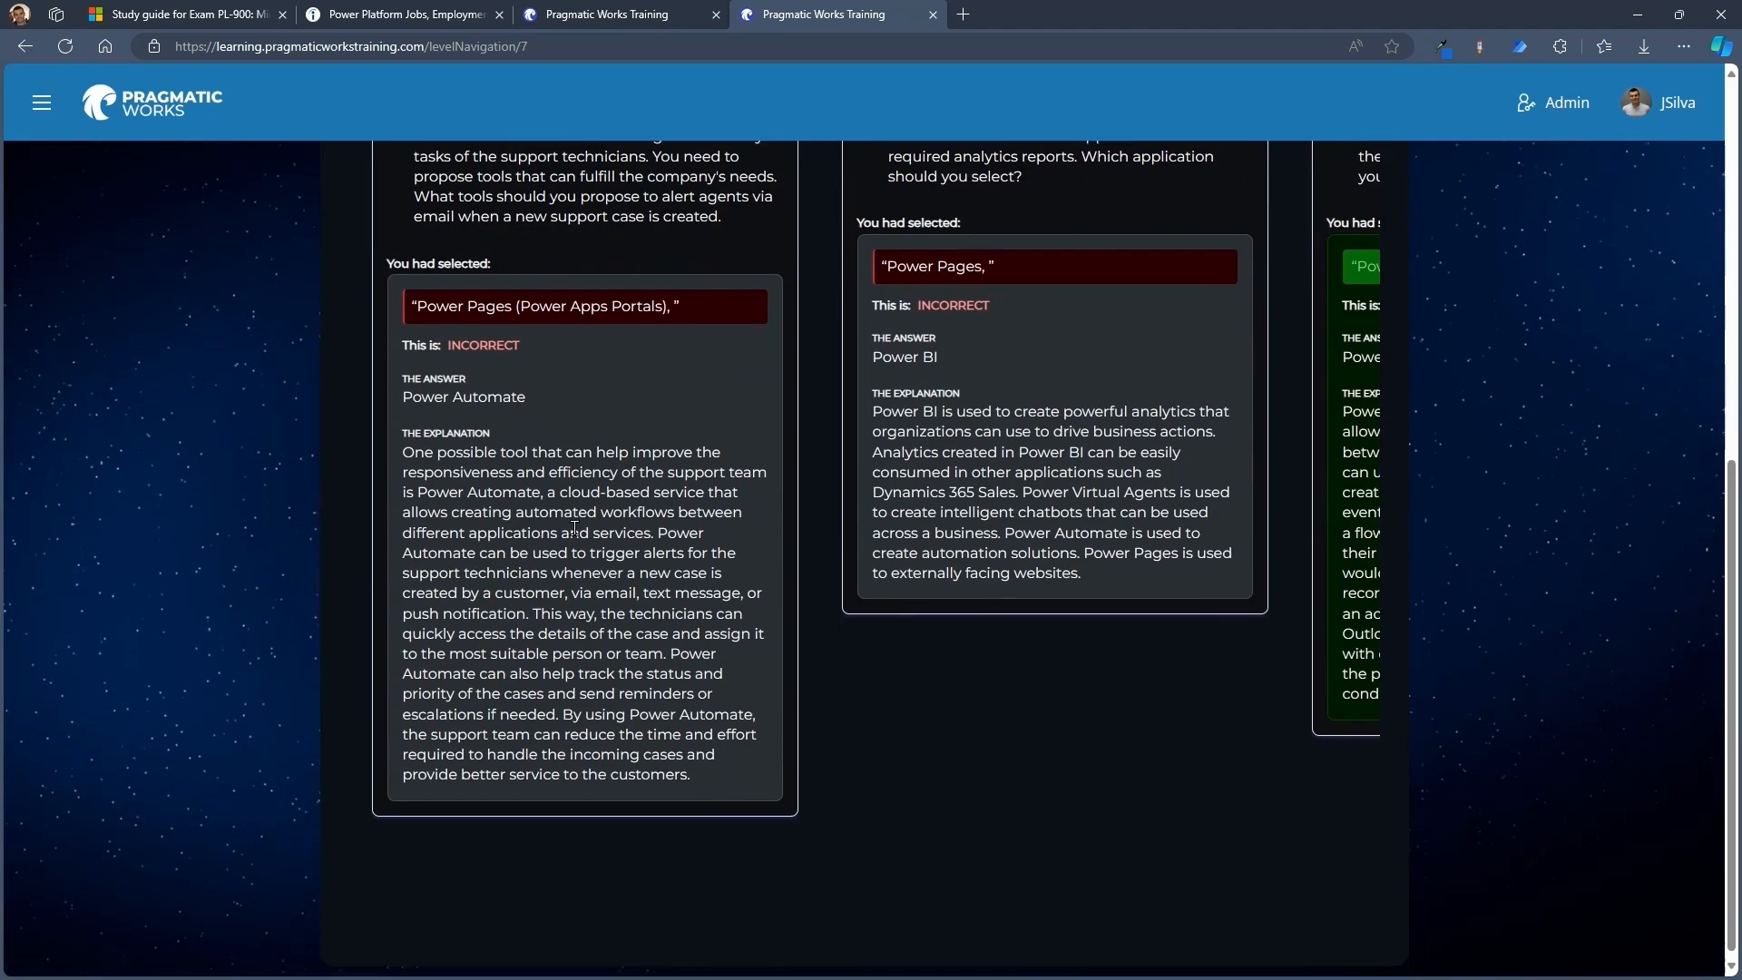
scroll(up, 3)
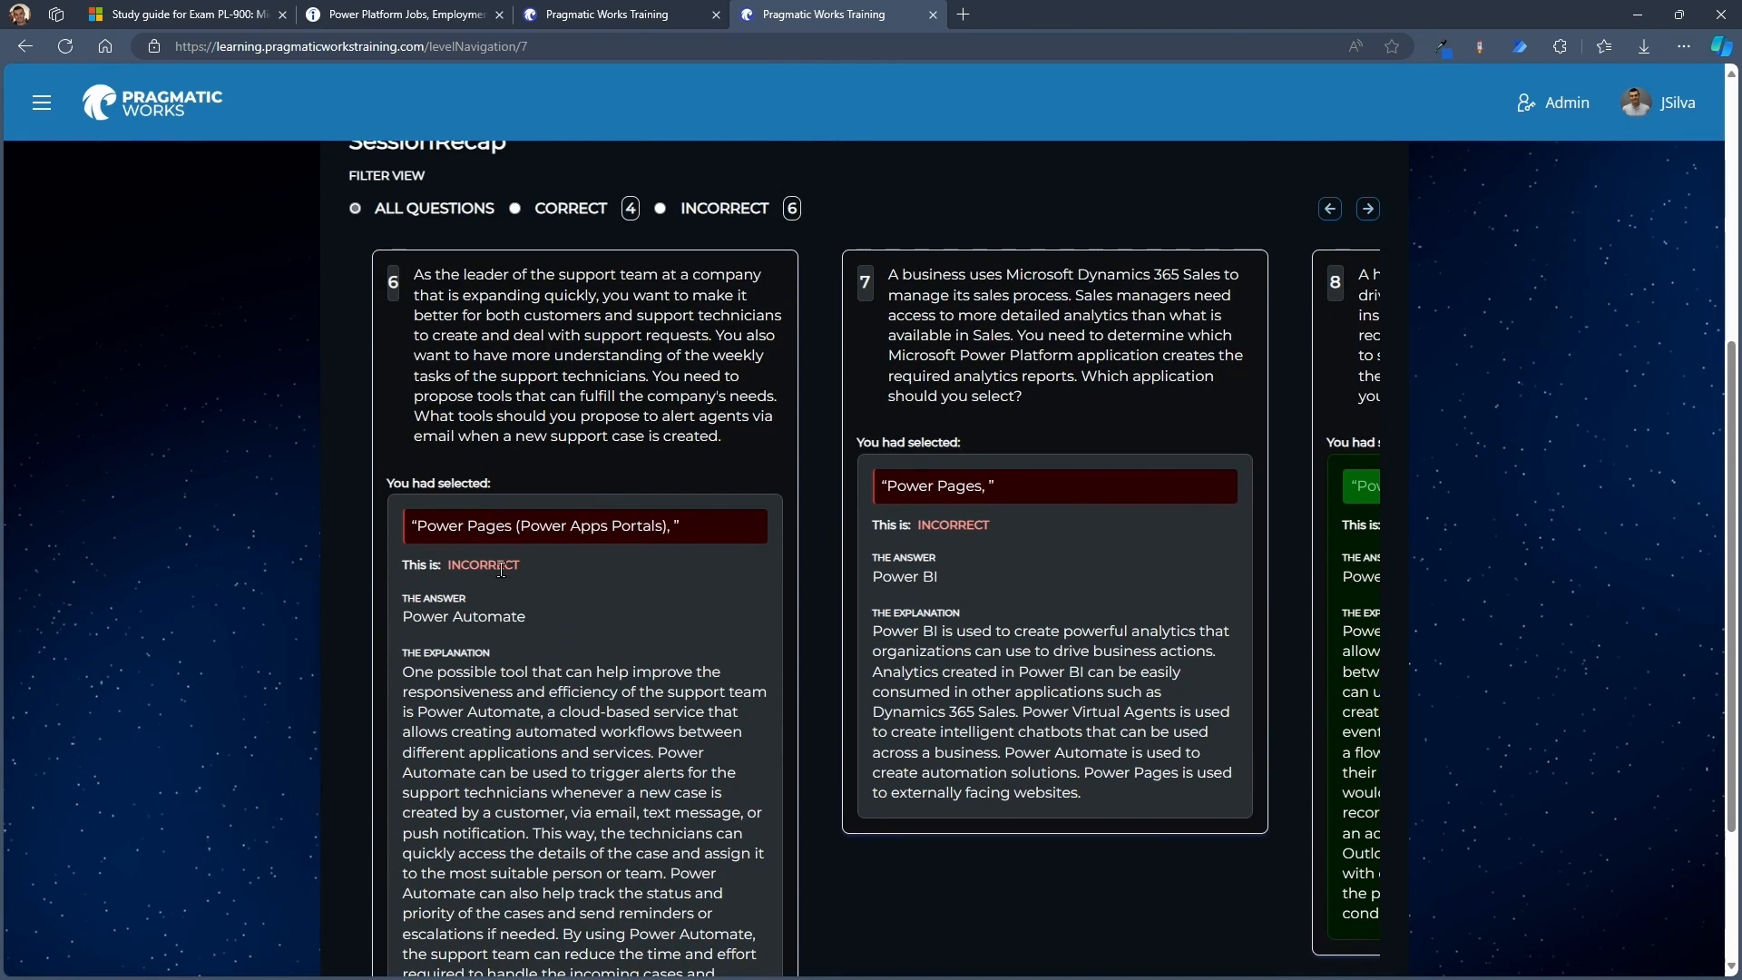
scroll(up, 3)
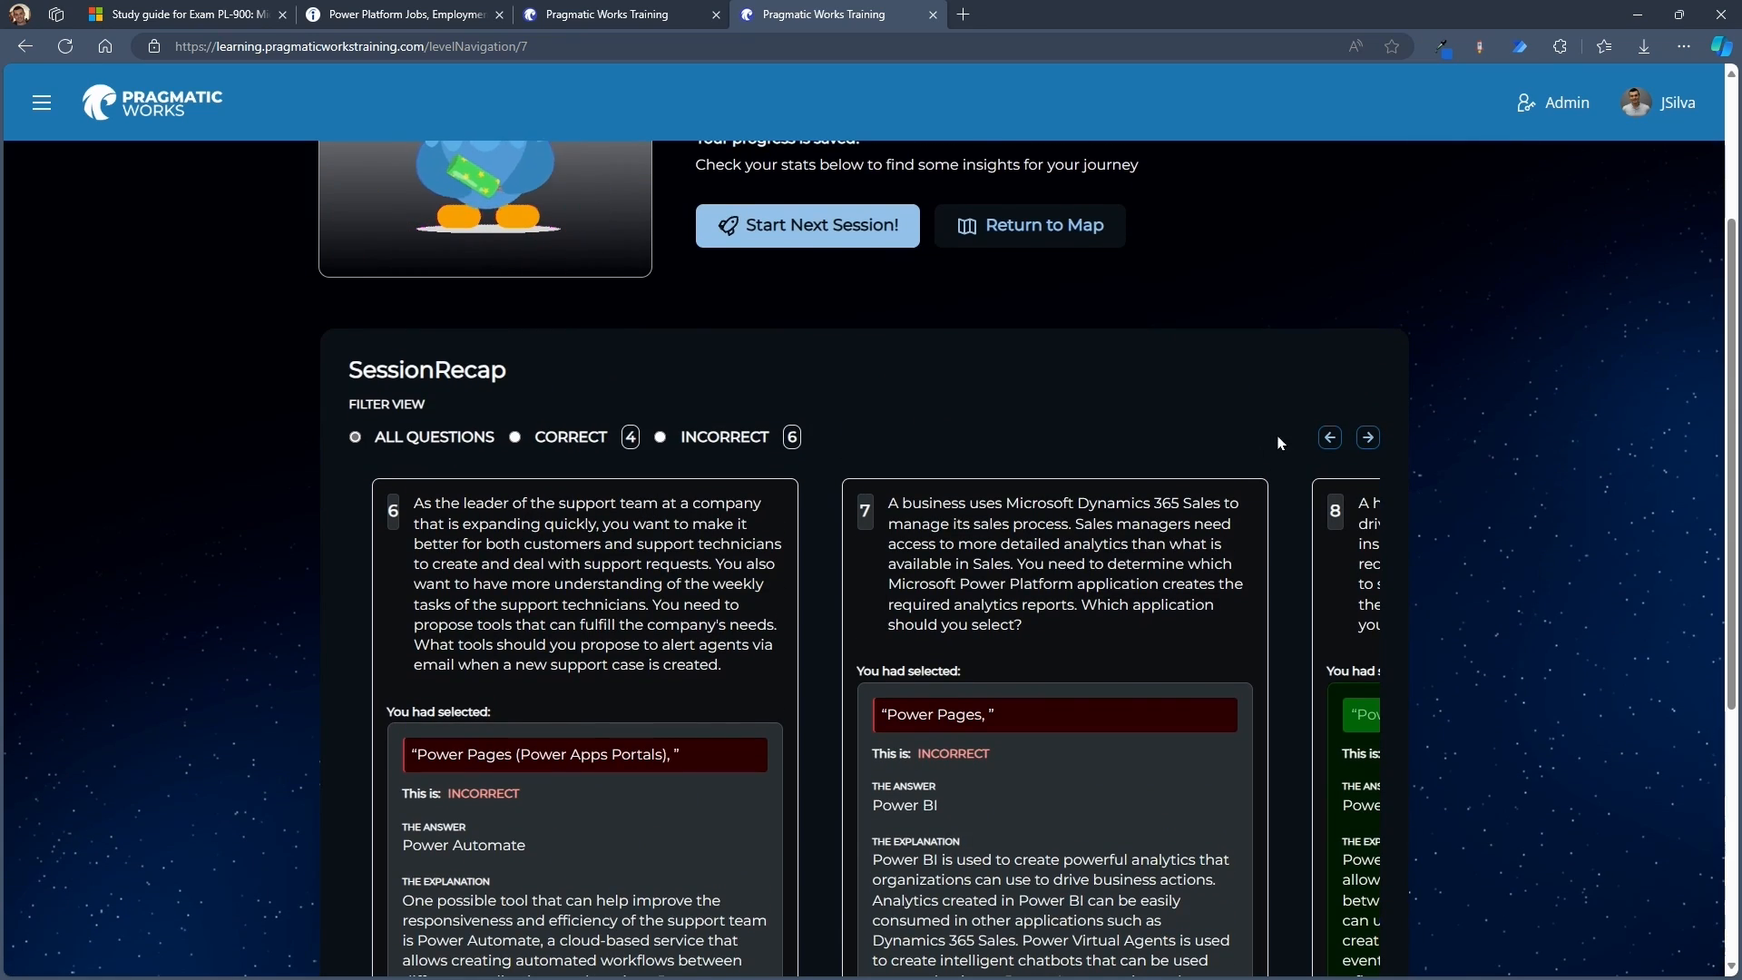
scroll(down, 3)
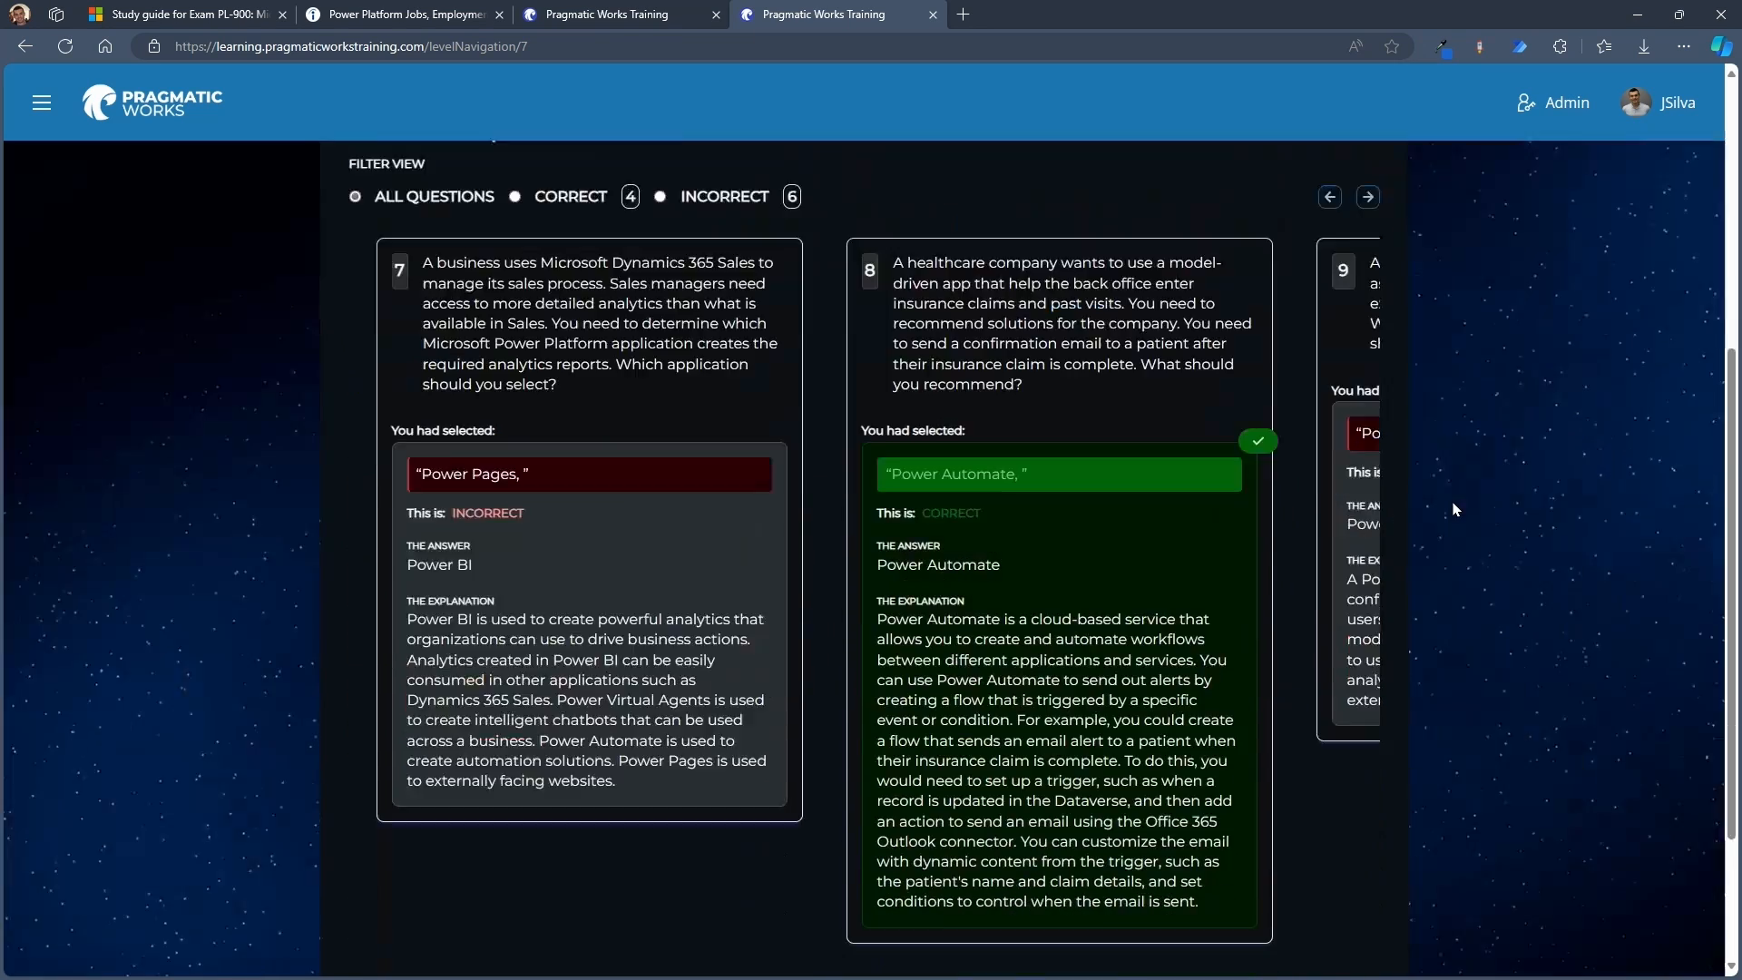
scroll(up, 3)
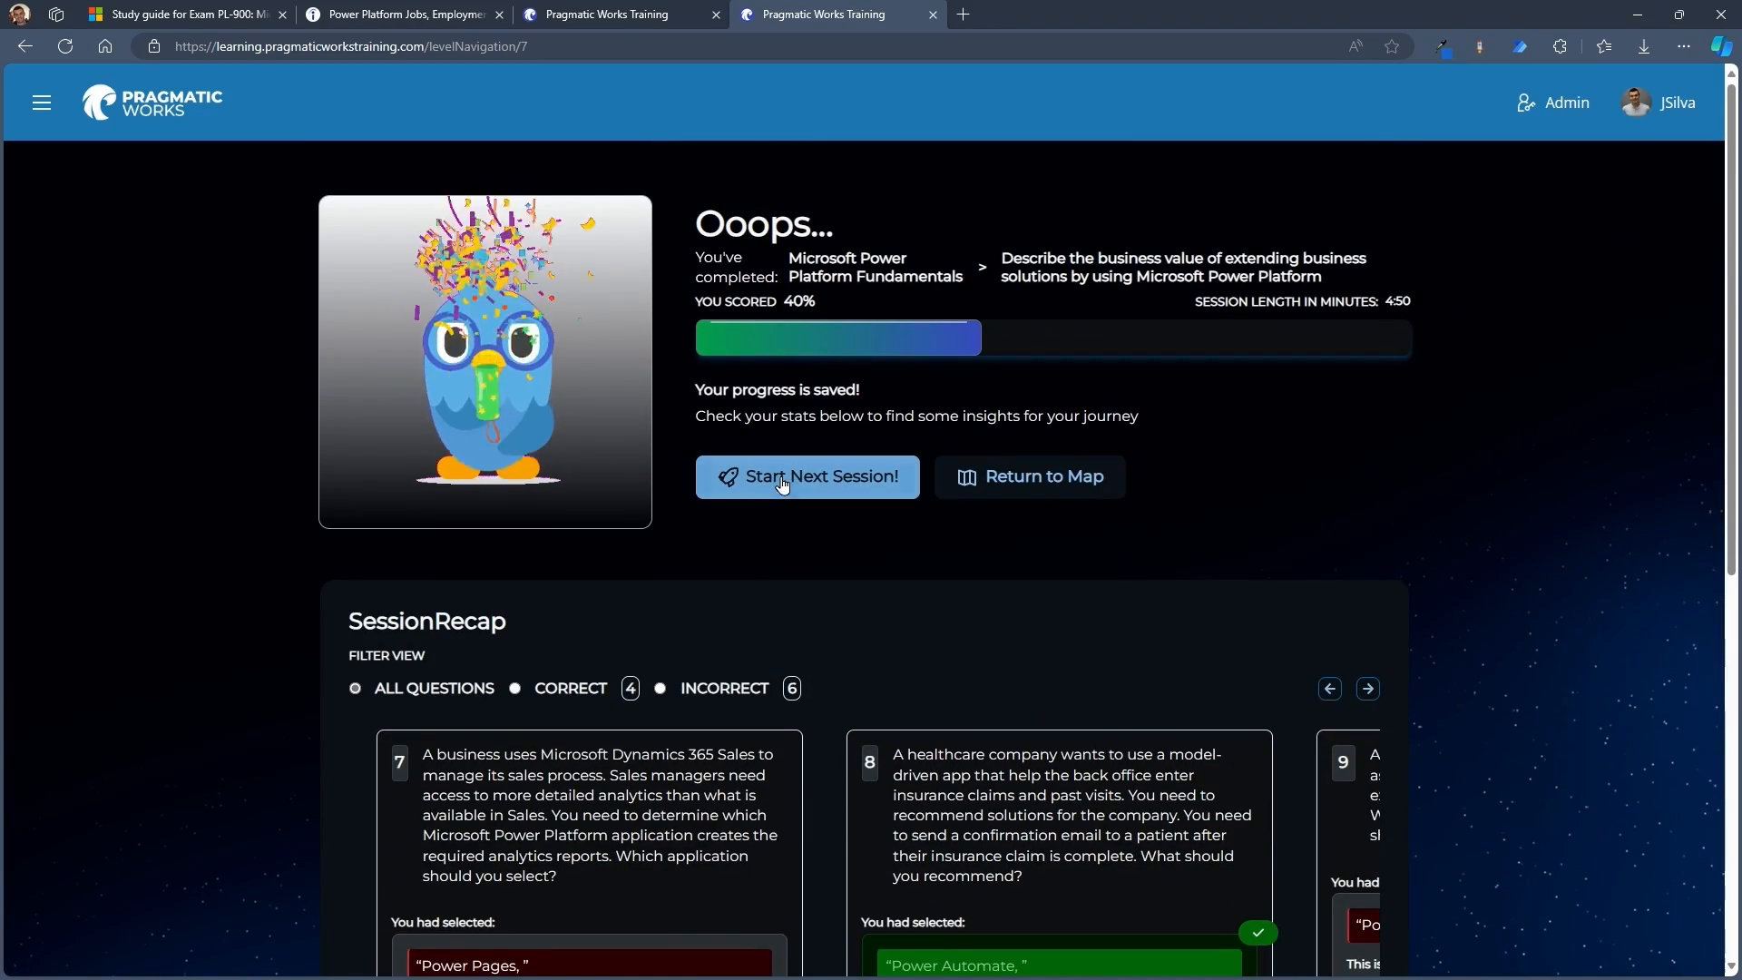
mouse_move(1029, 476)
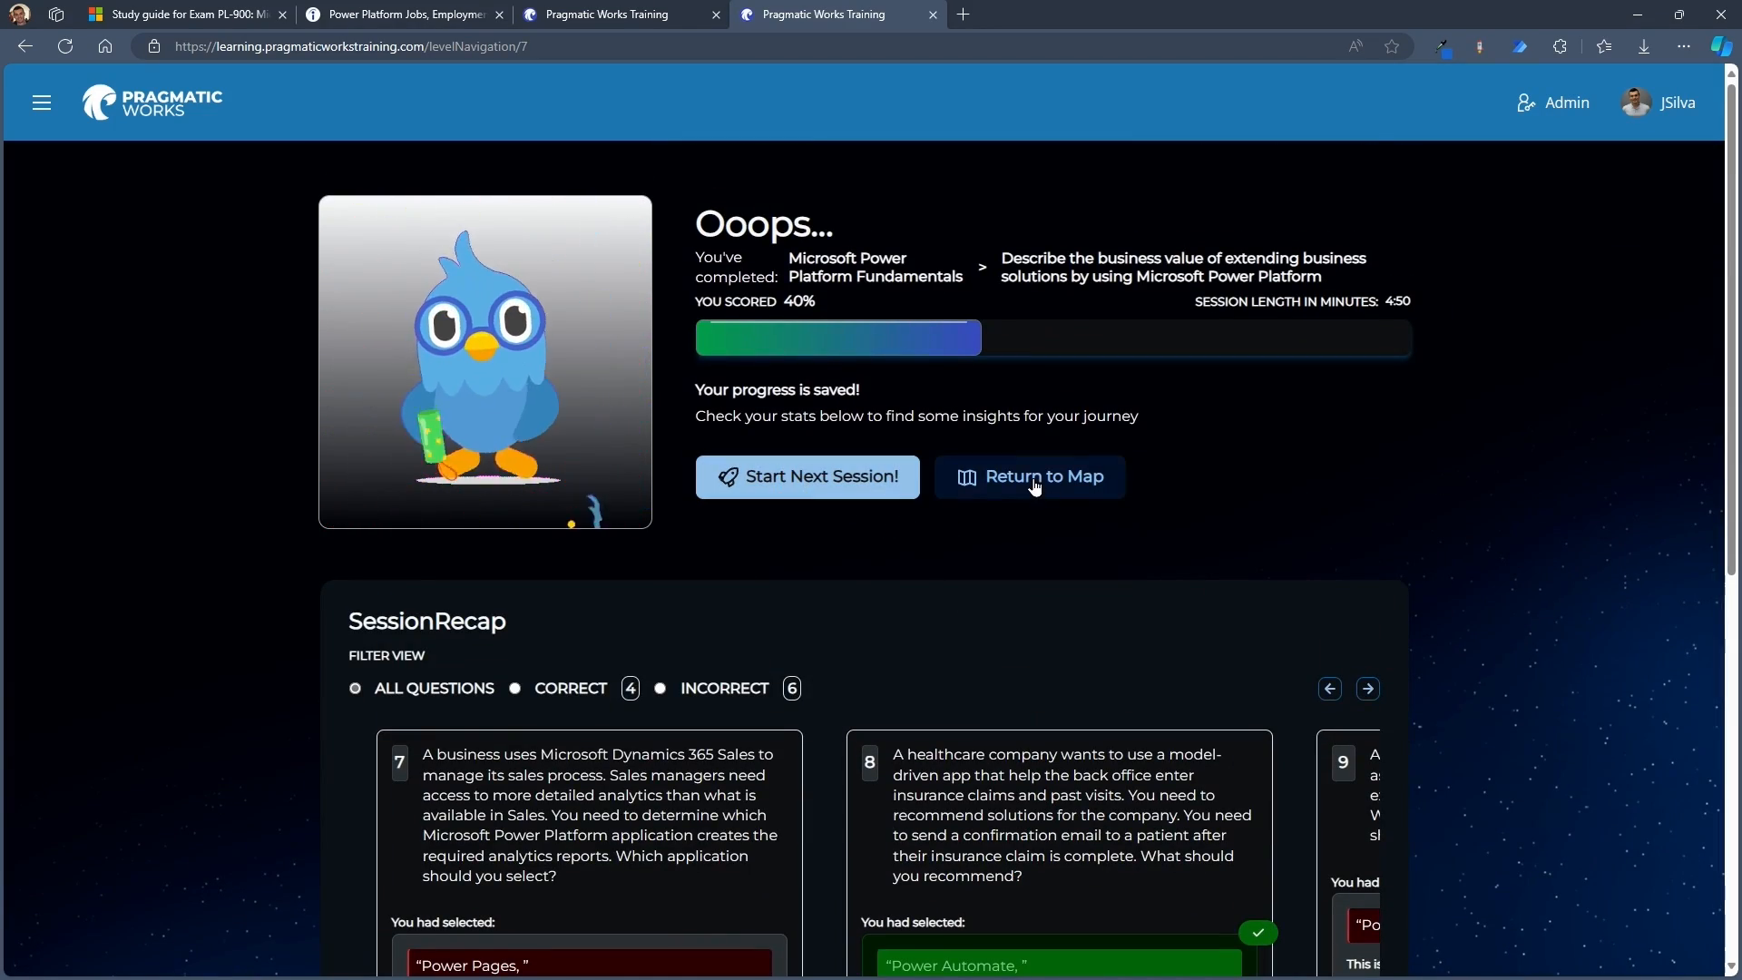
click(1040, 475)
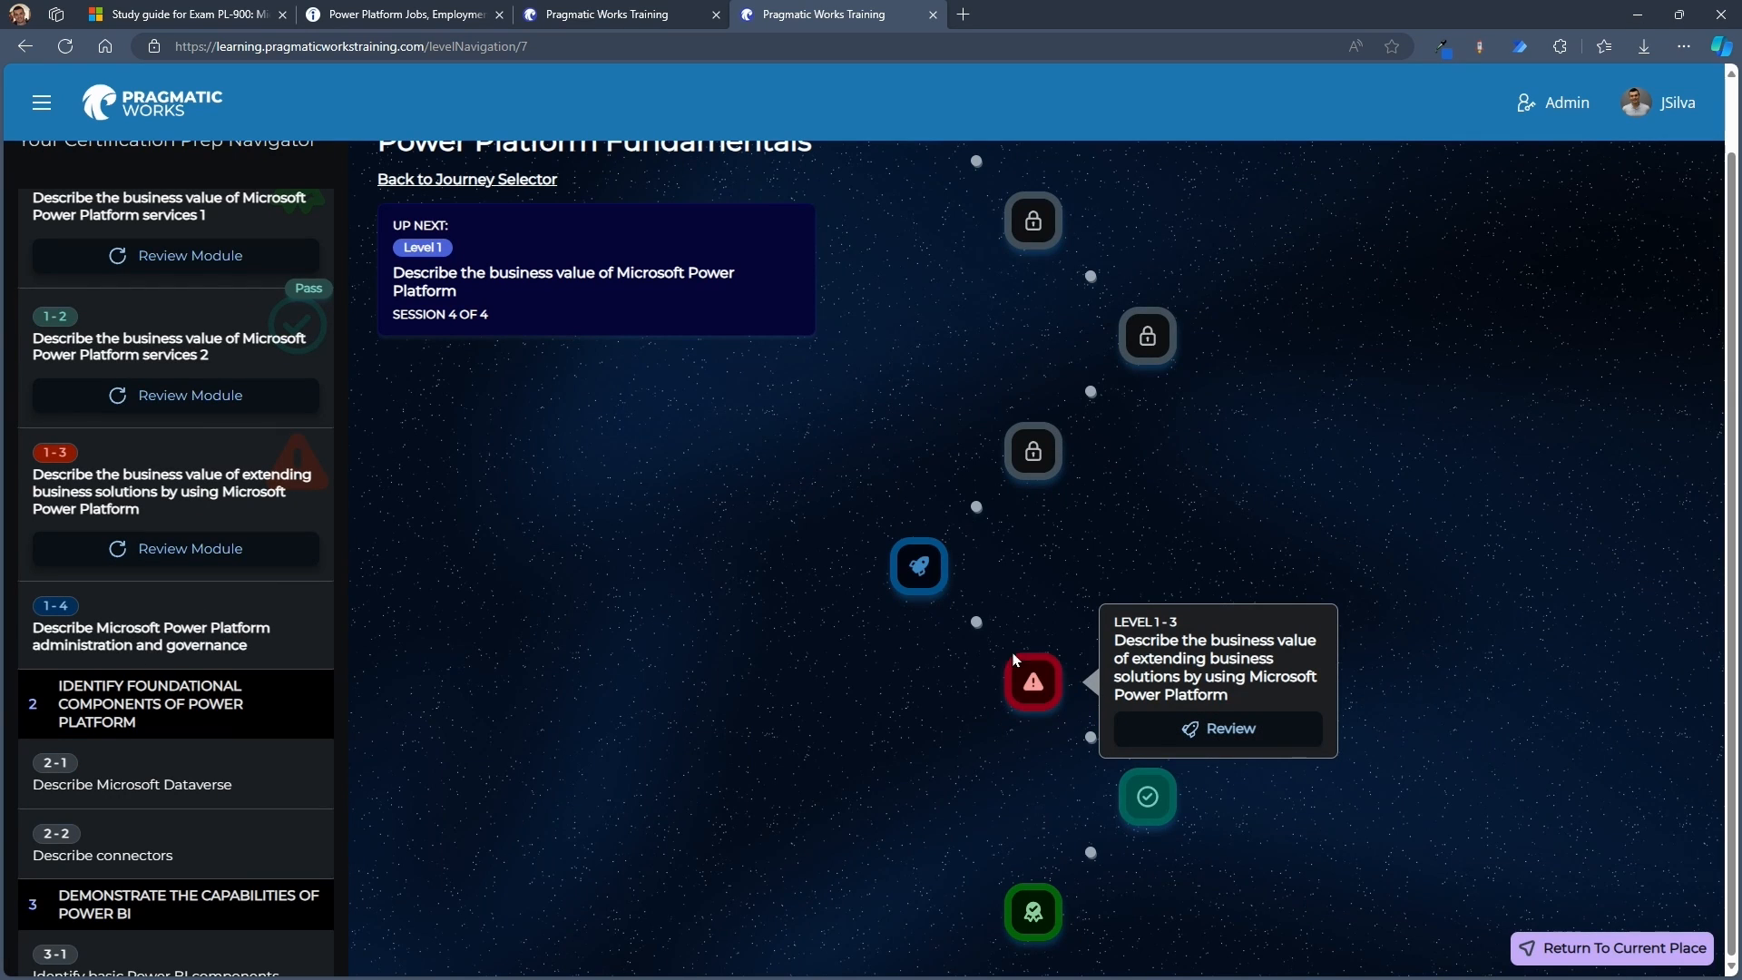
mouse_move(1016, 698)
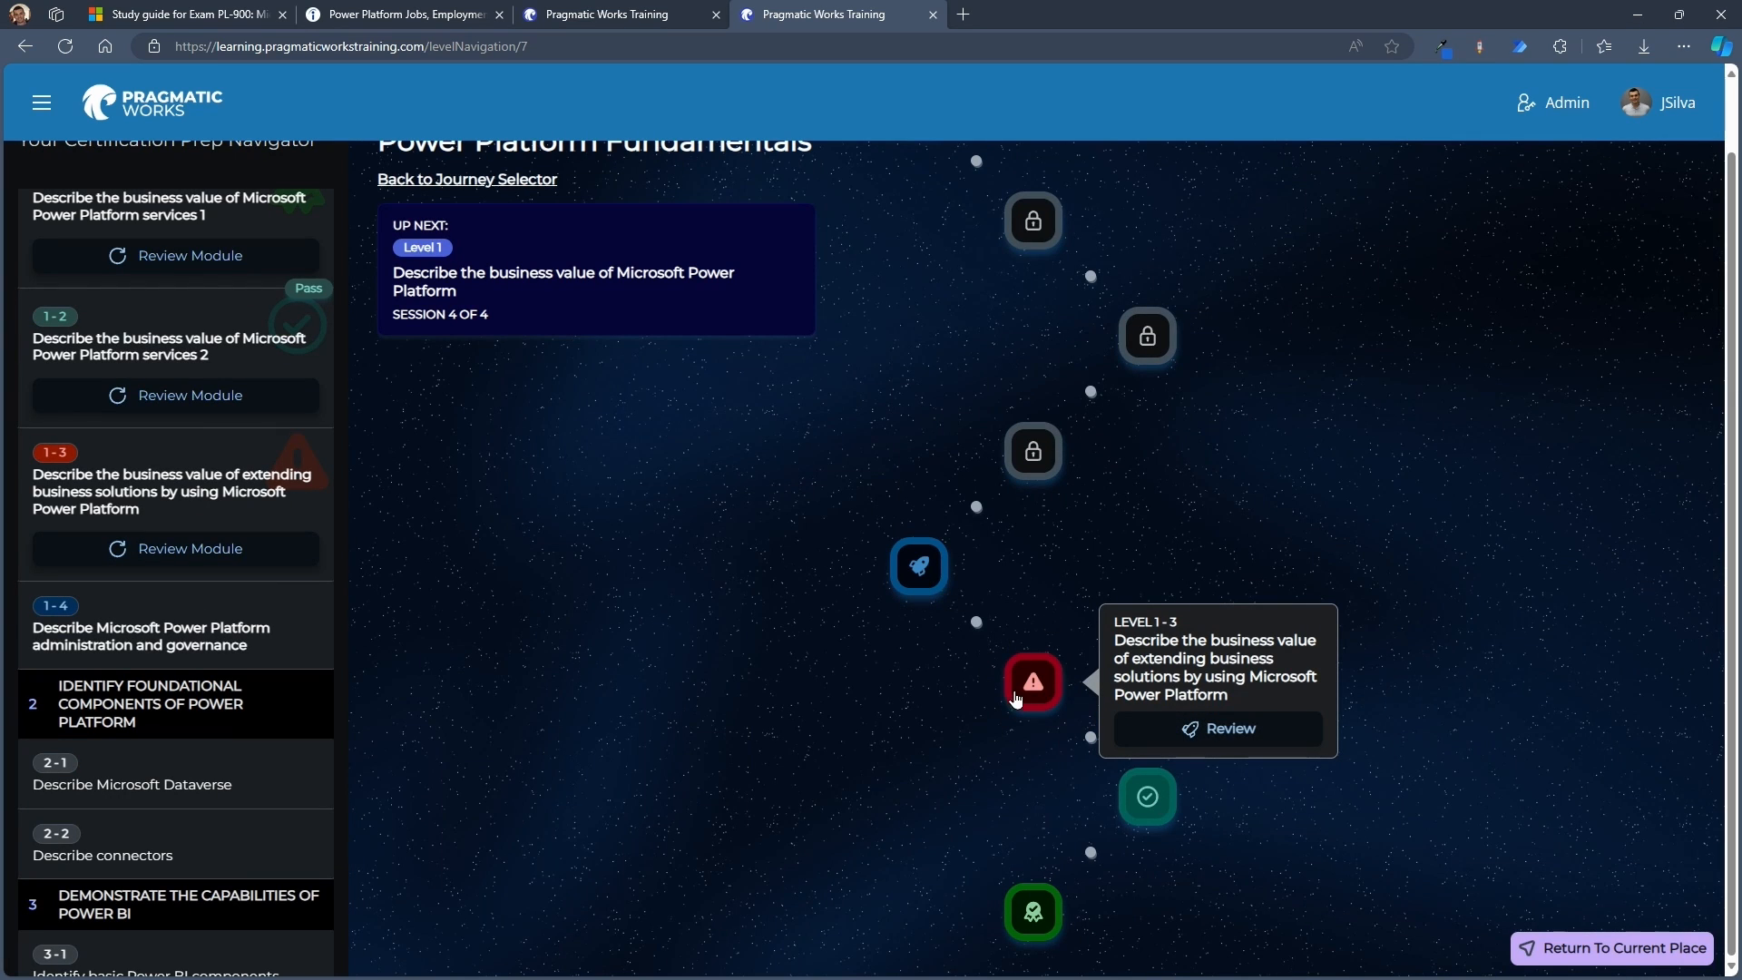
mouse_move(1034, 687)
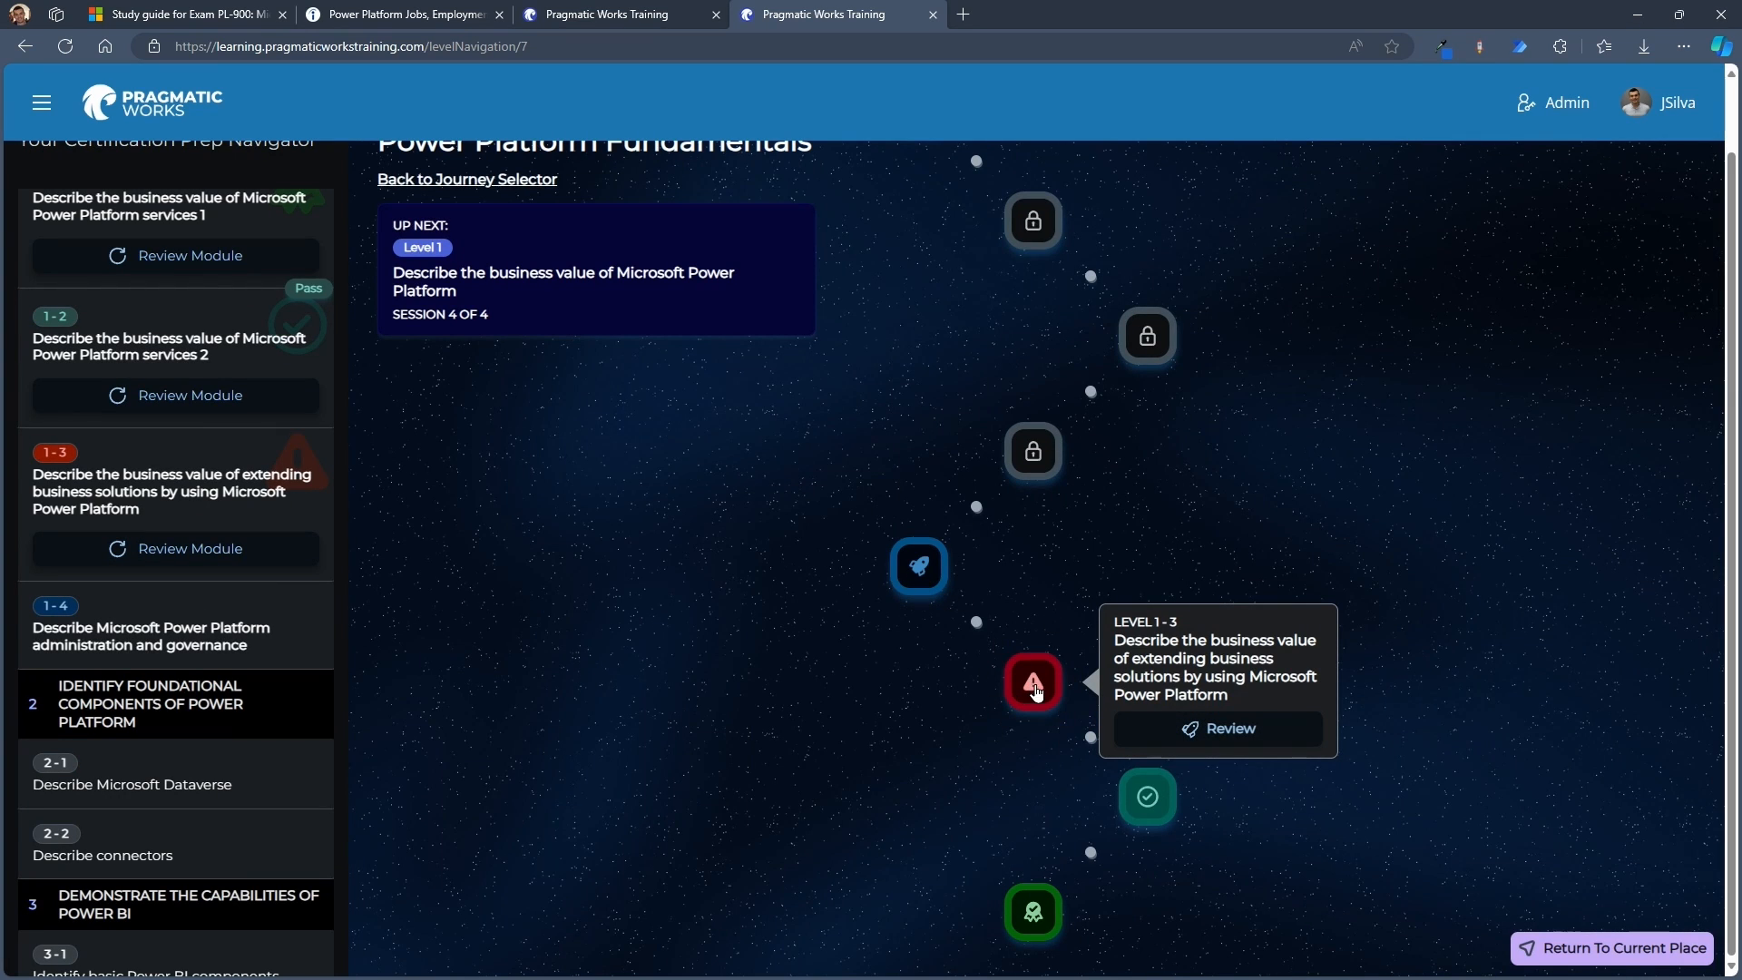
mouse_move(1206, 718)
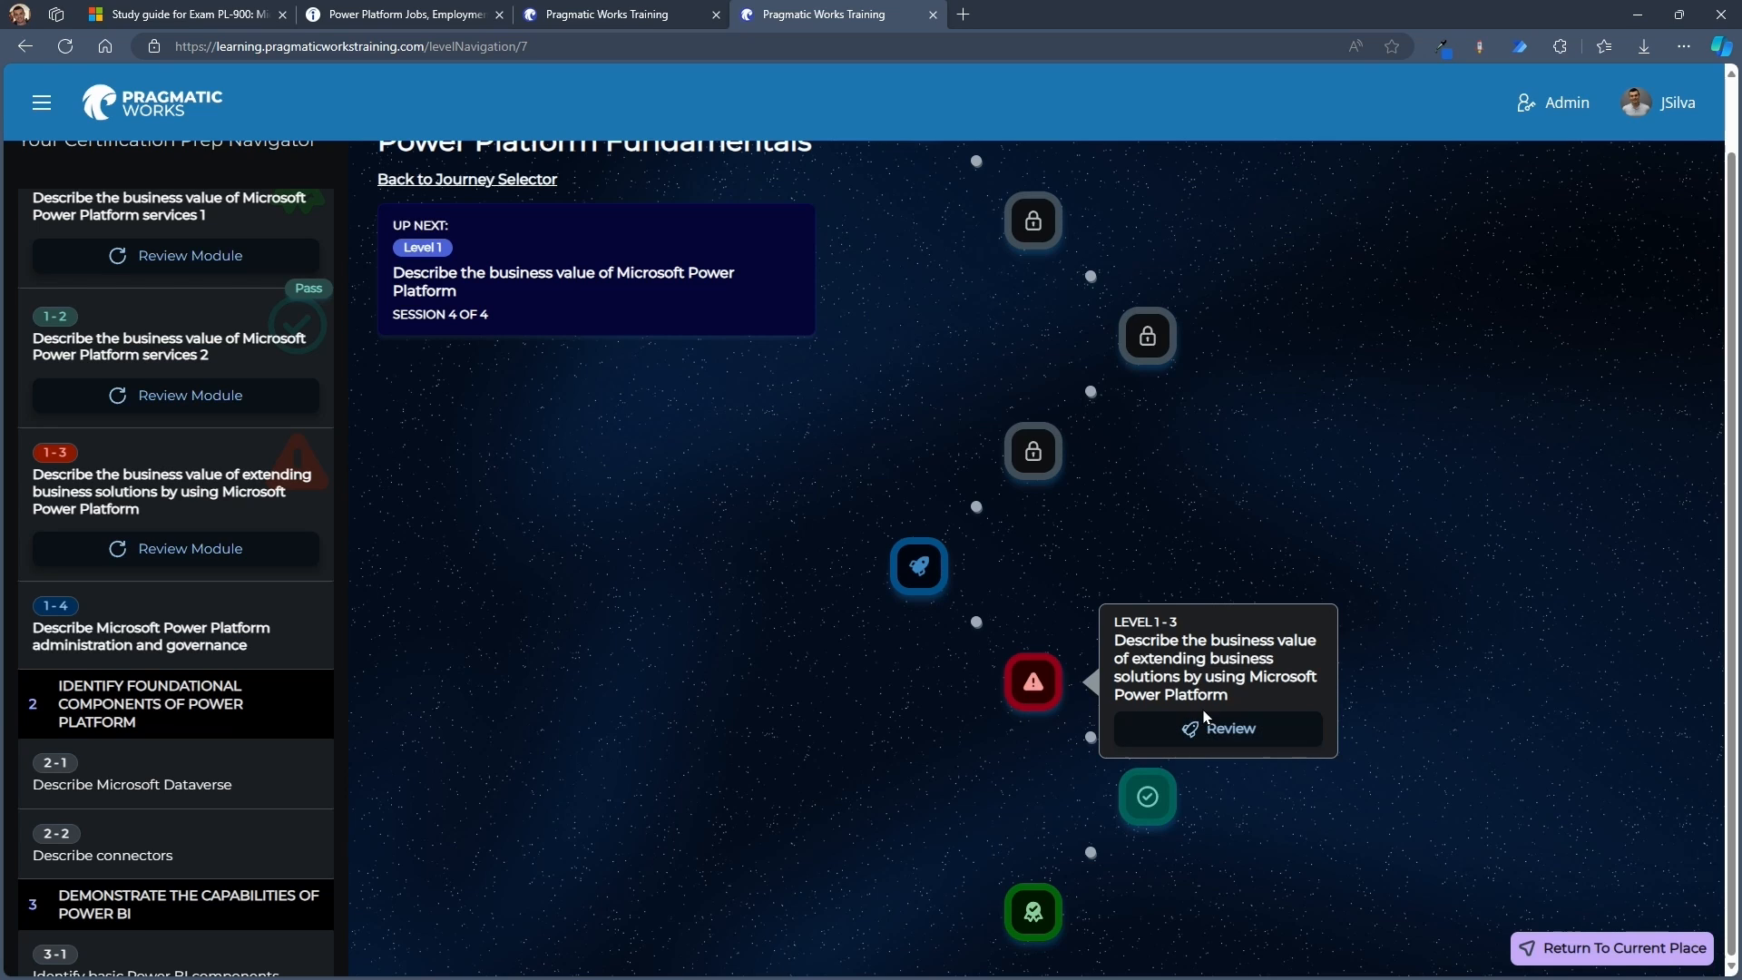
mouse_move(1272, 682)
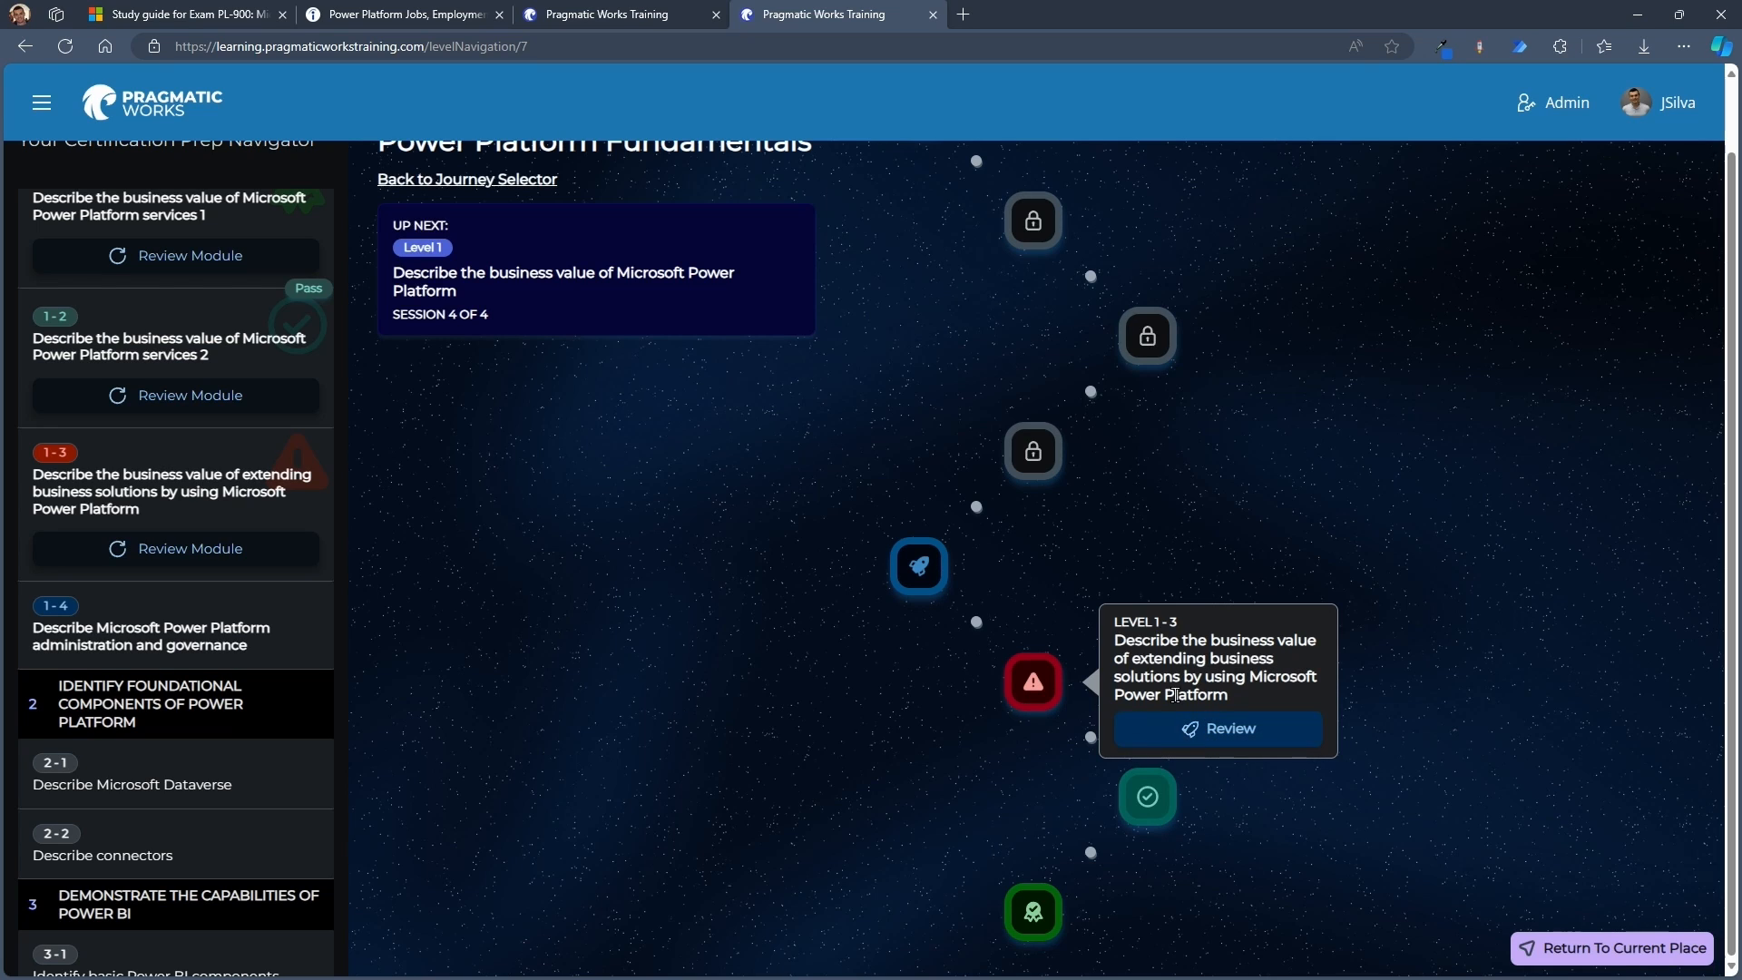
Switch to the Pragmatic Works tab with the PL-900 Fundamentals Review course page
click(1216, 729)
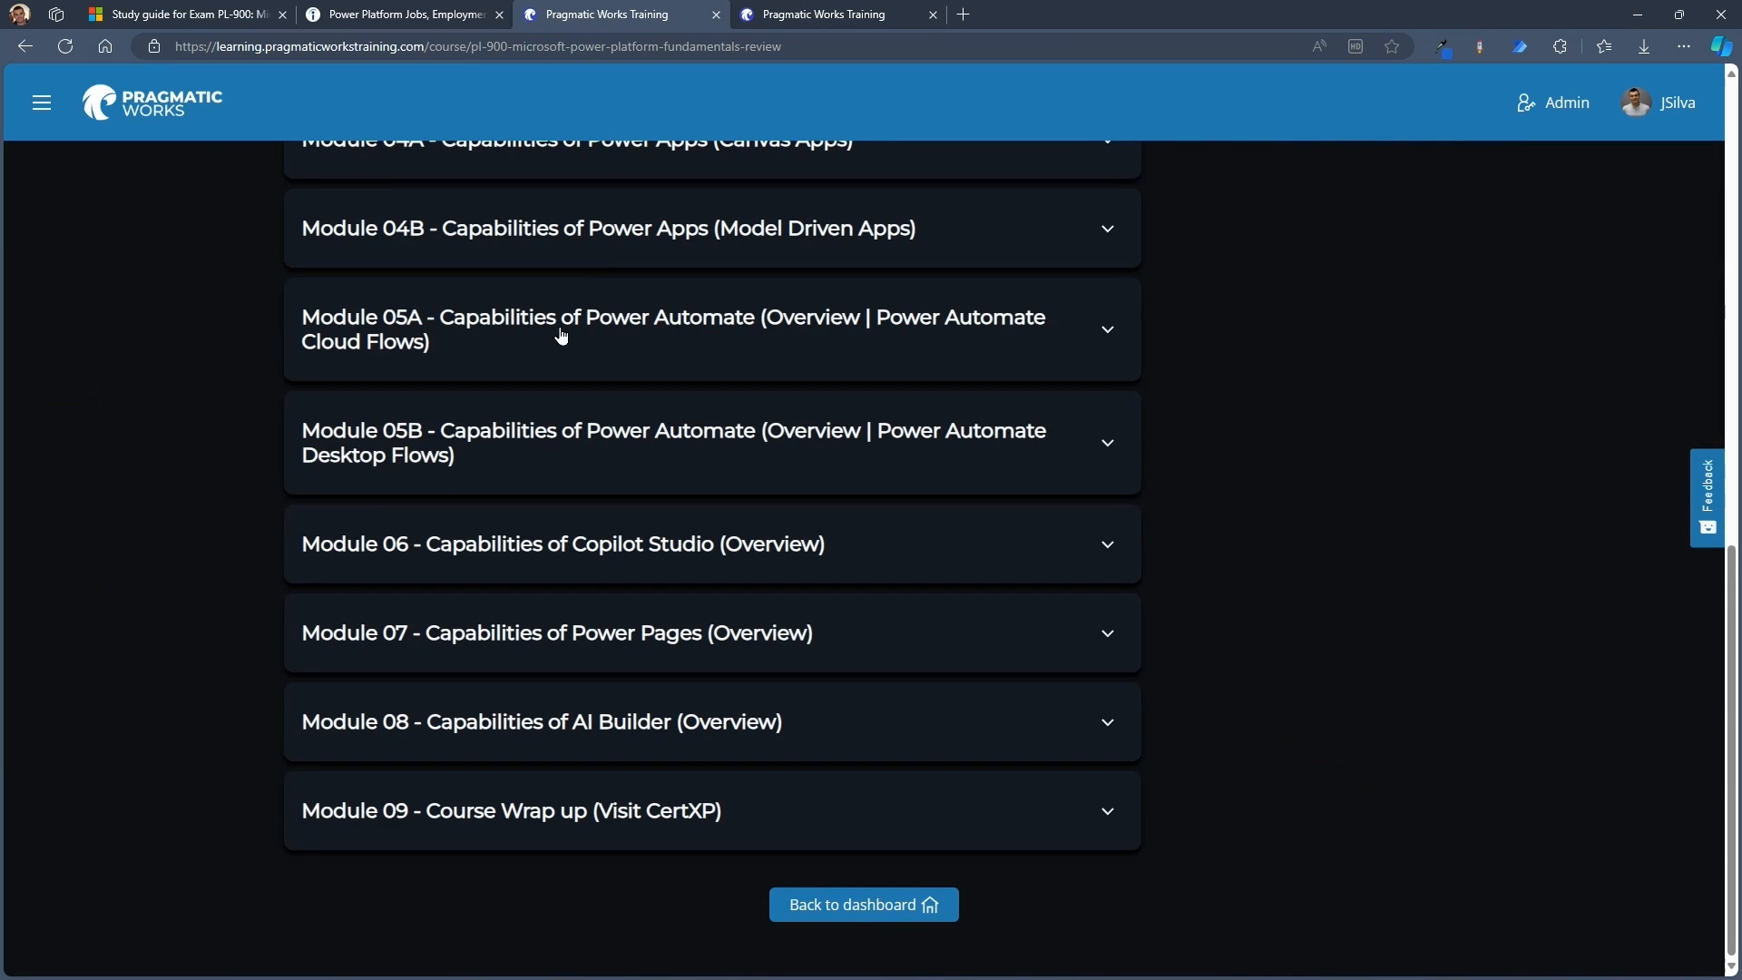
Scroll back up the PL-900 course modules, then show the Indeed remote Power Platform job results
scroll(up, 3)
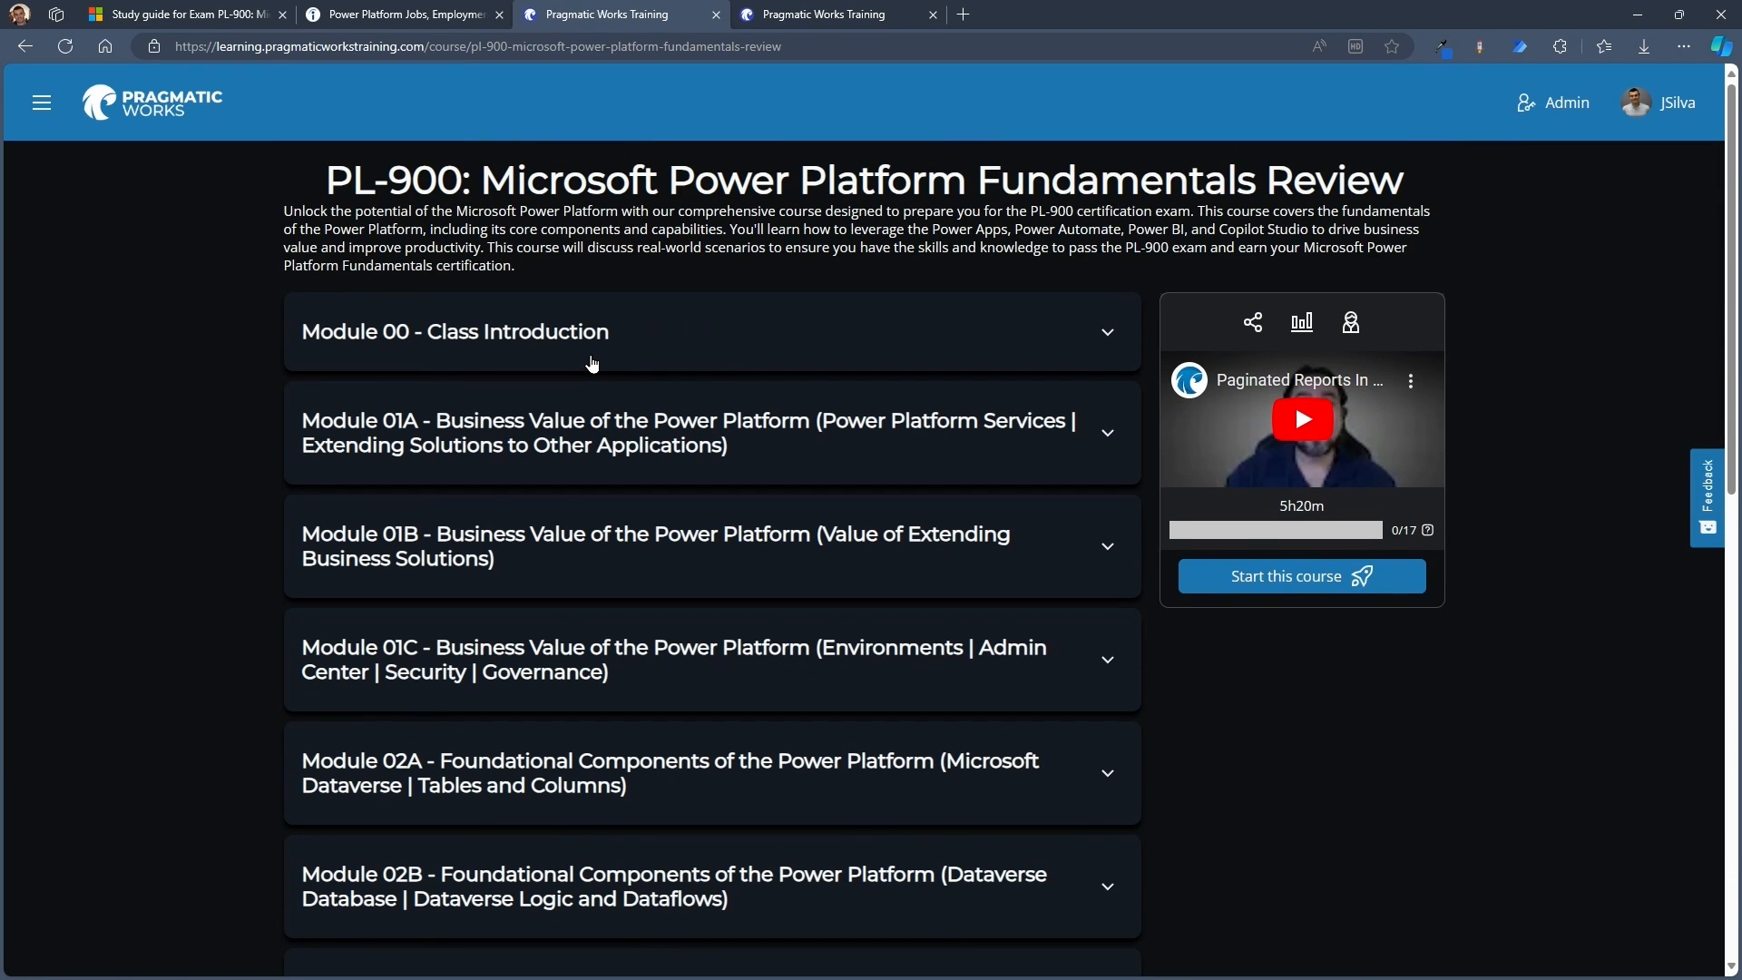
mouse_move(873, 383)
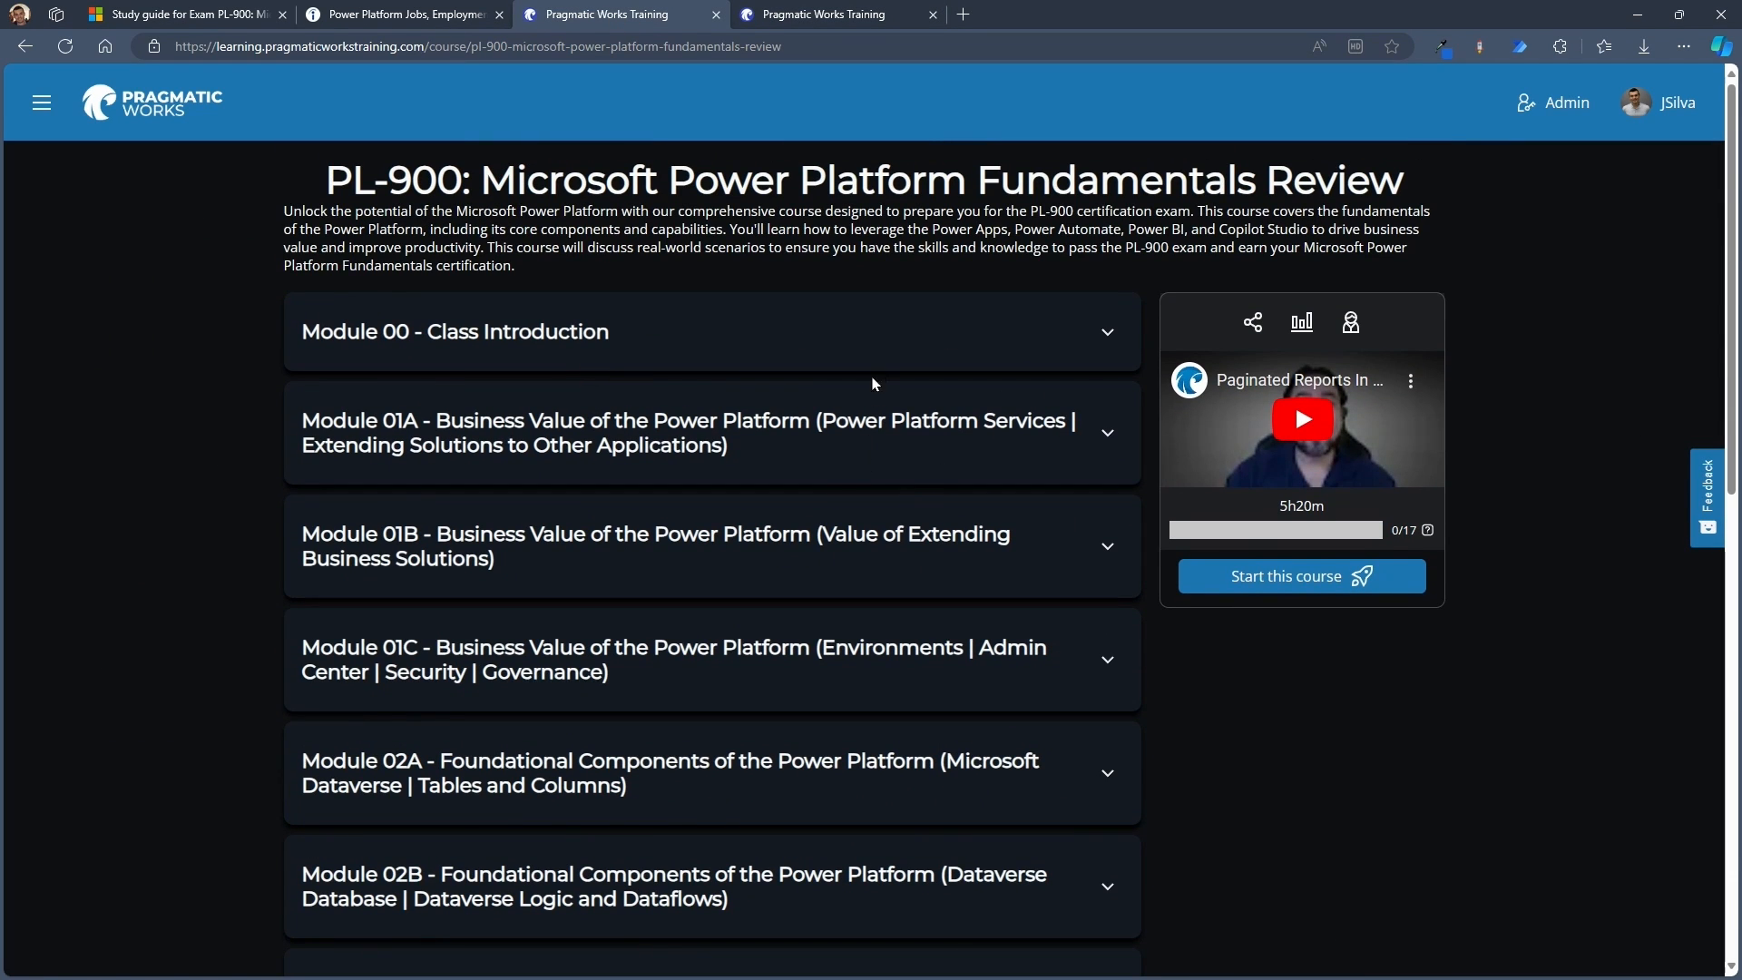
mouse_move(825, 408)
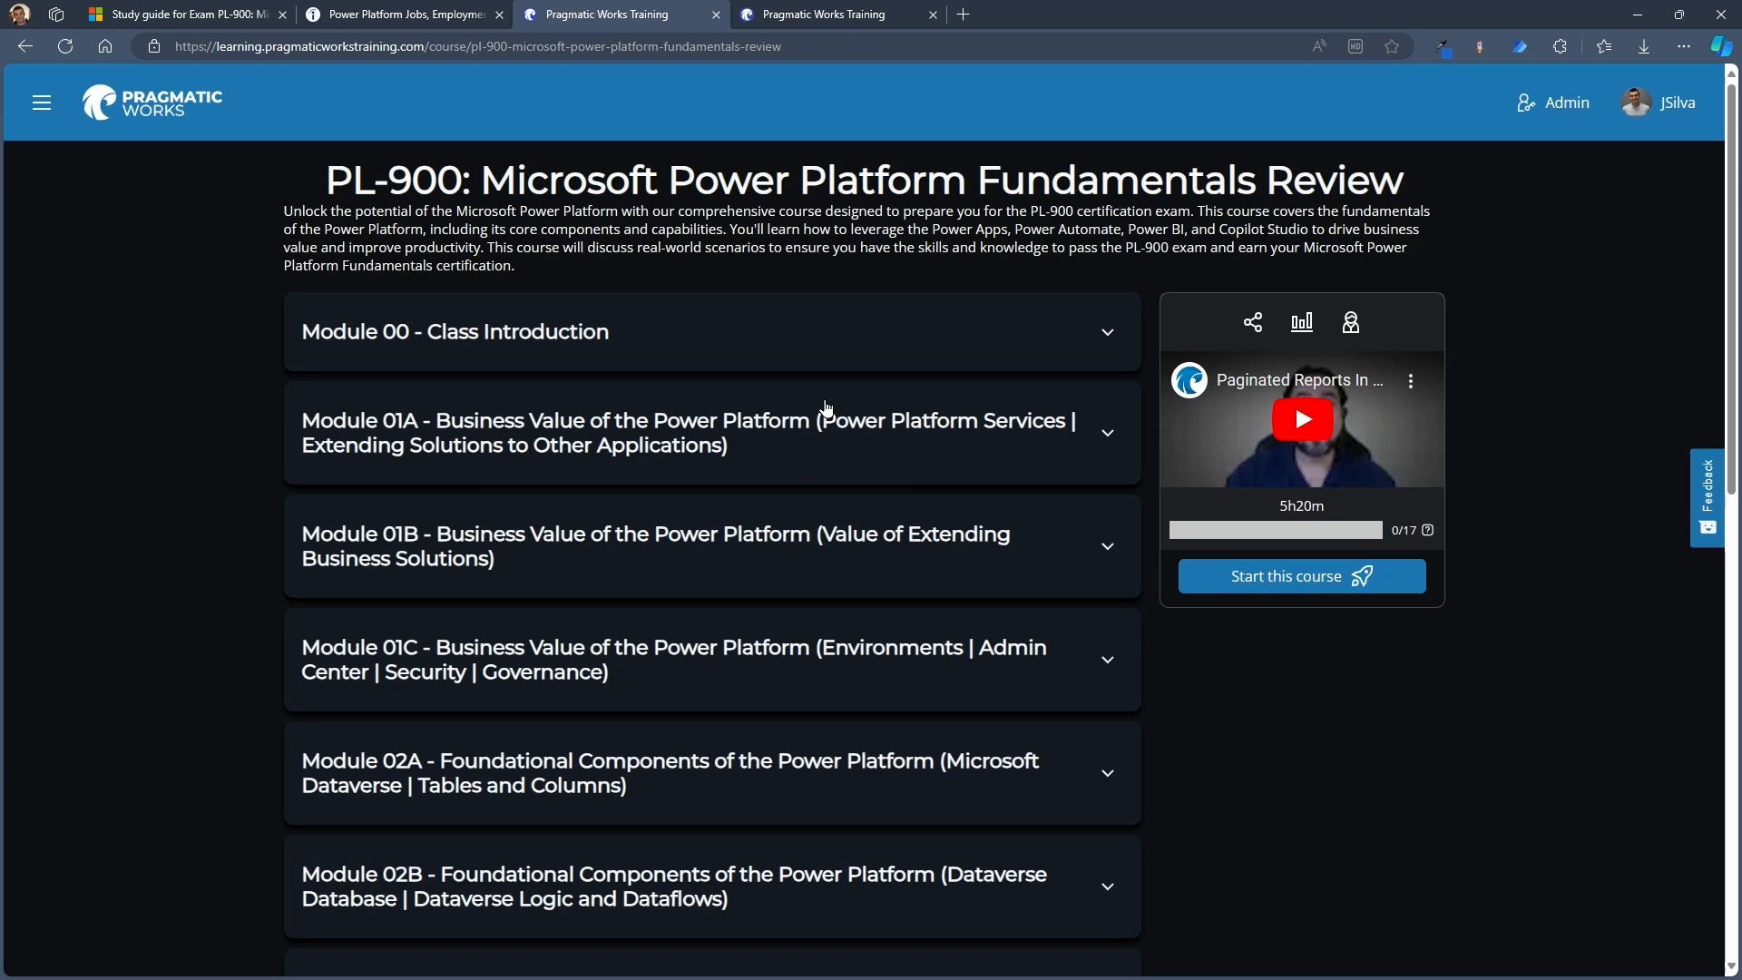
mouse_move(911, 253)
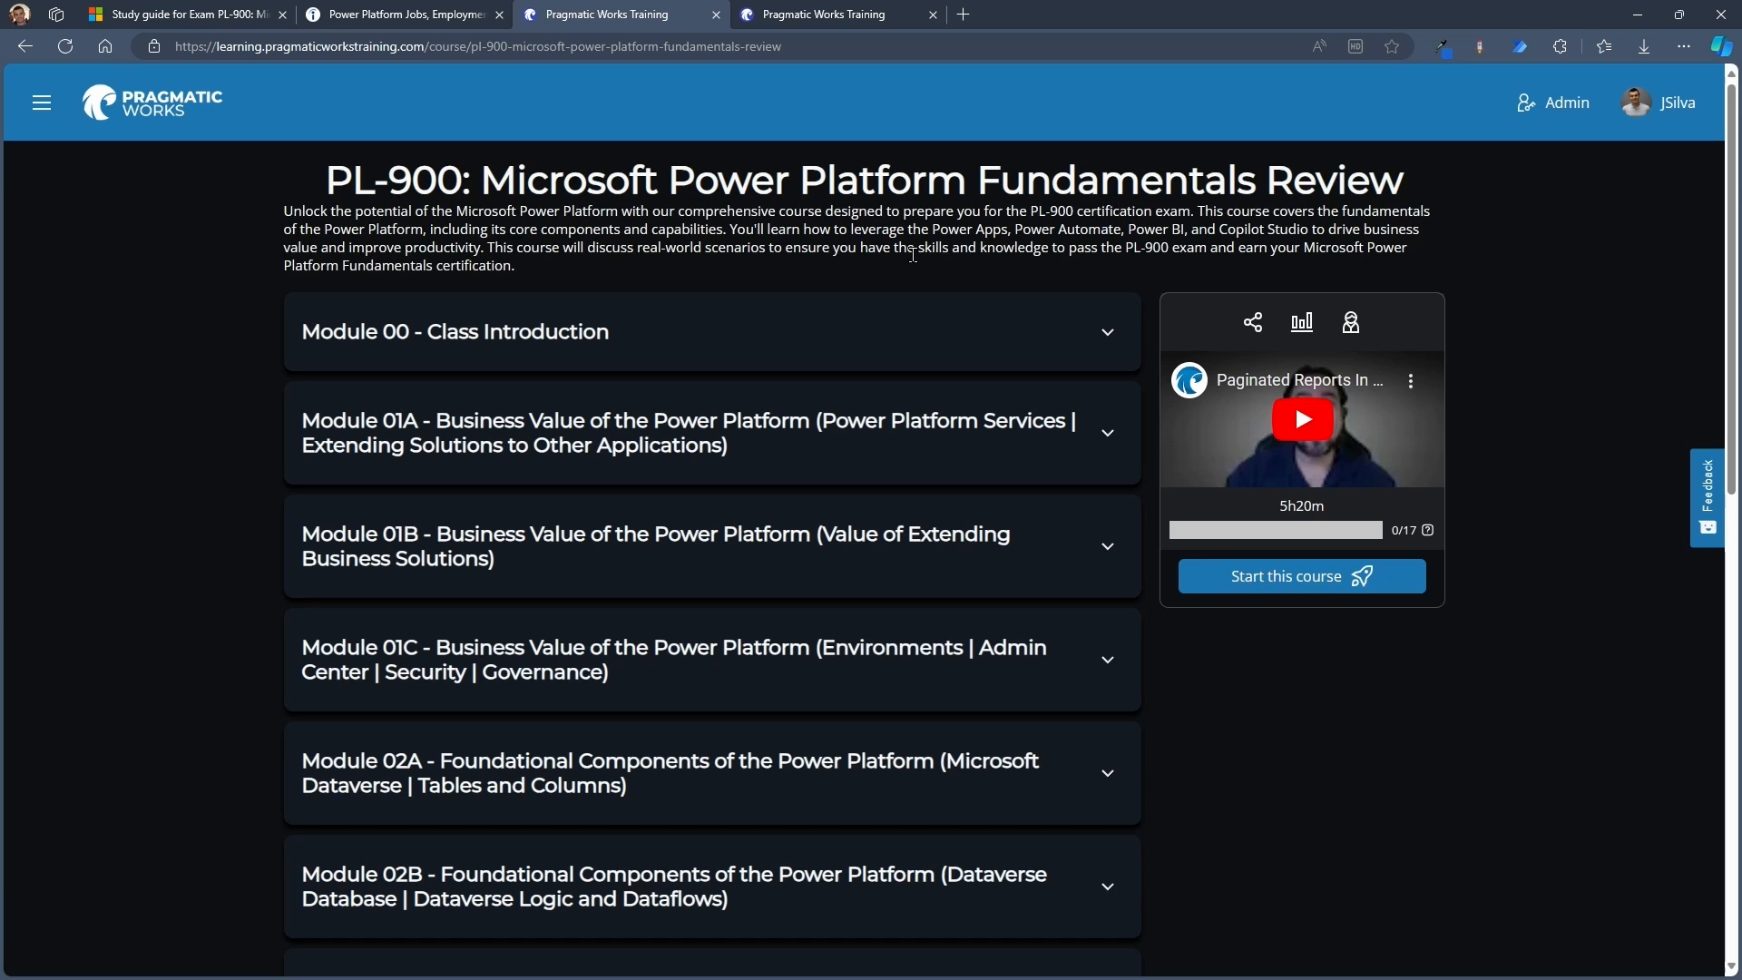
click(403, 15)
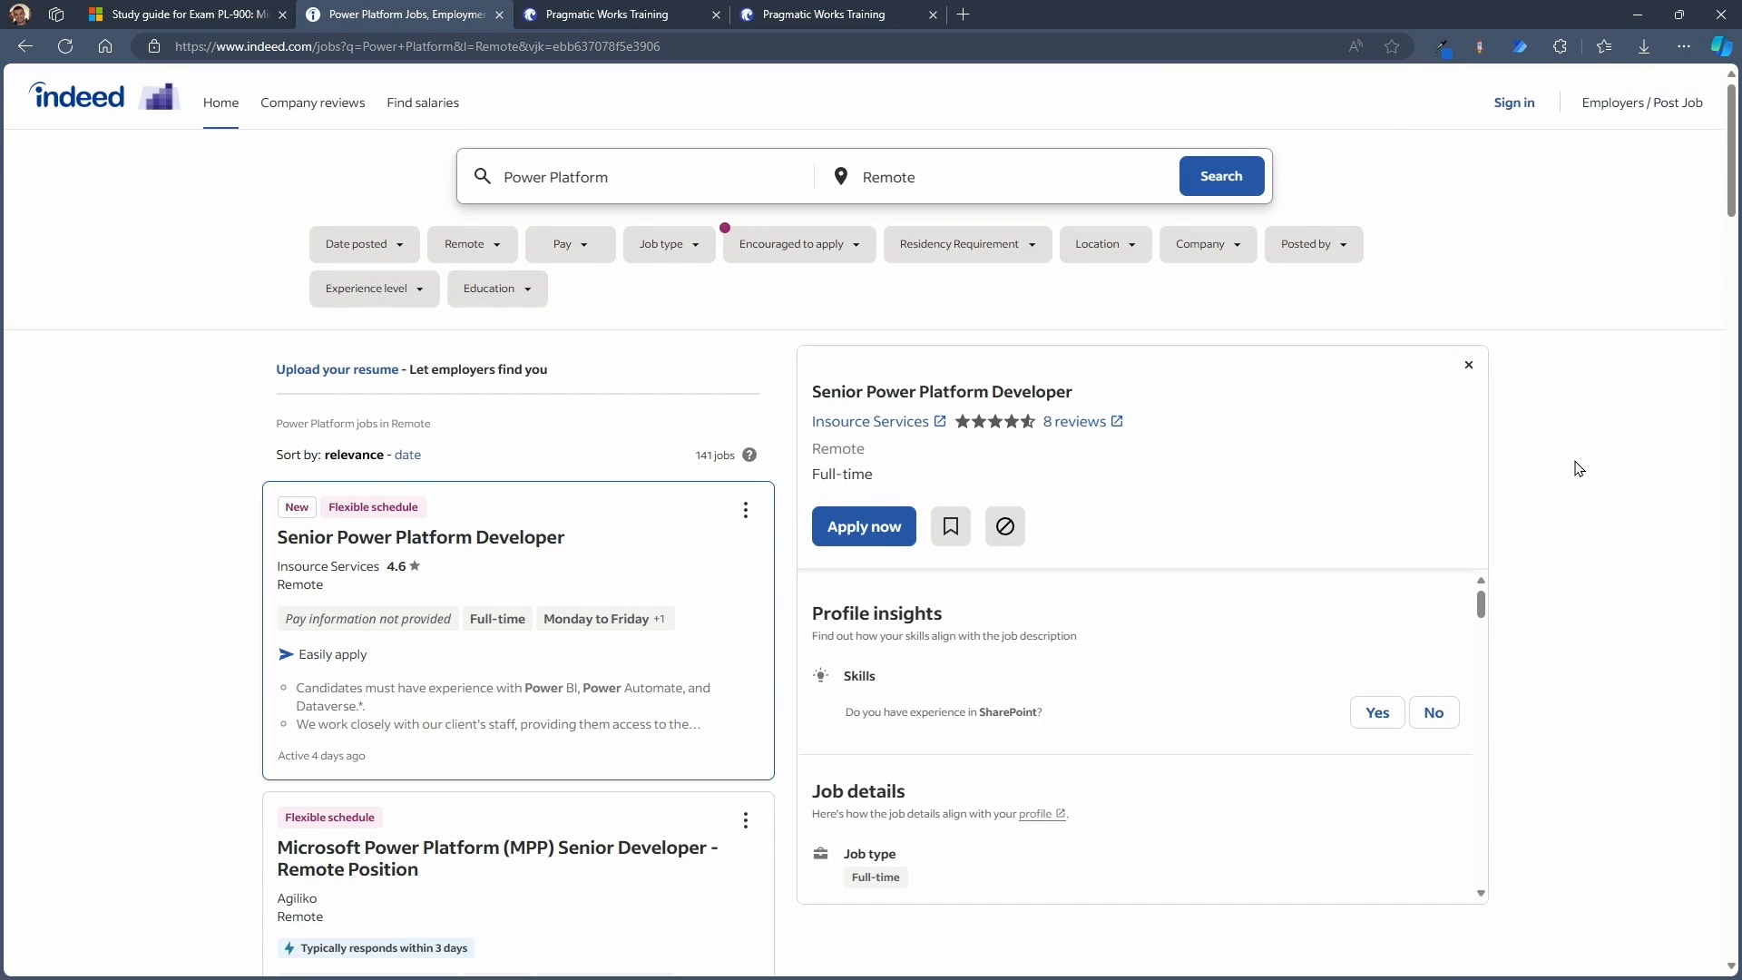
mouse_move(1587, 456)
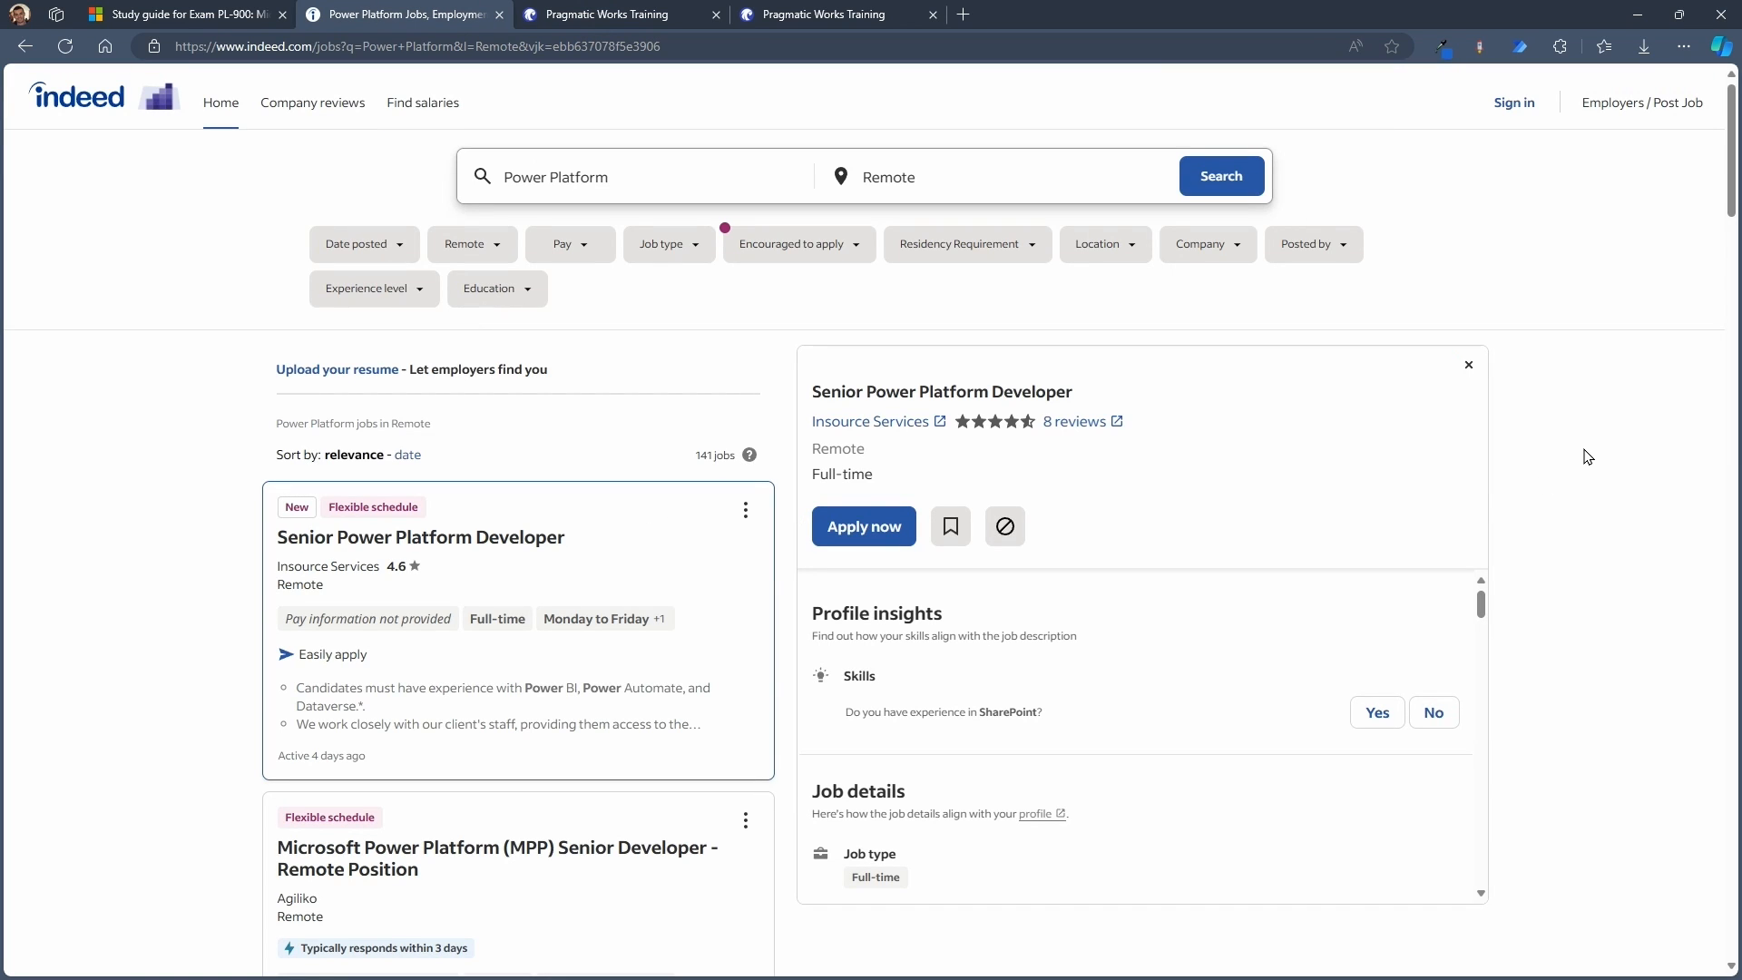
mouse_move(1593, 429)
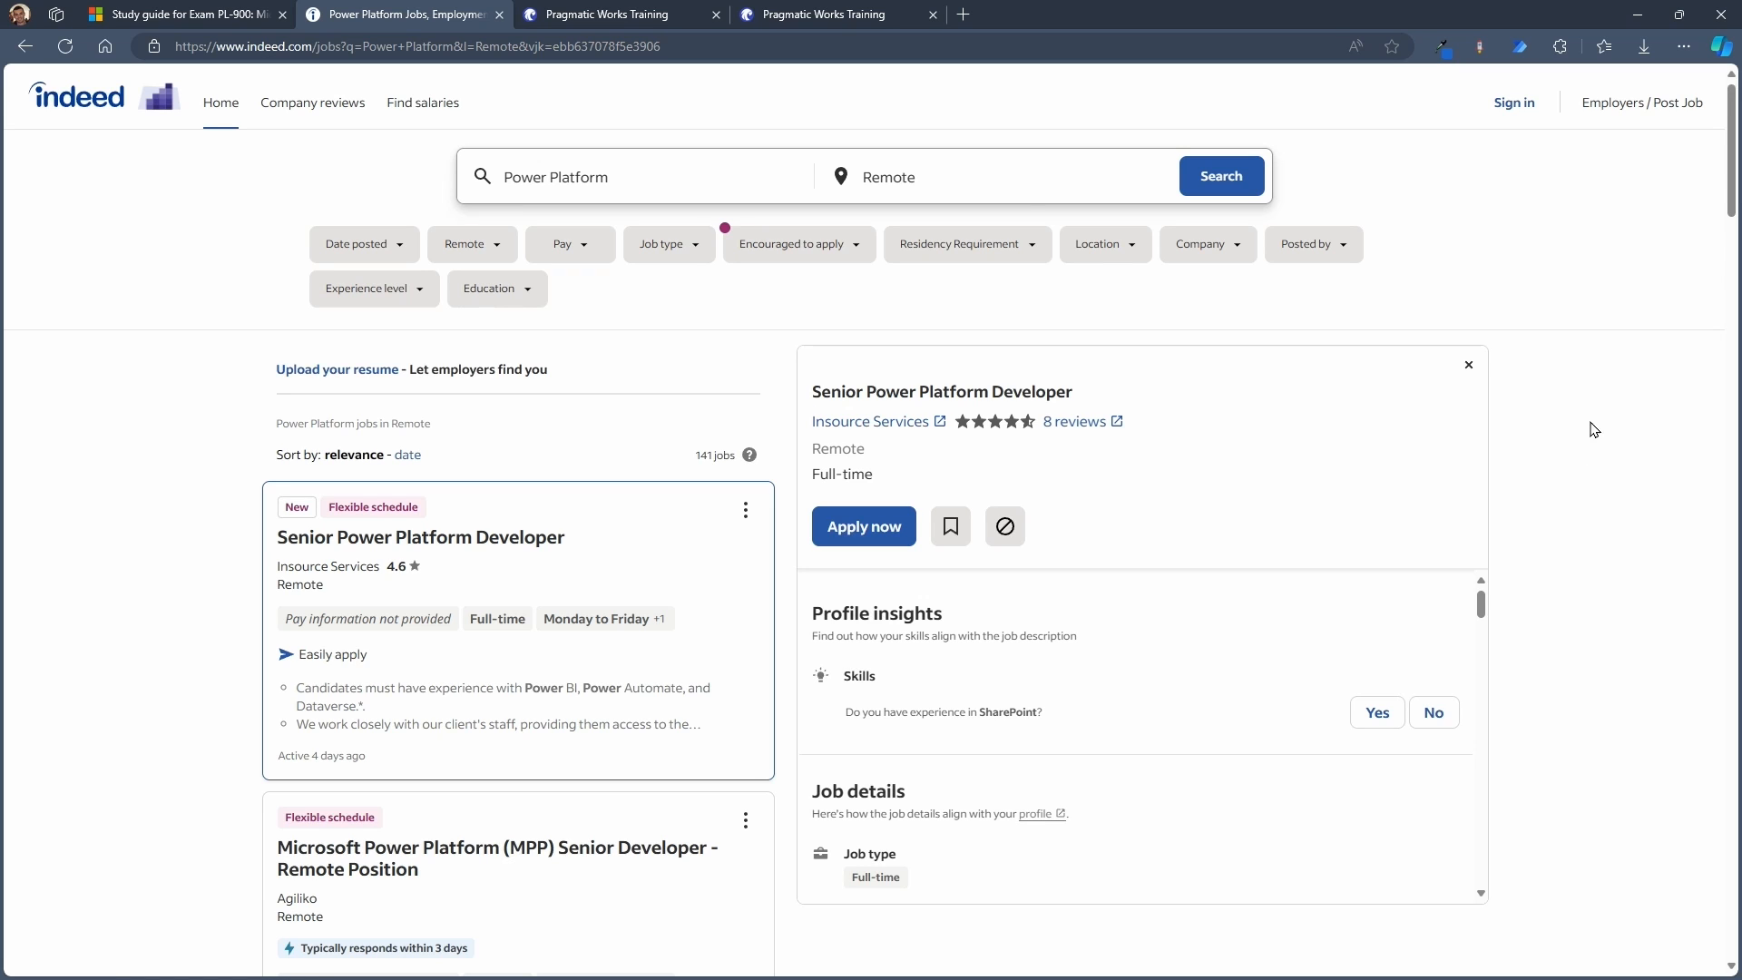
mouse_move(1396, 328)
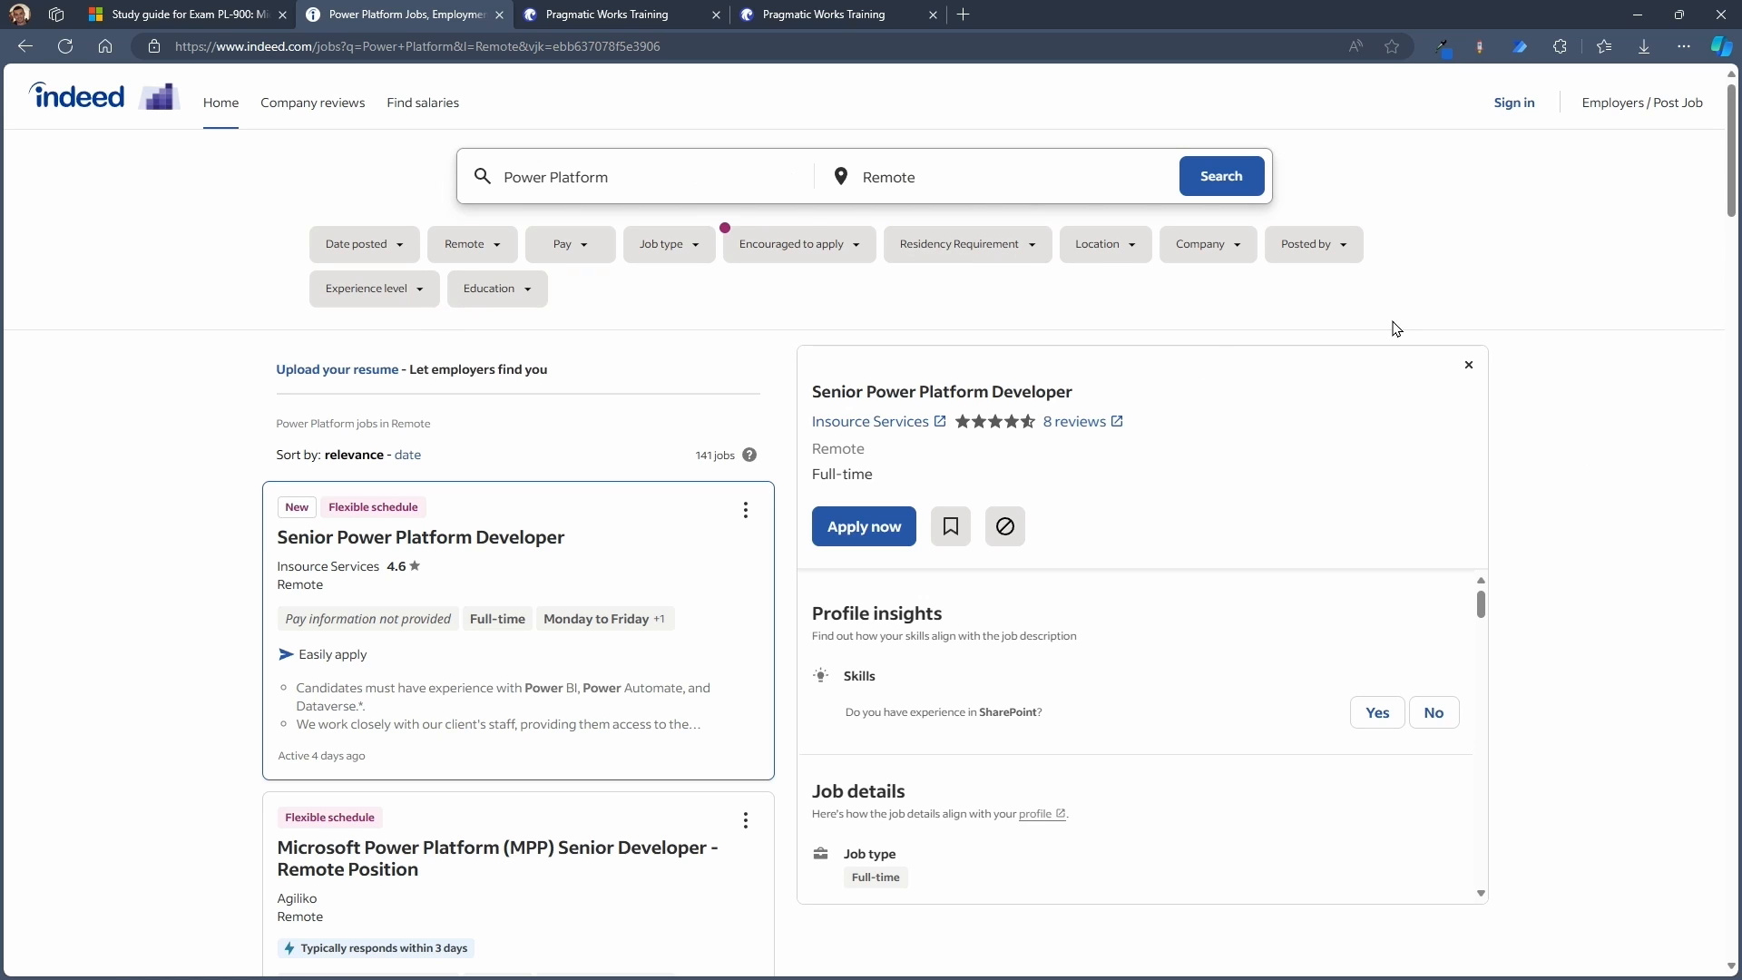
scroll(down, 3)
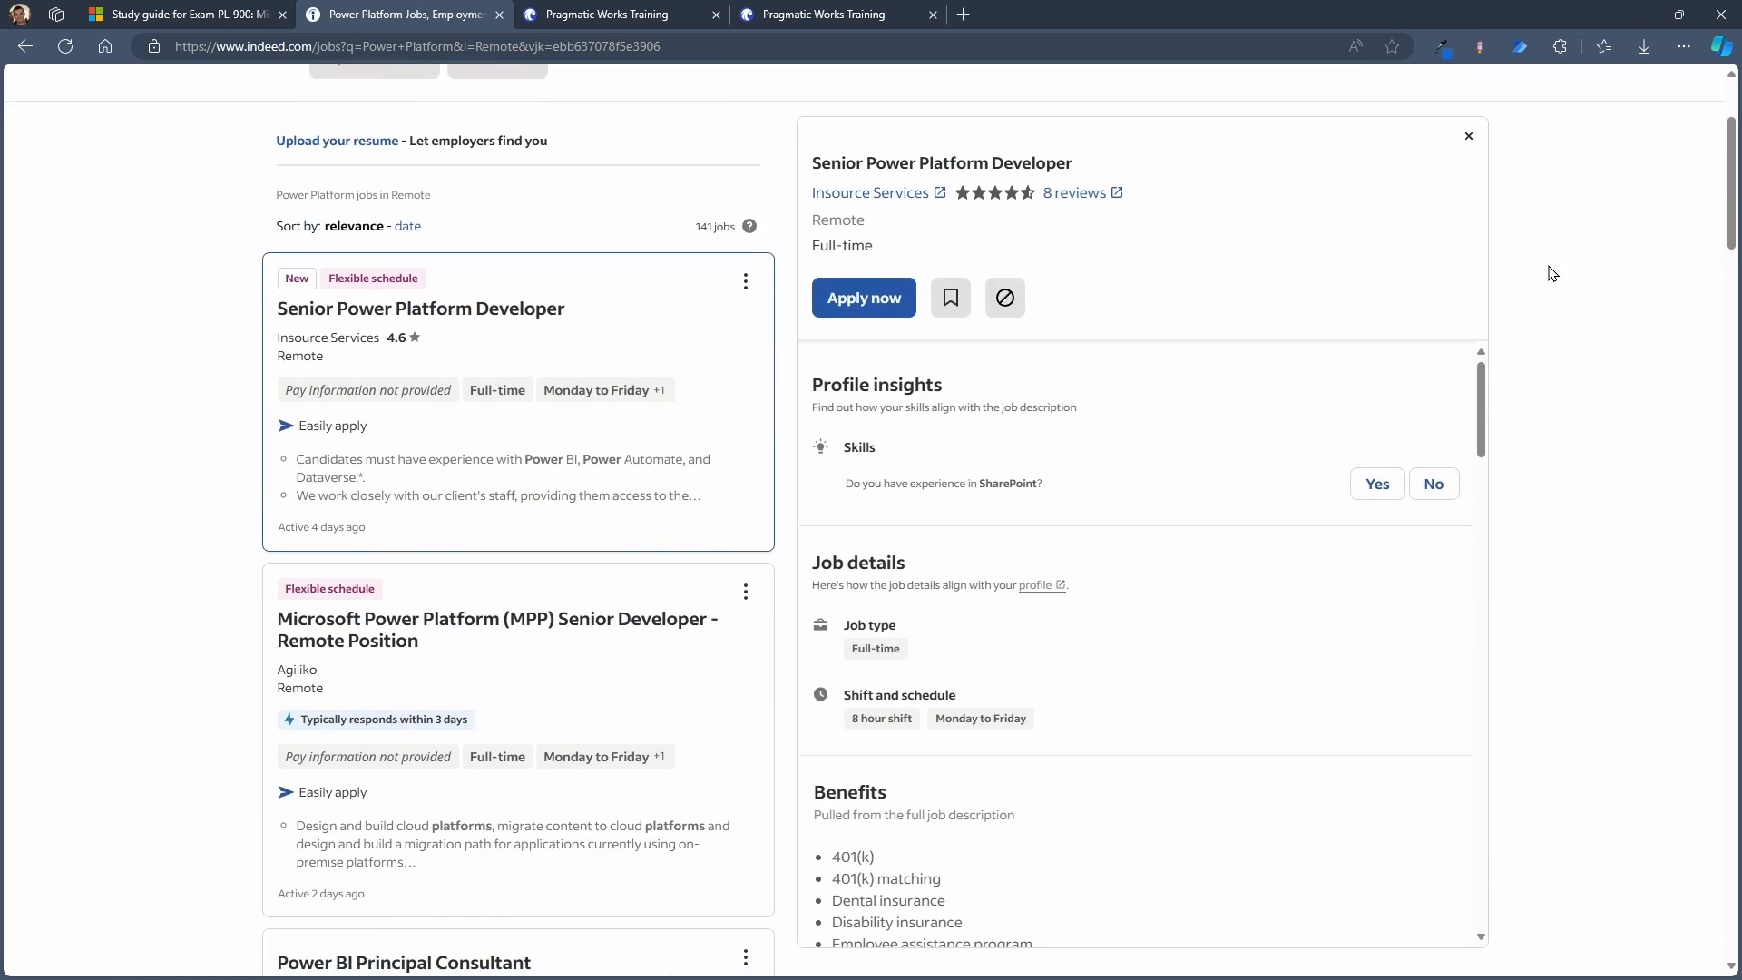
scroll(down, 3)
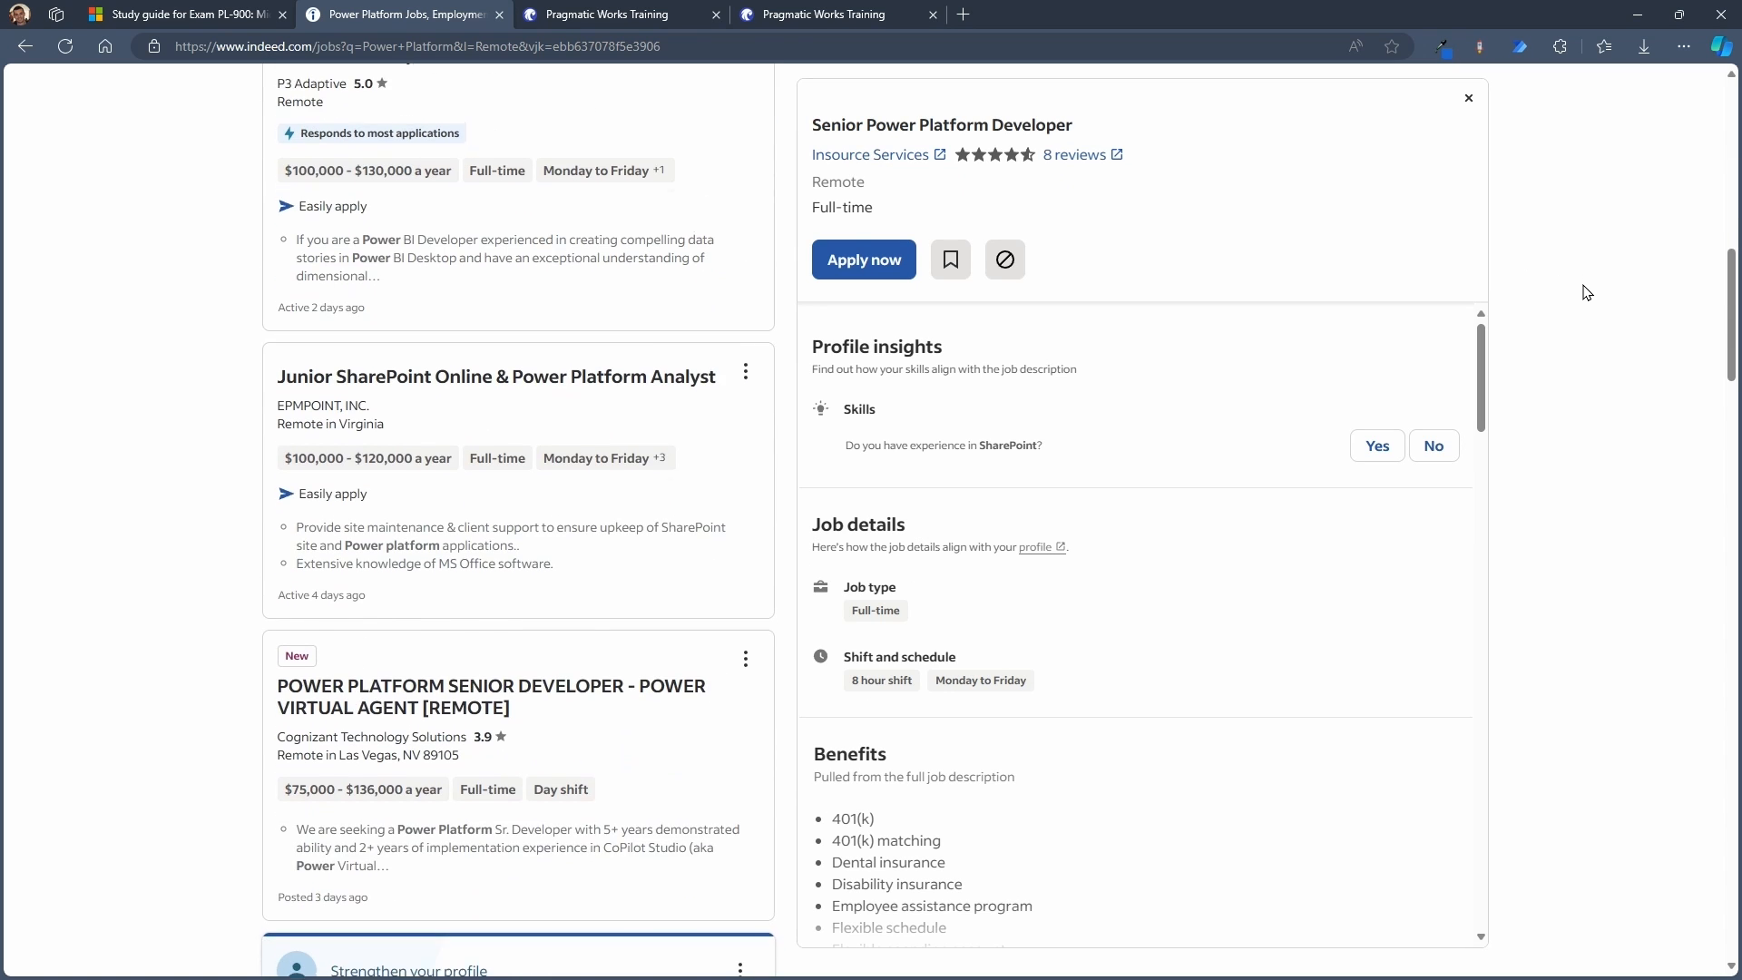
scroll(down, 3)
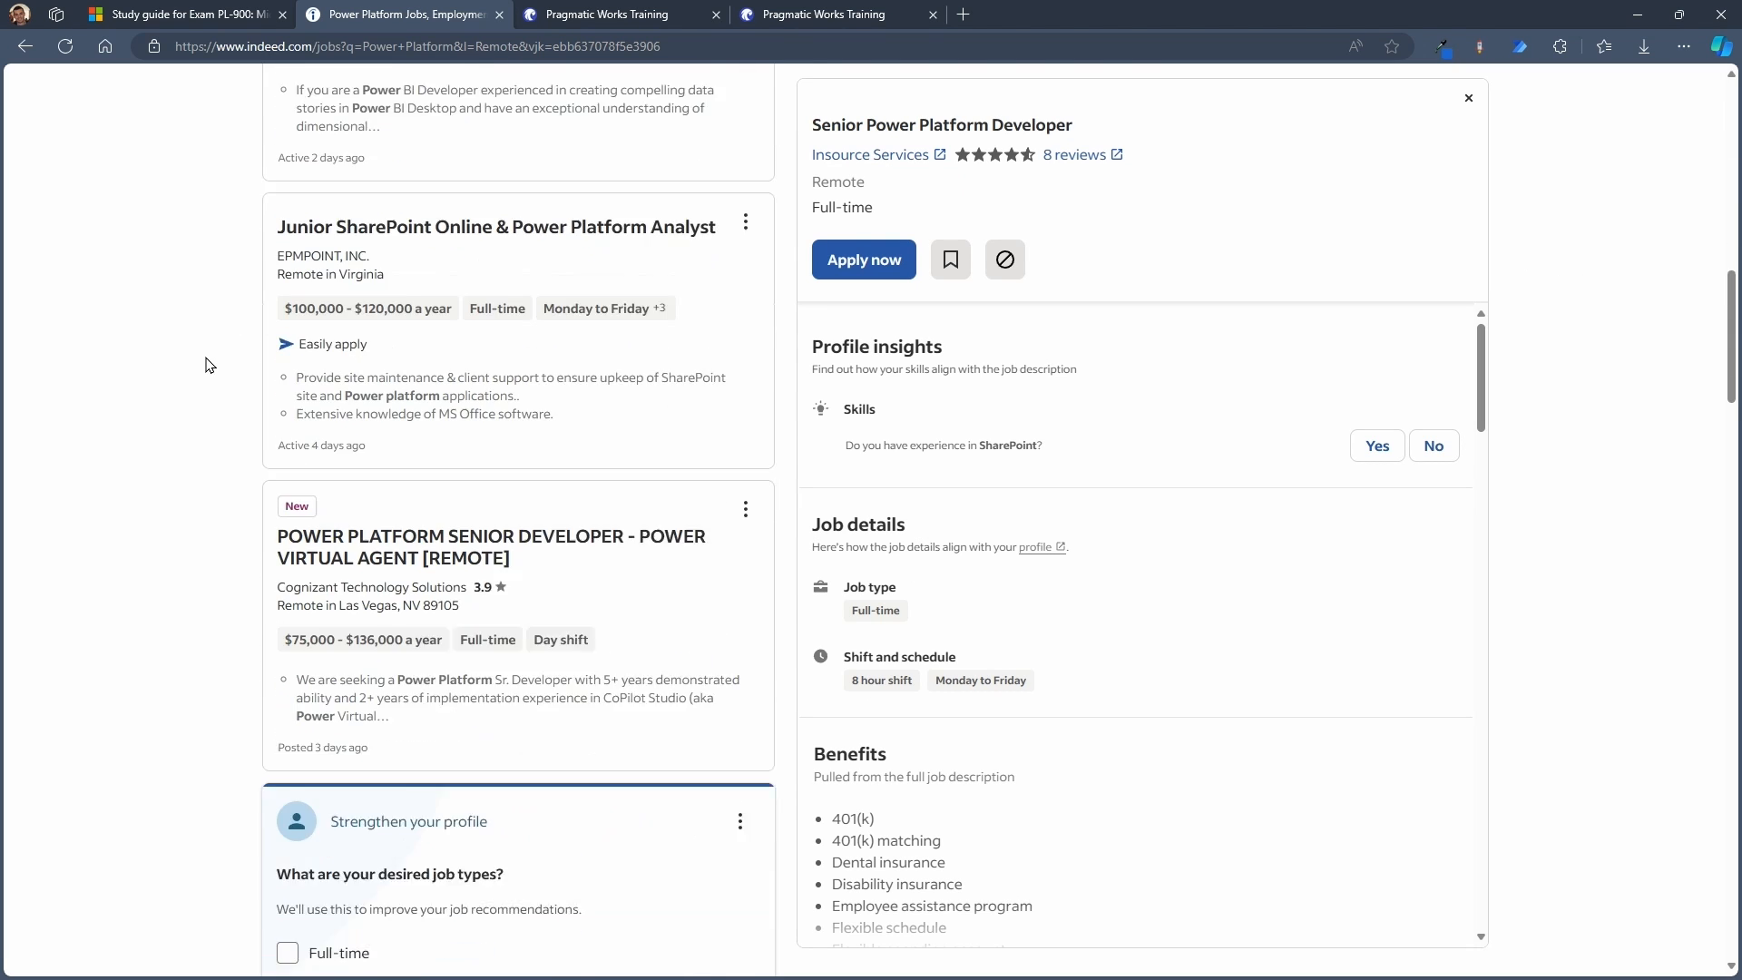
scroll(down, 3)
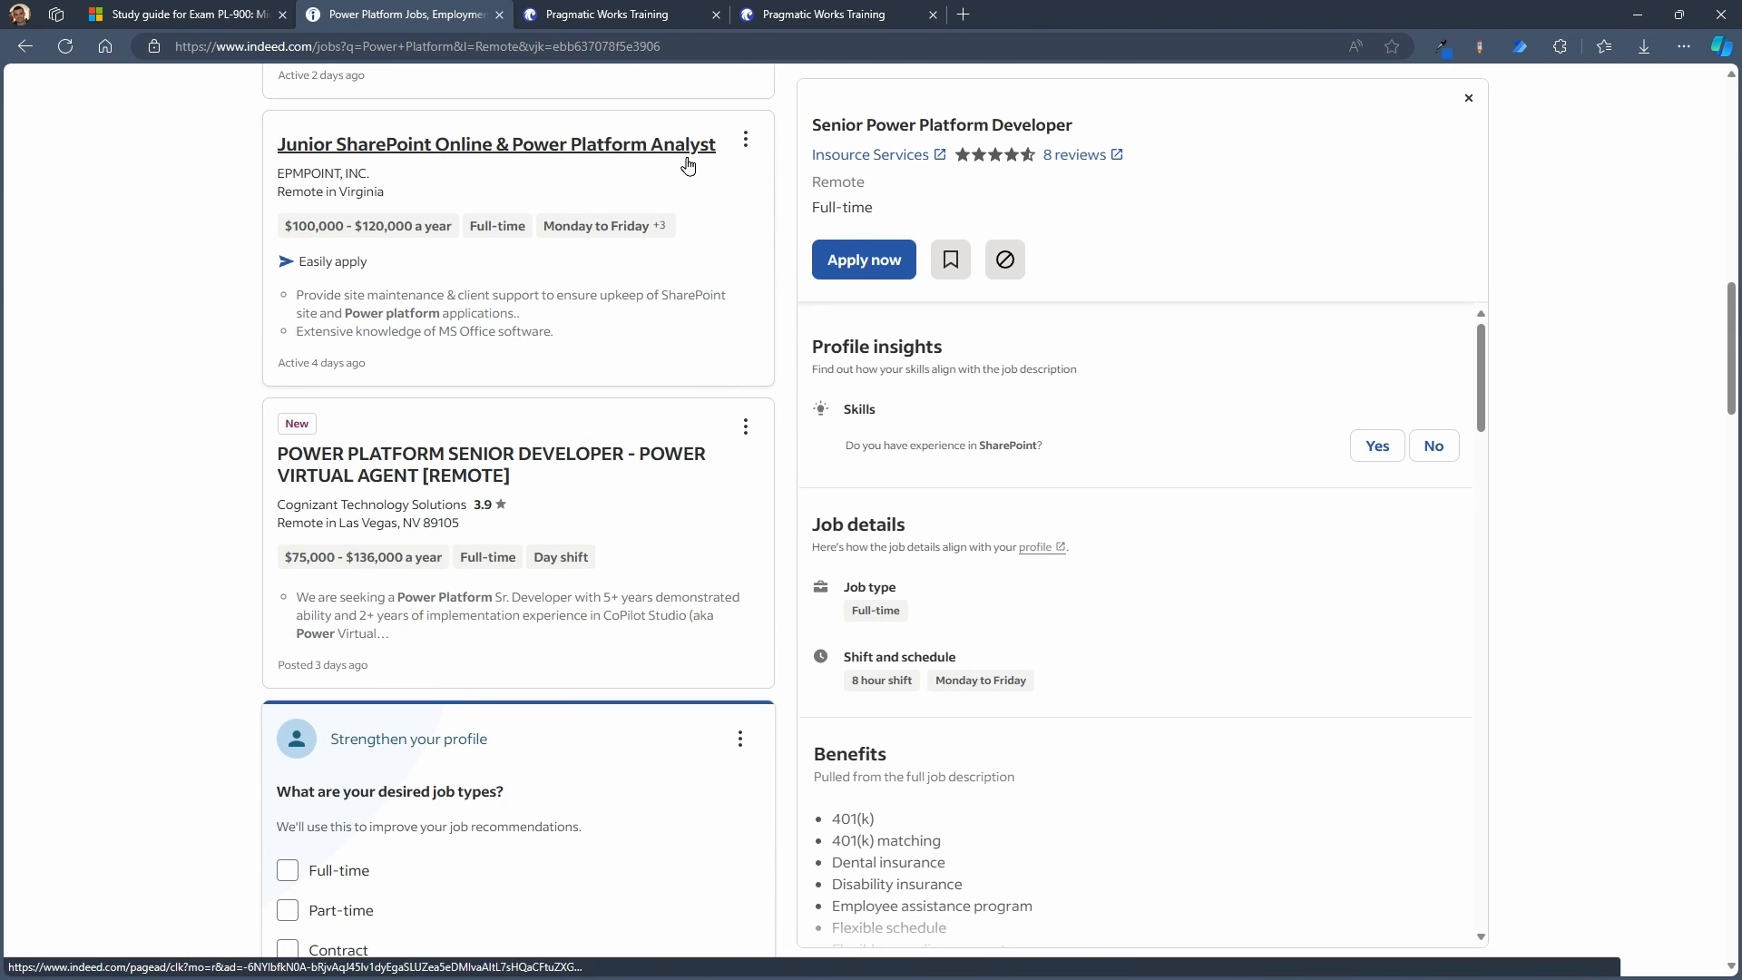
scroll(down, 3)
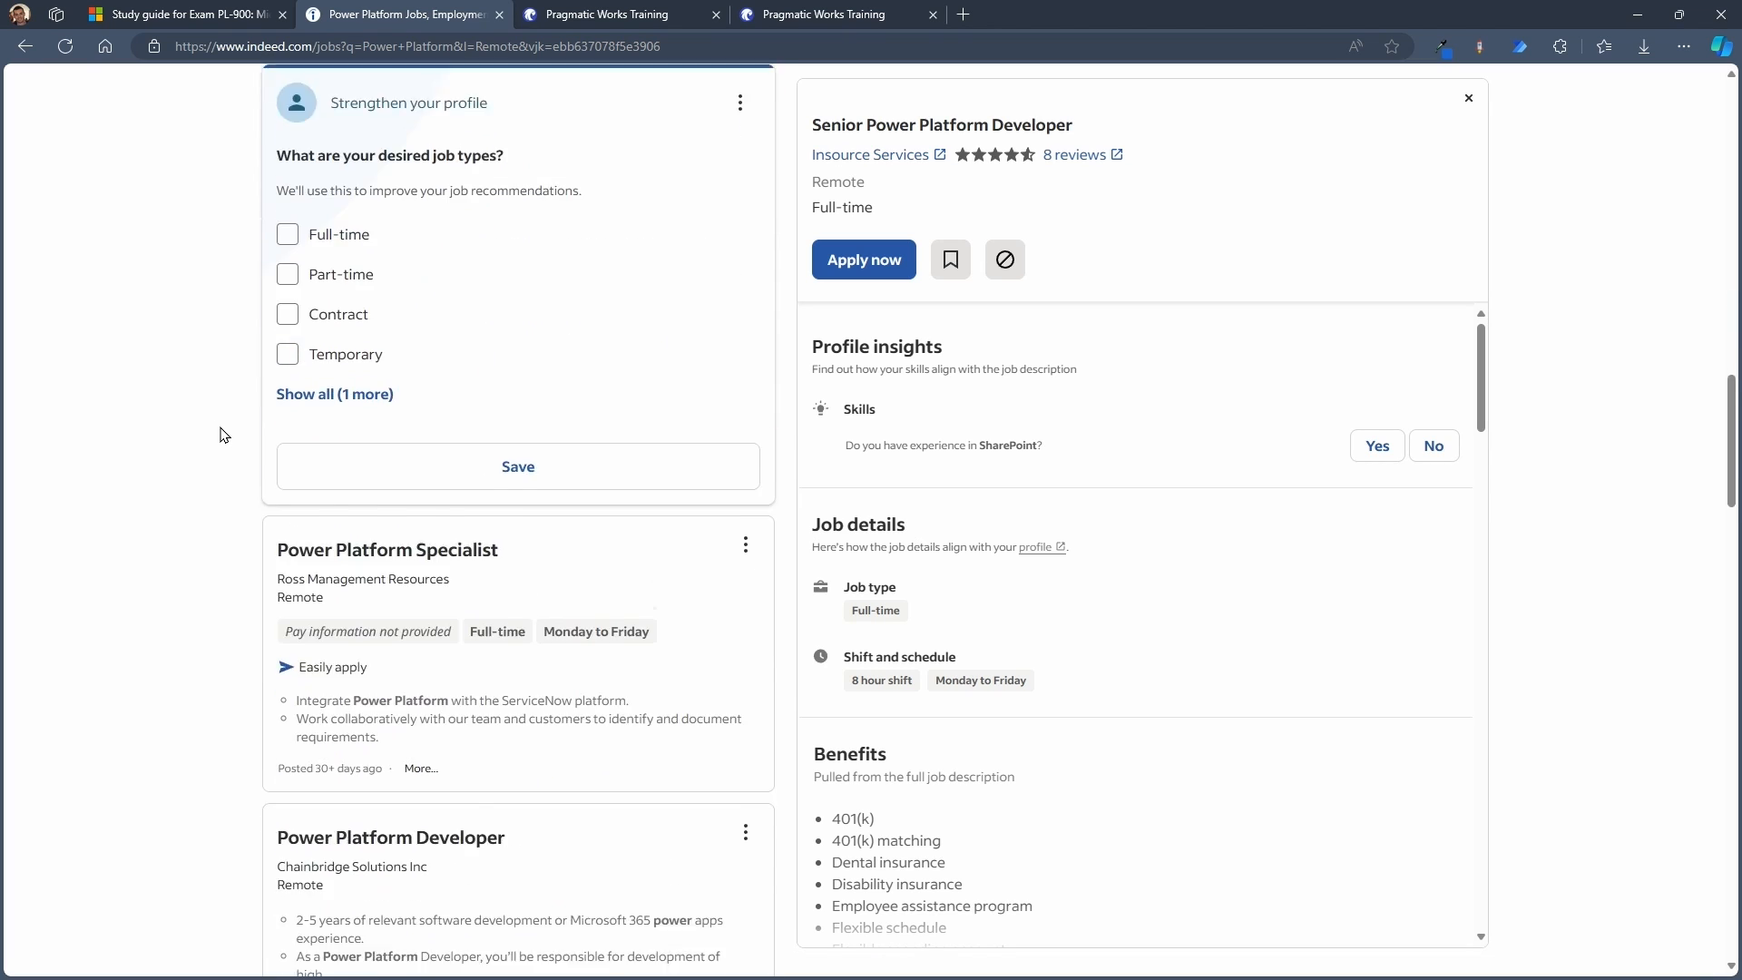
scroll(down, 3)
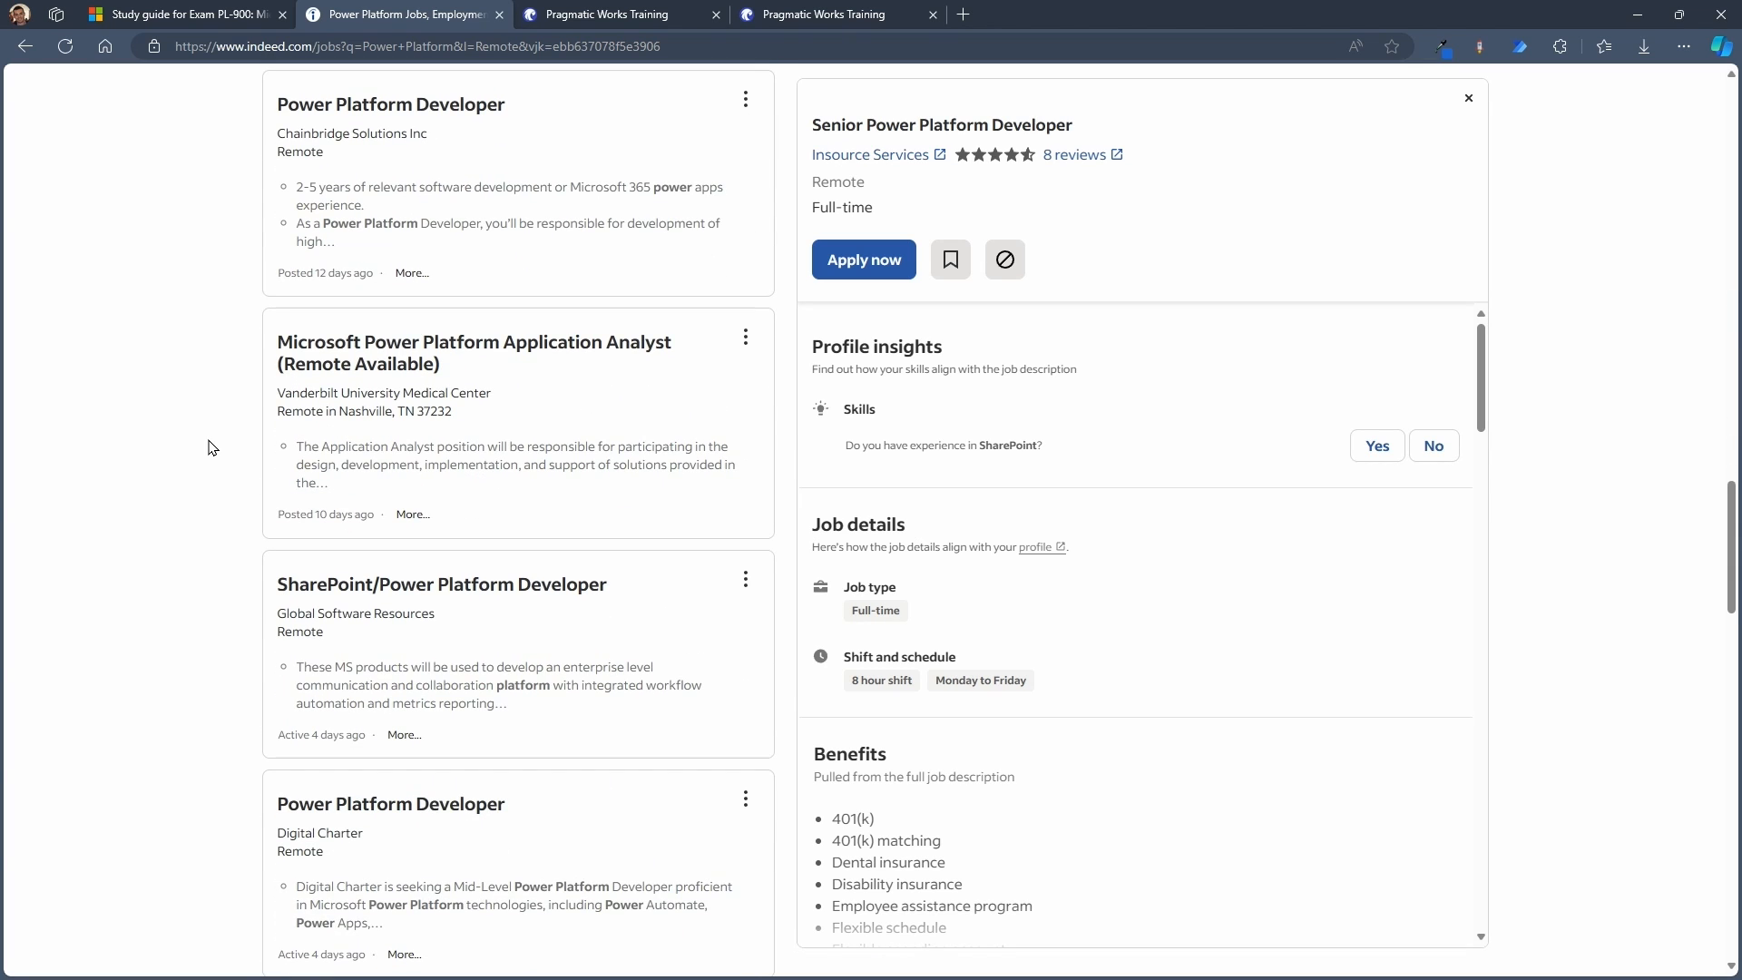
mouse_move(214, 482)
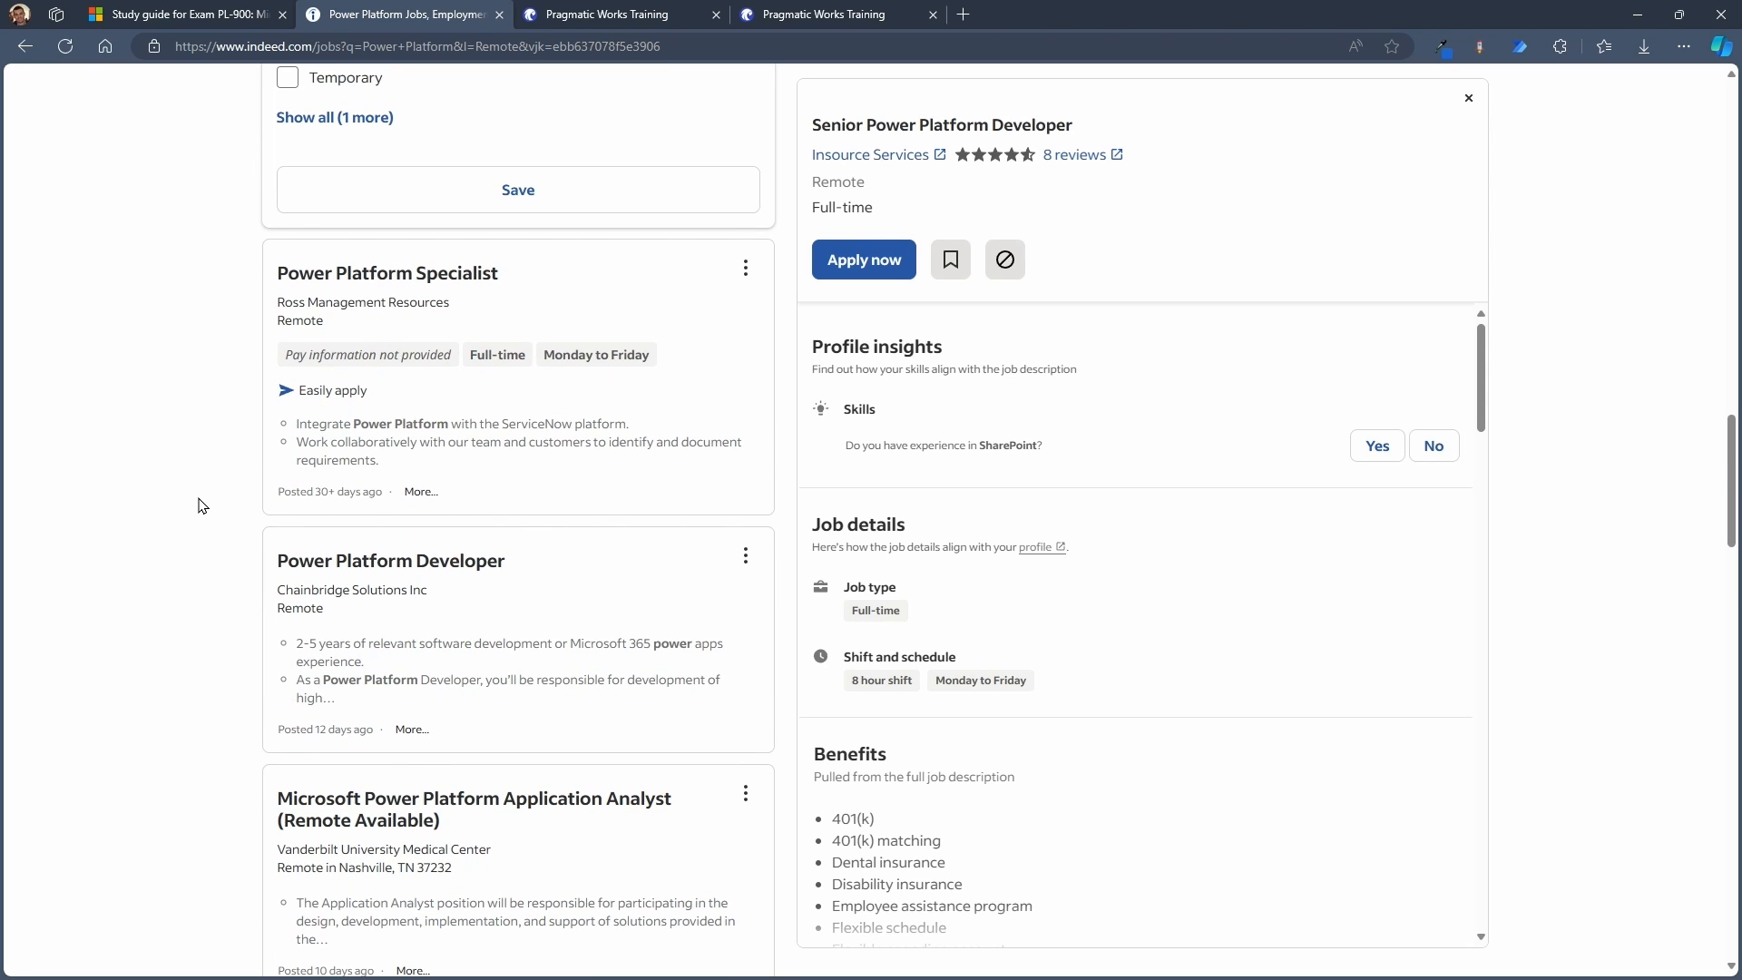
scroll(up, 3)
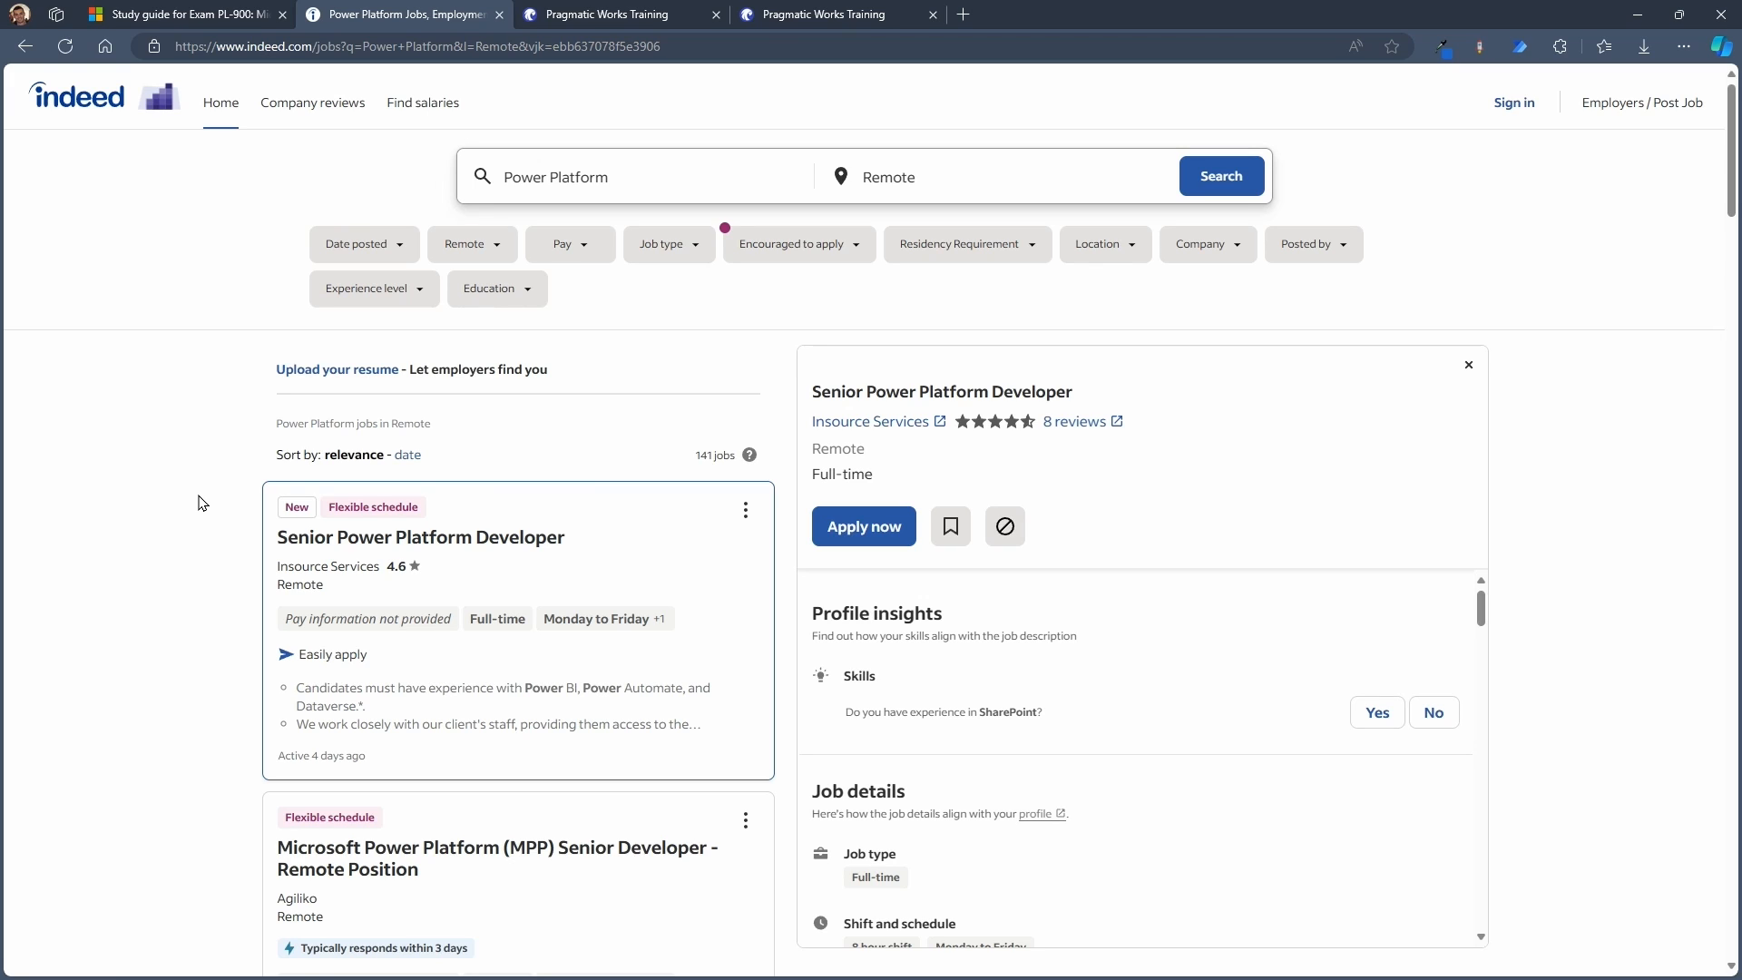
mouse_move(675, 127)
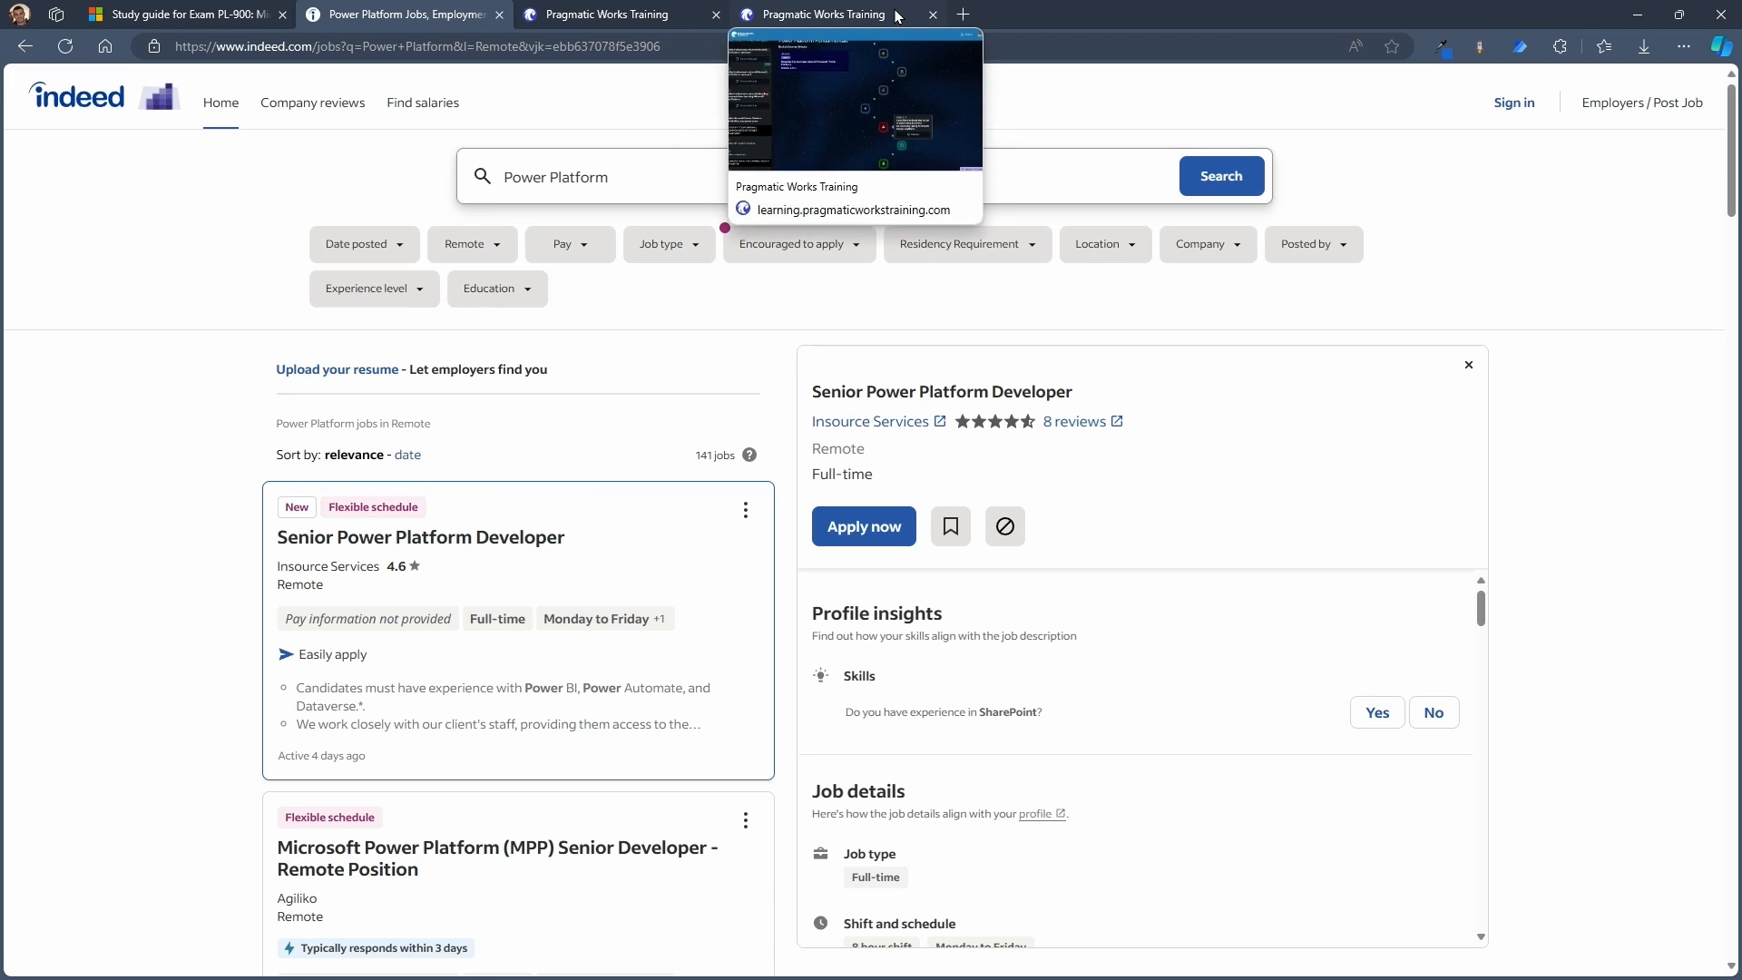
mouse_move(1219, 347)
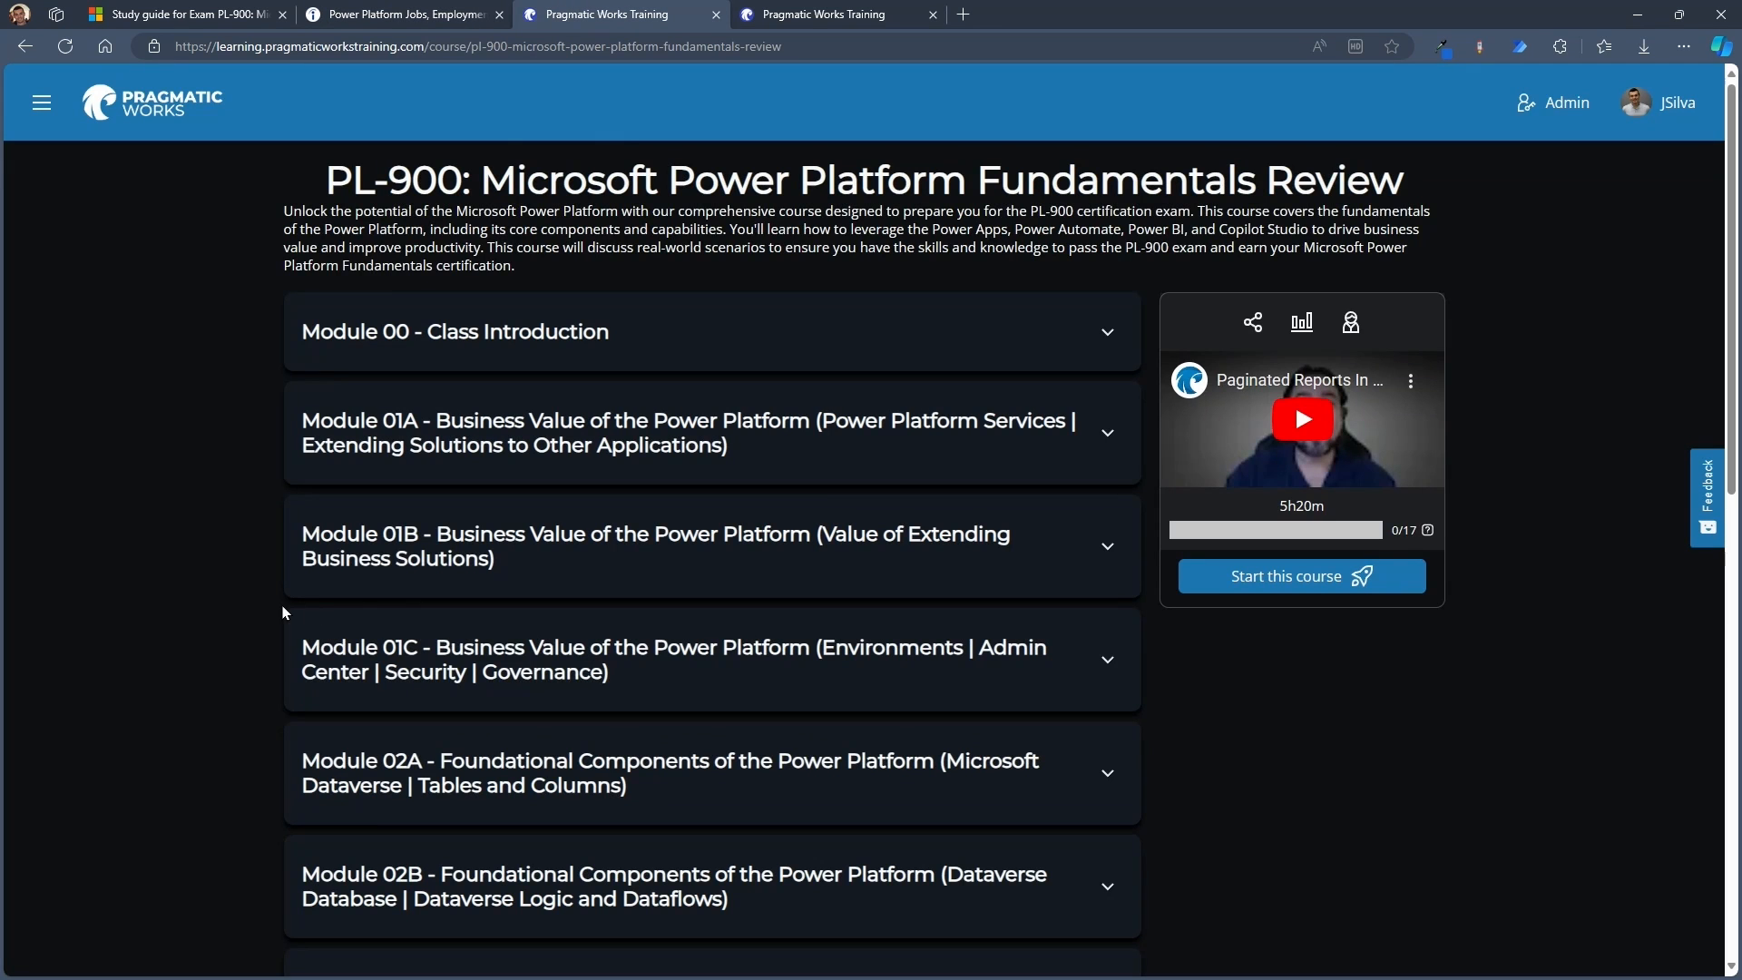
Switch to the last Pragmatic Works tab and scroll up the CertXP level map
click(828, 15)
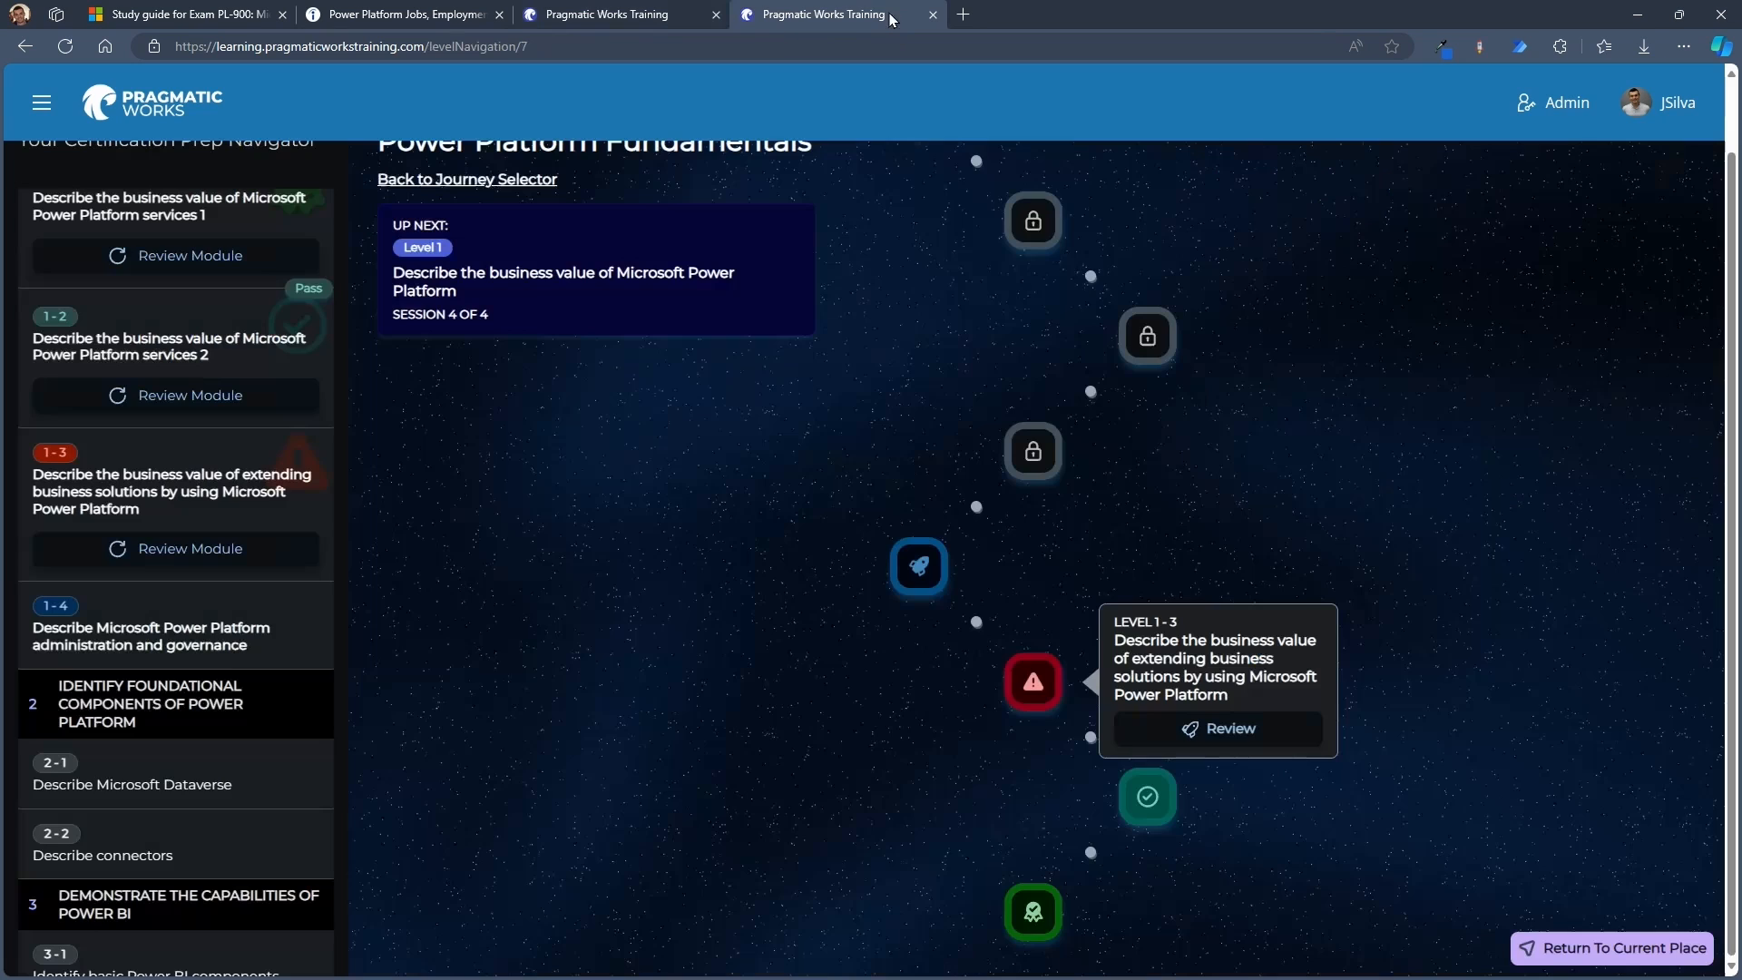
scroll(up, 3)
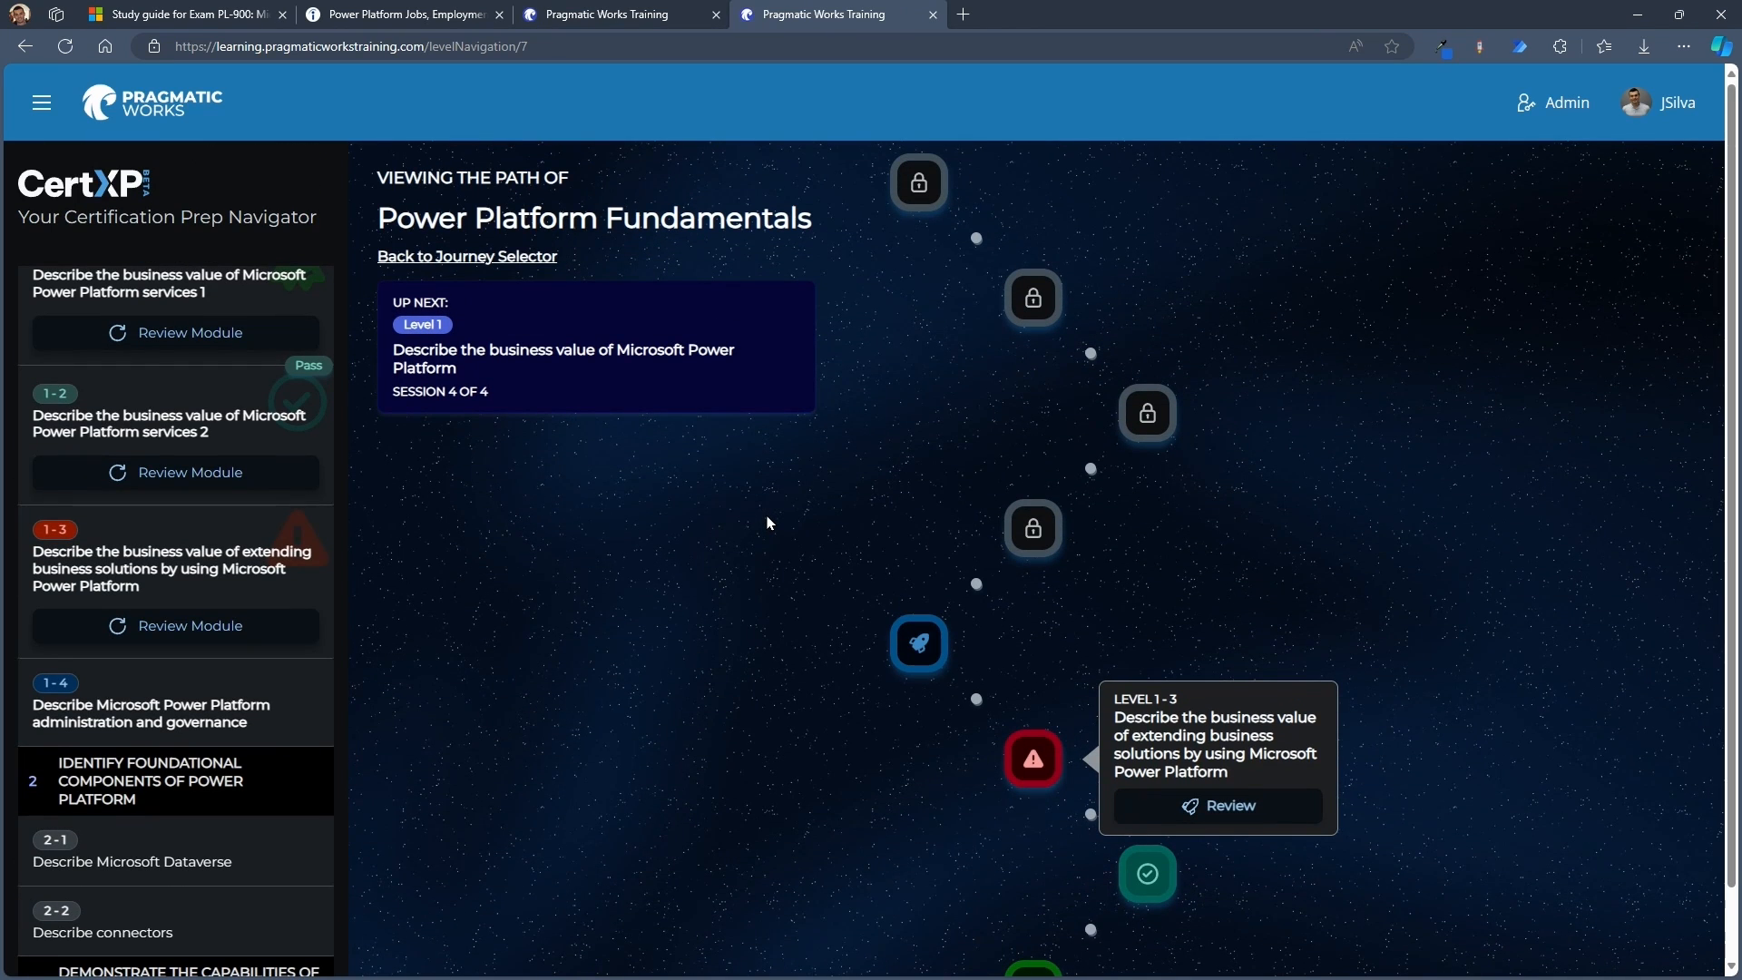